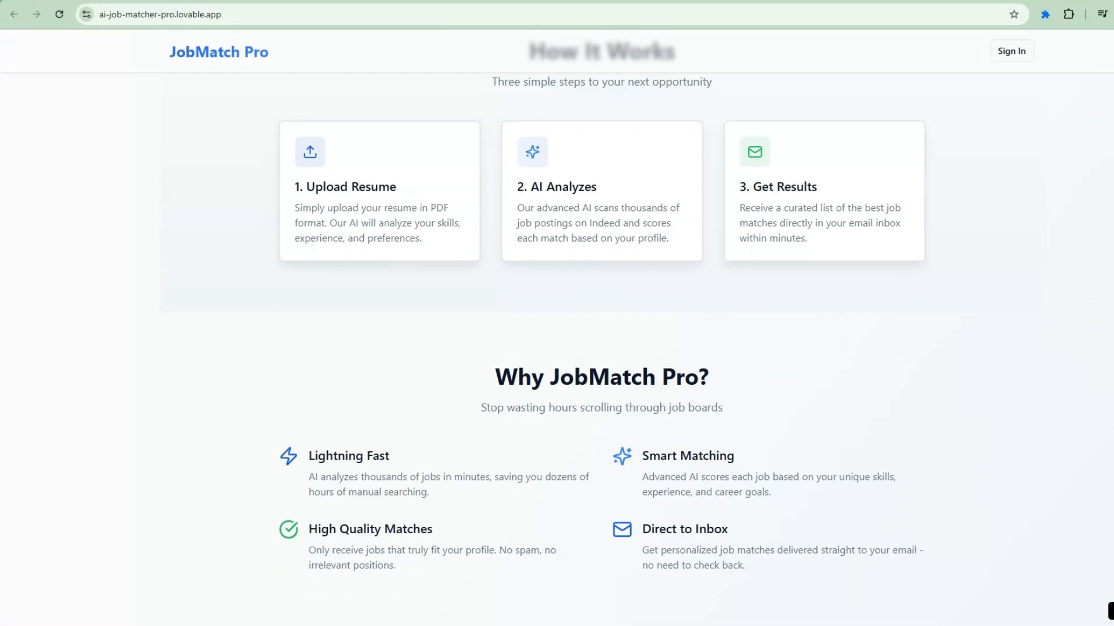
# Sign in to the JobMatch Pro account and reach the Free Trial dashboard
pyautogui.click(1012, 51)
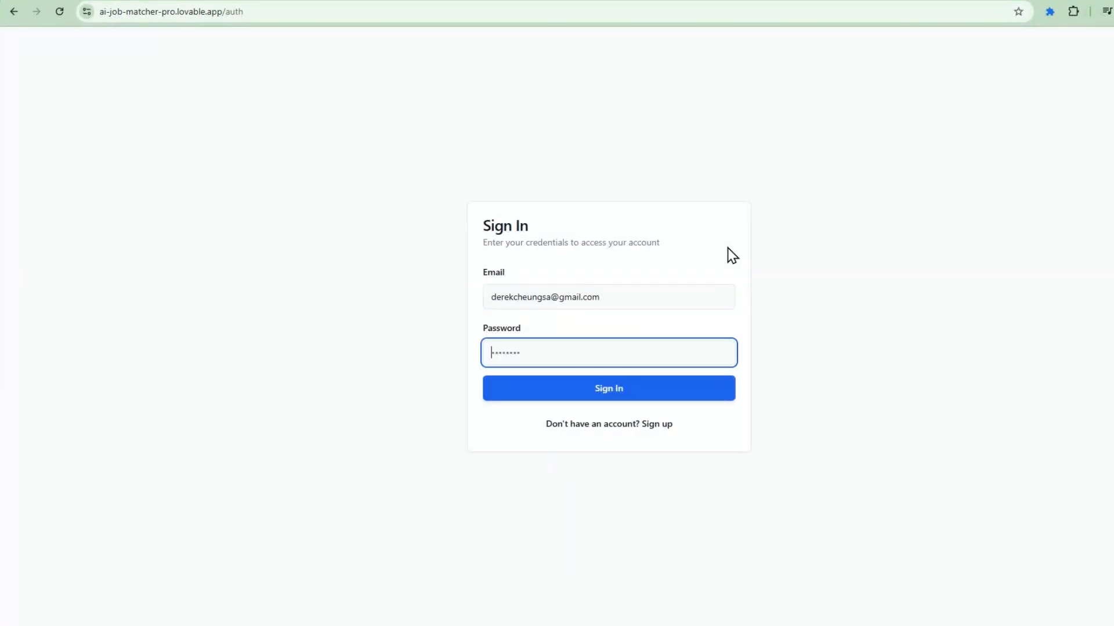
pyautogui.click(608, 388)
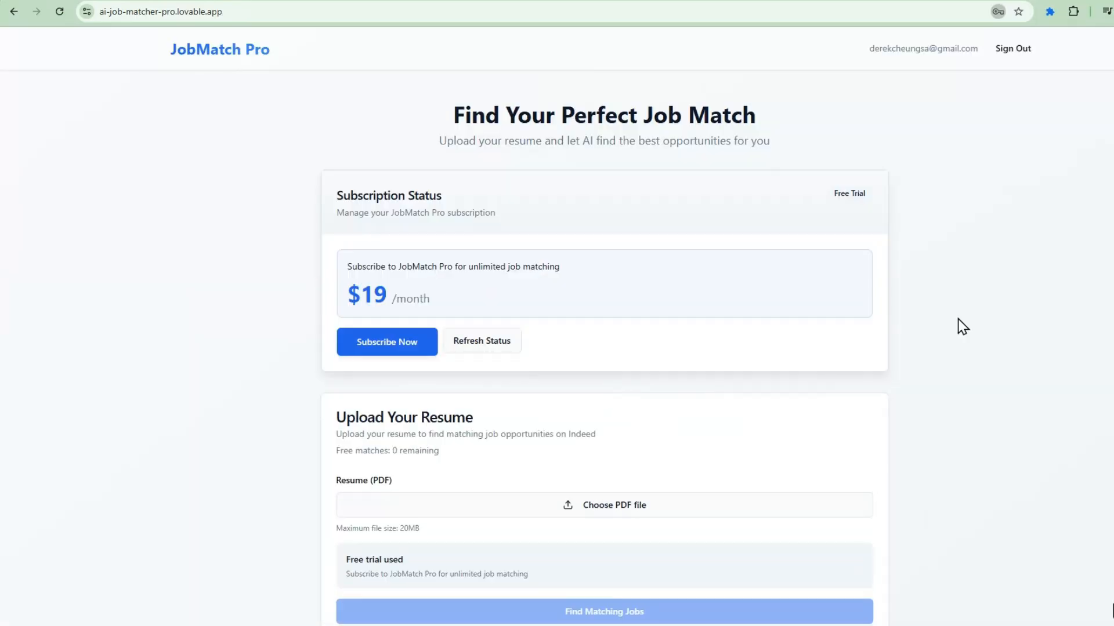
# Review the dashboard and emailed job matches, then zoom in on the n8n matcher workflow
pyautogui.scroll(-3)
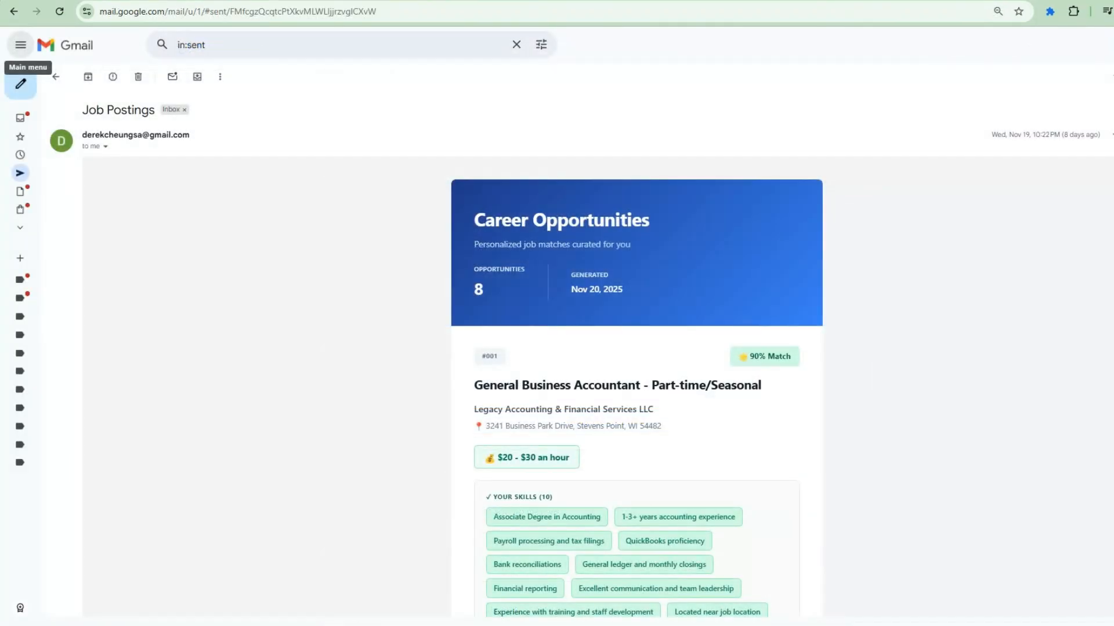
pyautogui.scroll(-3)
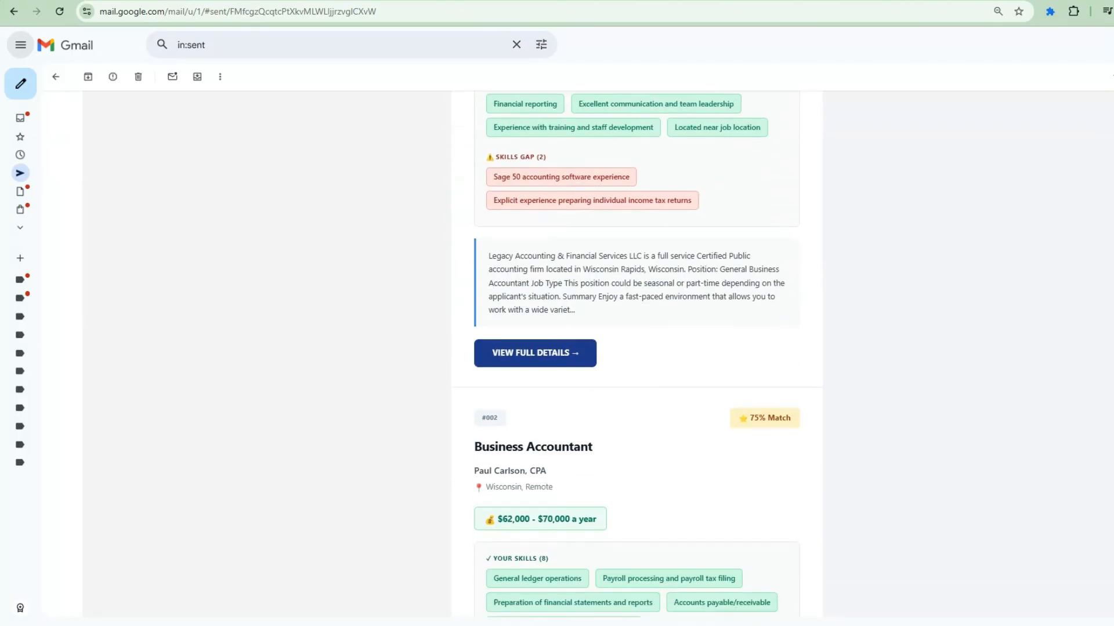
pyautogui.scroll(-3)
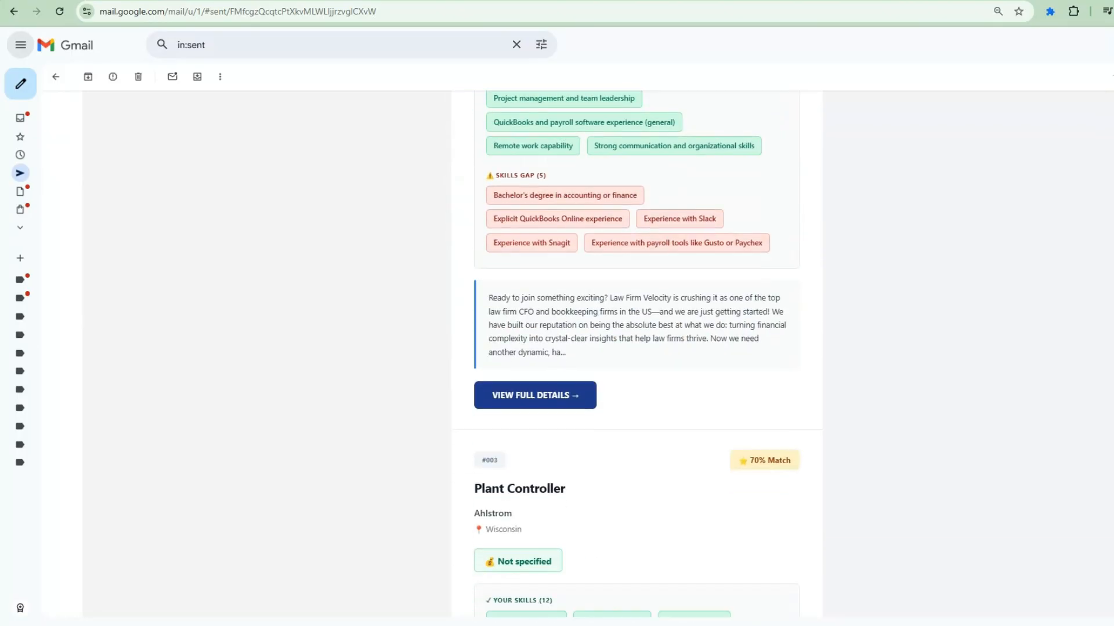
pyautogui.scroll(-3)
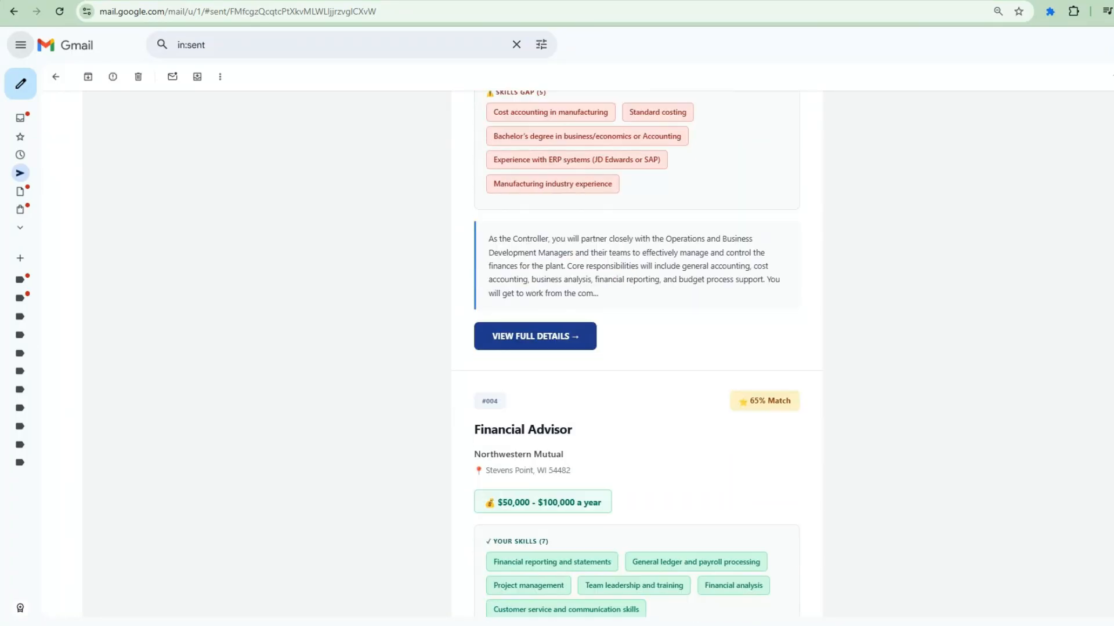
pyautogui.scroll(-3)
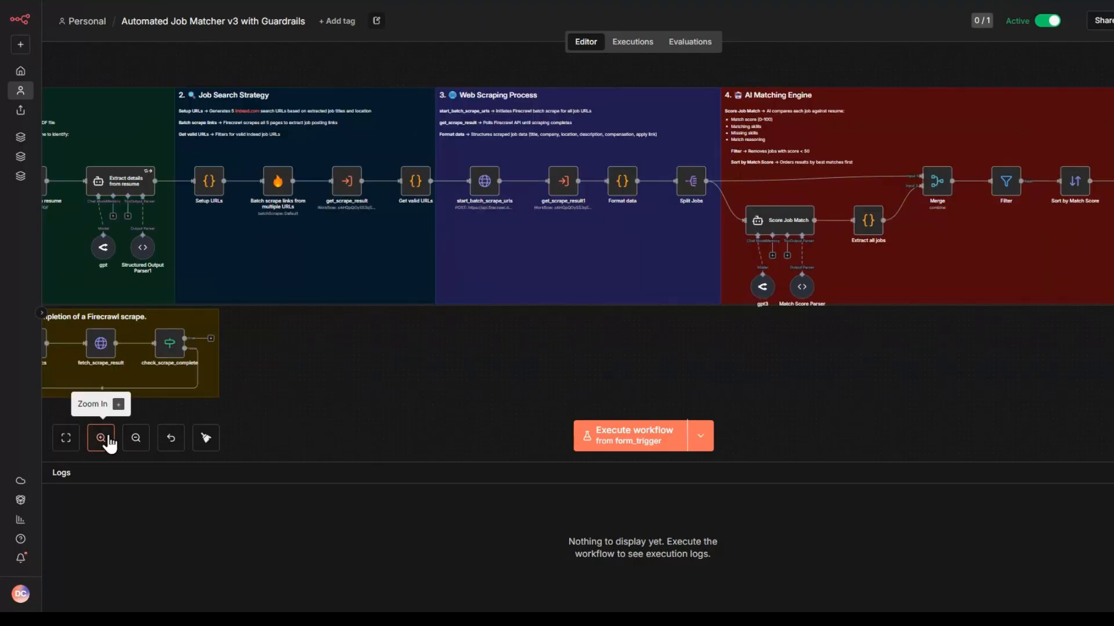
pyautogui.click(101, 437)
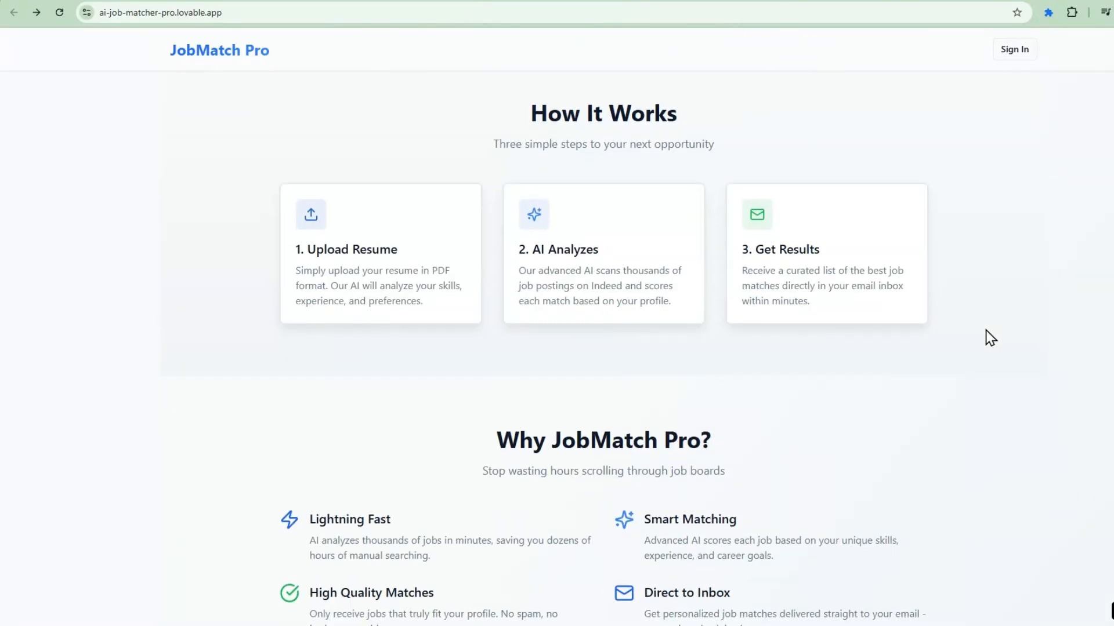
# Start Get Started Free from the landing page and sign in to the account
pyautogui.scroll(-3)
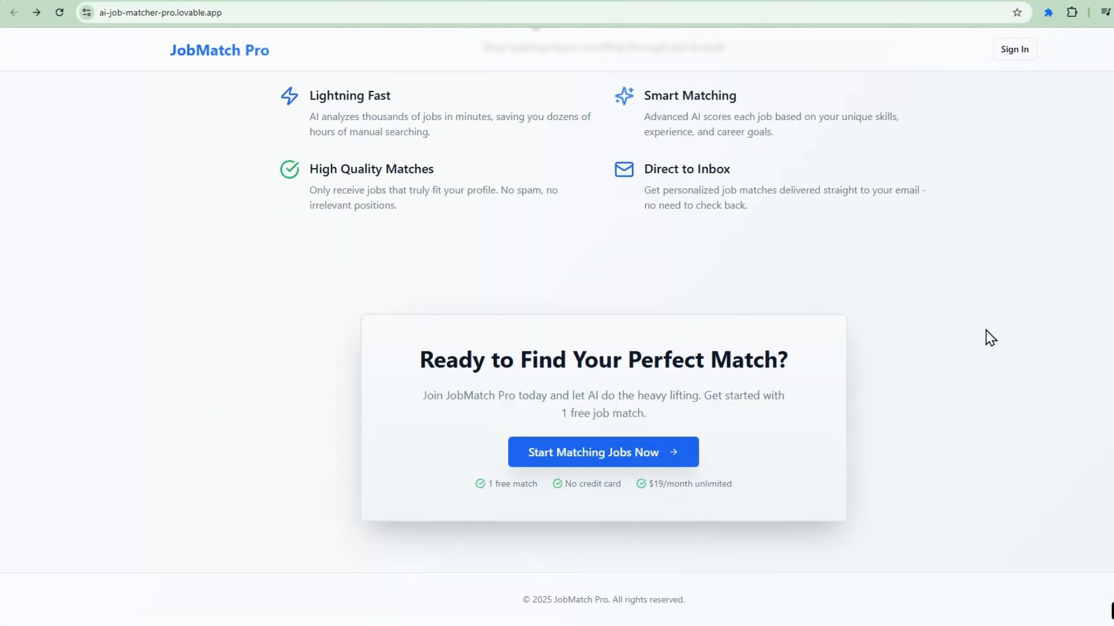
pyautogui.scroll(3)
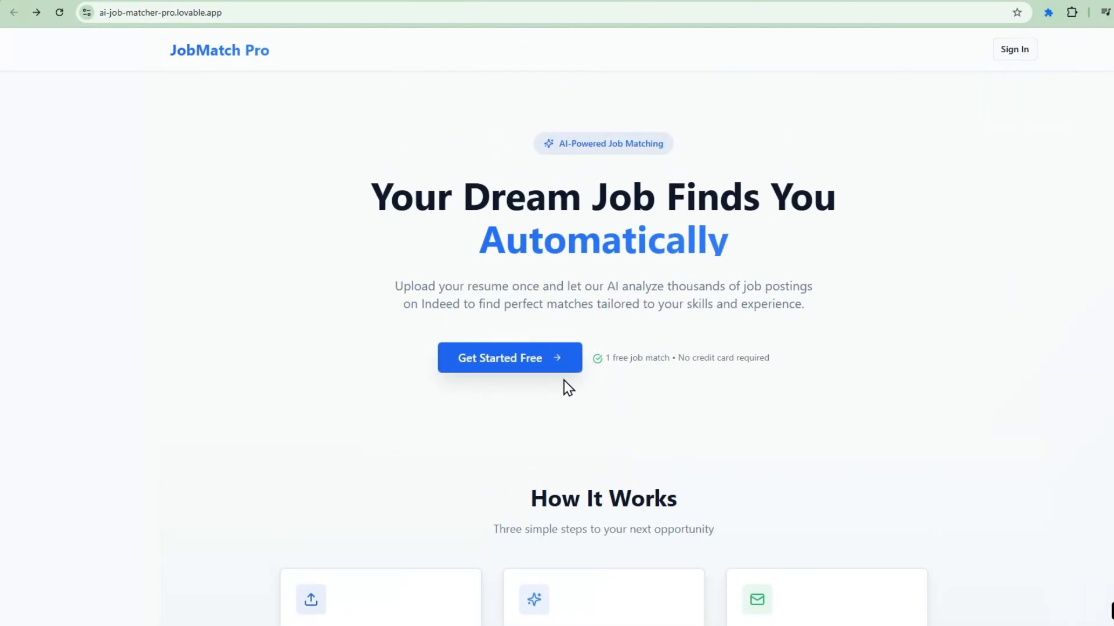
pyautogui.click(1013, 49)
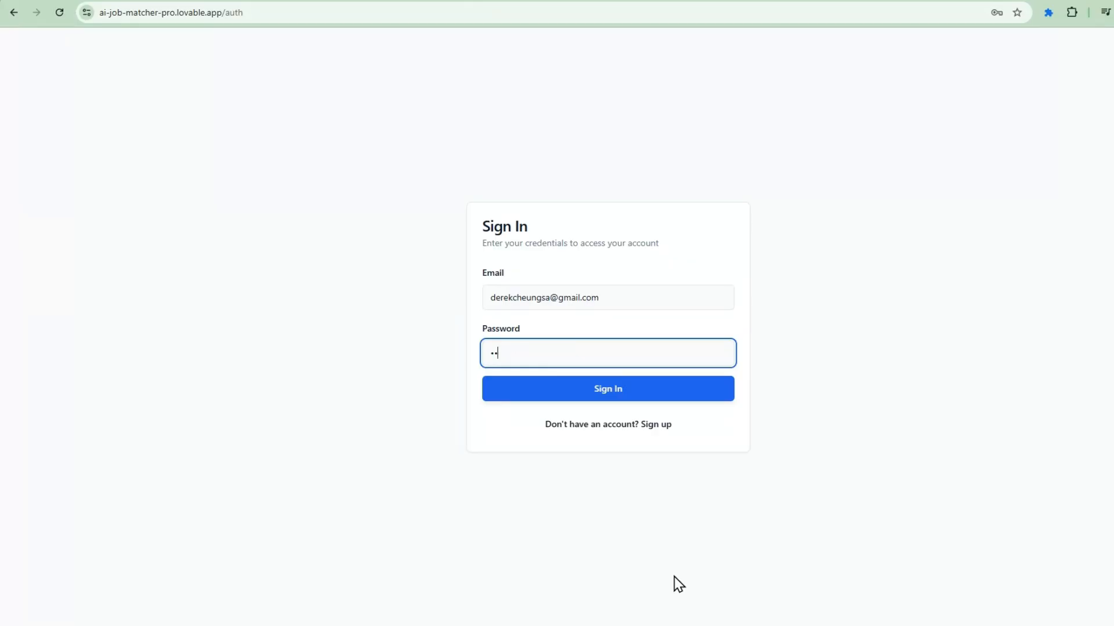
pyautogui.click(607, 389)
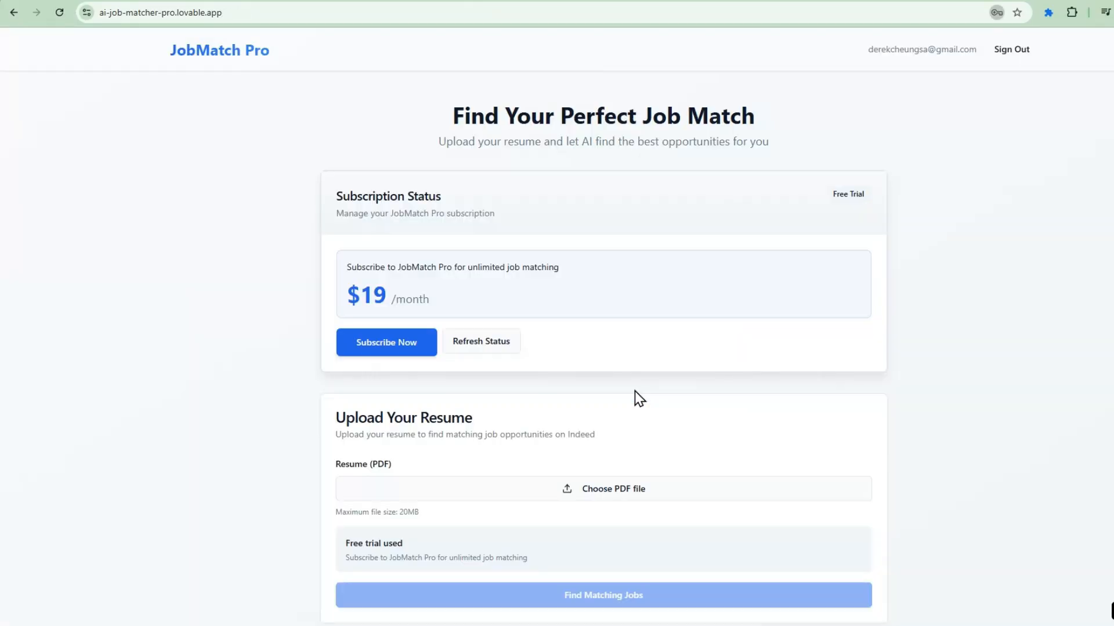
# Choose Accounting_Resume_Sample.pdf from Downloads as the resume to upload
pyautogui.click(602, 488)
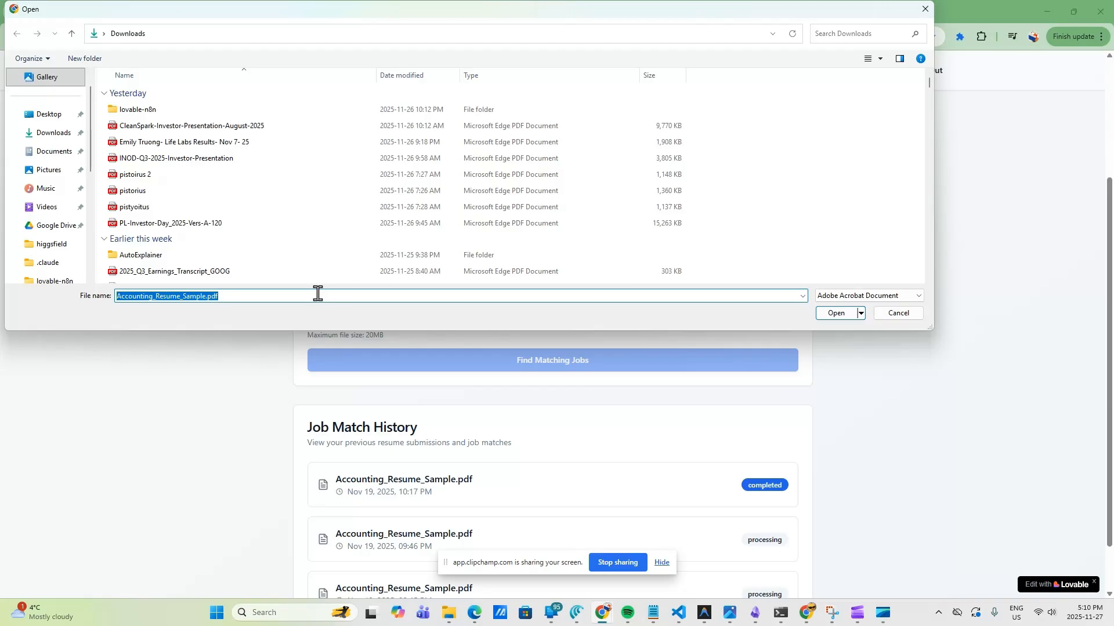
pyautogui.click(834, 313)
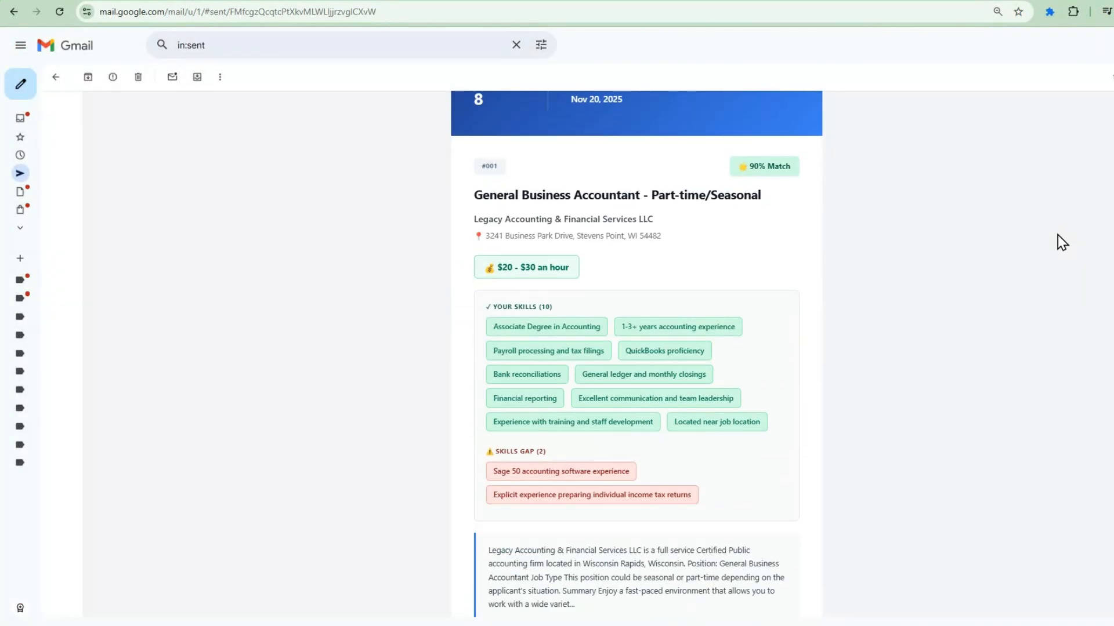
pyautogui.scroll(-3)
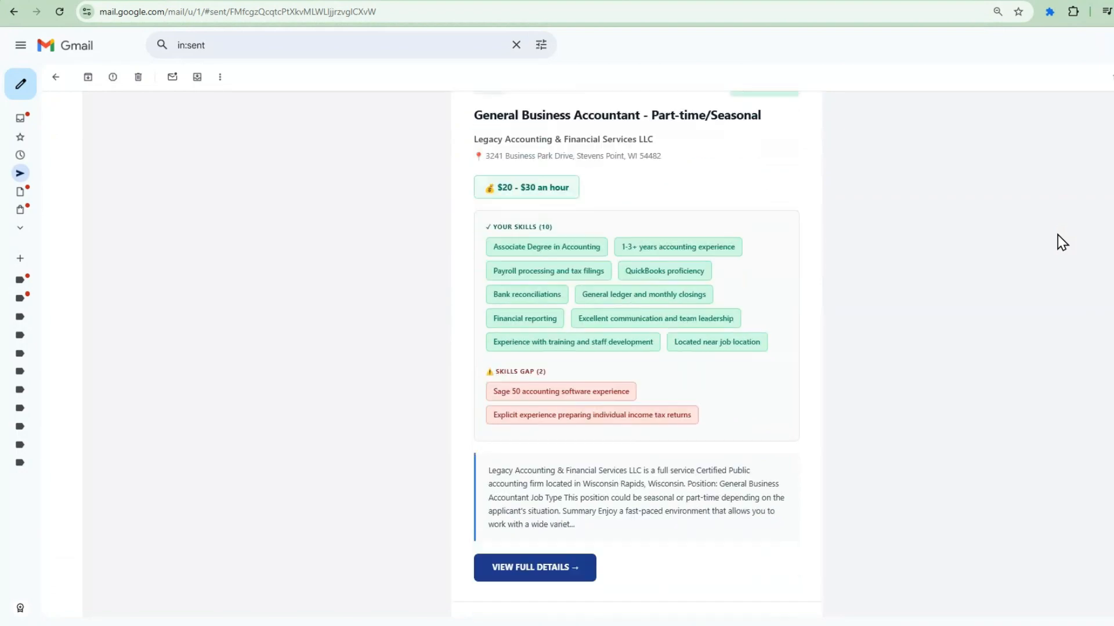
pyautogui.scroll(-3)
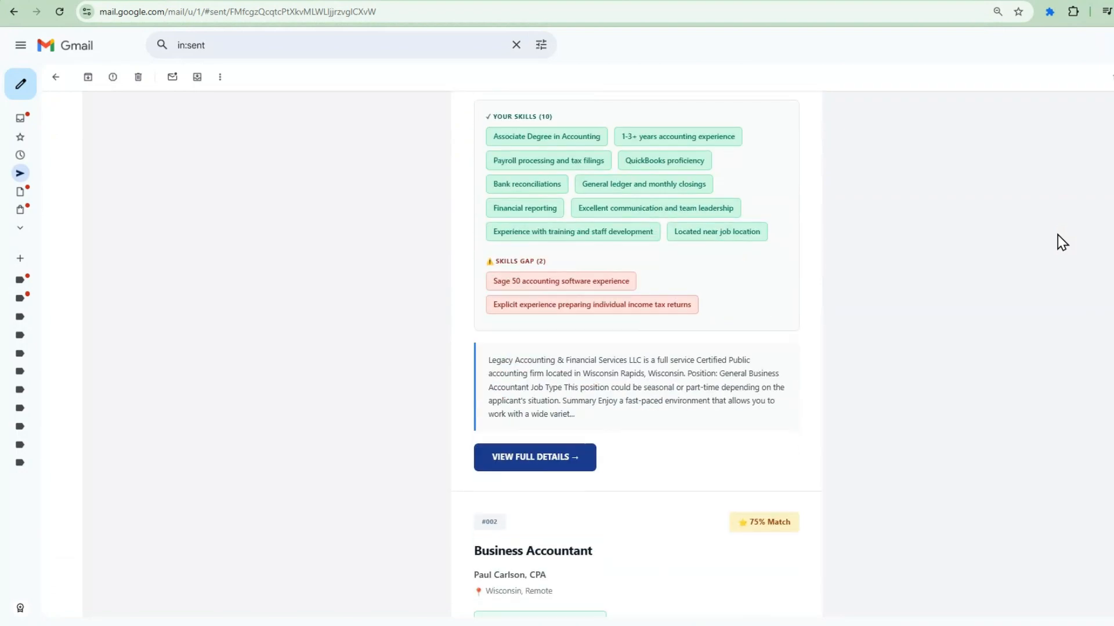
pyautogui.scroll(-3)
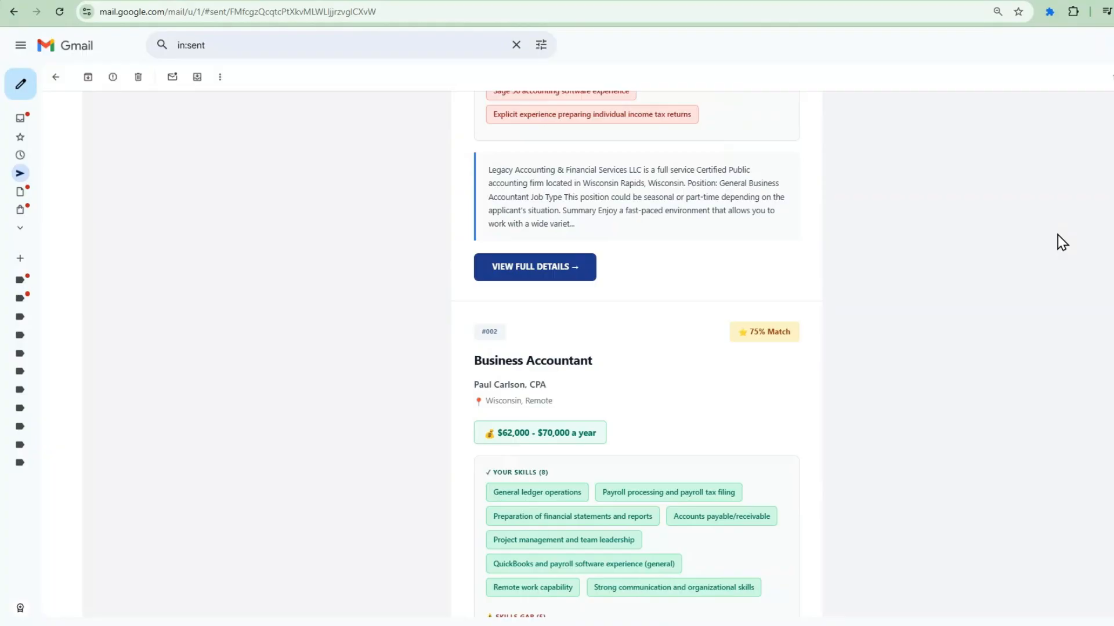
pyautogui.scroll(-3)
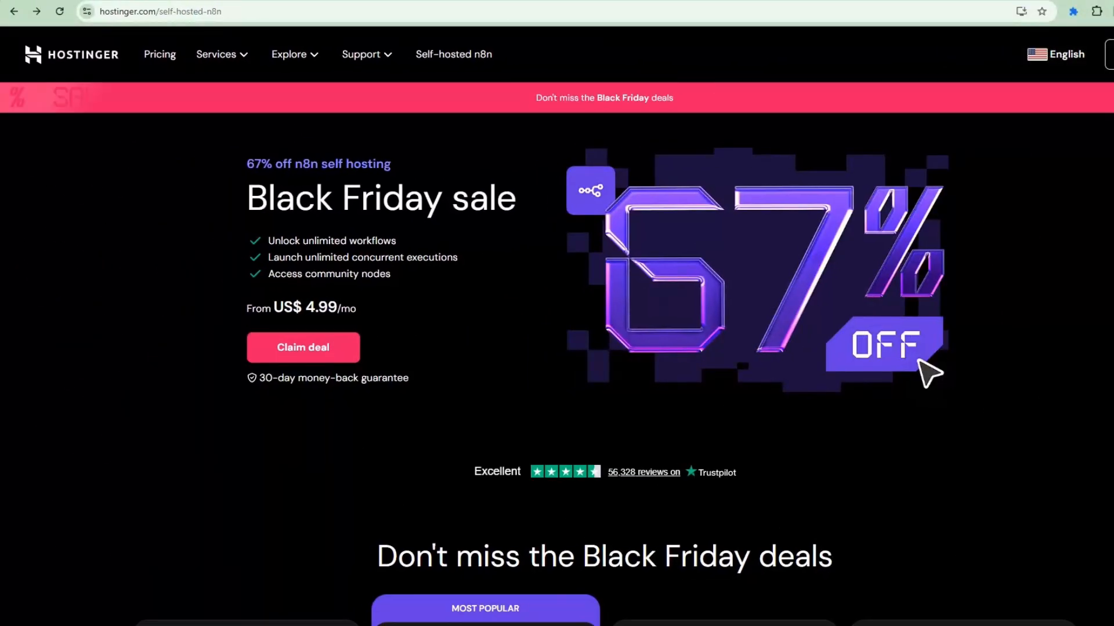
# Choose the KVM 2 self-hosted n8n plan from Hostinger's plan list
pyautogui.scroll(-3)
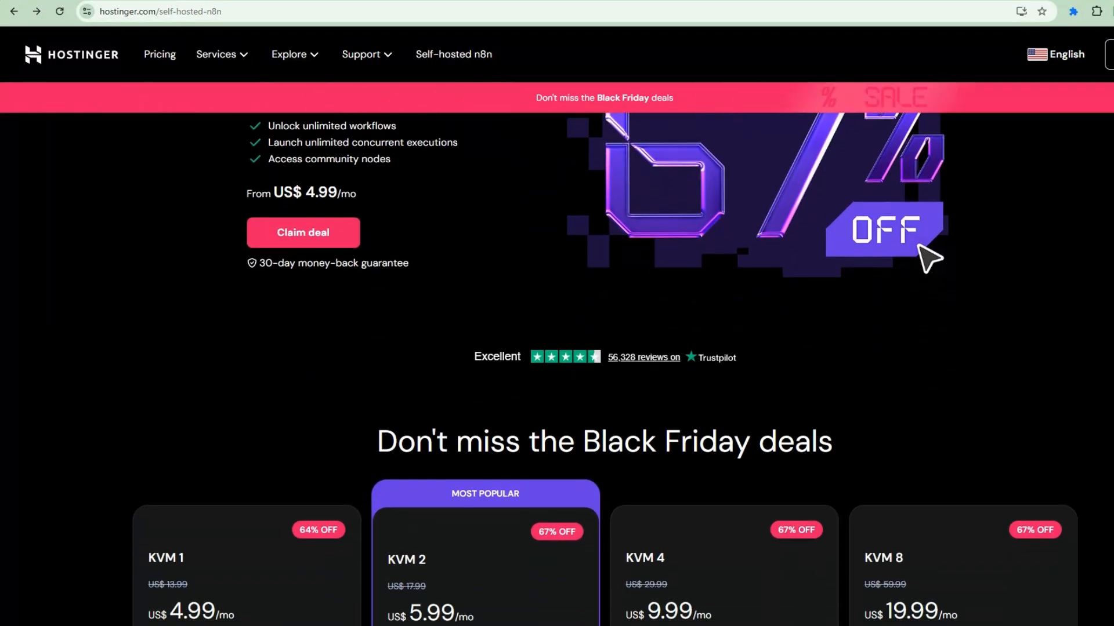
pyautogui.scroll(-3)
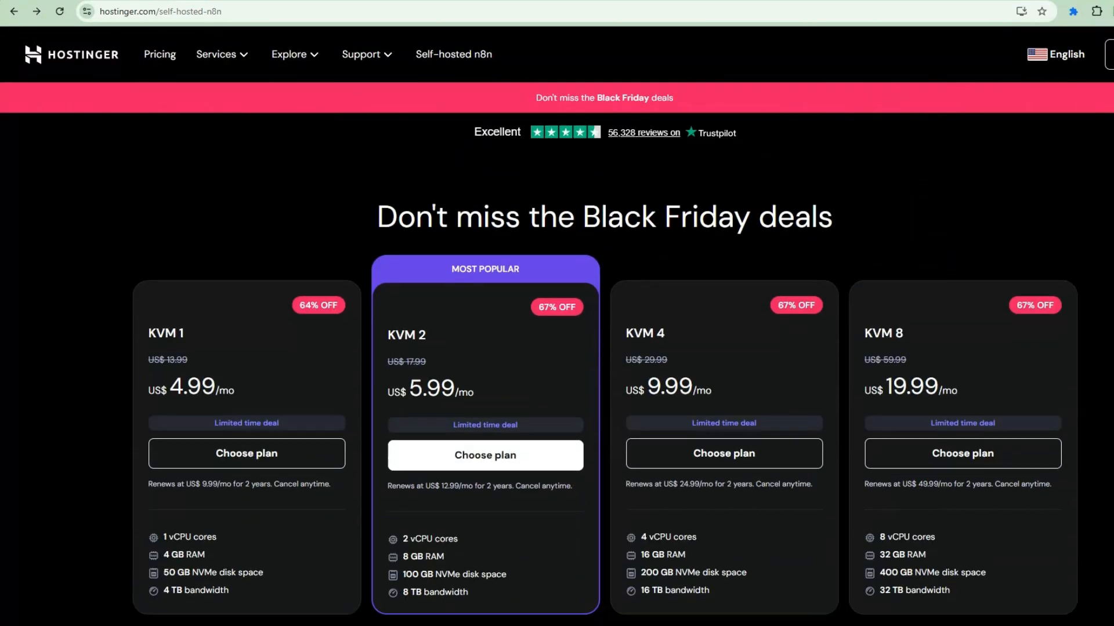
pyautogui.scroll(-3)
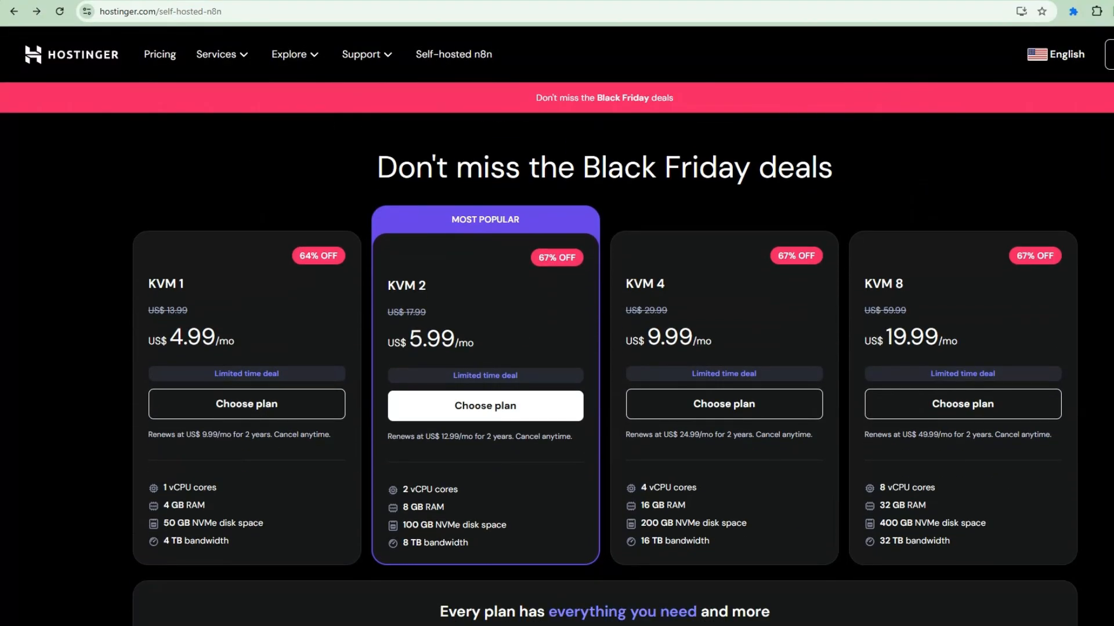
pyautogui.moveTo(414, 412)
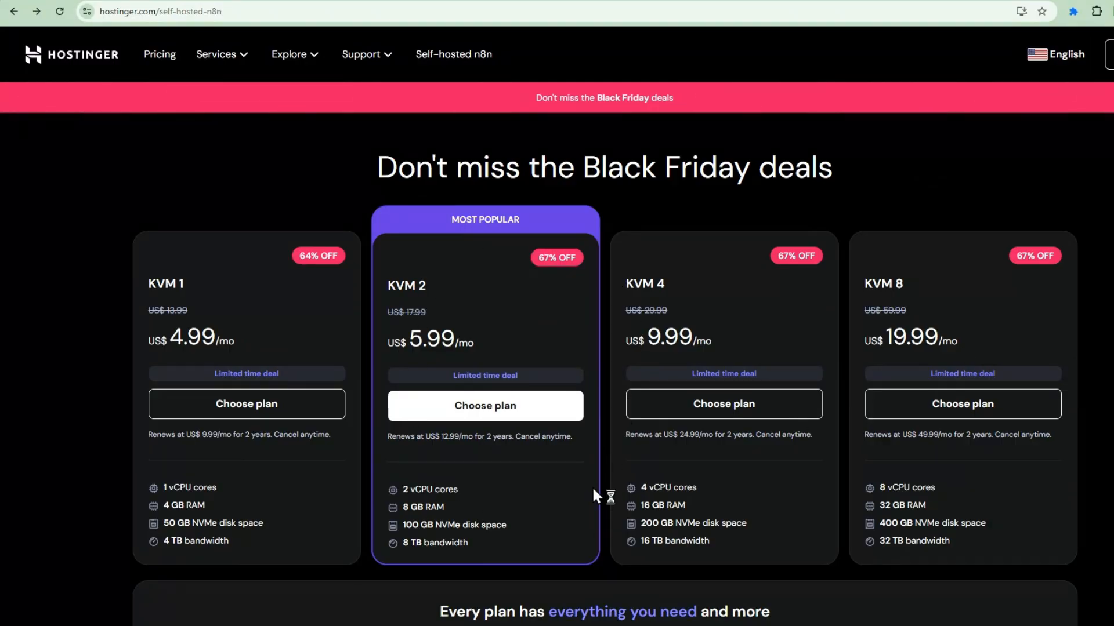
pyautogui.moveTo(646, 330)
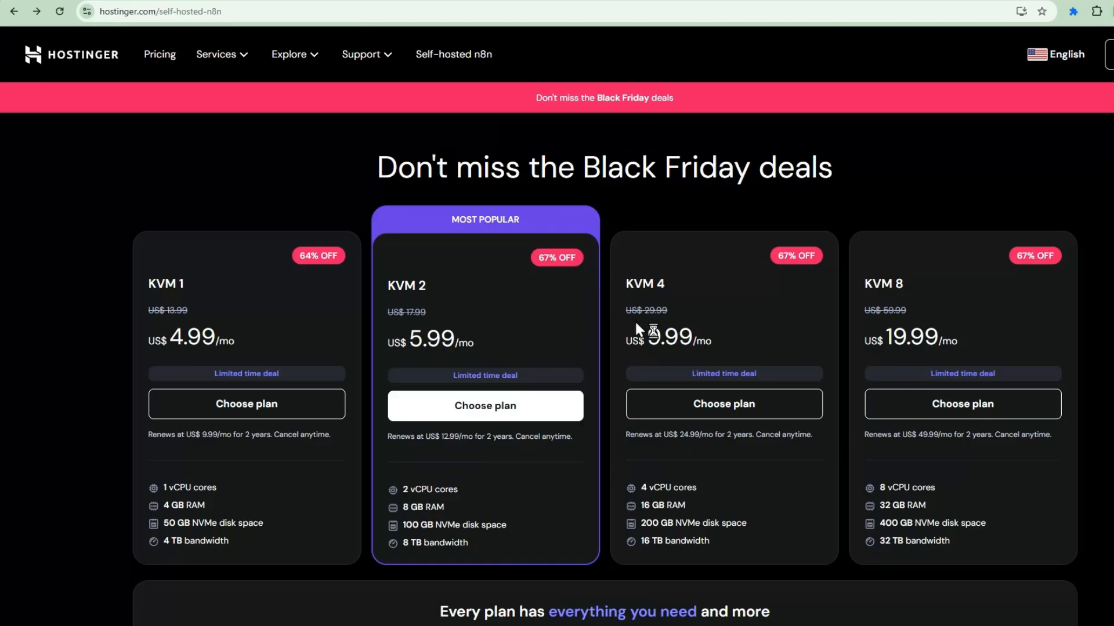
pyautogui.scroll(-3)
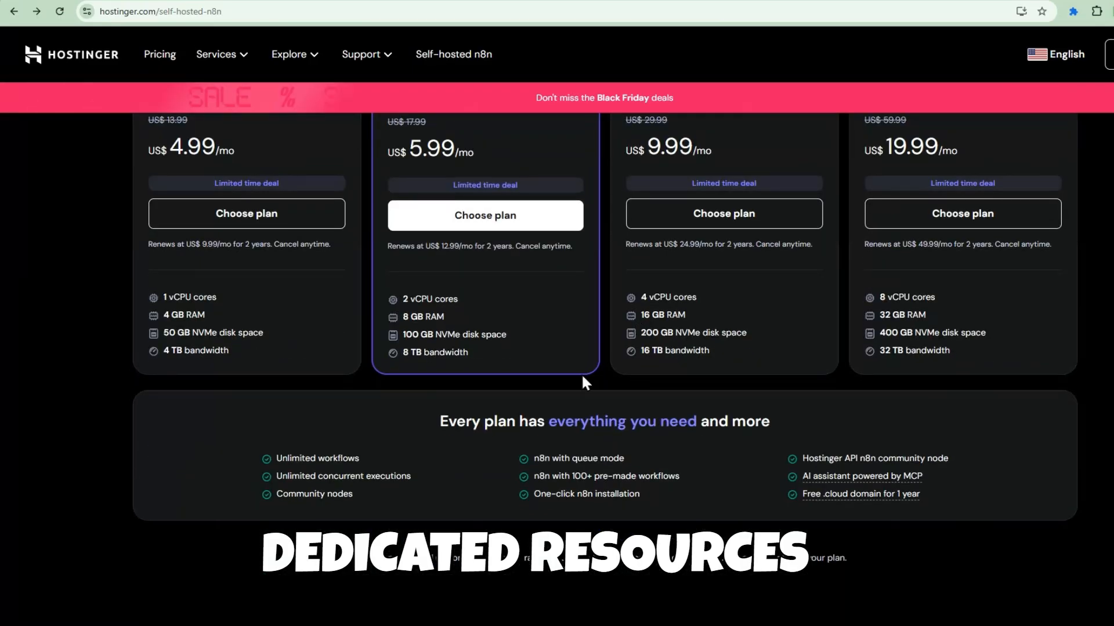
pyautogui.moveTo(348, 494)
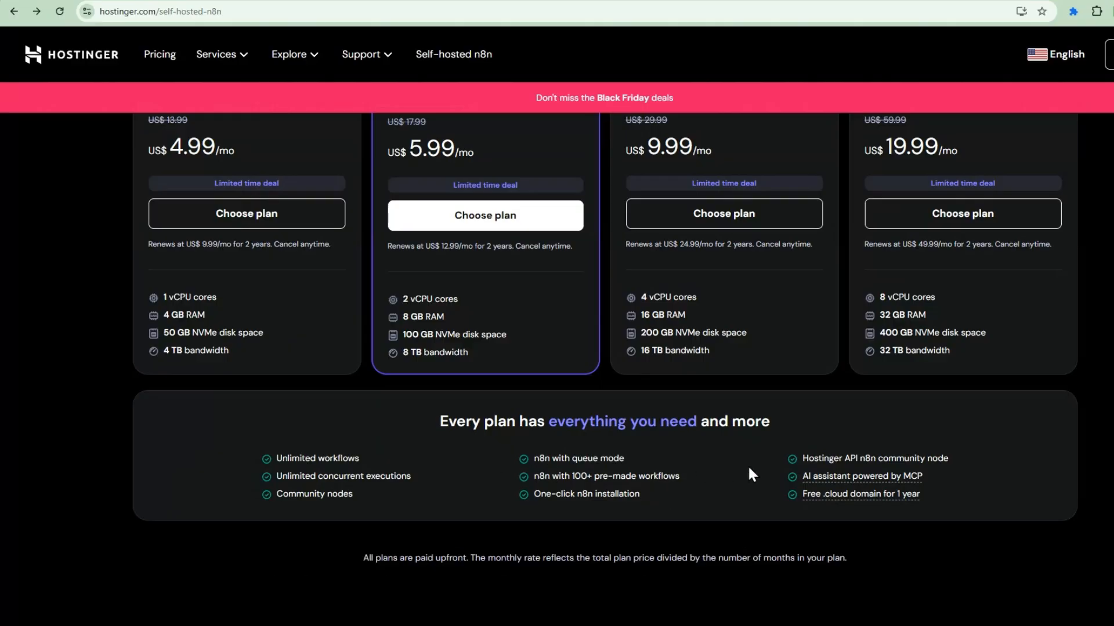
pyautogui.moveTo(603, 377)
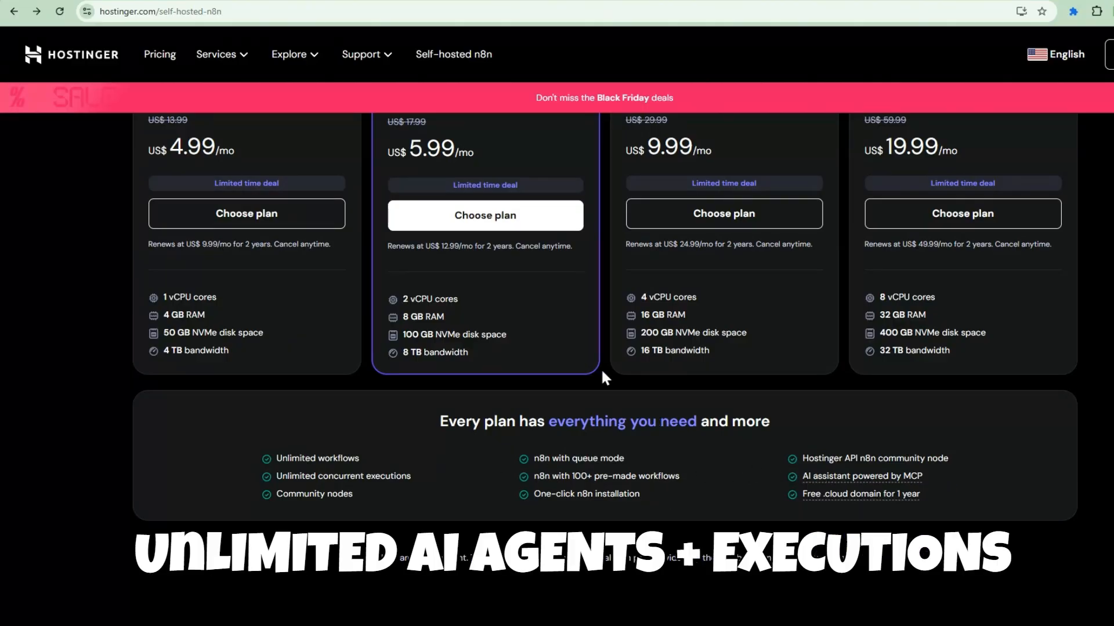
pyautogui.click(485, 215)
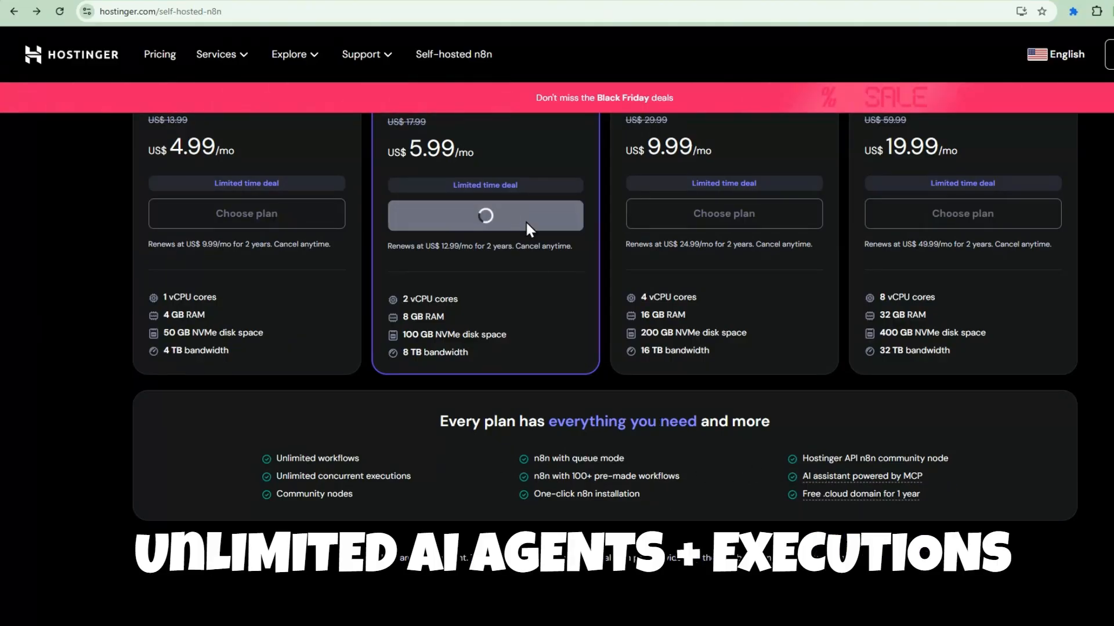
pyautogui.click(485, 215)
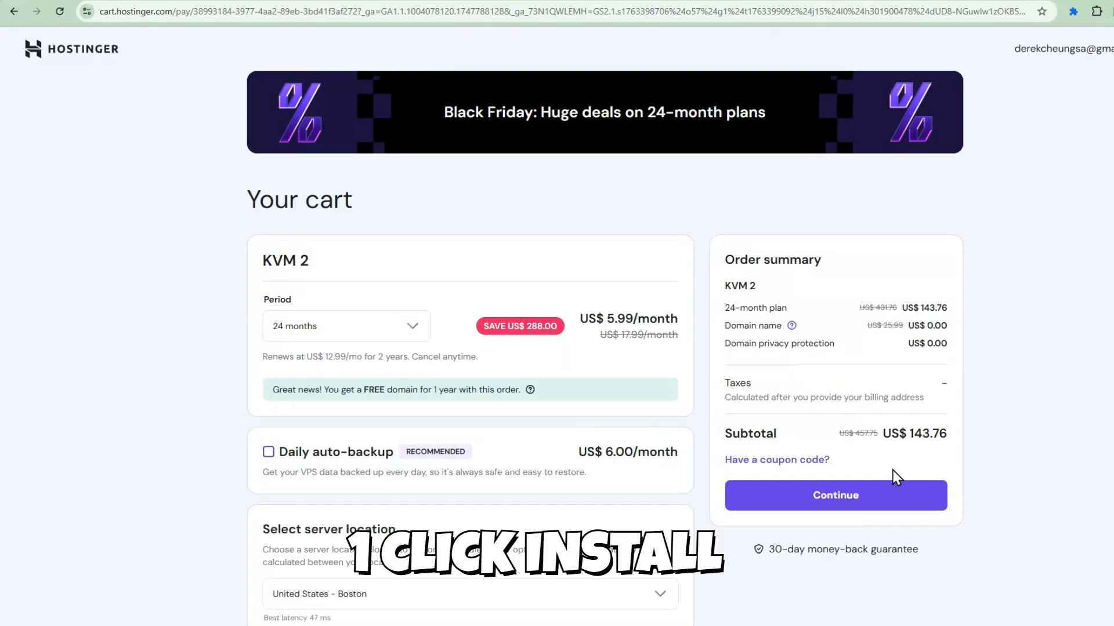
# Apply the DEREK 10% coupon to the KVM 2 order and complete the purchase
pyautogui.click(775, 459)
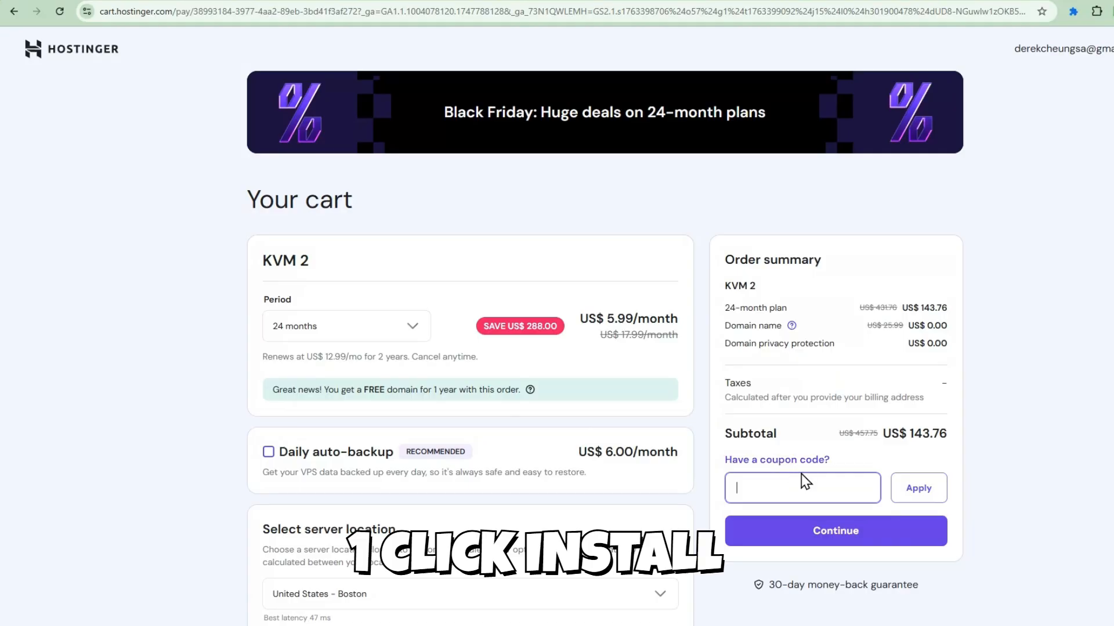
pyautogui.write('D')
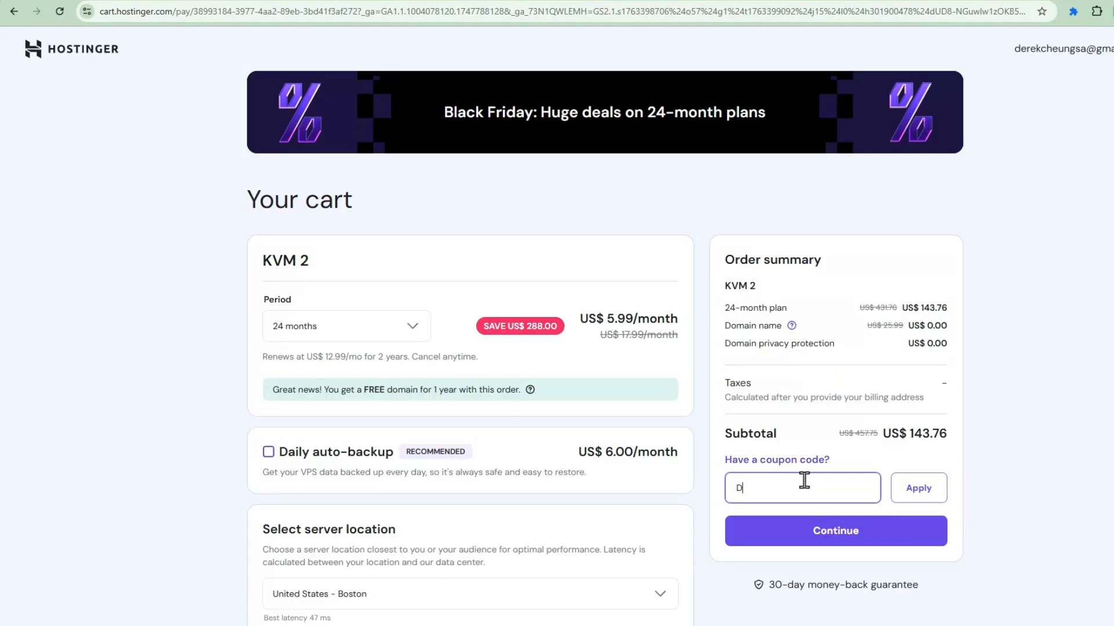
pyautogui.write('EREK')
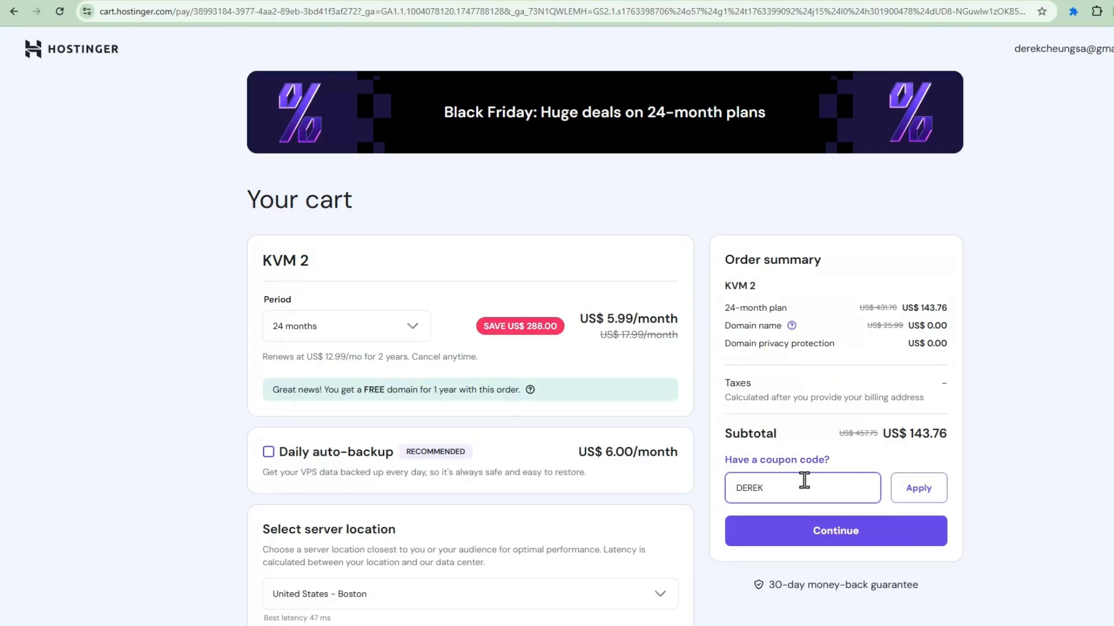
pyautogui.click(917, 488)
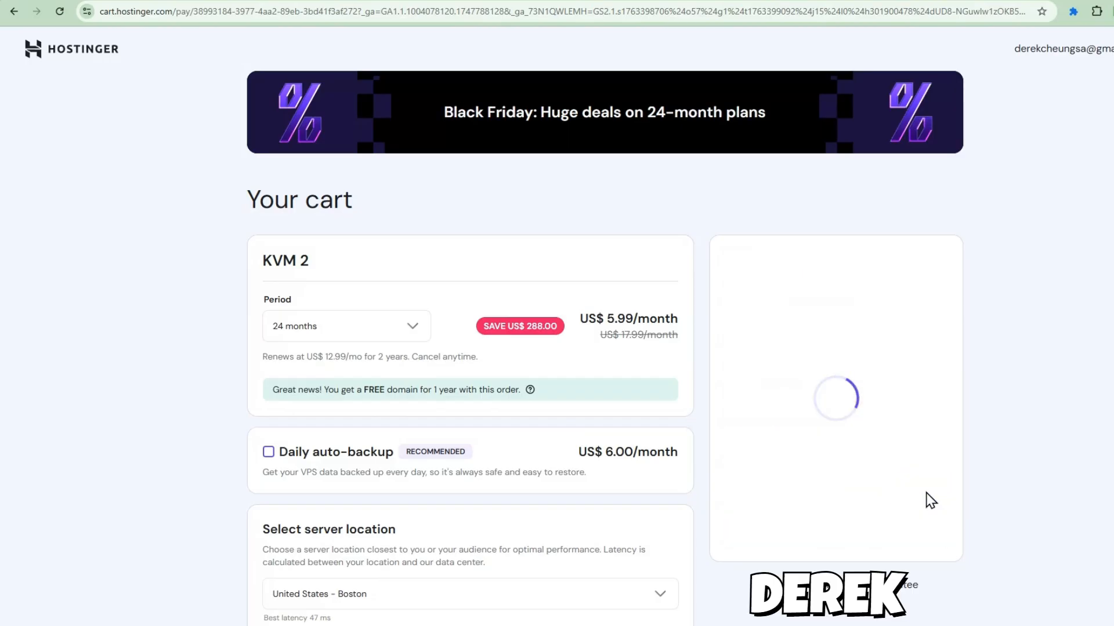
pyautogui.moveTo(1064, 531)
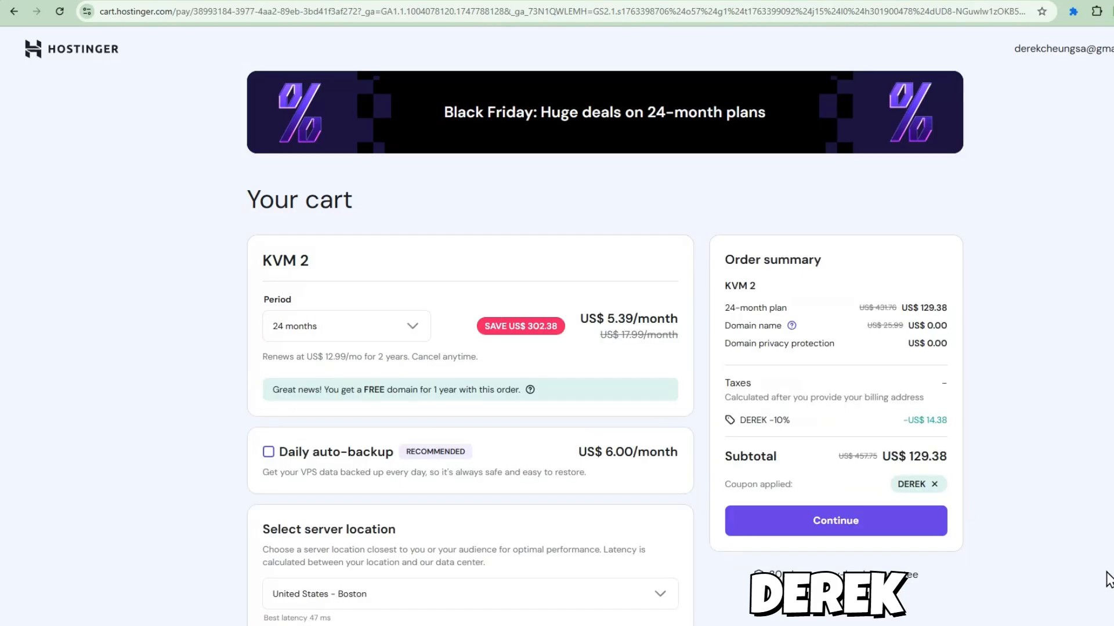
pyautogui.moveTo(1101, 613)
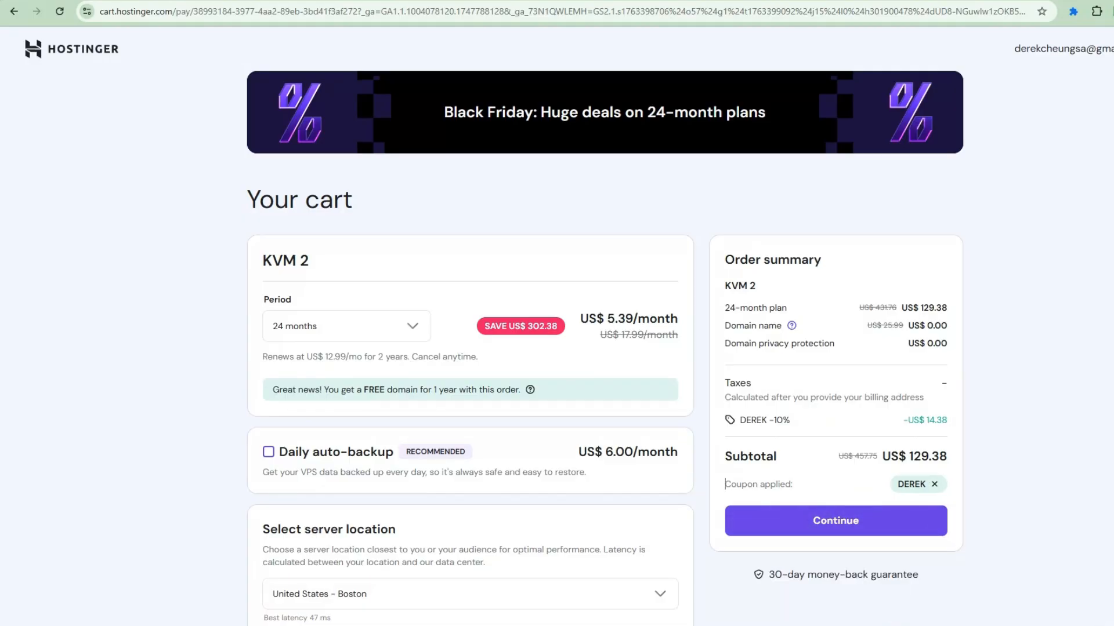
pyautogui.click(834, 521)
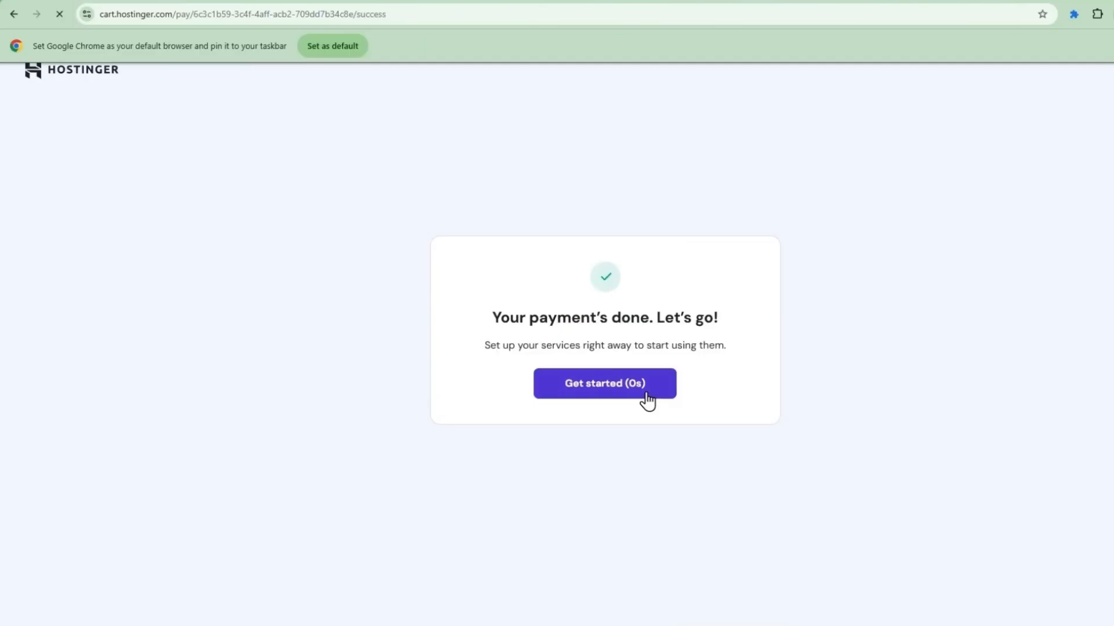
# Set up the new VPS with n8n on Ubuntu 24.04, keeping the malware scanner, root password and hostname
pyautogui.click(604, 382)
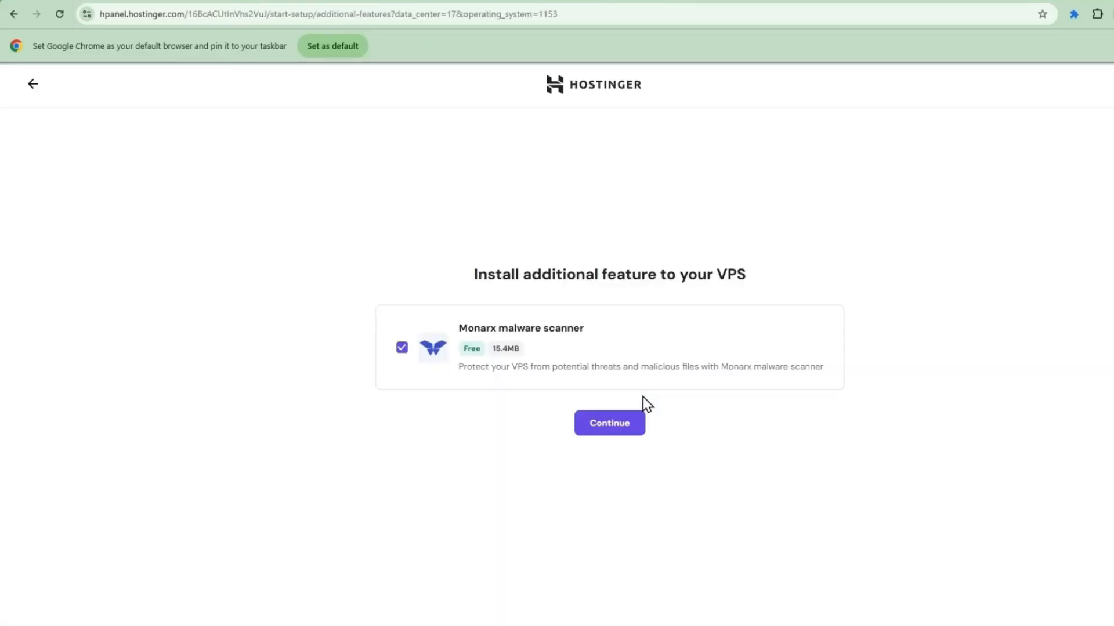
pyautogui.moveTo(608, 423)
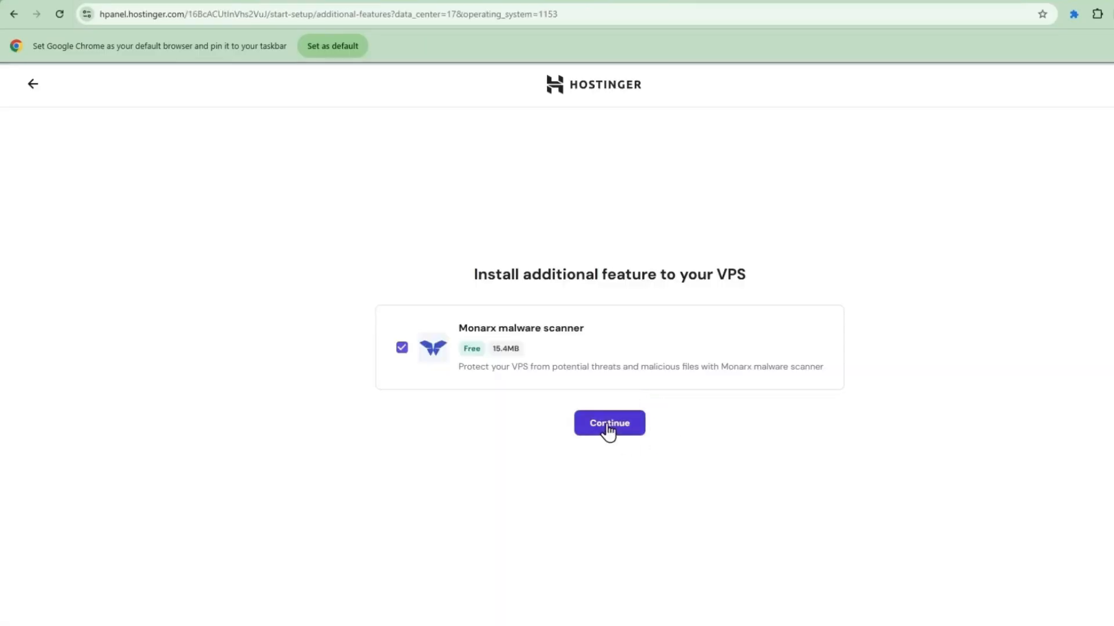
pyautogui.click(608, 423)
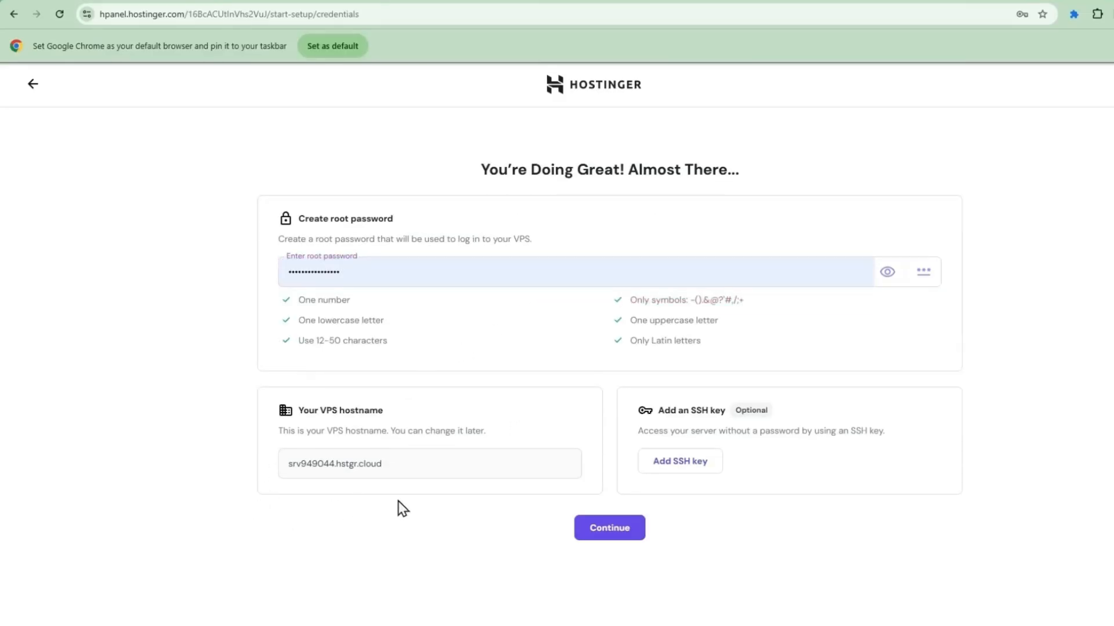
pyautogui.click(608, 527)
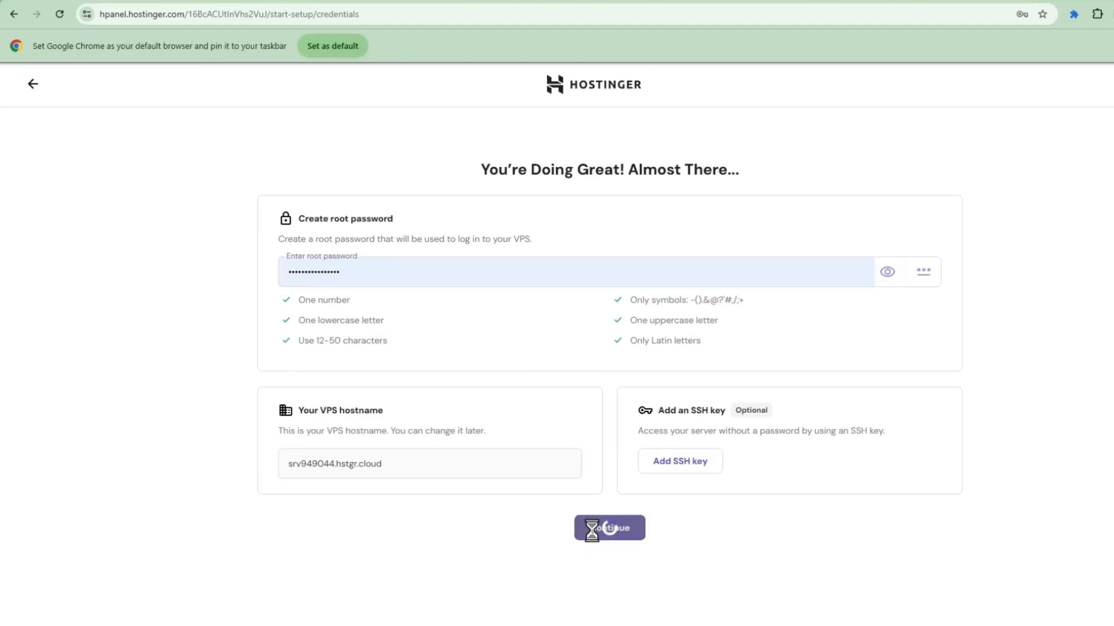
pyautogui.click(608, 528)
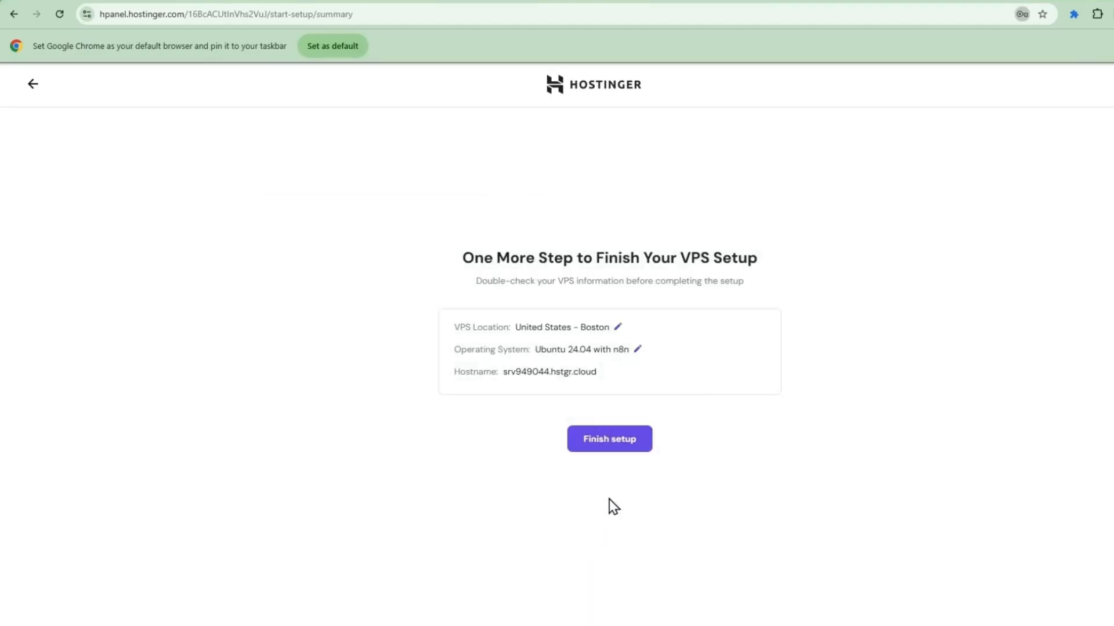
pyautogui.click(609, 439)
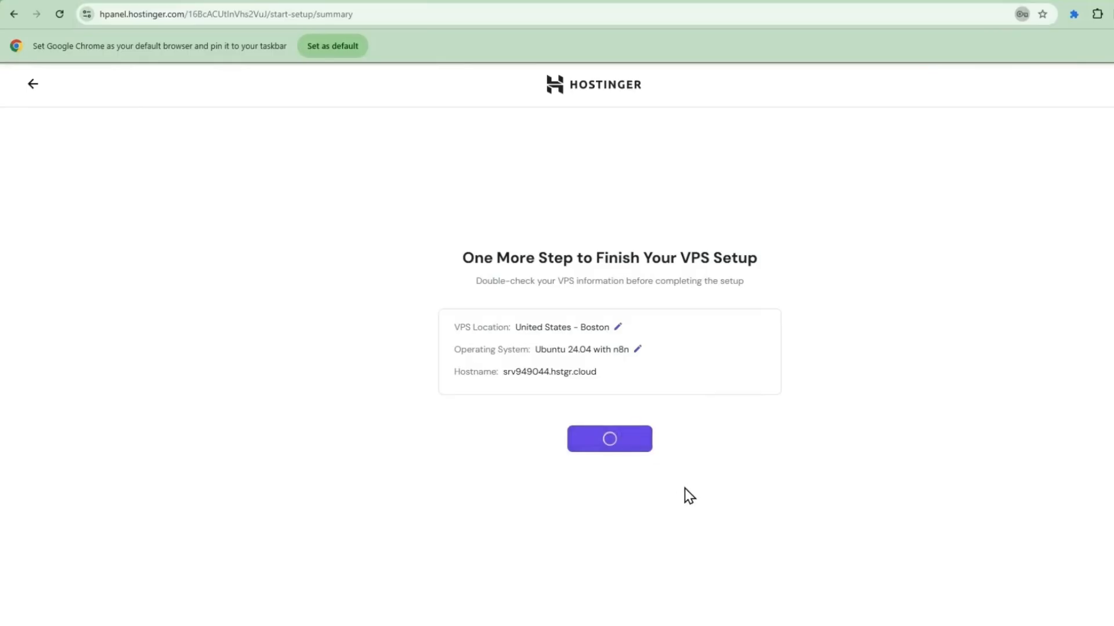
pyautogui.click(609, 438)
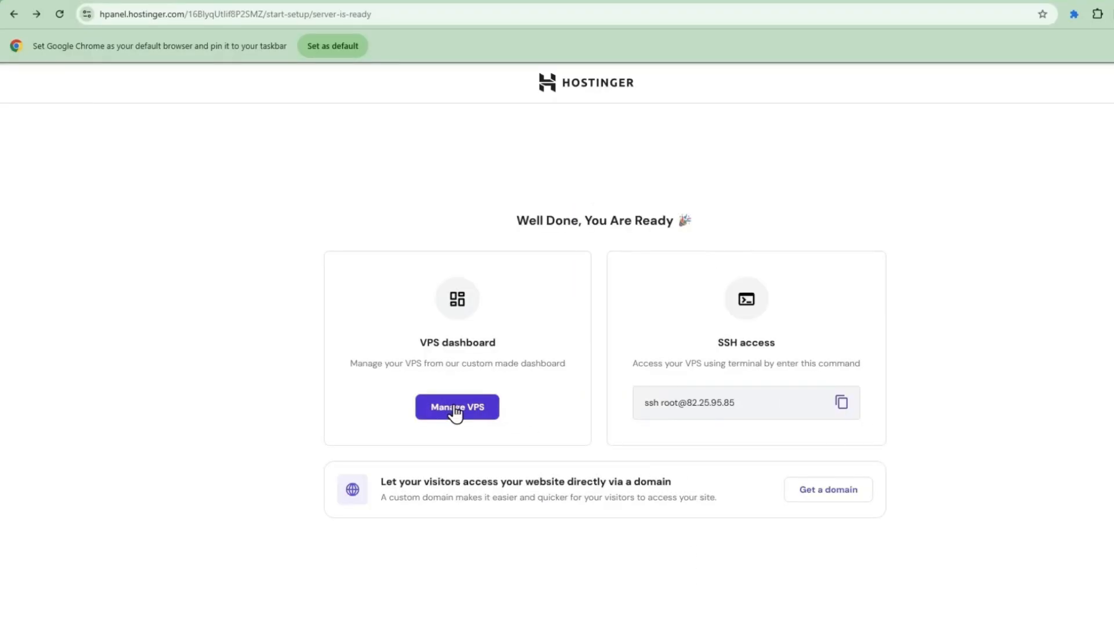
# Manage the new VPS and its running n8n app from the Hostinger dashboard
pyautogui.click(456, 407)
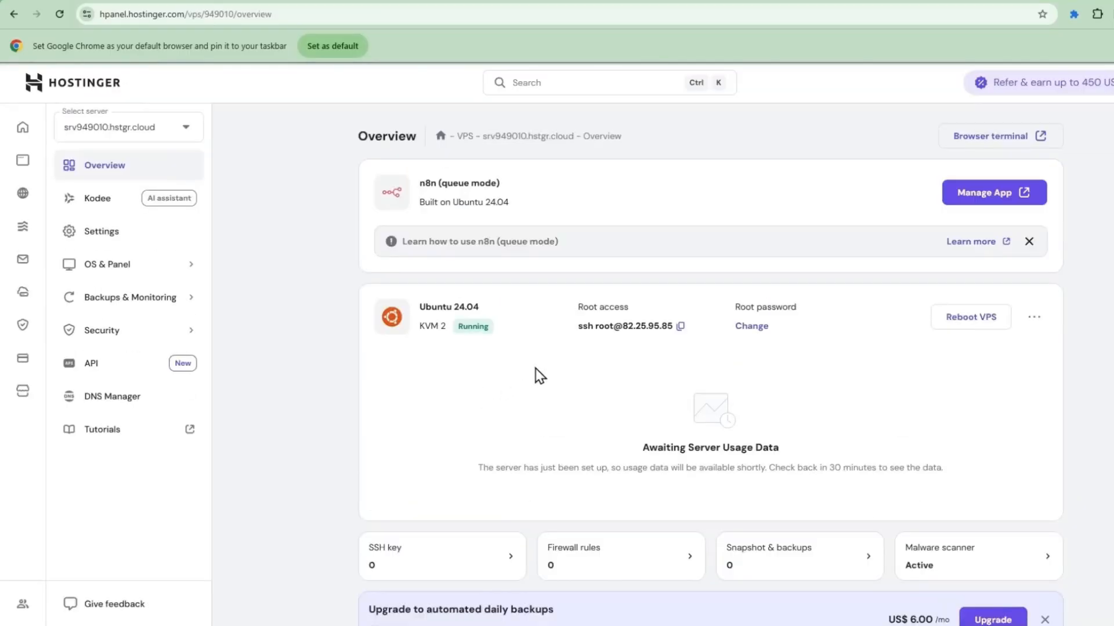
pyautogui.moveTo(994, 193)
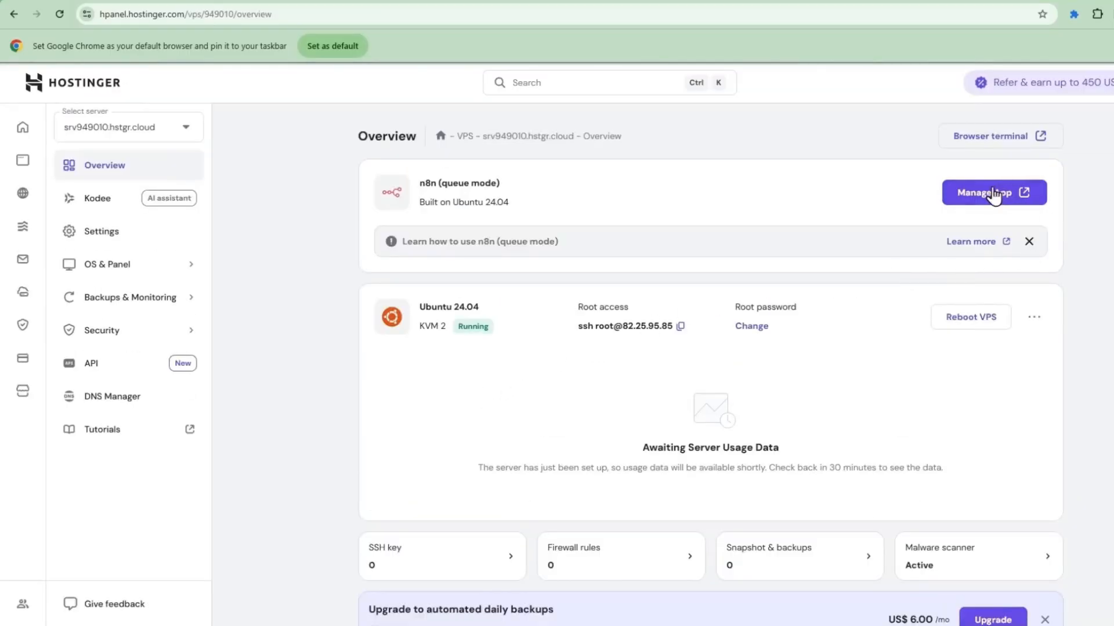
pyautogui.click(993, 192)
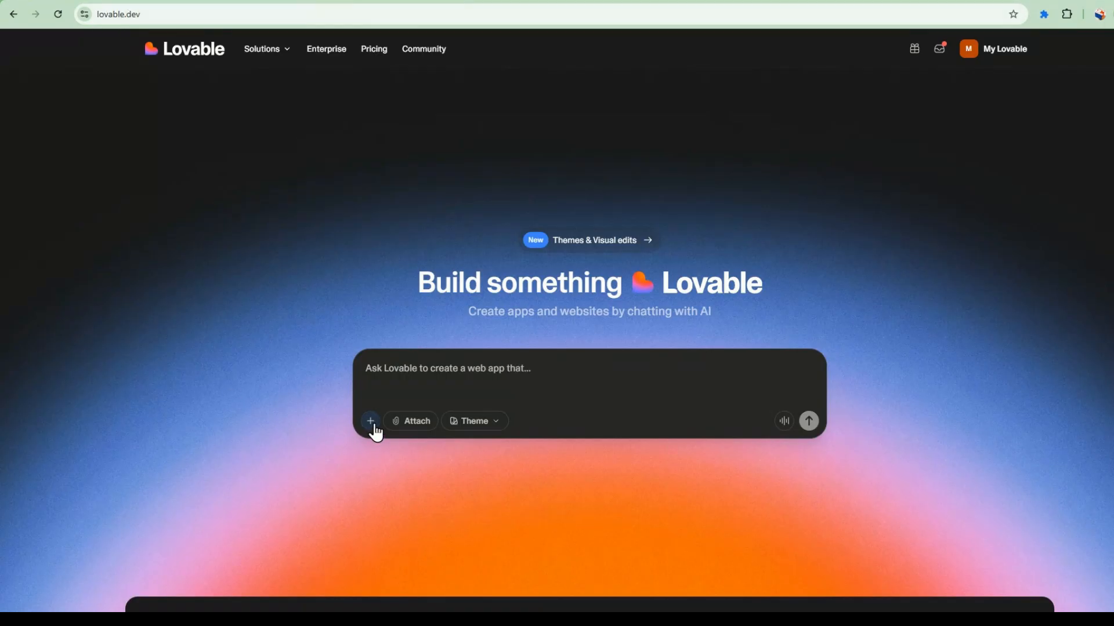
# View the Supabase integration details from Lovable's Manage Integrations settings
pyautogui.click(370, 420)
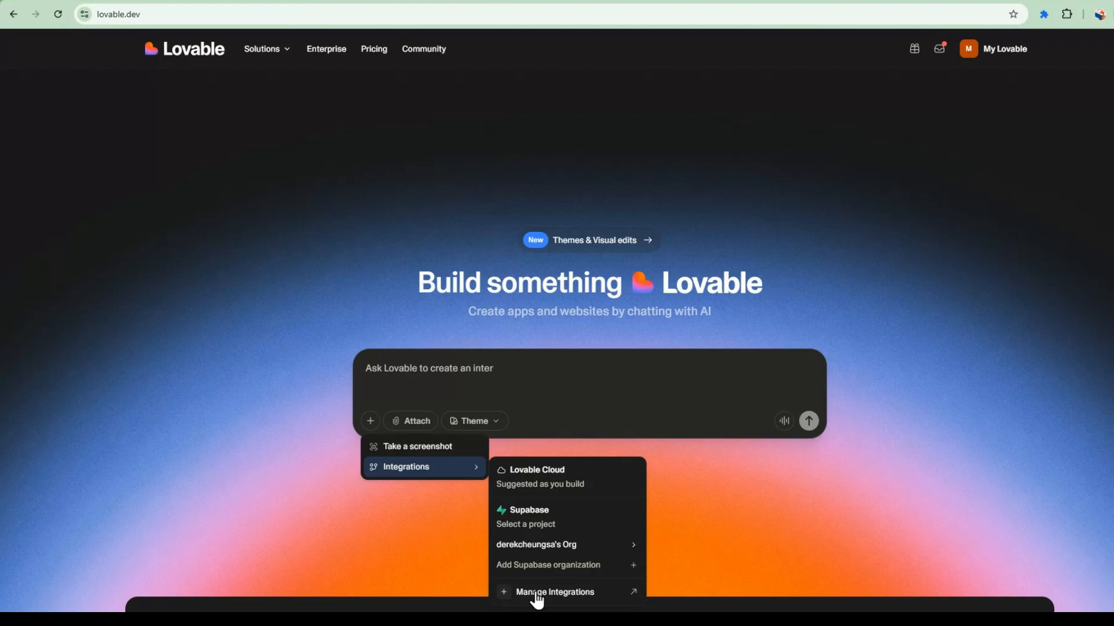
pyautogui.click(554, 591)
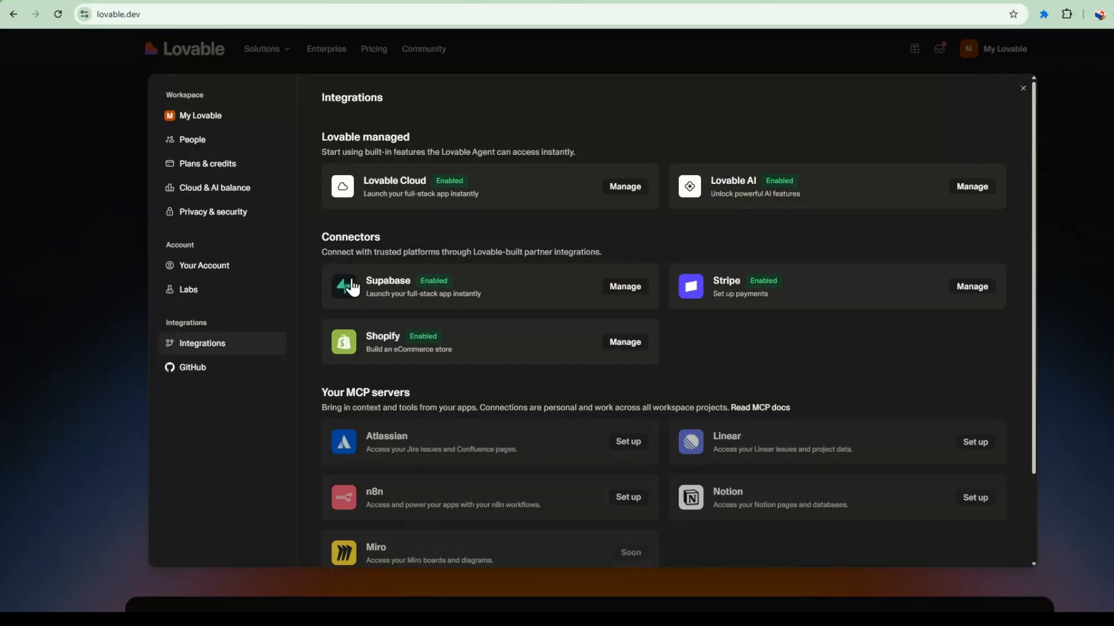
pyautogui.click(623, 286)
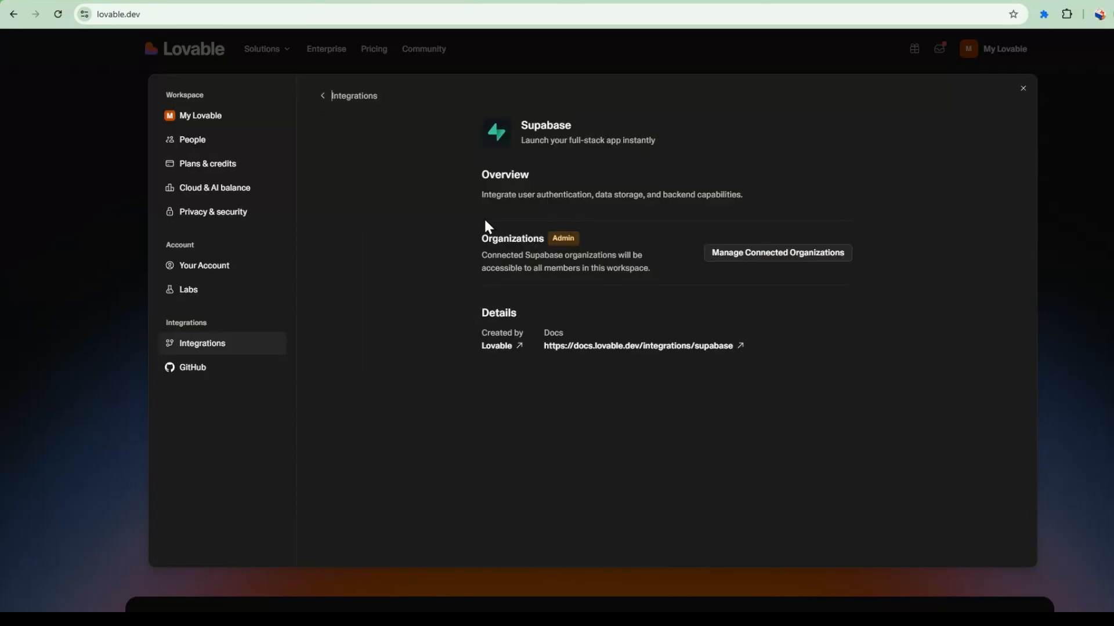
pyautogui.moveTo(529, 193)
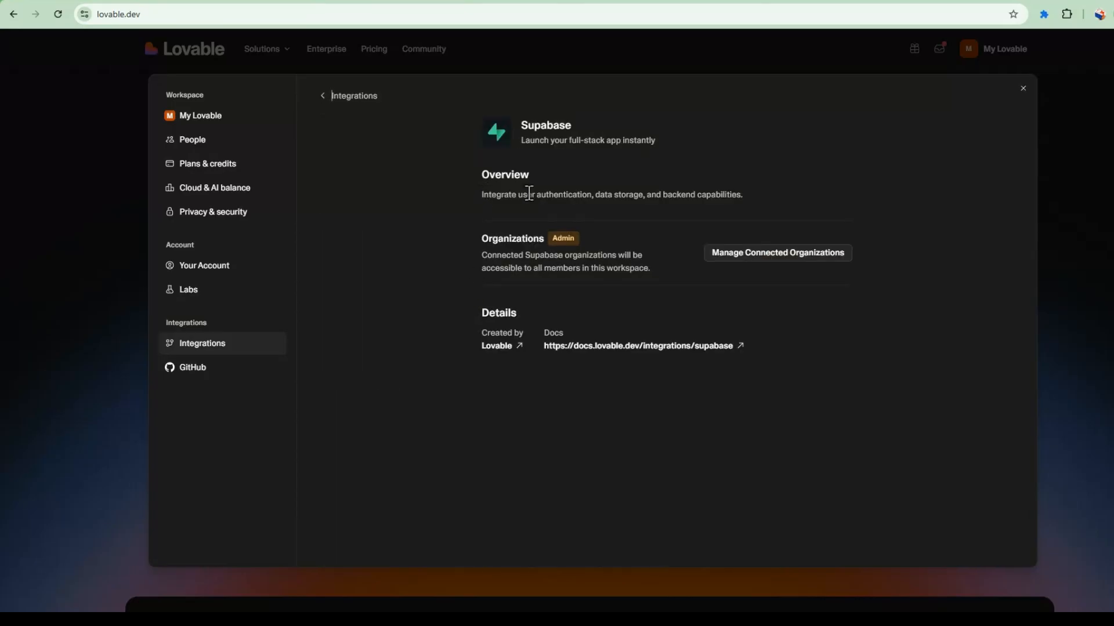
pyautogui.moveTo(631, 194)
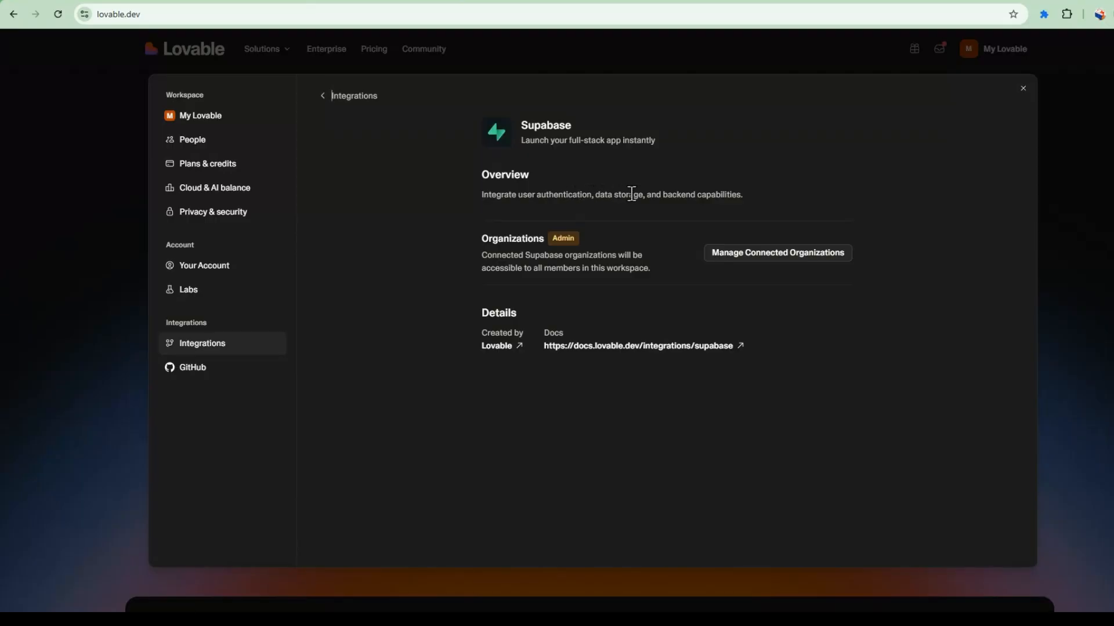
pyautogui.moveTo(486, 211)
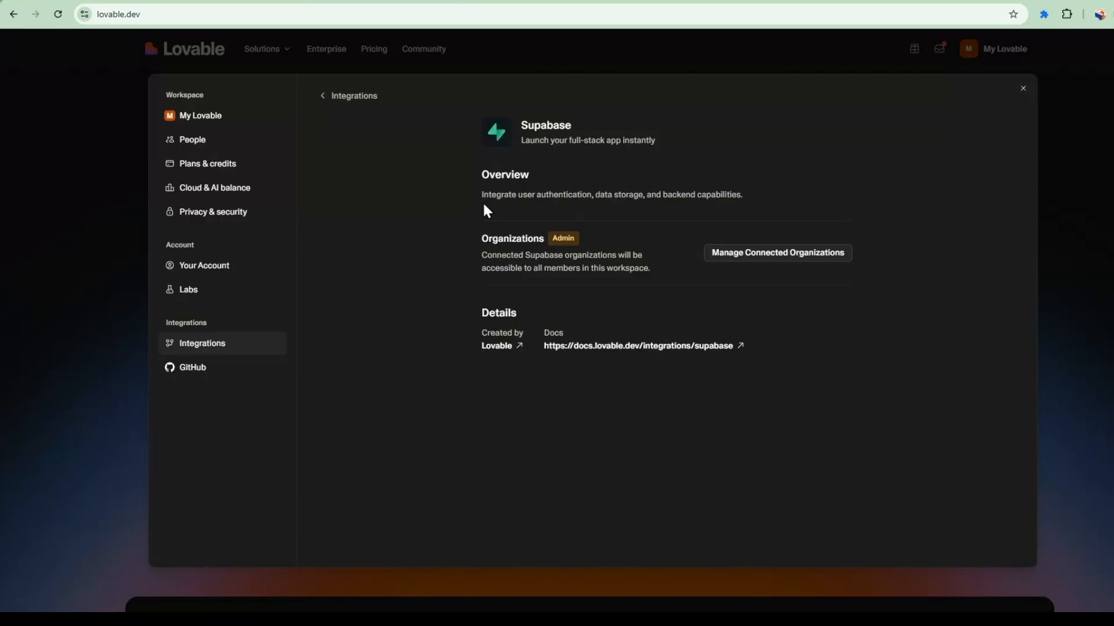
pyautogui.moveTo(497, 219)
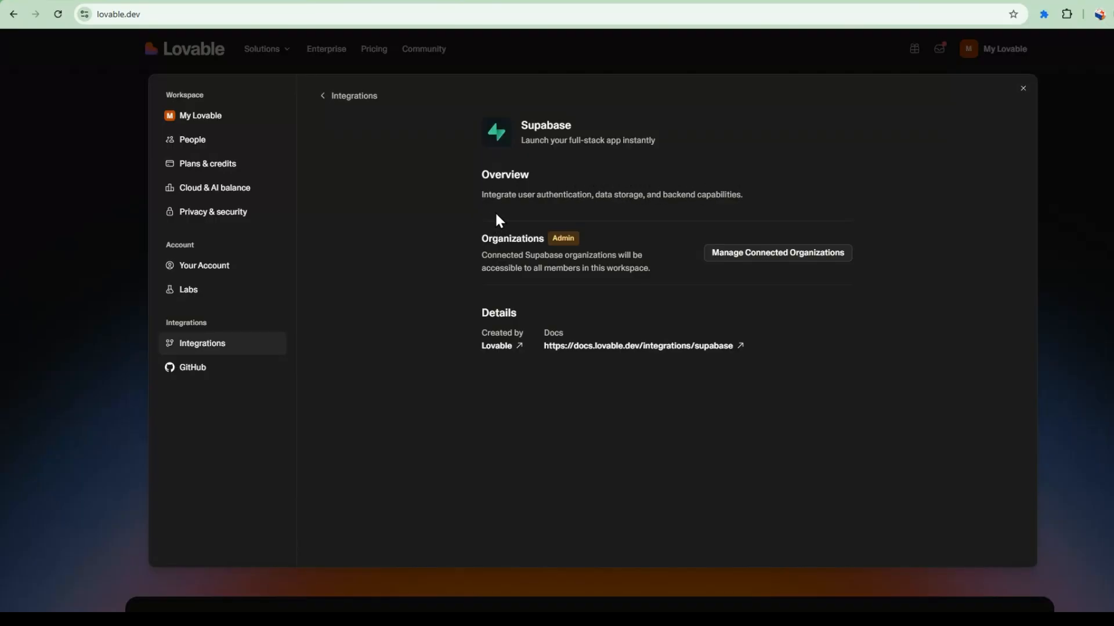
pyautogui.moveTo(575, 199)
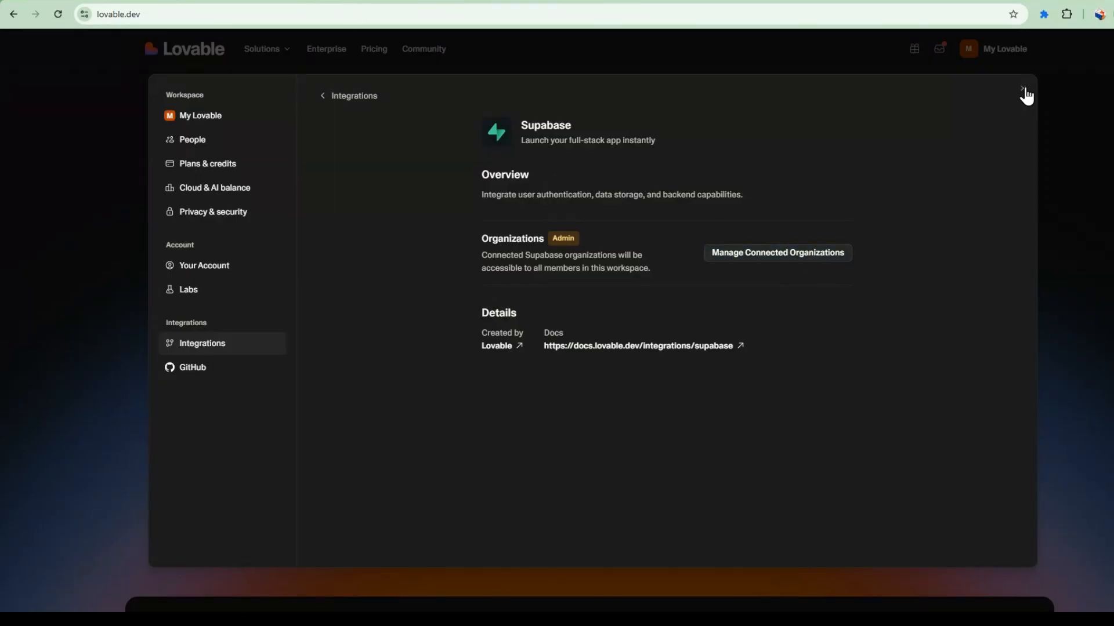
# Return to the home prompt box and reopen its integrations options listing Supabase projects
pyautogui.click(1025, 93)
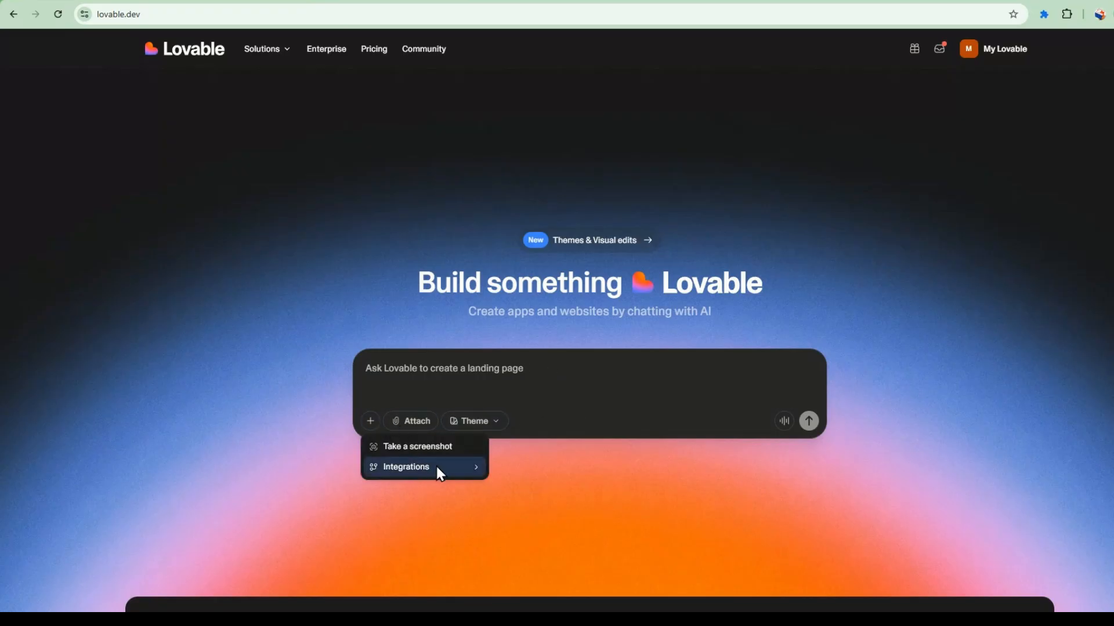
pyautogui.click(405, 467)
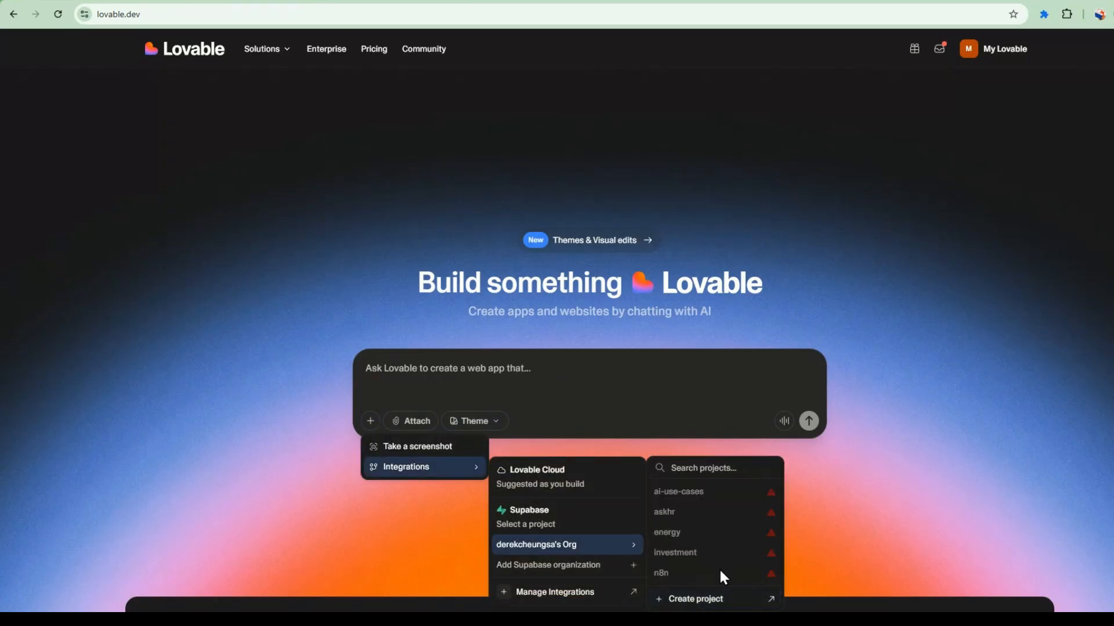
pyautogui.moveTo(395, 541)
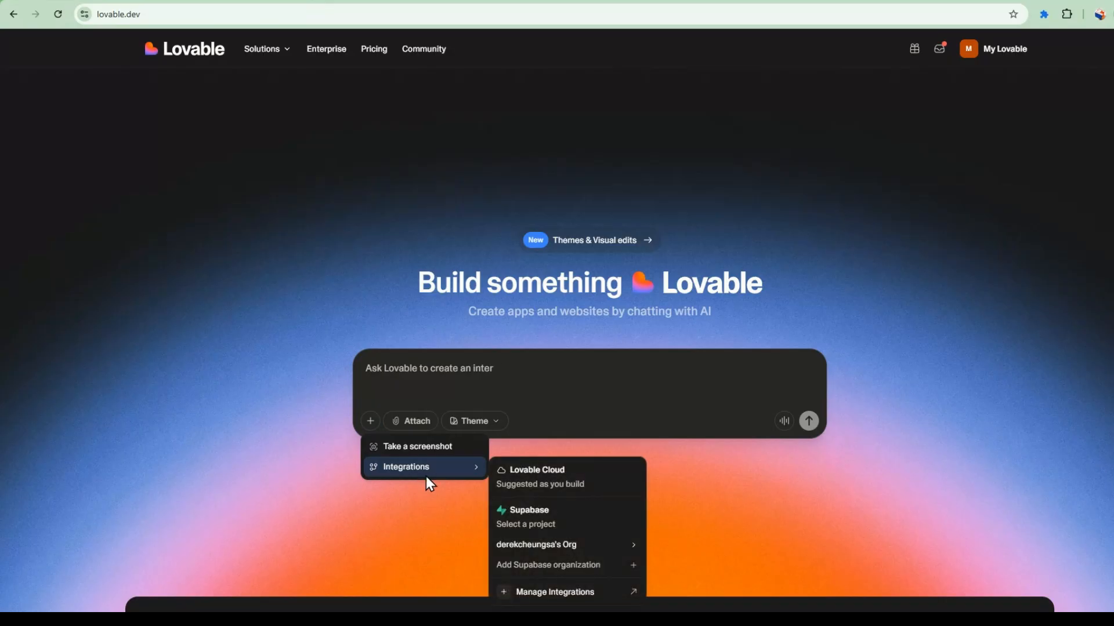
# Connect the n8n MCP server URL in Lovable's integrations, exposing search, execute and workflow-details tools
pyautogui.click(554, 592)
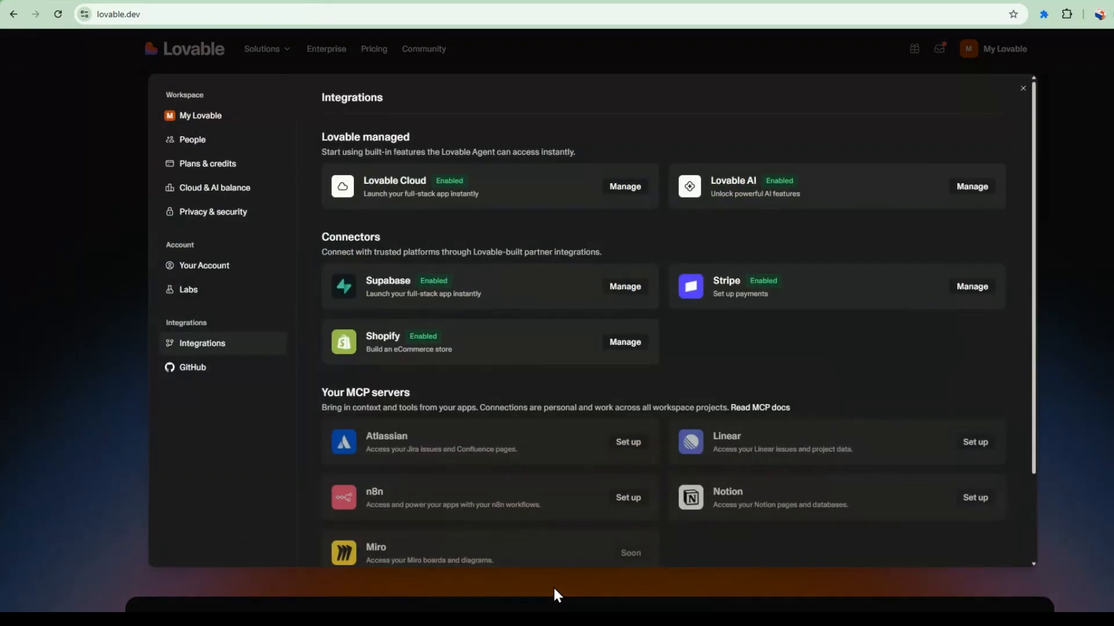
pyautogui.moveTo(362, 503)
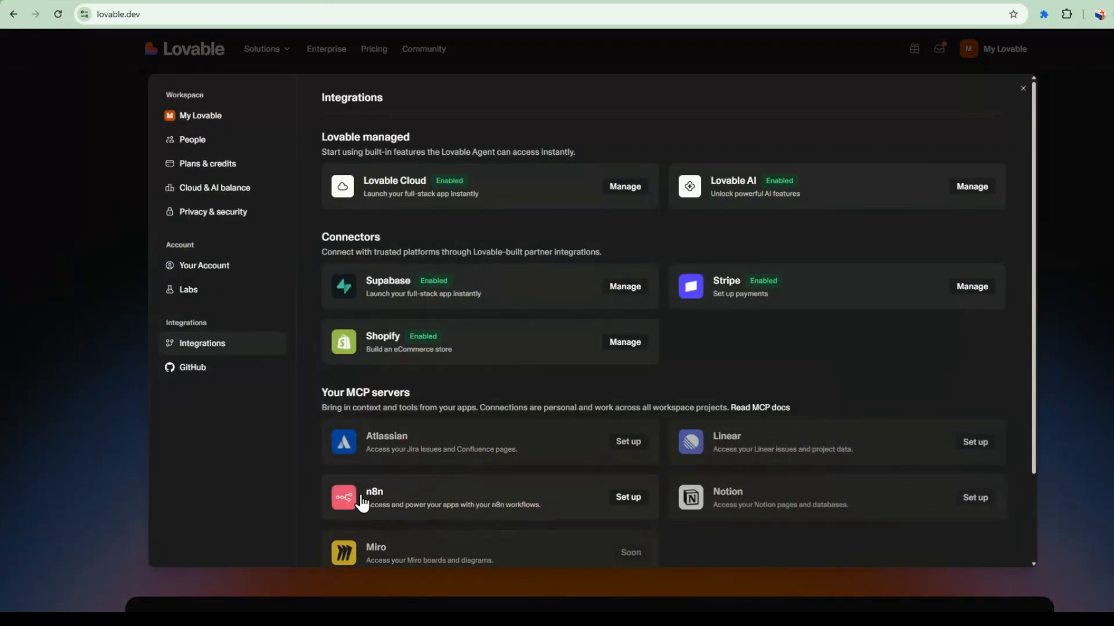
pyautogui.moveTo(581, 520)
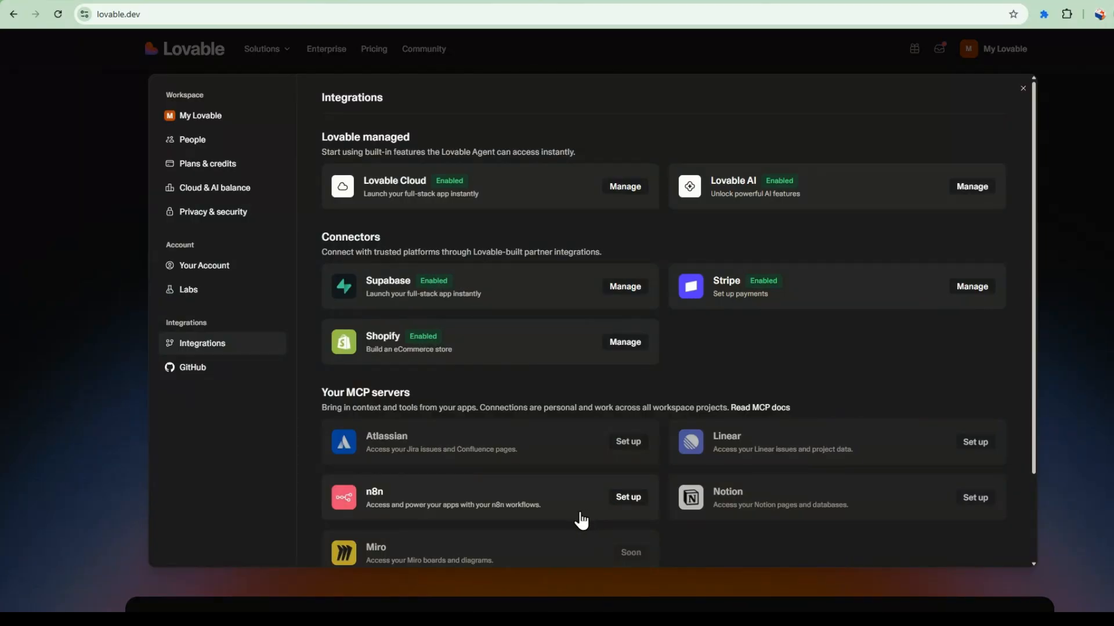
pyautogui.click(627, 496)
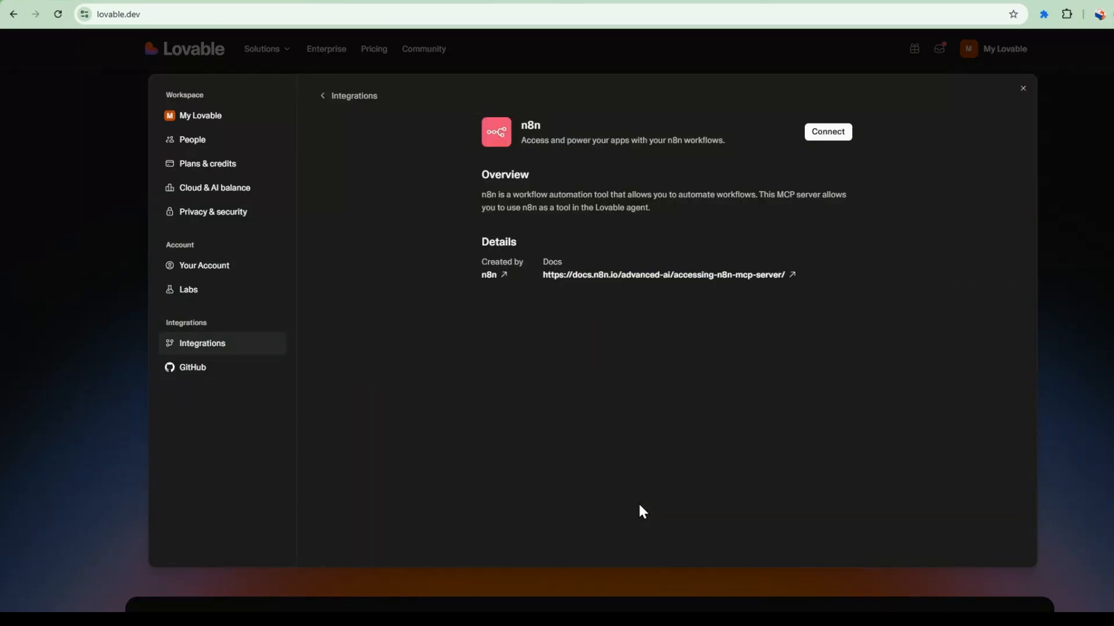
pyautogui.click(825, 132)
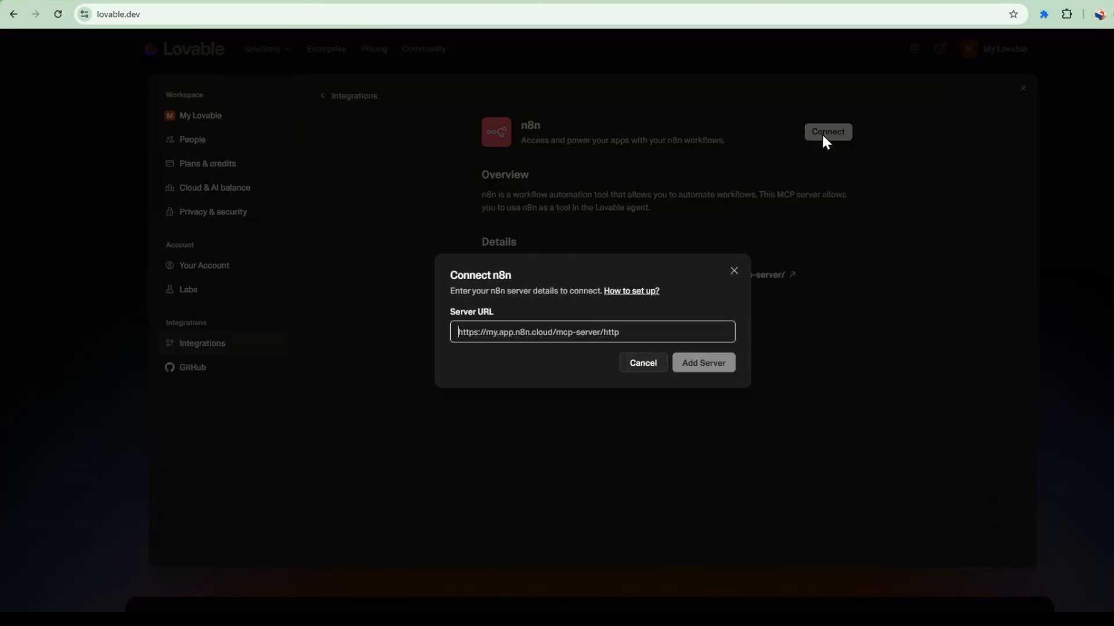
pyautogui.moveTo(642, 2)
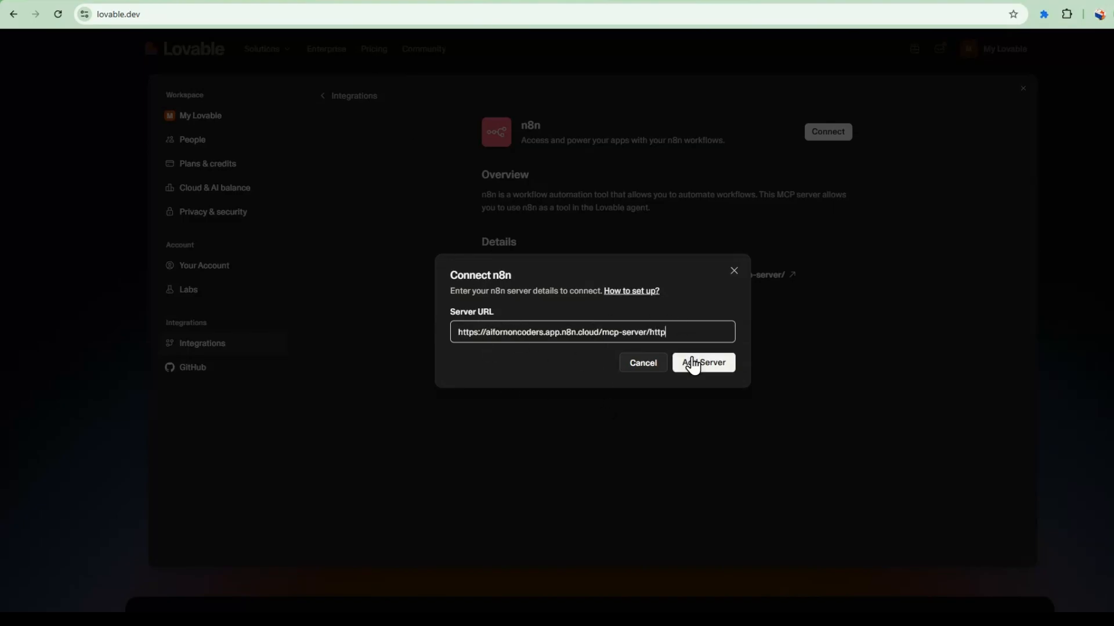
pyautogui.click(702, 362)
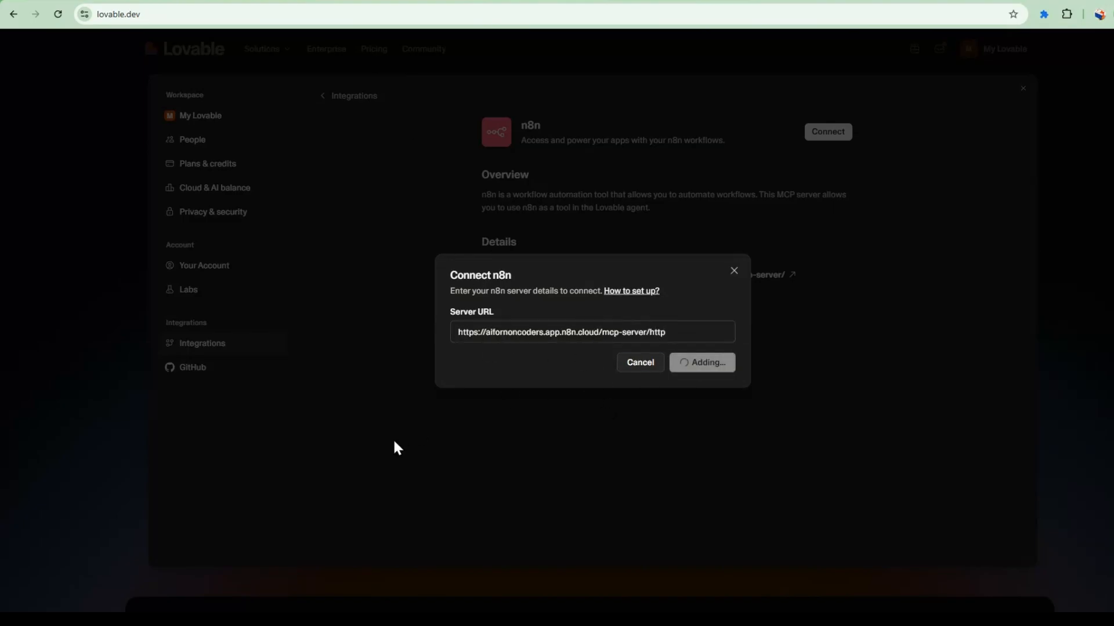
pyautogui.moveTo(212, 142)
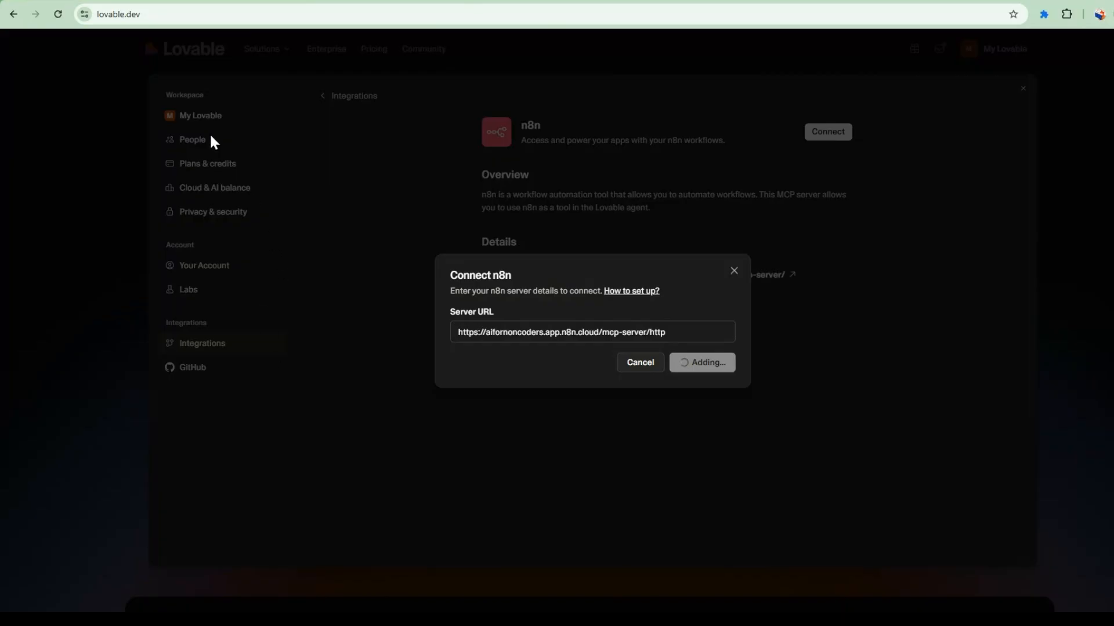
pyautogui.moveTo(269, 385)
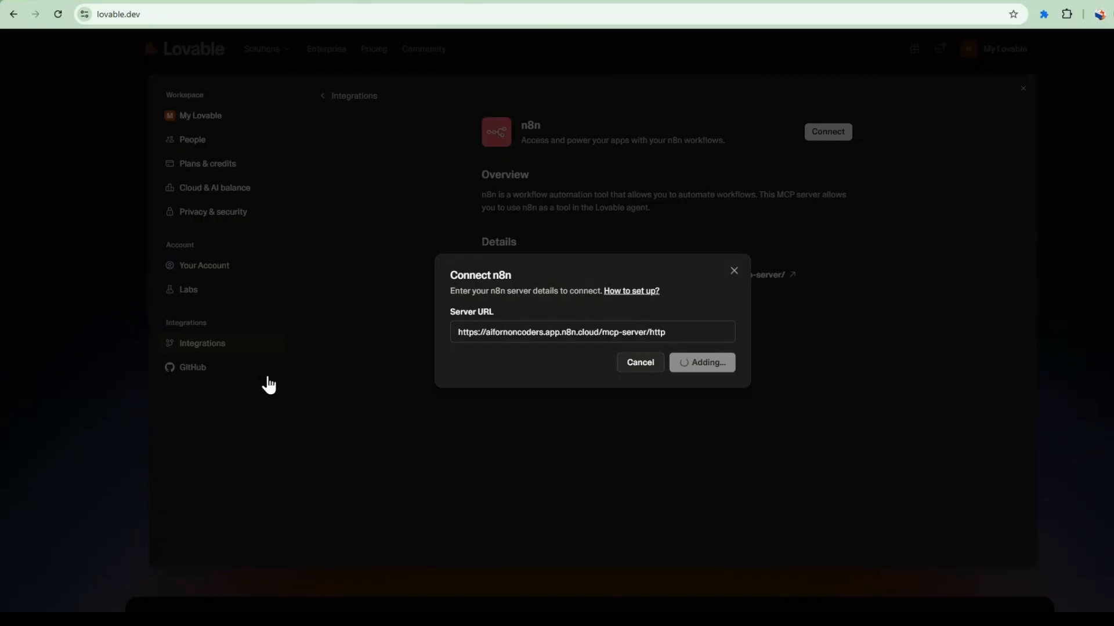
pyautogui.moveTo(277, 355)
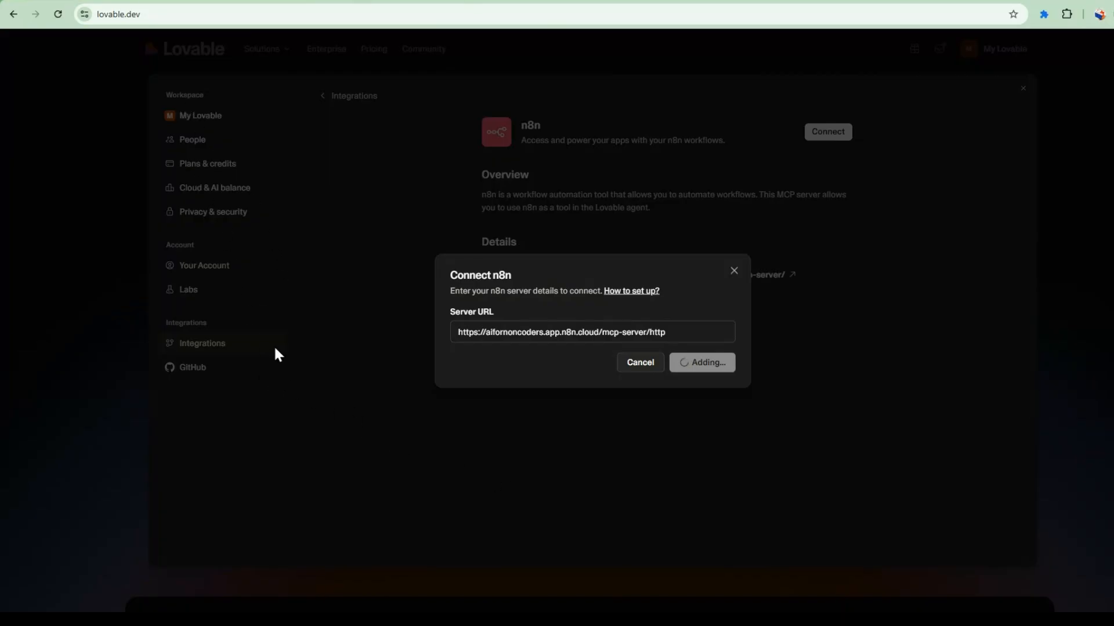
pyautogui.click(701, 362)
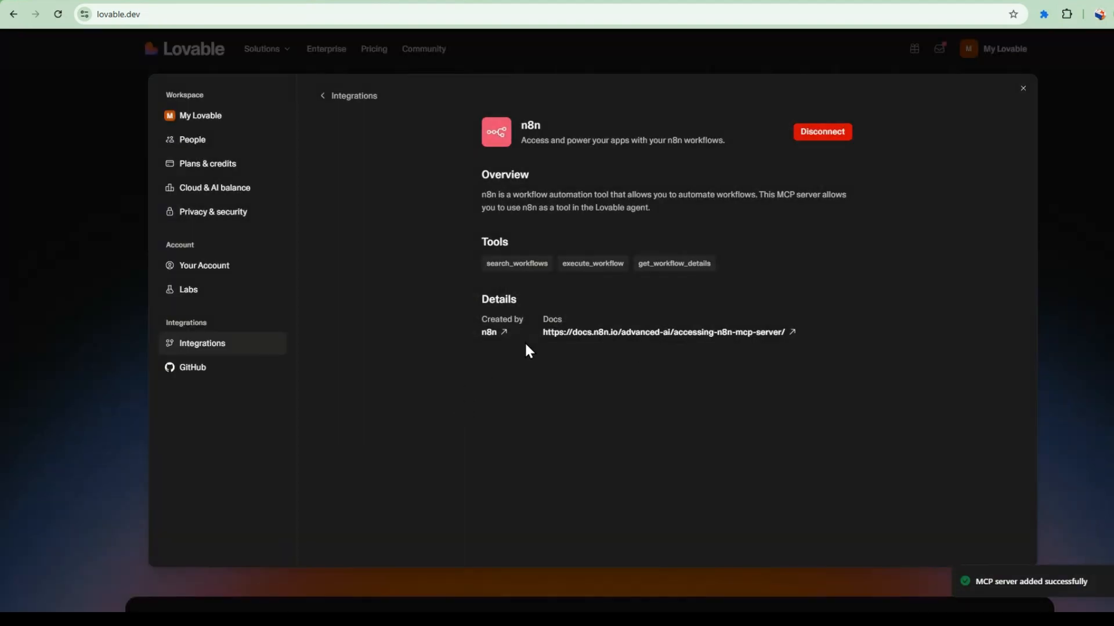
pyautogui.moveTo(1024, 101)
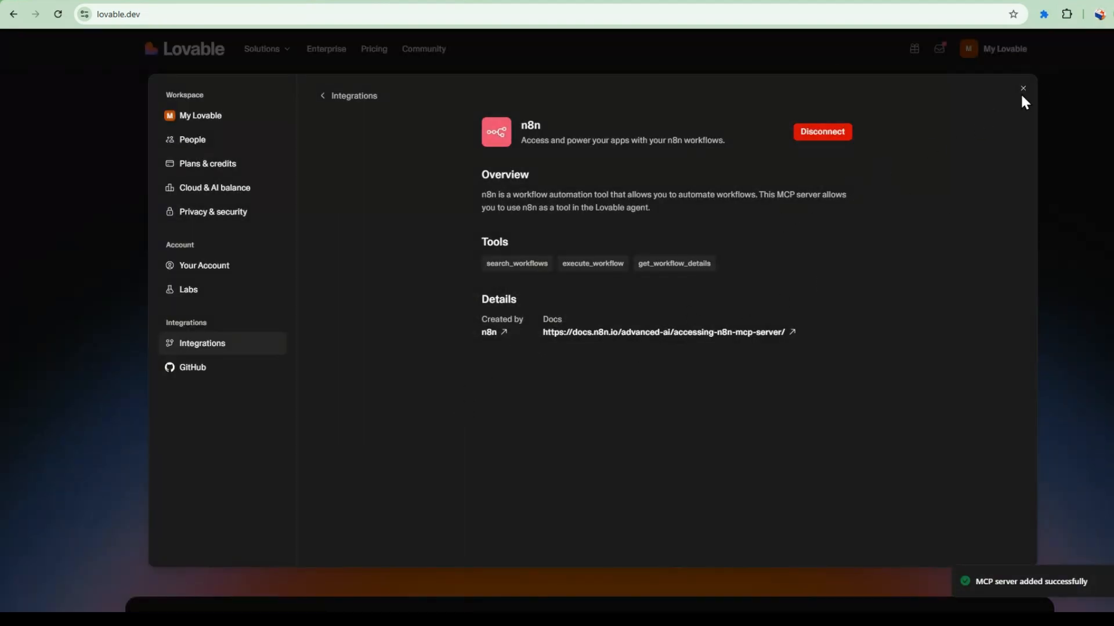
pyautogui.click(1022, 89)
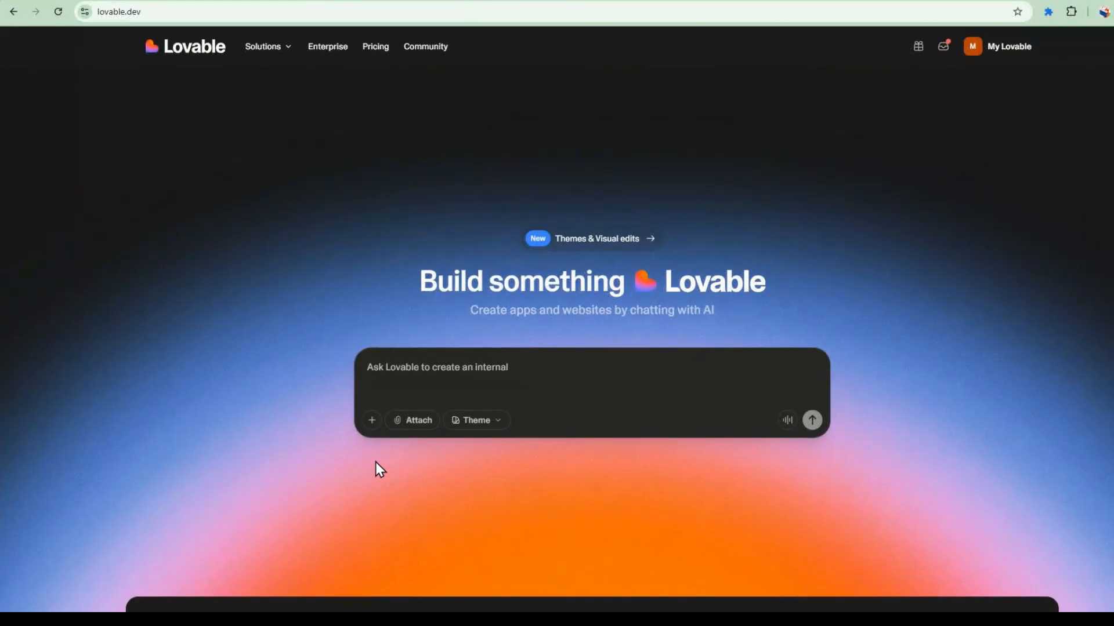
# Ask Lovable 'what workflows do I have access to in my n8n instance?'
pyautogui.write('what workflows do I have access to in my n8n instance?')
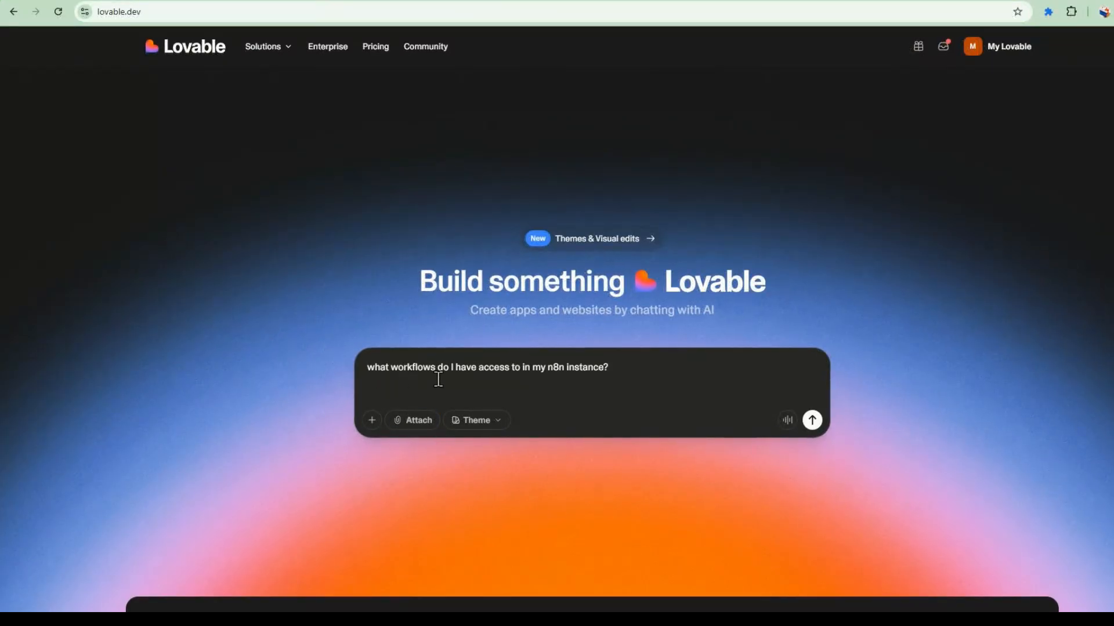
pyautogui.moveTo(564, 369)
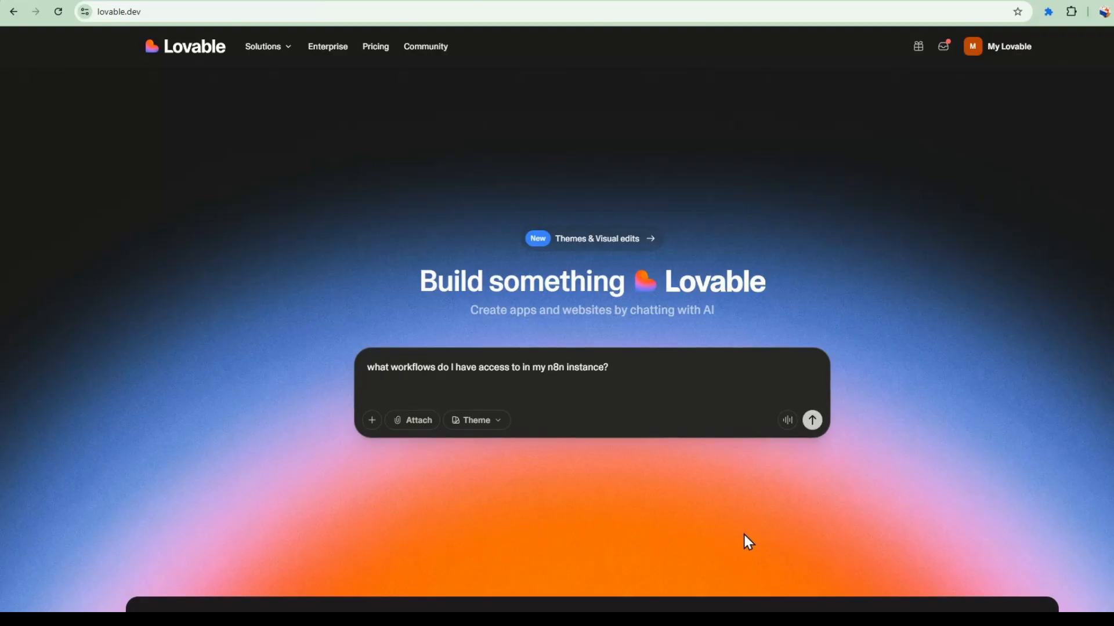
pyautogui.click(811, 420)
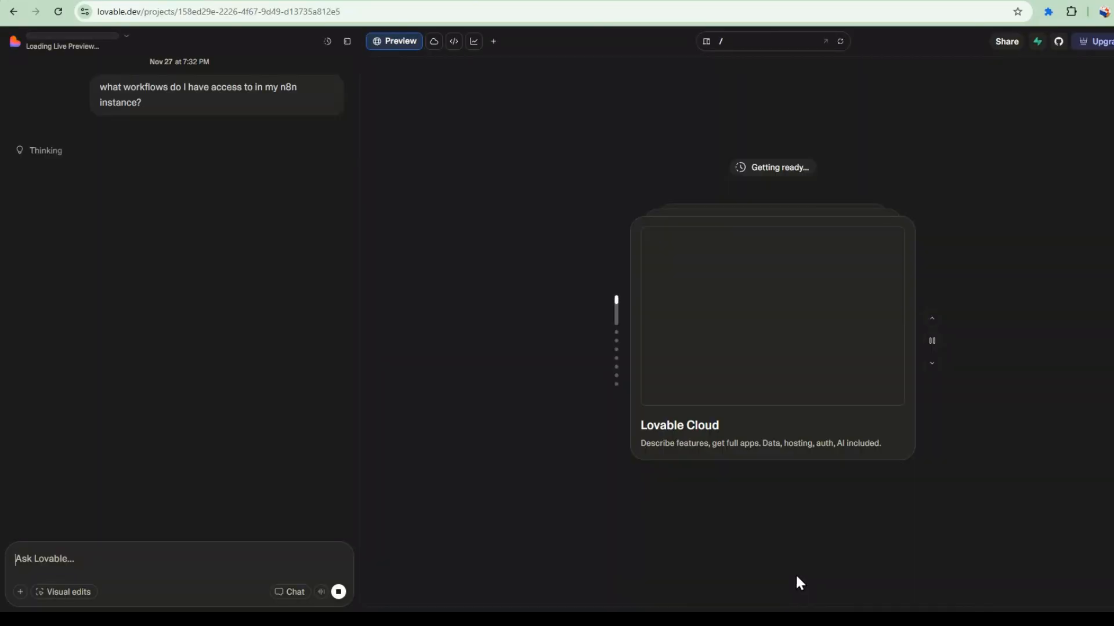
pyautogui.moveTo(344, 424)
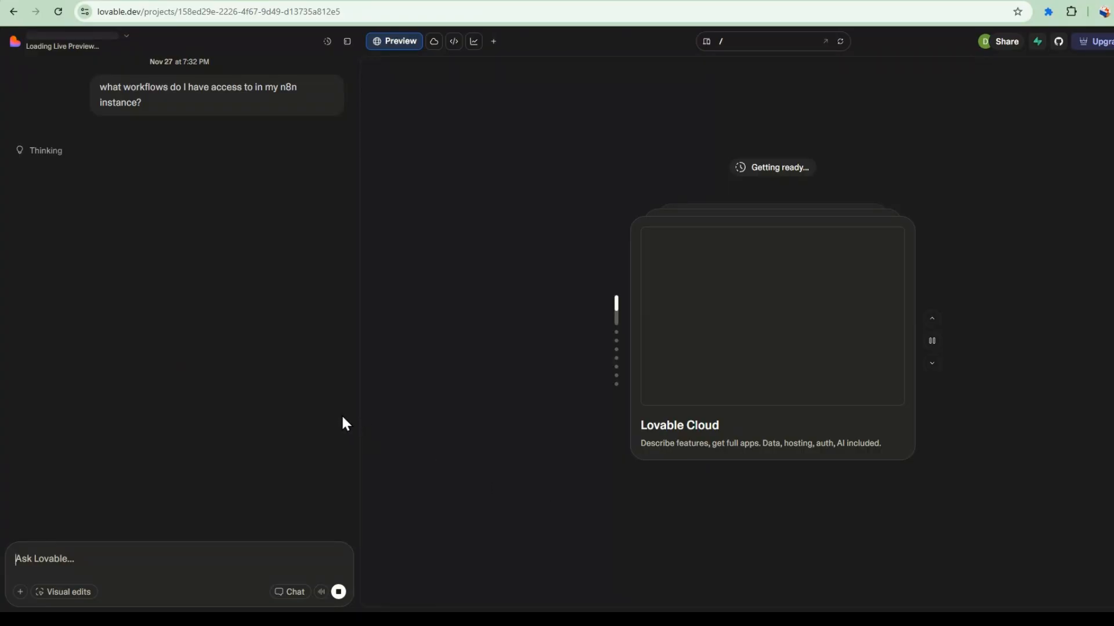
pyautogui.moveTo(190, 277)
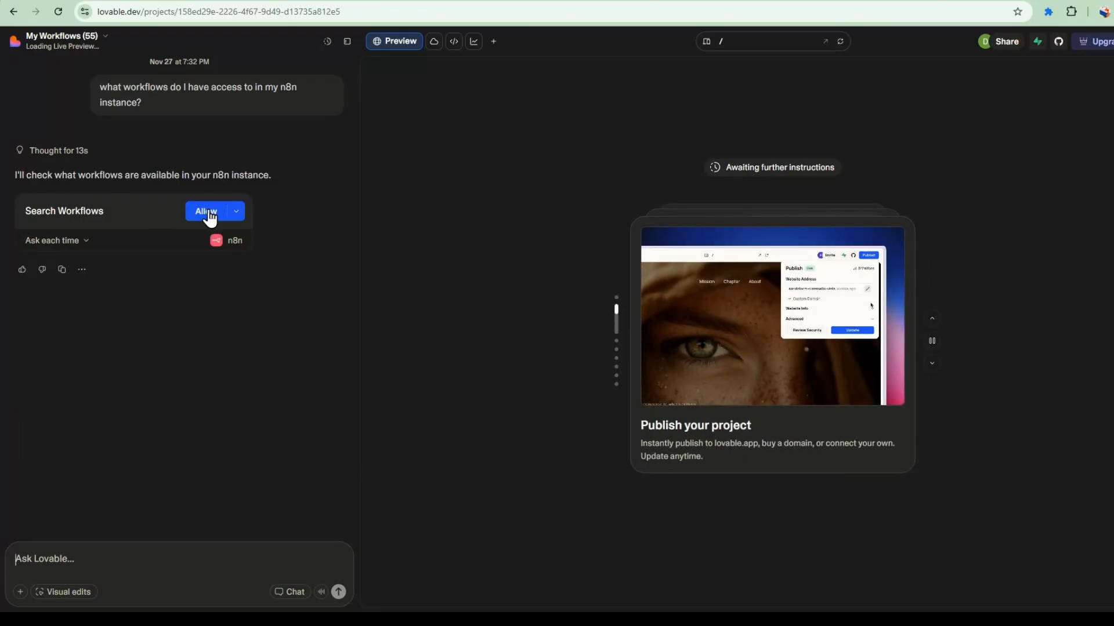
# Allow the Search Workflows tool and pick out the Automated Job Matcher v2 webhook name in the answer
pyautogui.click(205, 211)
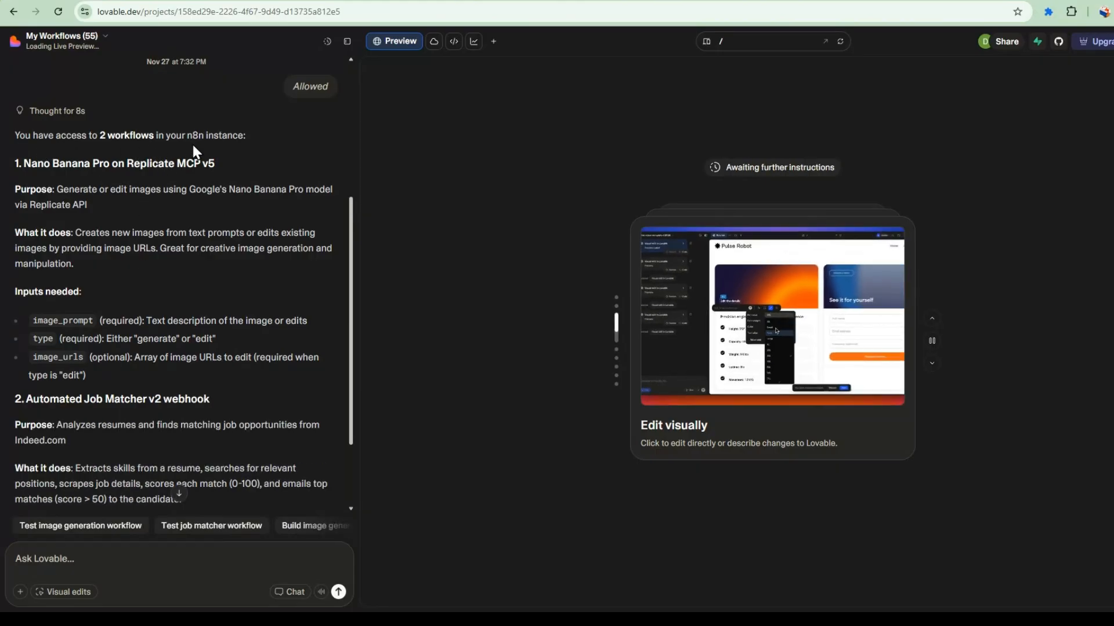
pyautogui.scroll(-3)
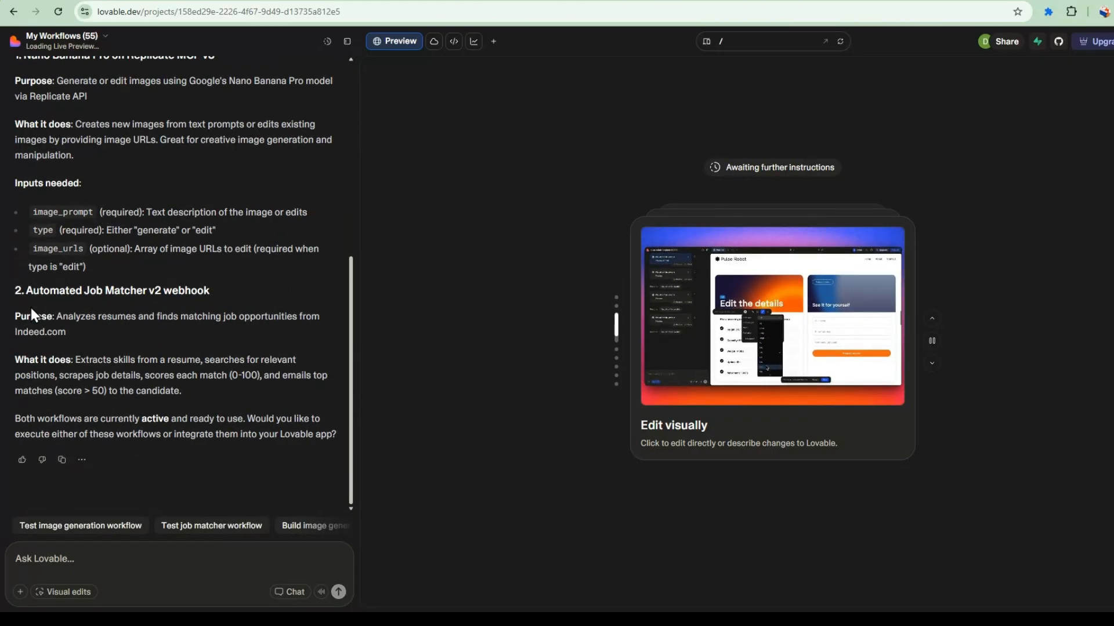
pyautogui.doubleClick(117, 290)
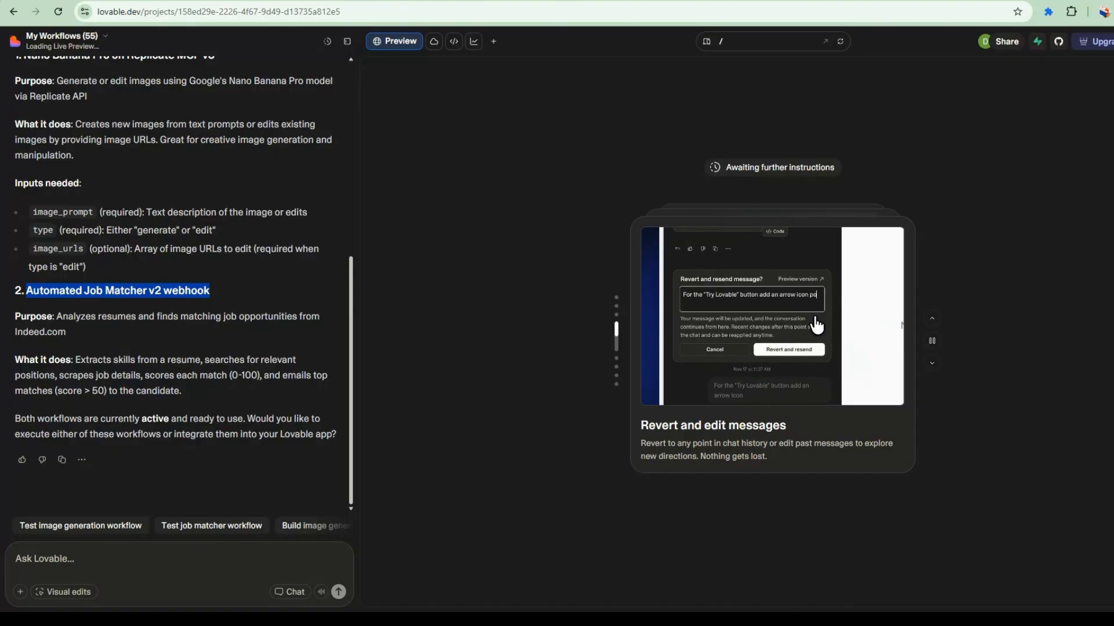
# Draft the Lovable request for a job-matching micro SaaS with resume upload, n8n triggering, free tries and subscriptions
pyautogui.write('pointing to lovable.dev')
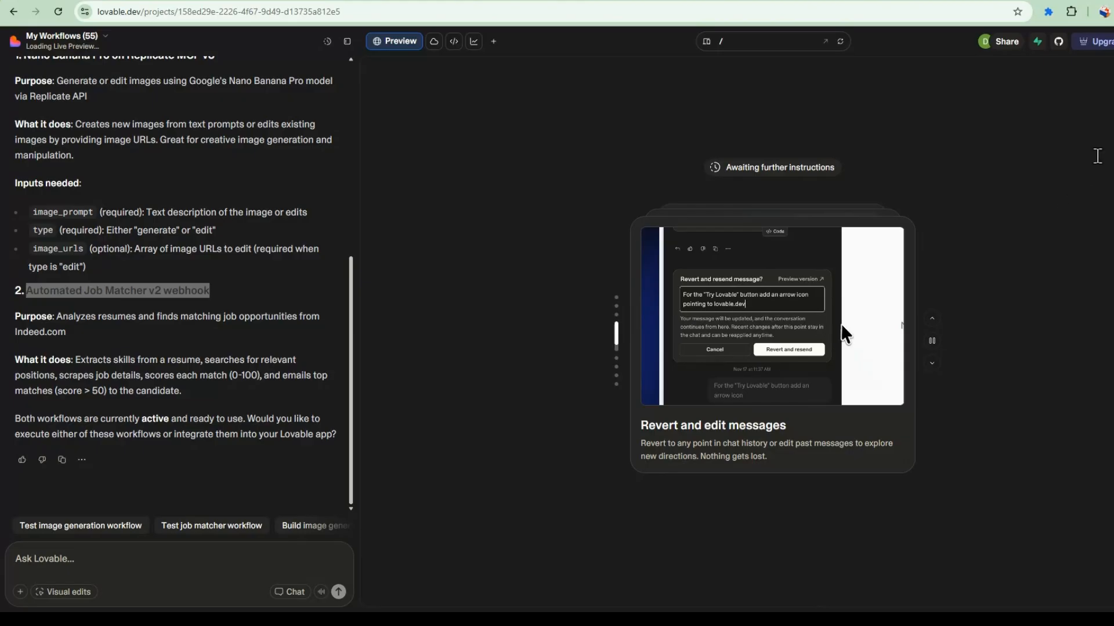
pyautogui.click(788, 349)
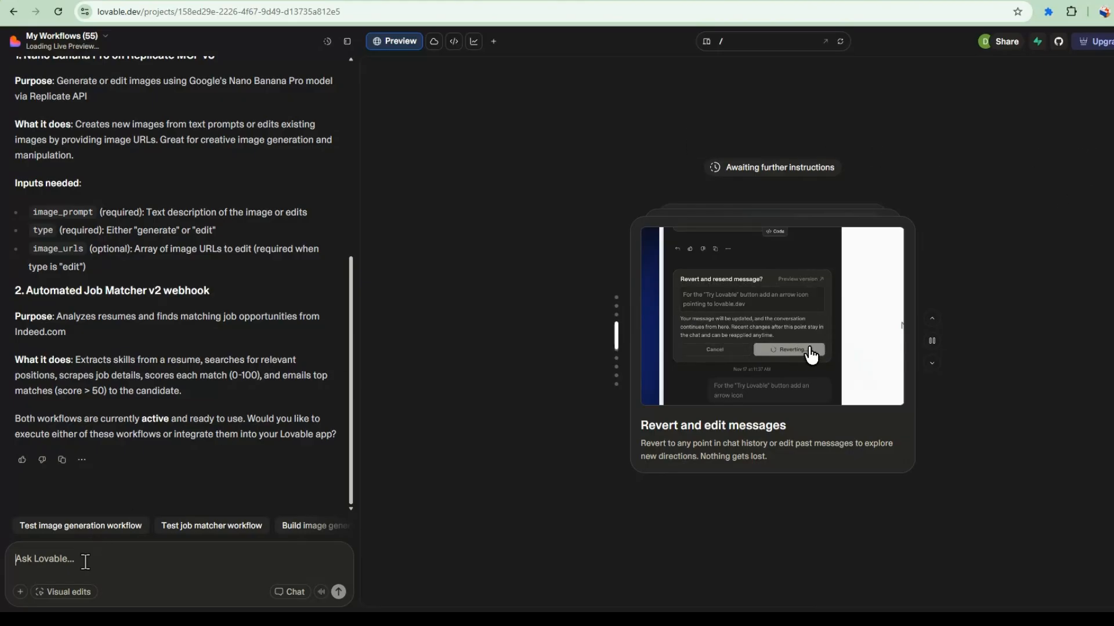
pyautogui.write('Build a job matching interface where users can upload resumes and trigger the n8n workflow to find matching jobs from Indeed. I want to be able to turn this into a micro saas where users can try 5 for free and then buy a subscription')
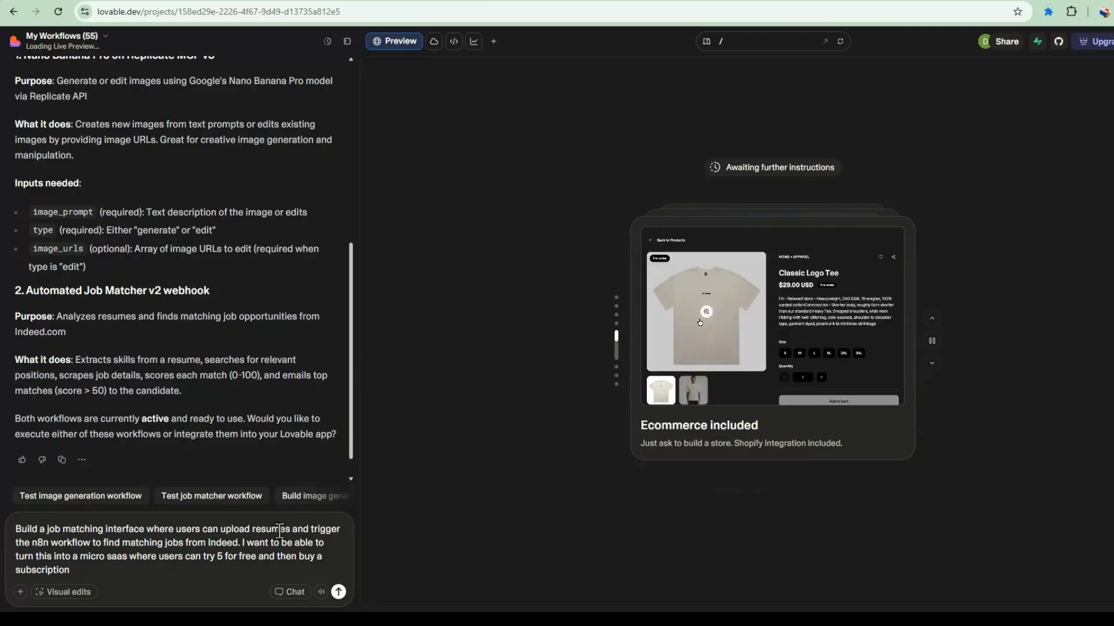
pyautogui.click(798, 353)
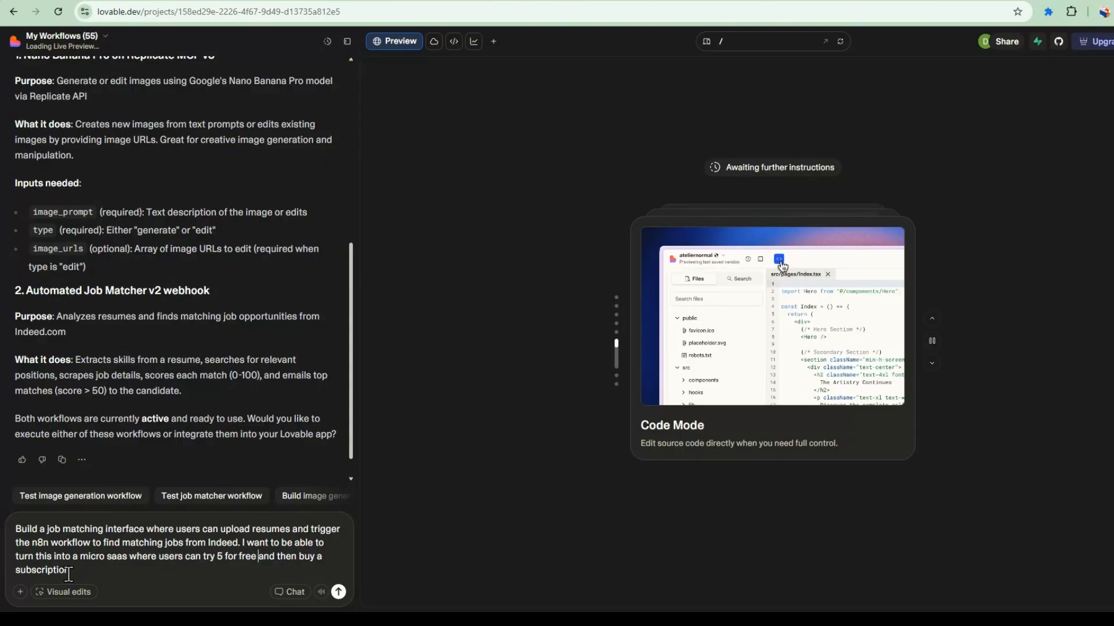
pyautogui.click(339, 591)
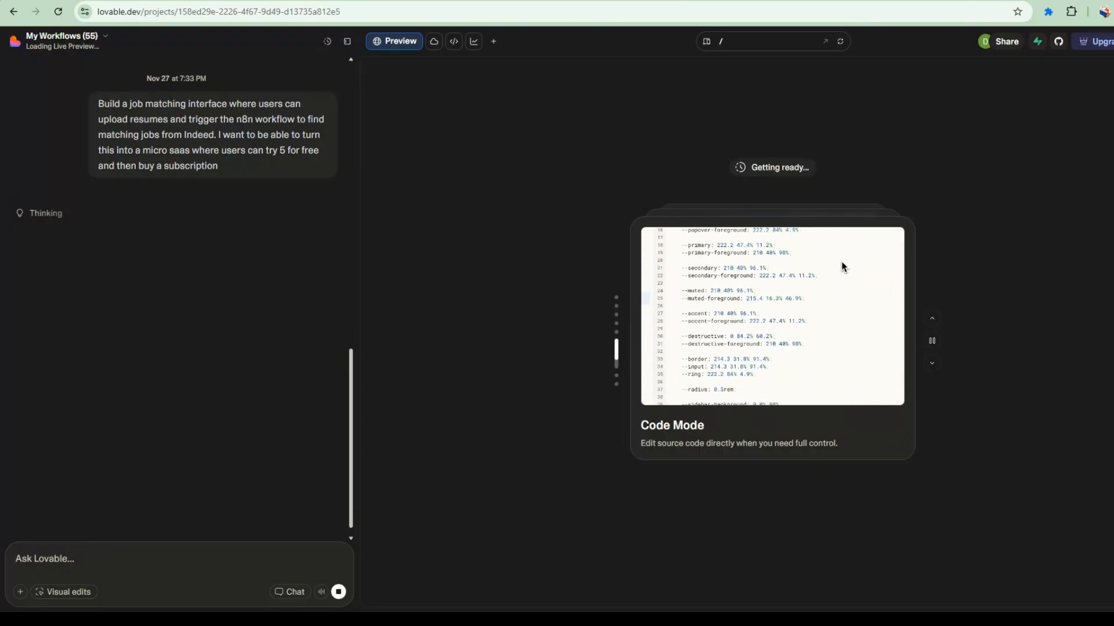
# Allow Lovable to enable its Cloud backend after reading the build plan
pyautogui.scroll(-3)
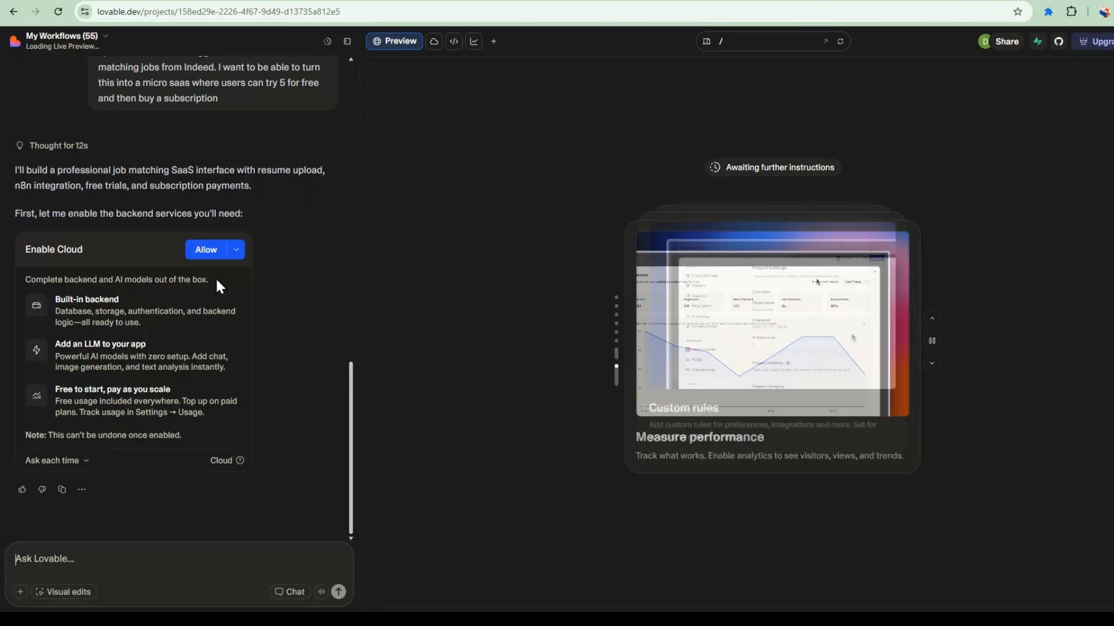
pyautogui.click(205, 249)
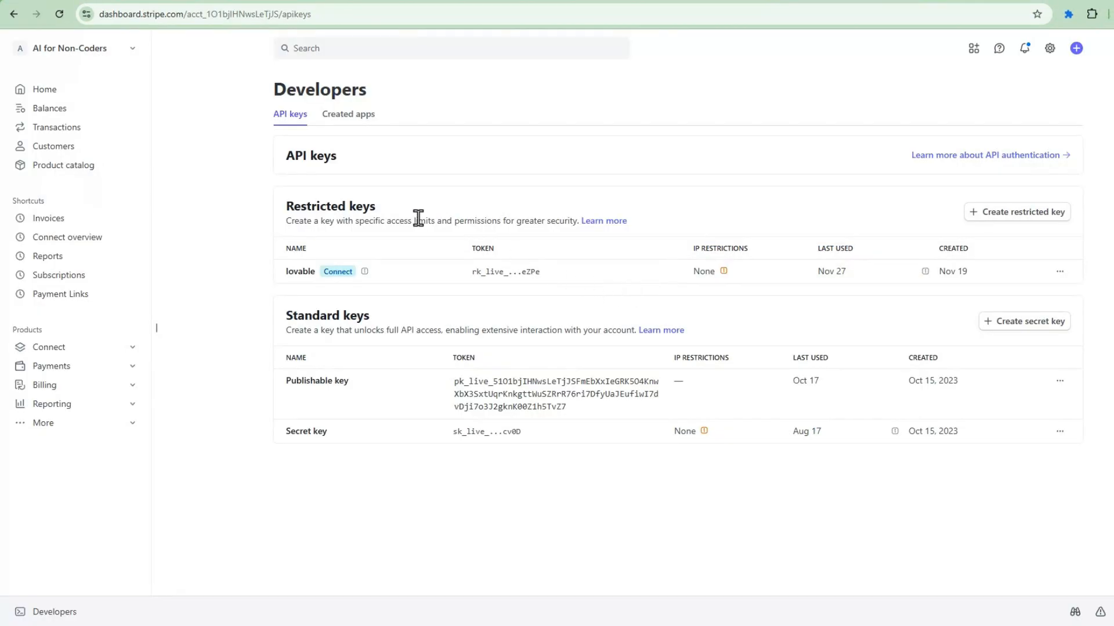
pyautogui.moveTo(278, 140)
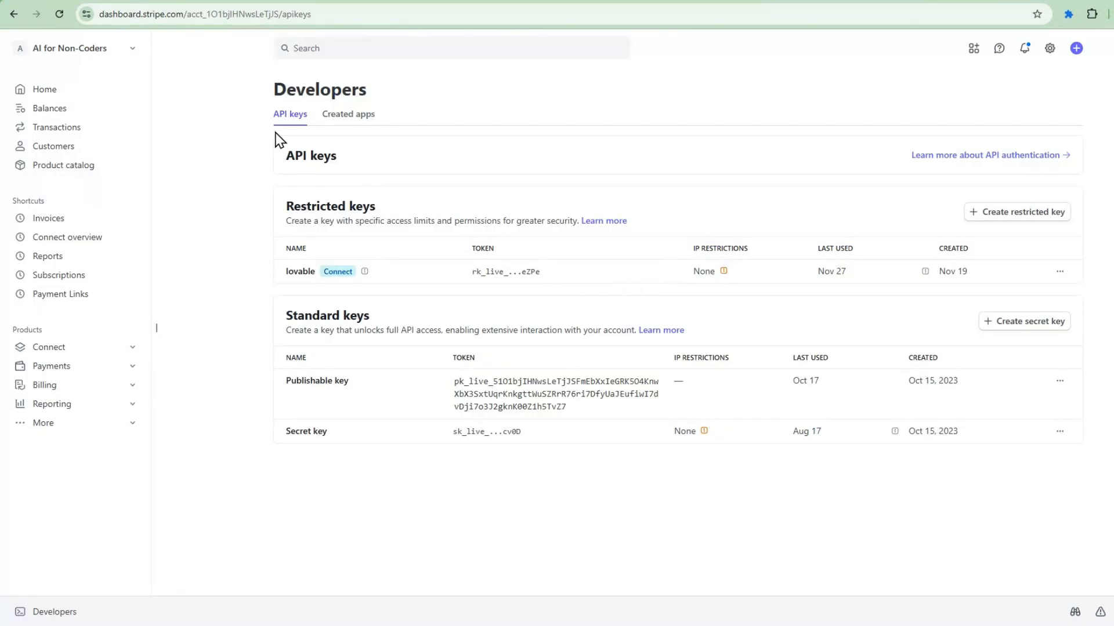
pyautogui.moveTo(319, 126)
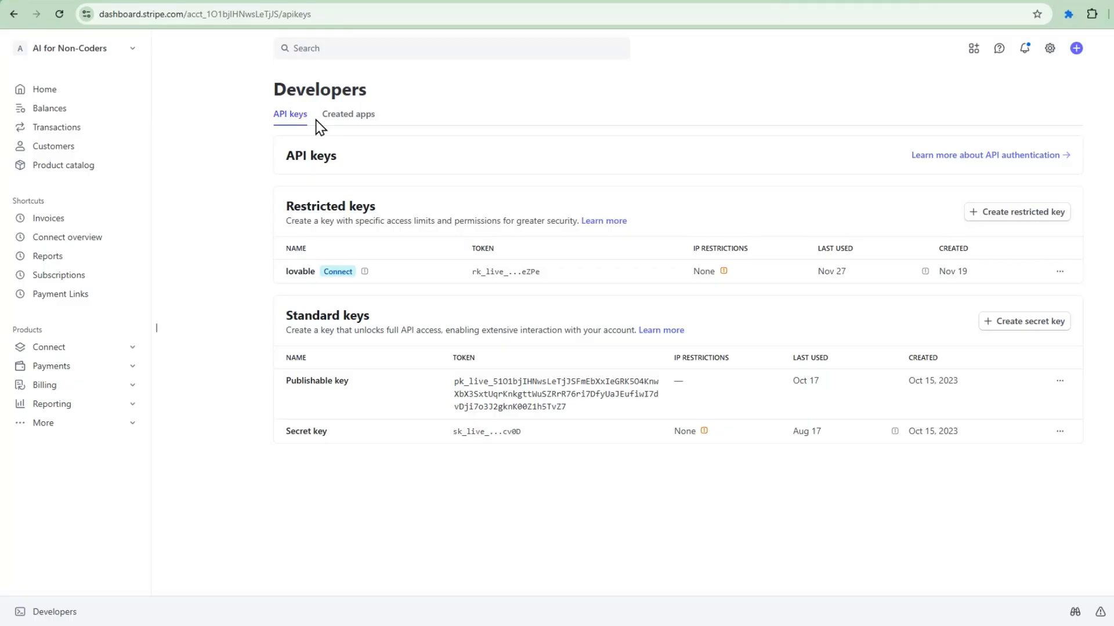
pyautogui.moveTo(937, 215)
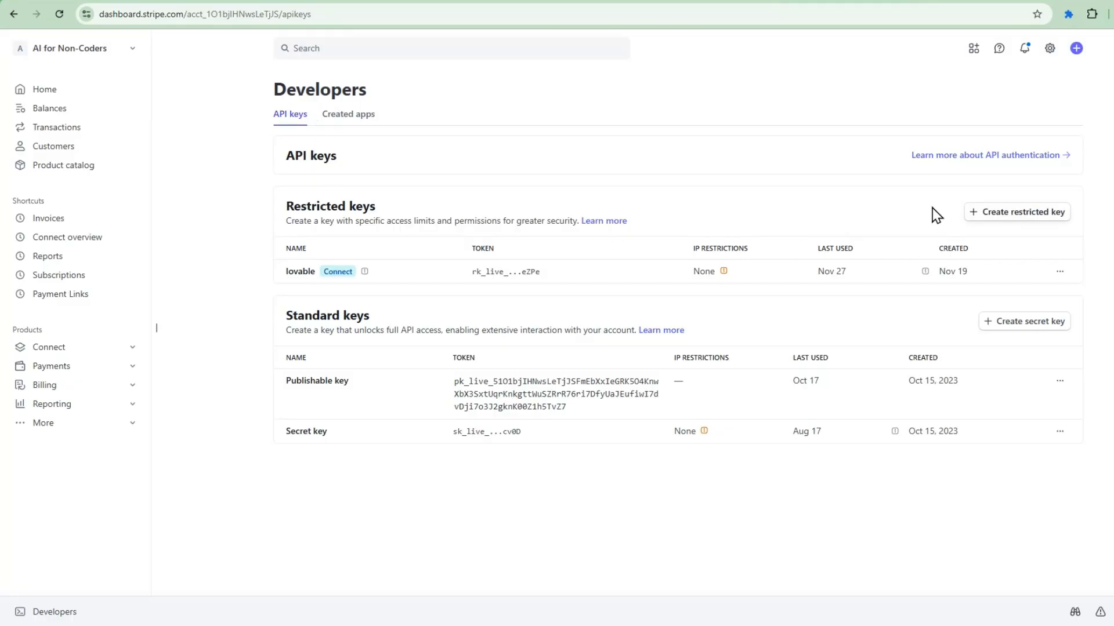
pyautogui.moveTo(575, 292)
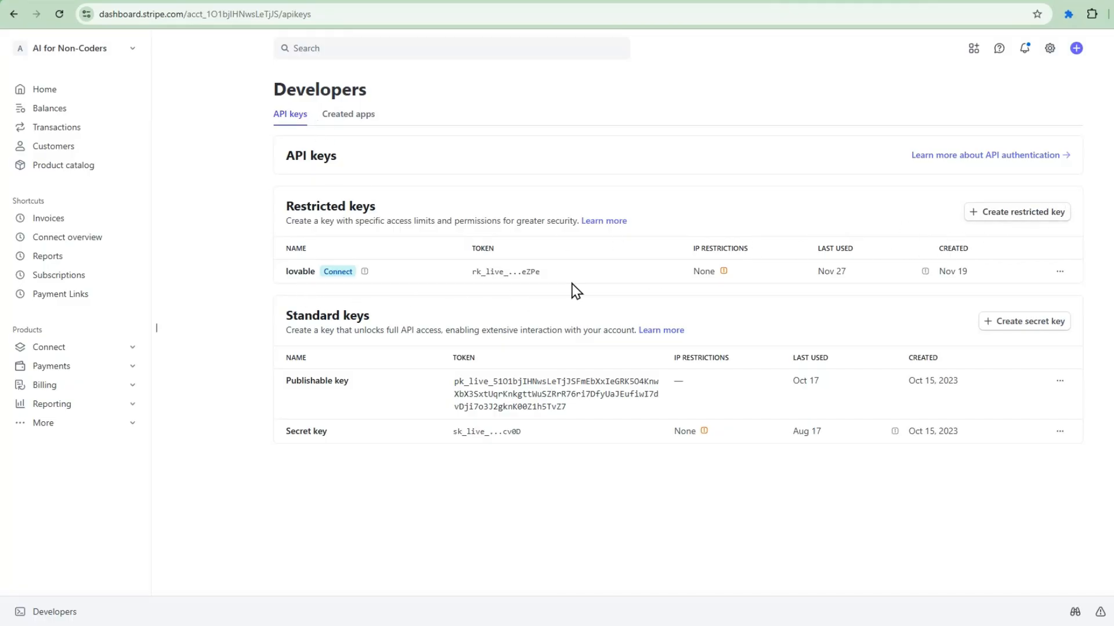
pyautogui.moveTo(495, 275)
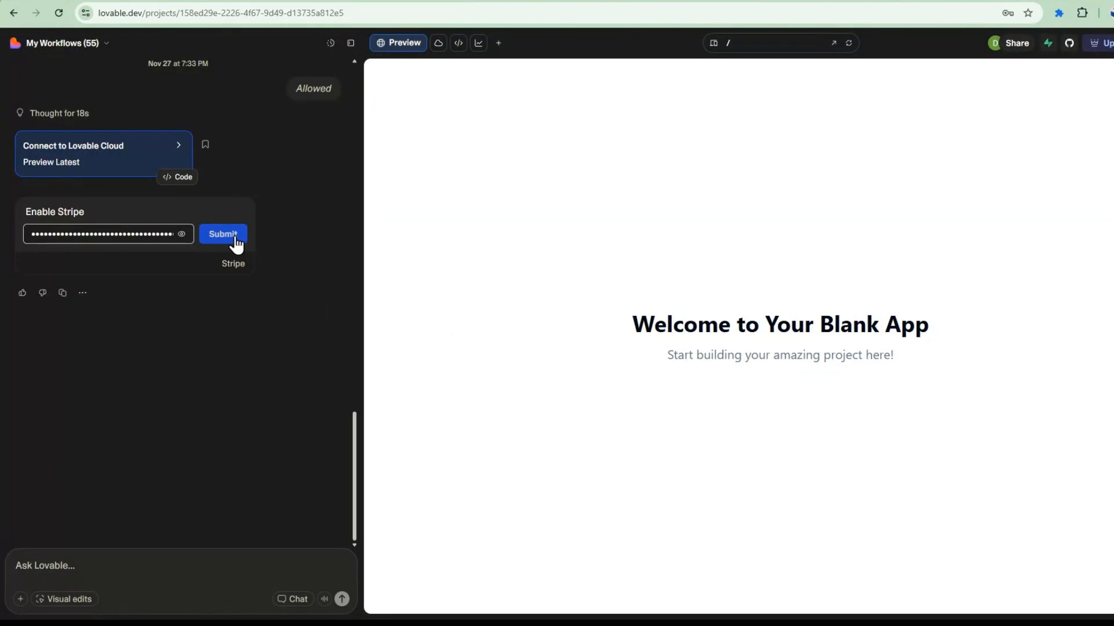
# Submit the Stripe key and approve the database schema changes and security fix
pyautogui.click(223, 235)
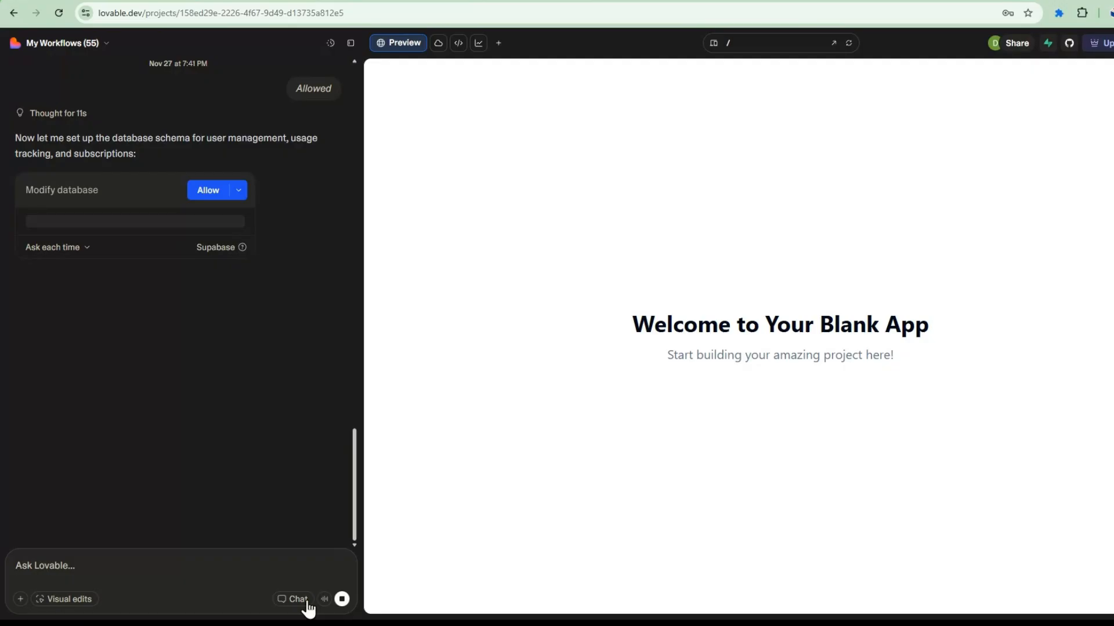
pyautogui.moveTo(169, 154)
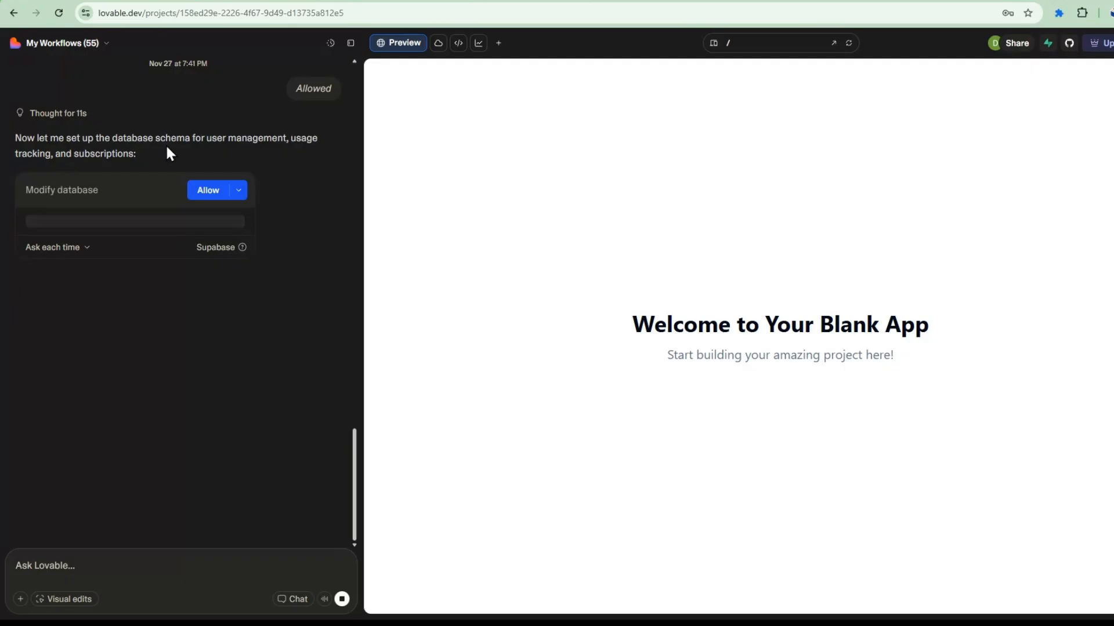
pyautogui.moveTo(57, 171)
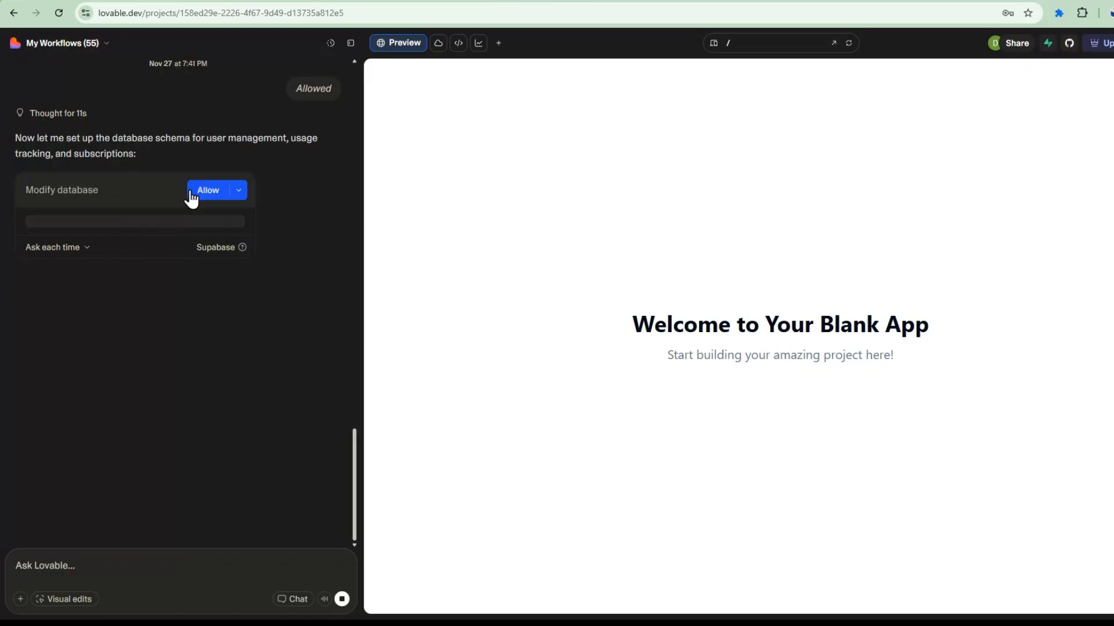
pyautogui.click(208, 190)
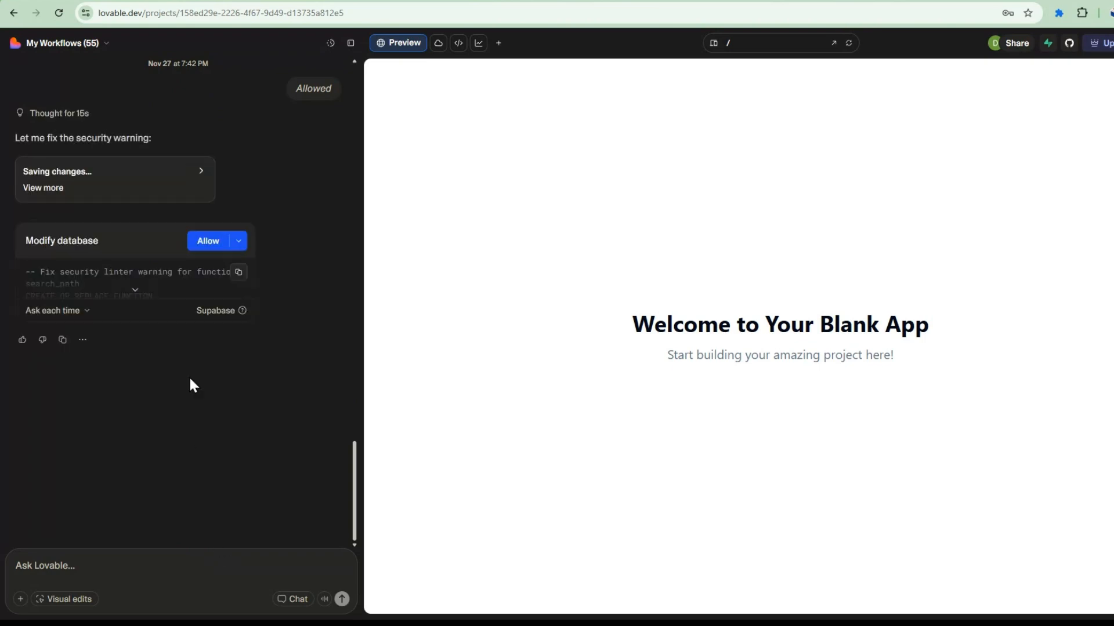
pyautogui.click(208, 240)
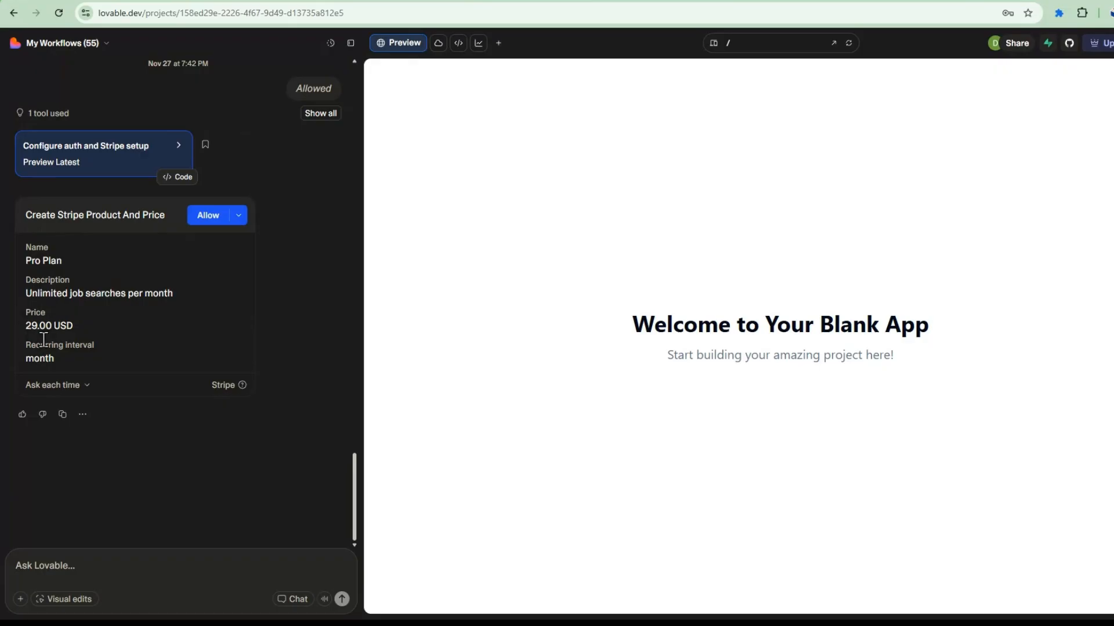
pyautogui.moveTo(225, 245)
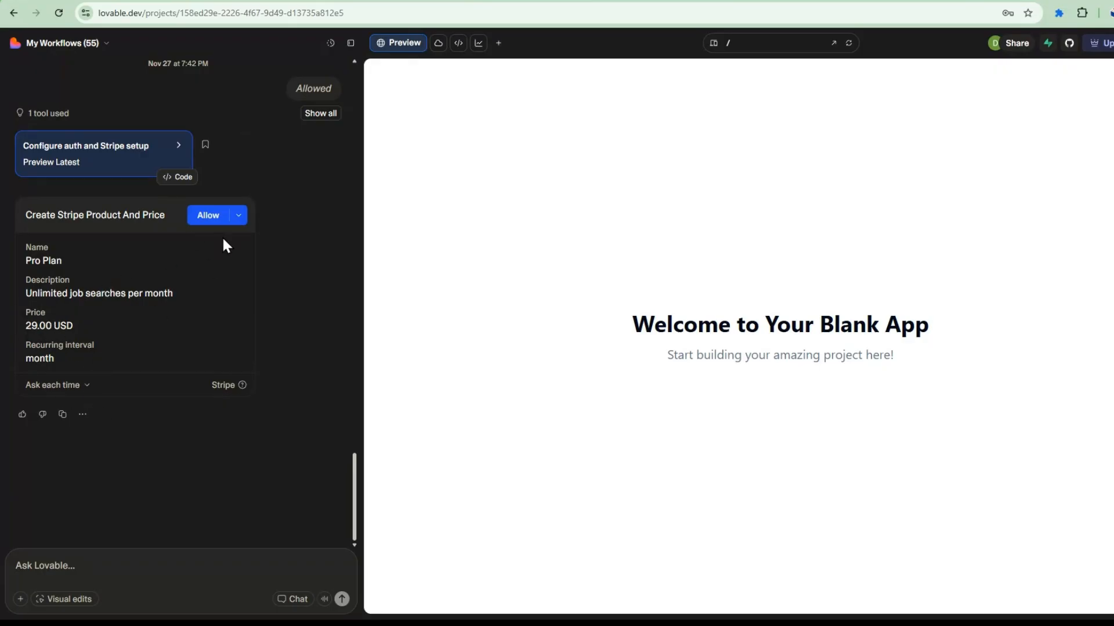
# Approve creating the Pro Plan Stripe product at 29.00 USD monthly
pyautogui.click(208, 215)
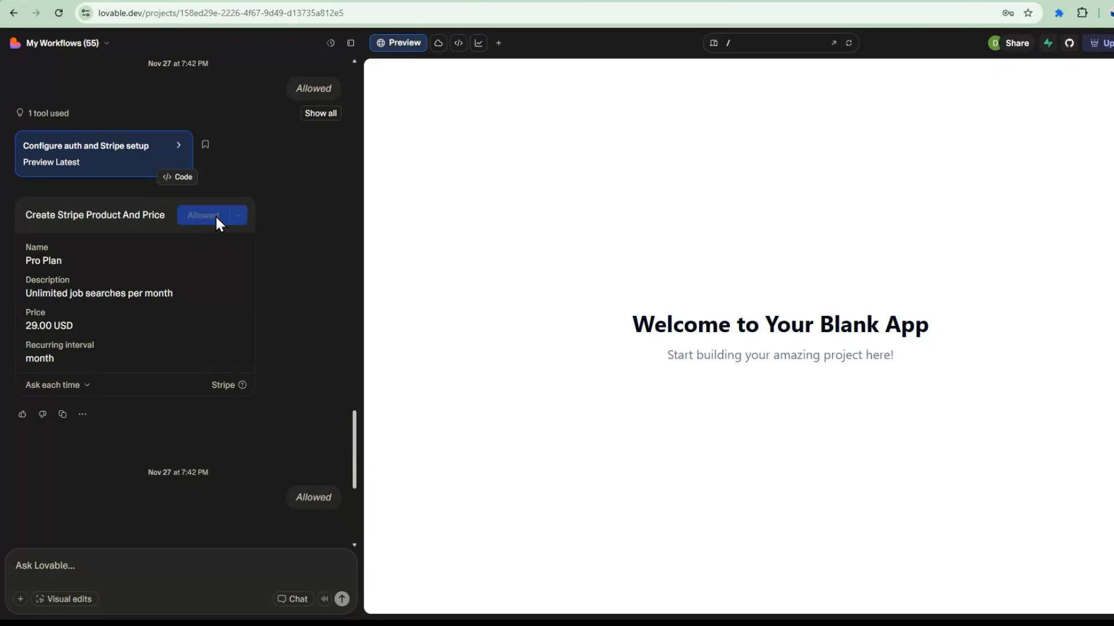
pyautogui.click(202, 215)
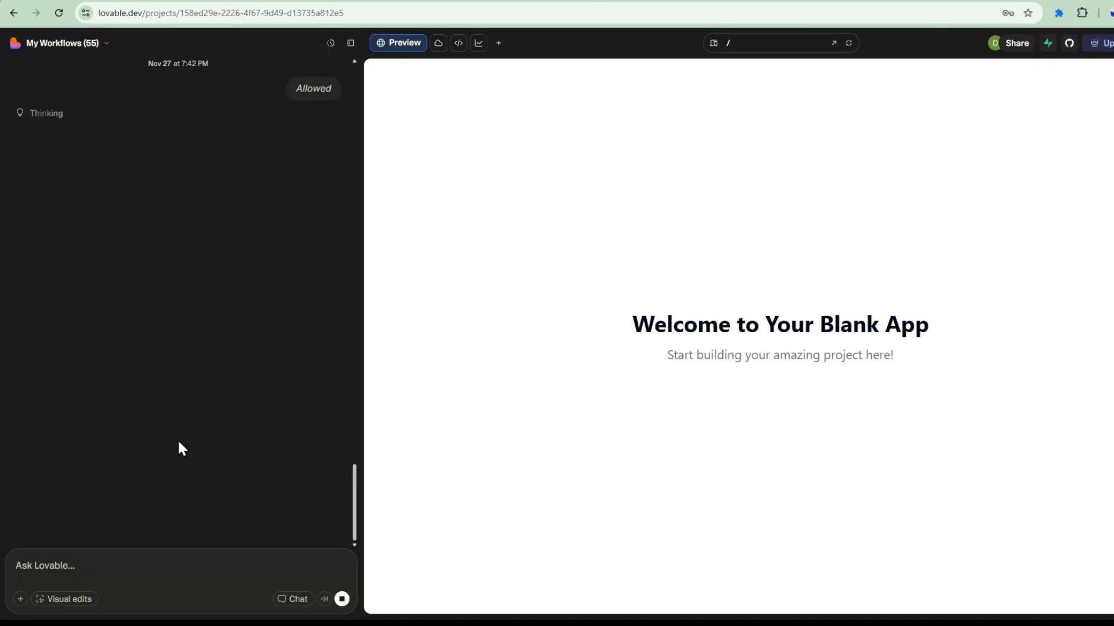
pyautogui.moveTo(222, 565)
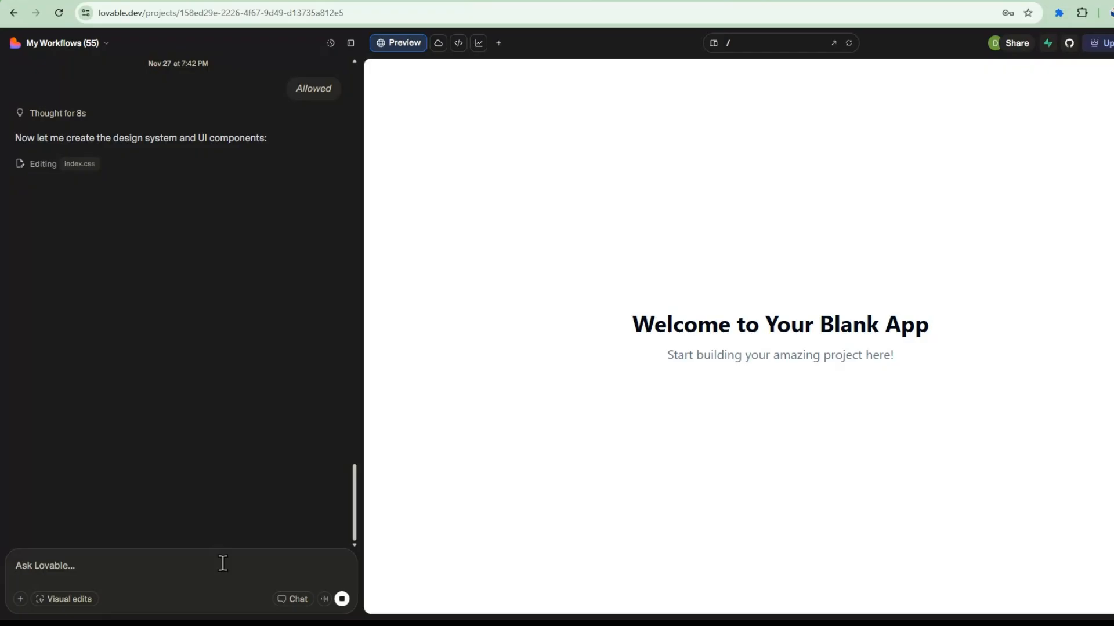
pyautogui.moveTo(130, 141)
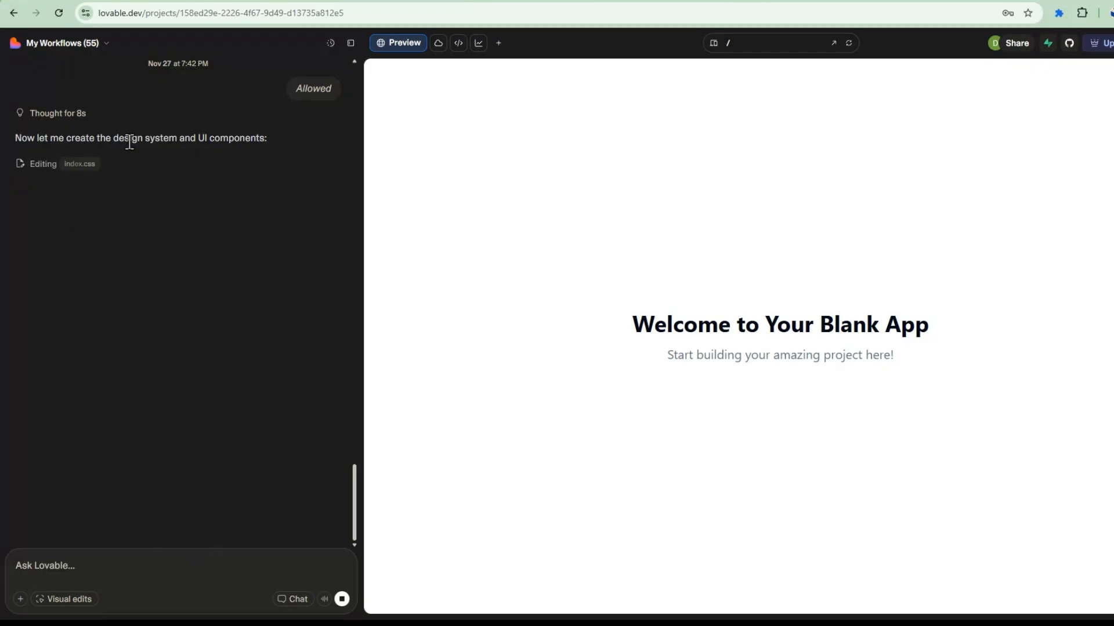
pyautogui.moveTo(219, 433)
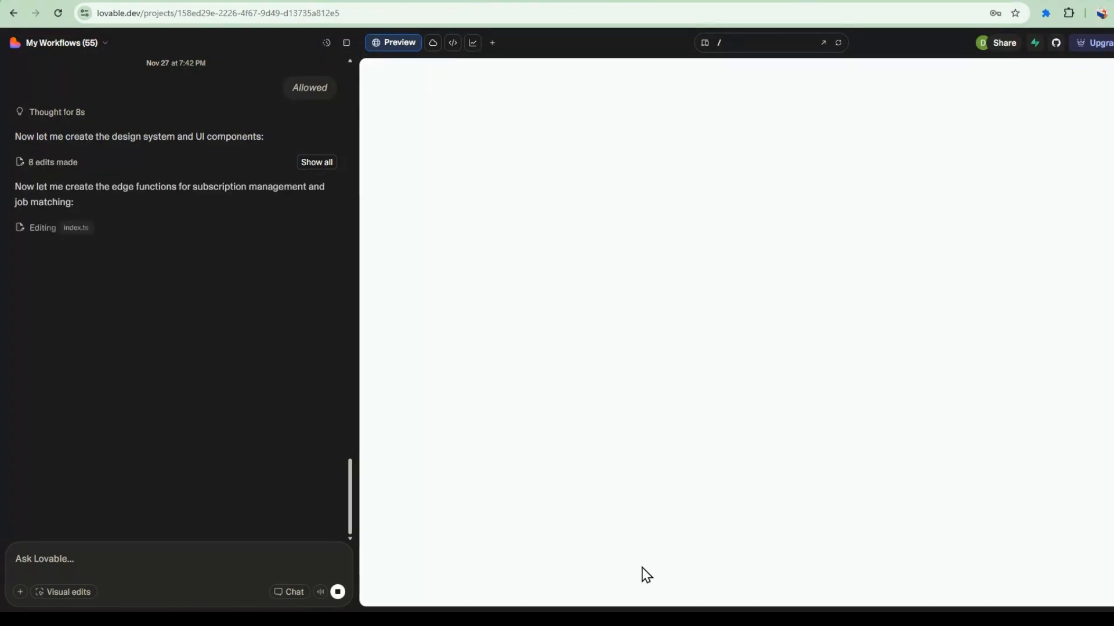
pyautogui.moveTo(294, 591)
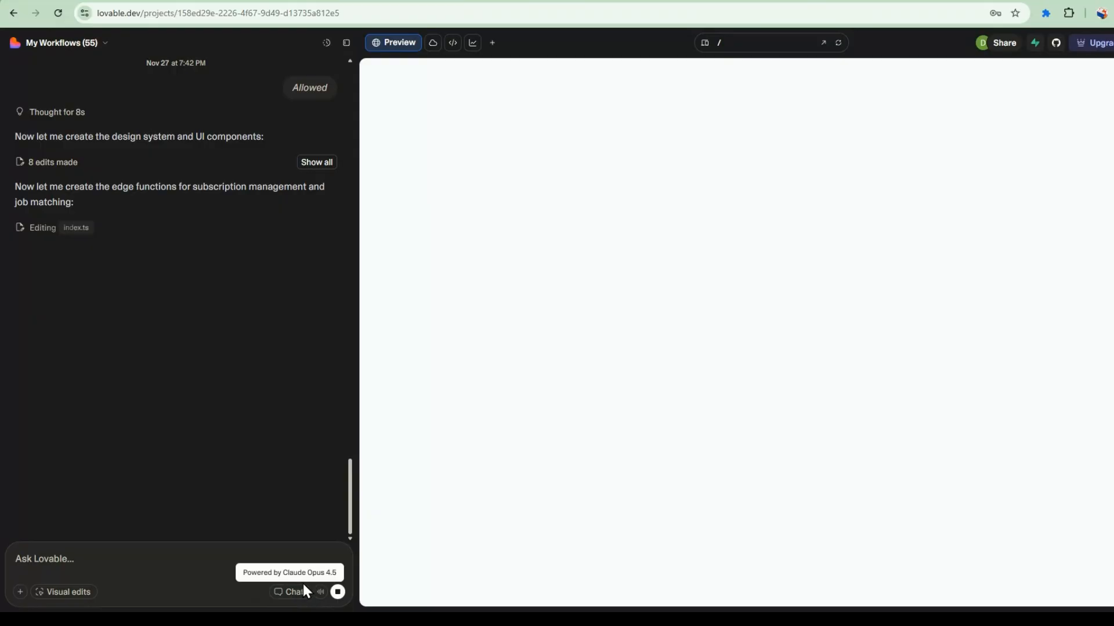
pyautogui.moveTo(91, 187)
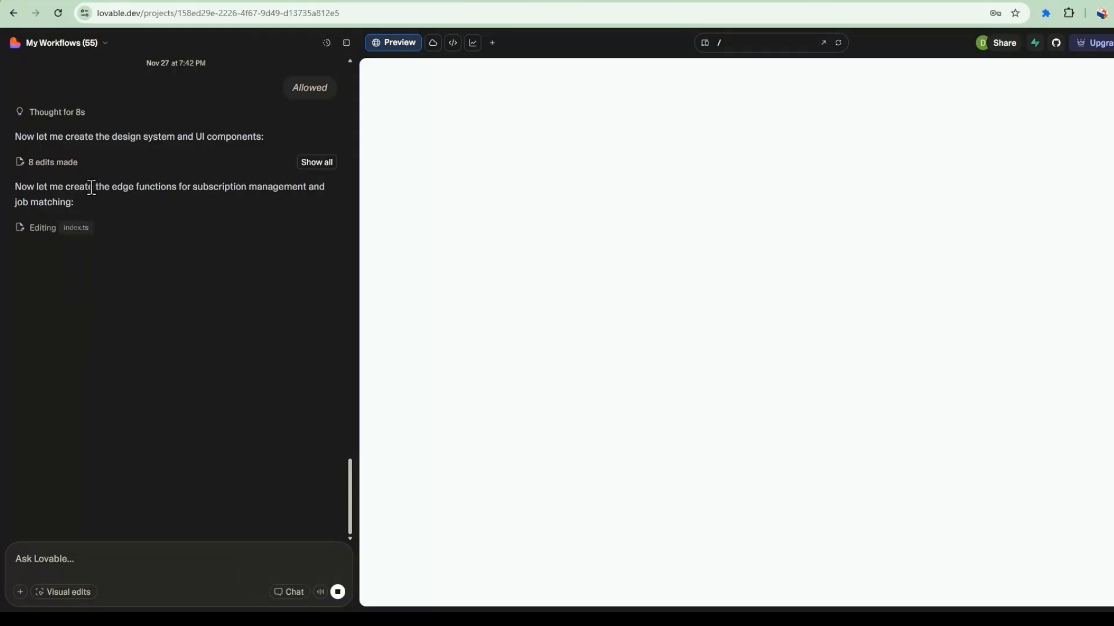
pyautogui.moveTo(78, 219)
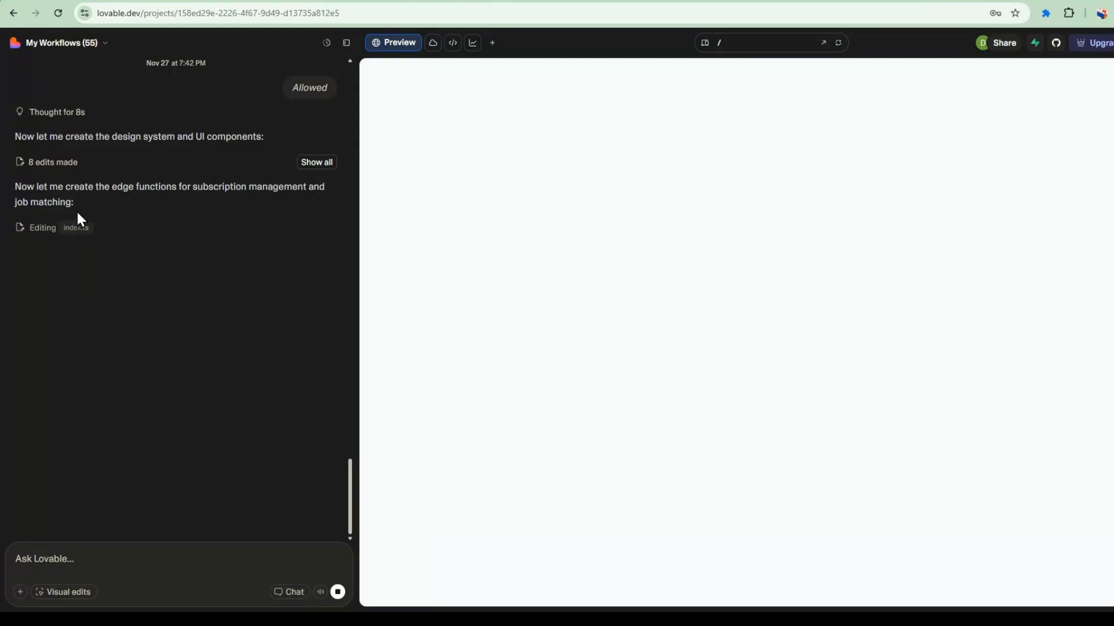
pyautogui.moveTo(157, 558)
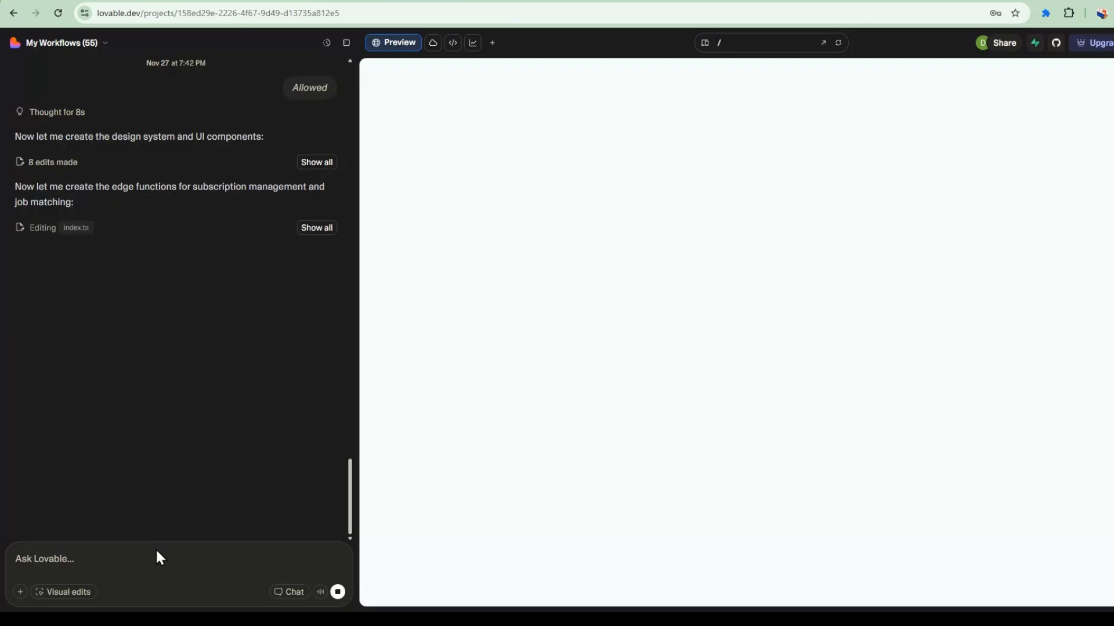
# Expand Lovable's list of edited files with Show all
pyautogui.click(316, 228)
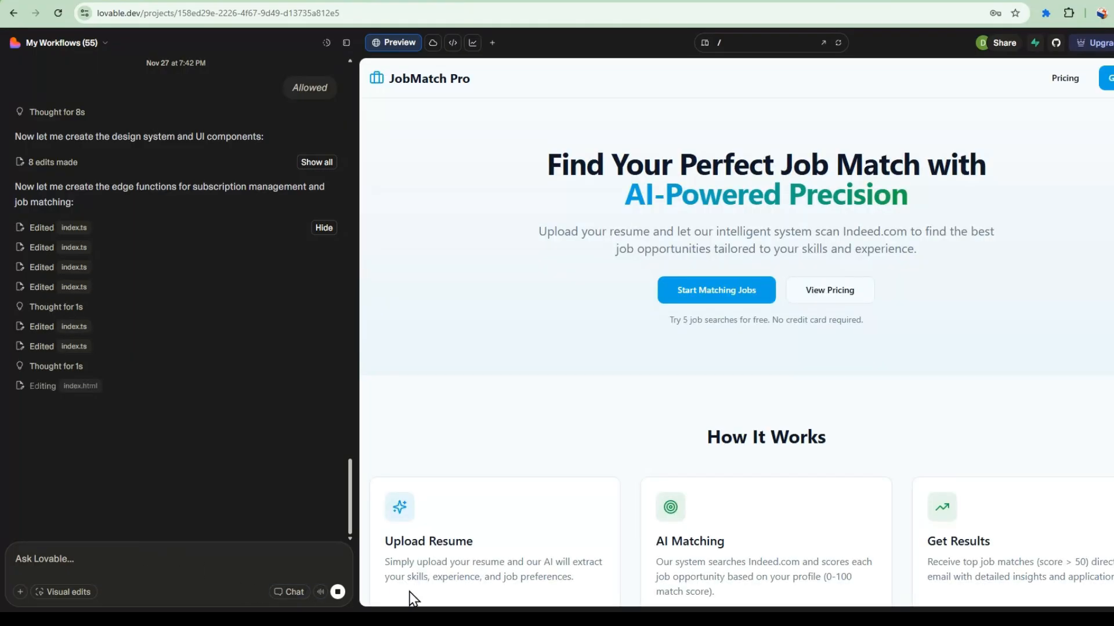
# Scroll through Lovable's build summary of features, workflow steps and backend
pyautogui.scroll(-3)
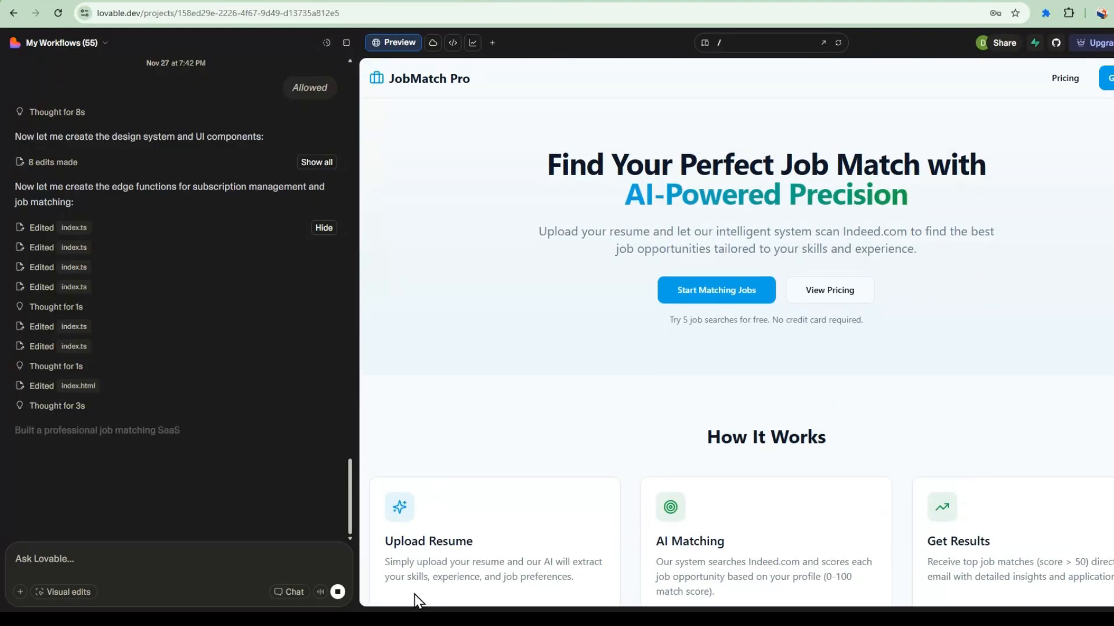
pyautogui.scroll(-3)
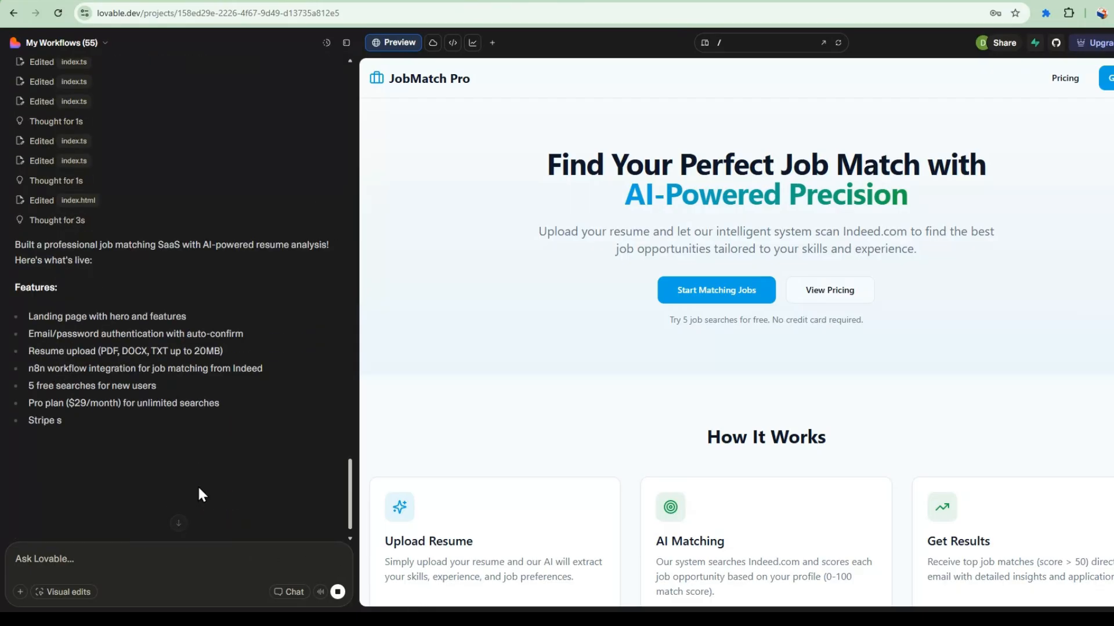
pyautogui.scroll(-3)
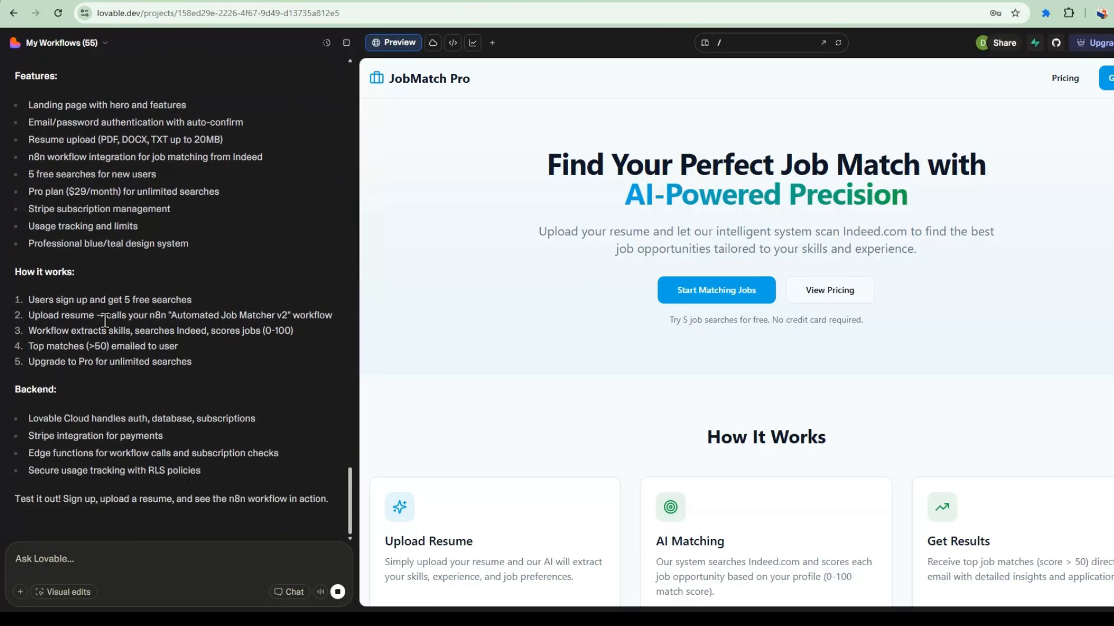
pyautogui.scroll(-3)
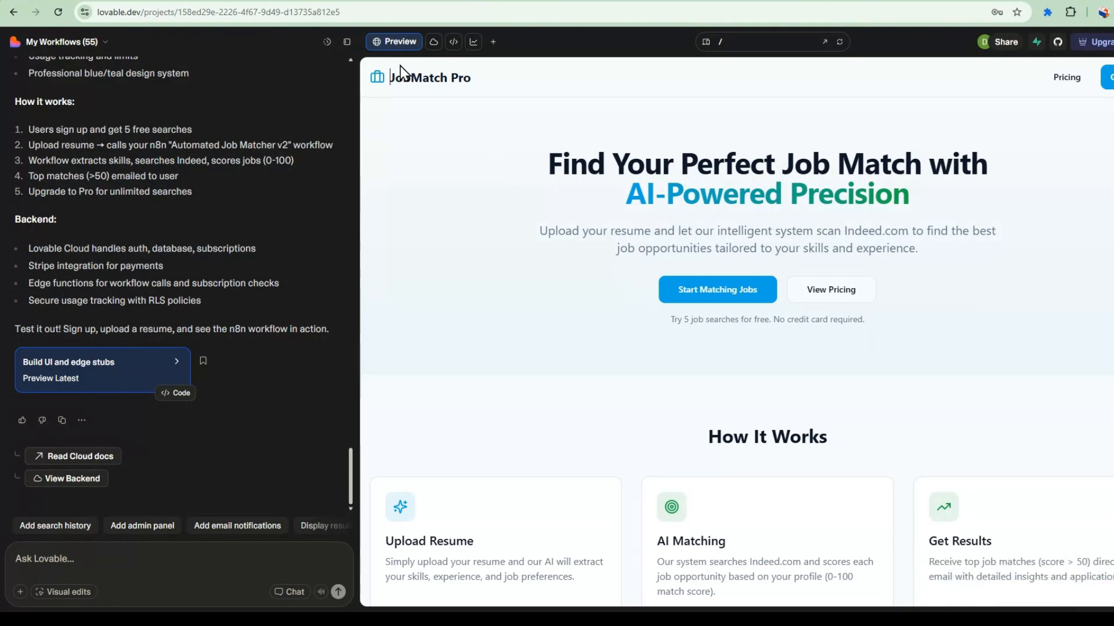
pyautogui.moveTo(548, 257)
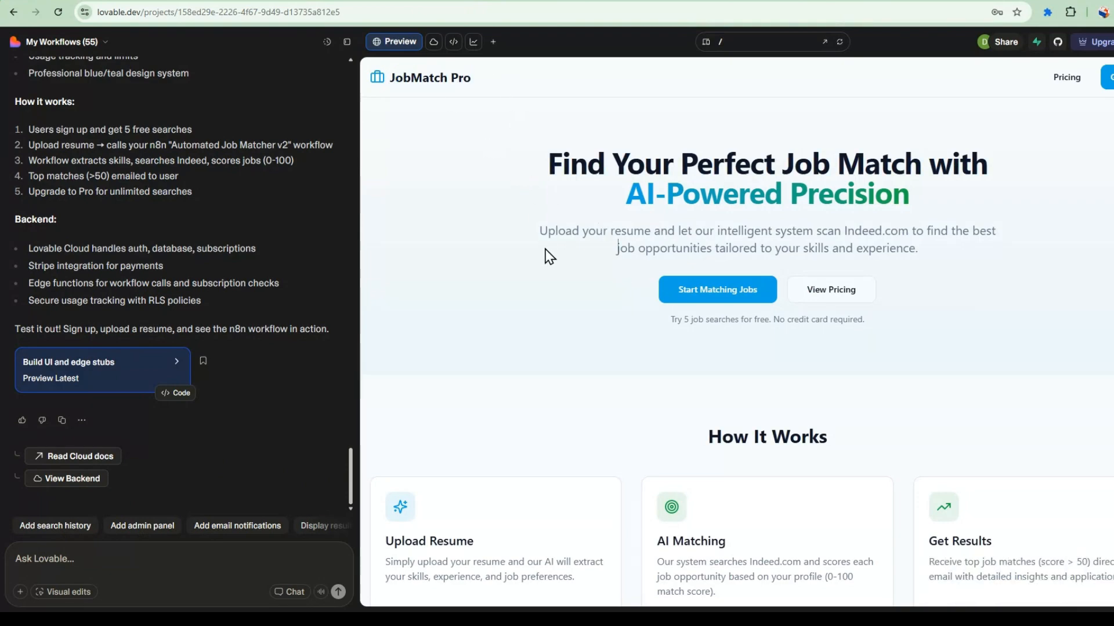
# Check the JobMatch Pro pricing page in the preview, then go to the sign-up page
pyautogui.click(829, 288)
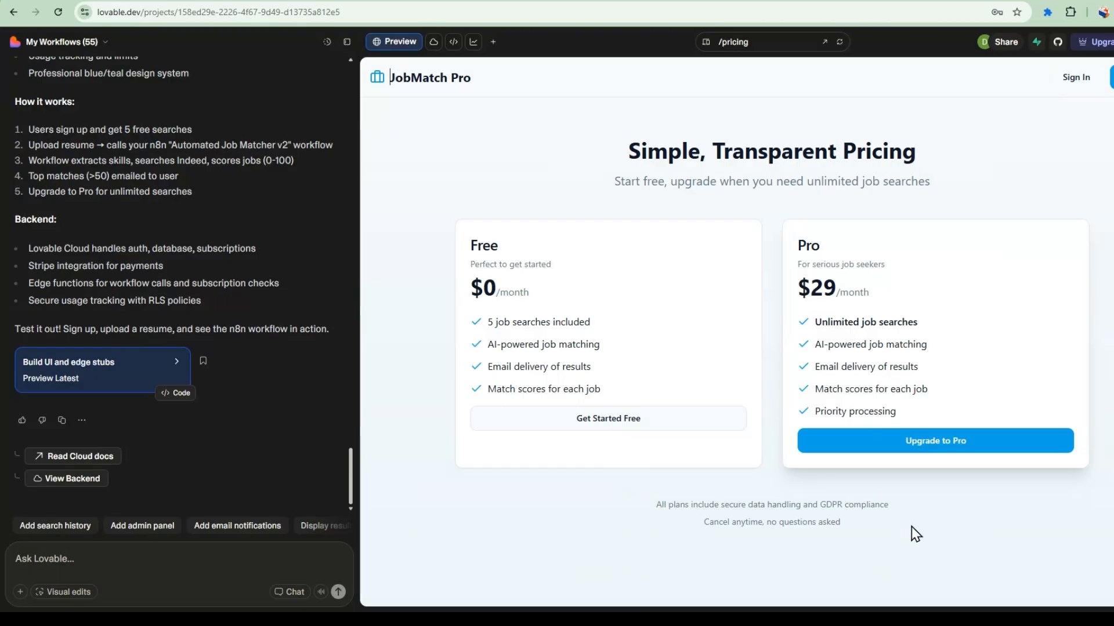
pyautogui.moveTo(870, 393)
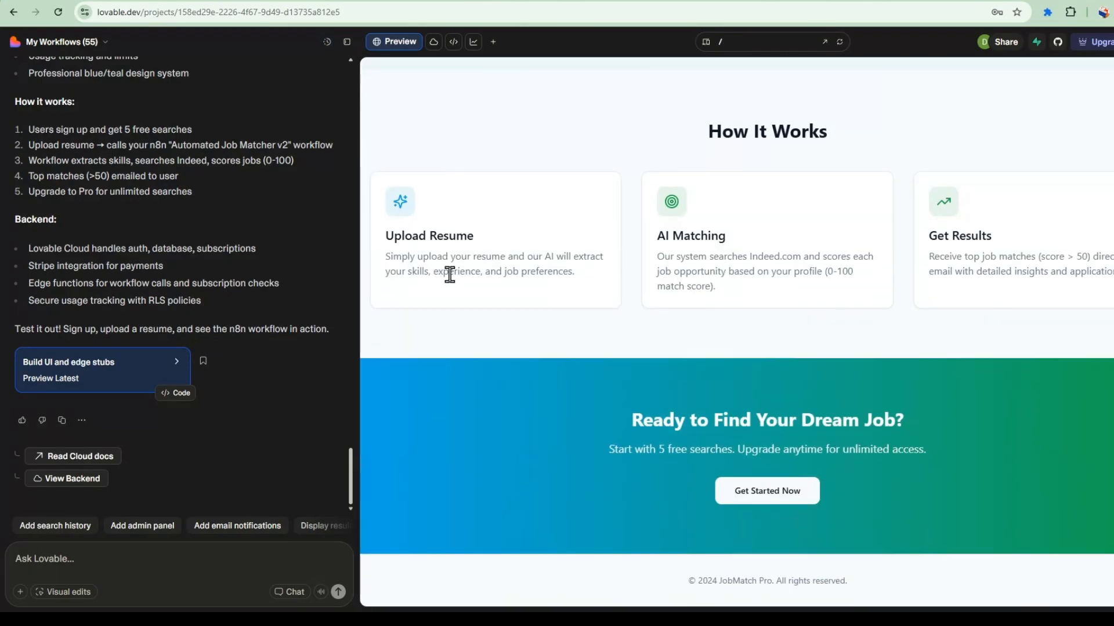
pyautogui.moveTo(631, 410)
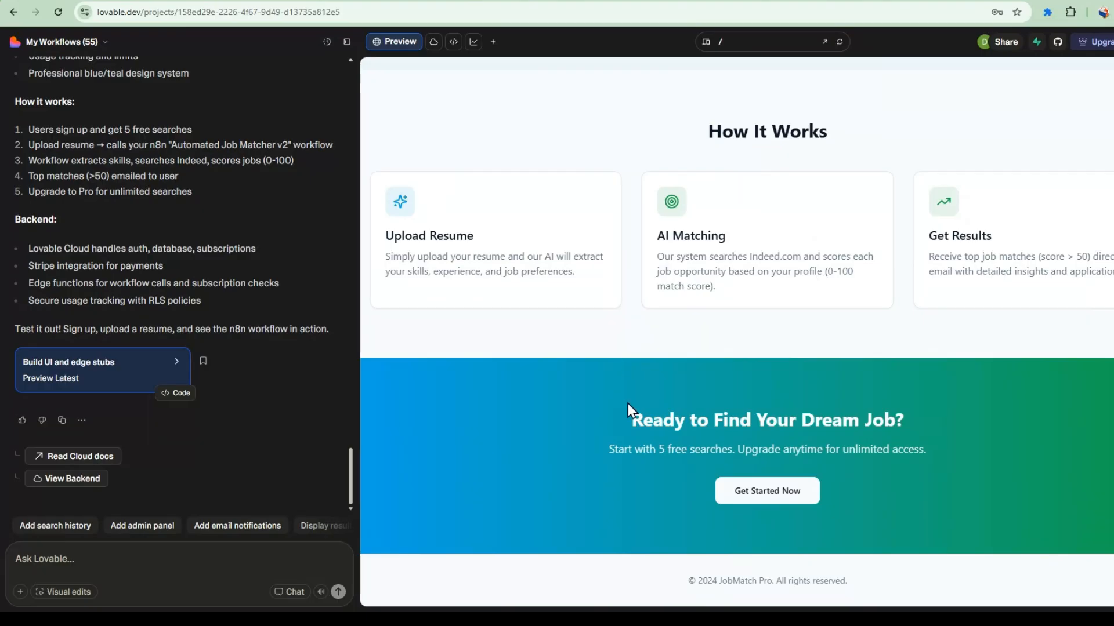
pyautogui.scroll(3)
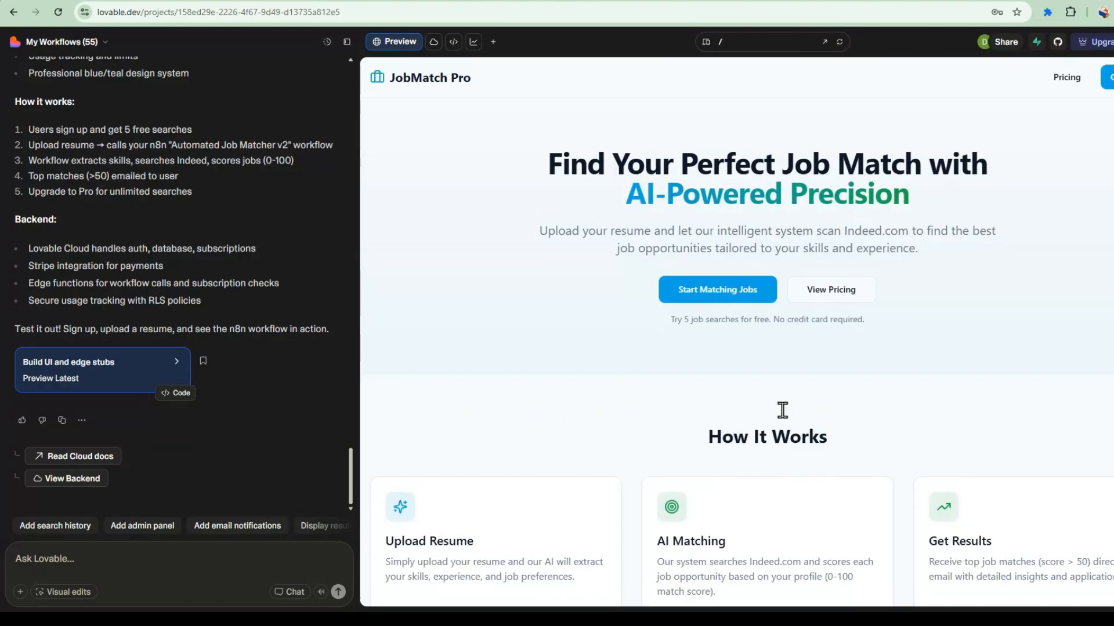
pyautogui.click(715, 289)
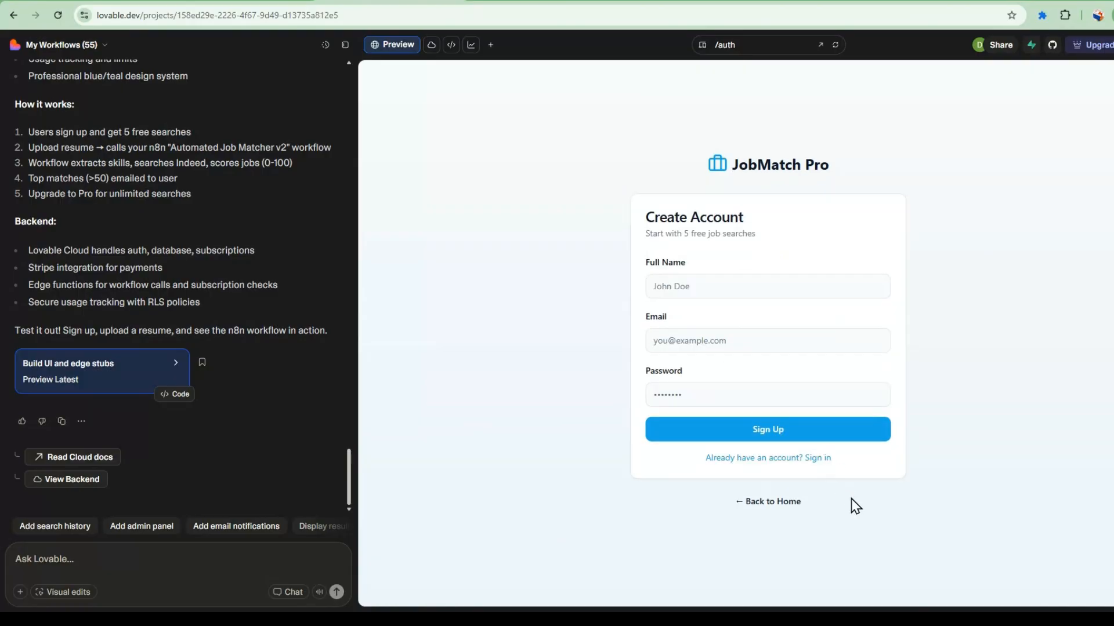
pyautogui.moveTo(842, 561)
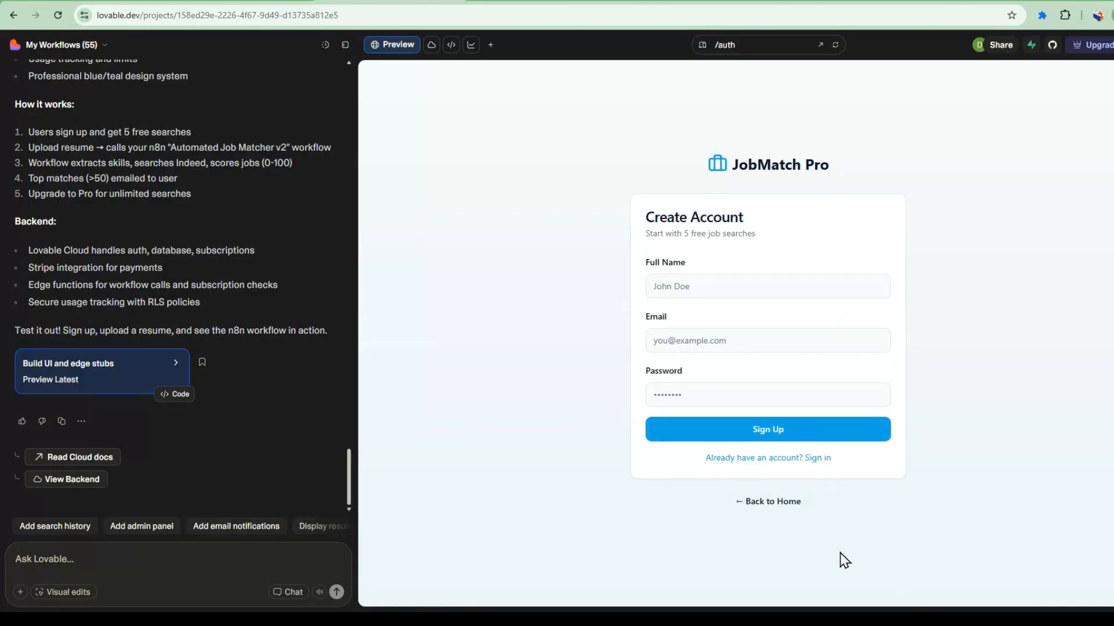
pyautogui.moveTo(674, 285)
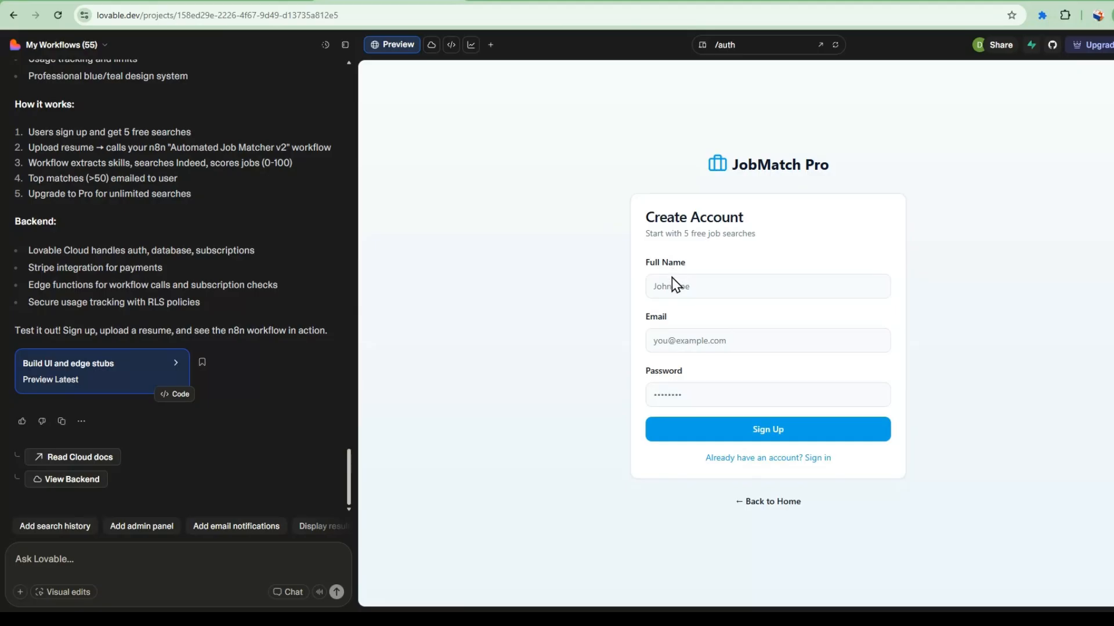
pyautogui.write('Derek Cheungsa')
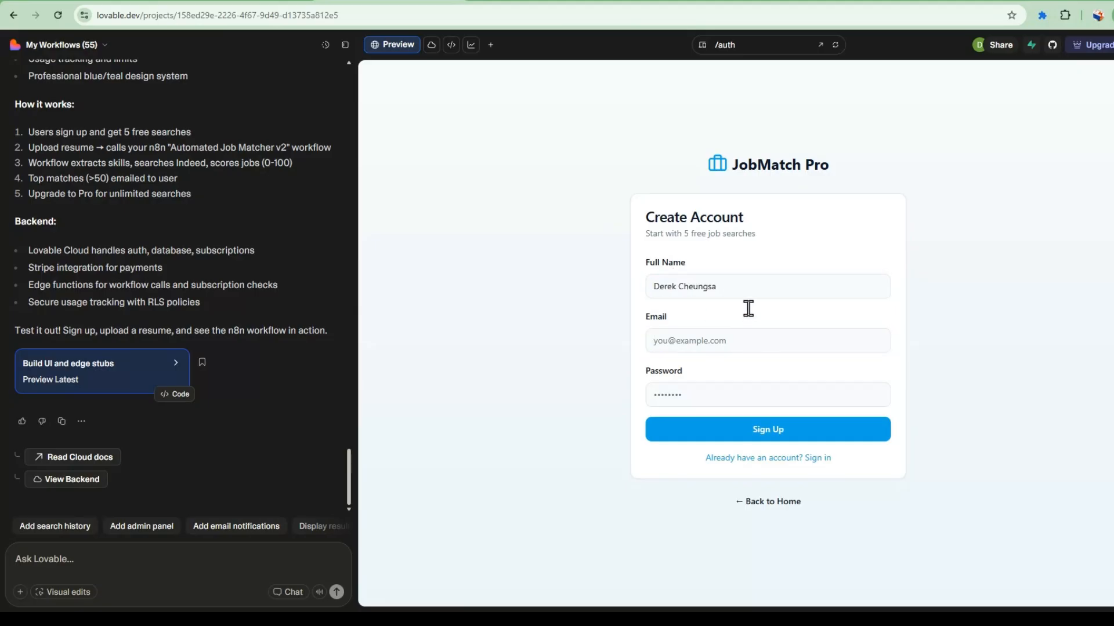
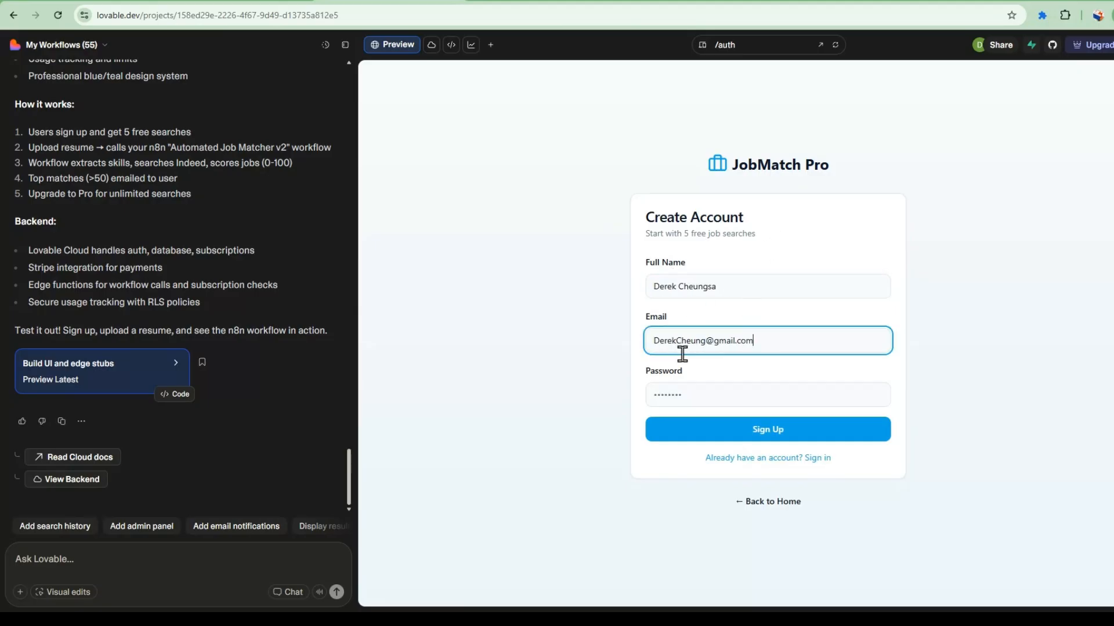
pyautogui.click(766, 395)
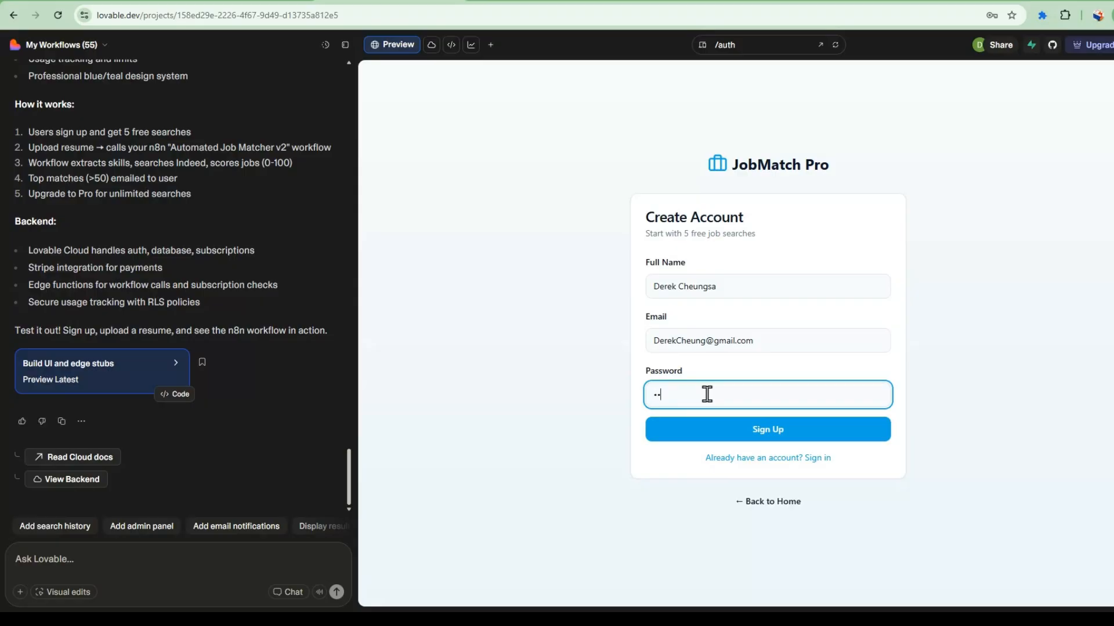
pyautogui.write('password')
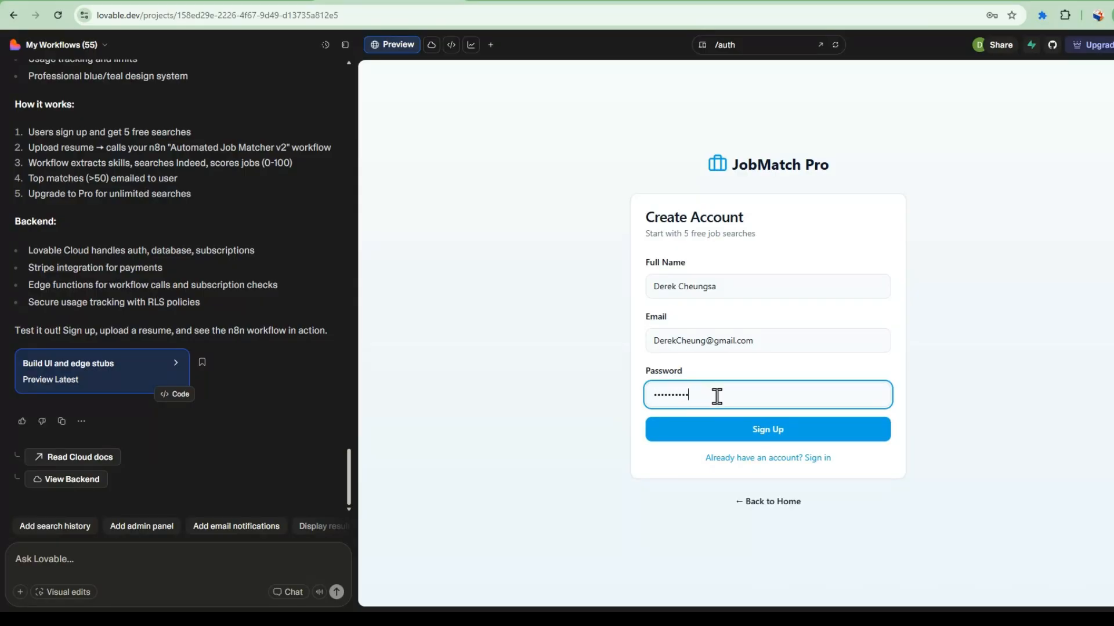
pyautogui.click(767, 429)
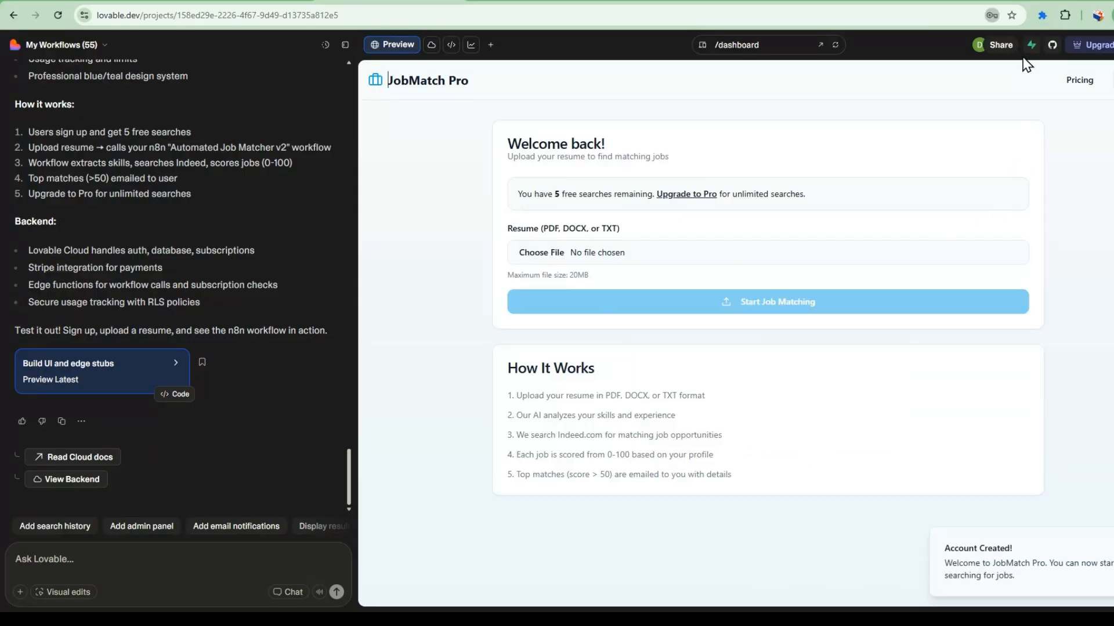
pyautogui.moveTo(618, 411)
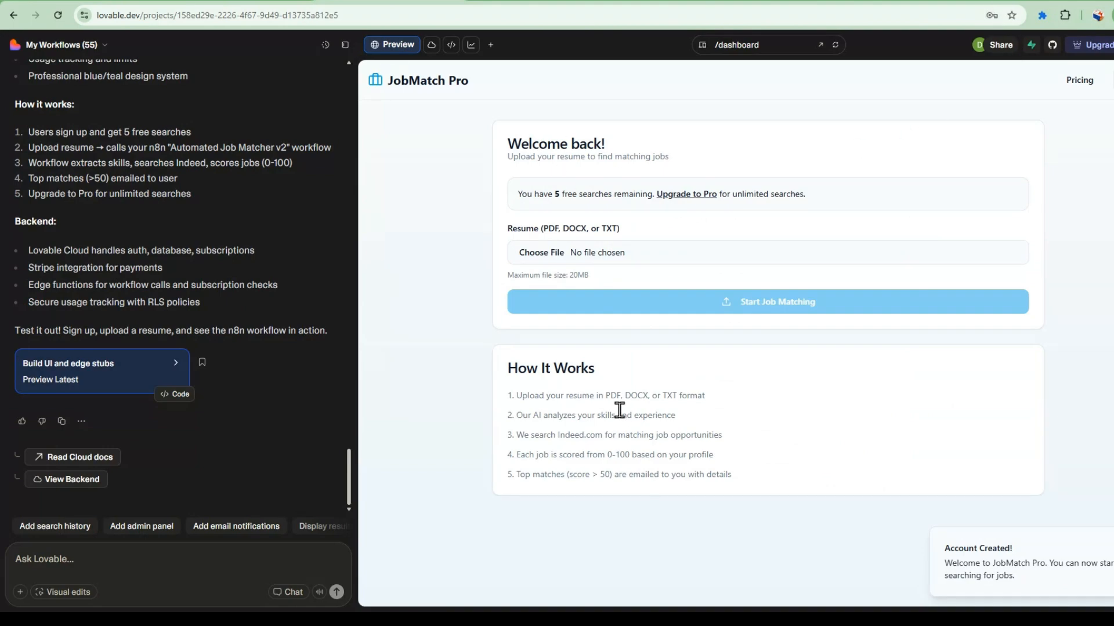
# Choose a resume file to upload for job matching
pyautogui.click(542, 252)
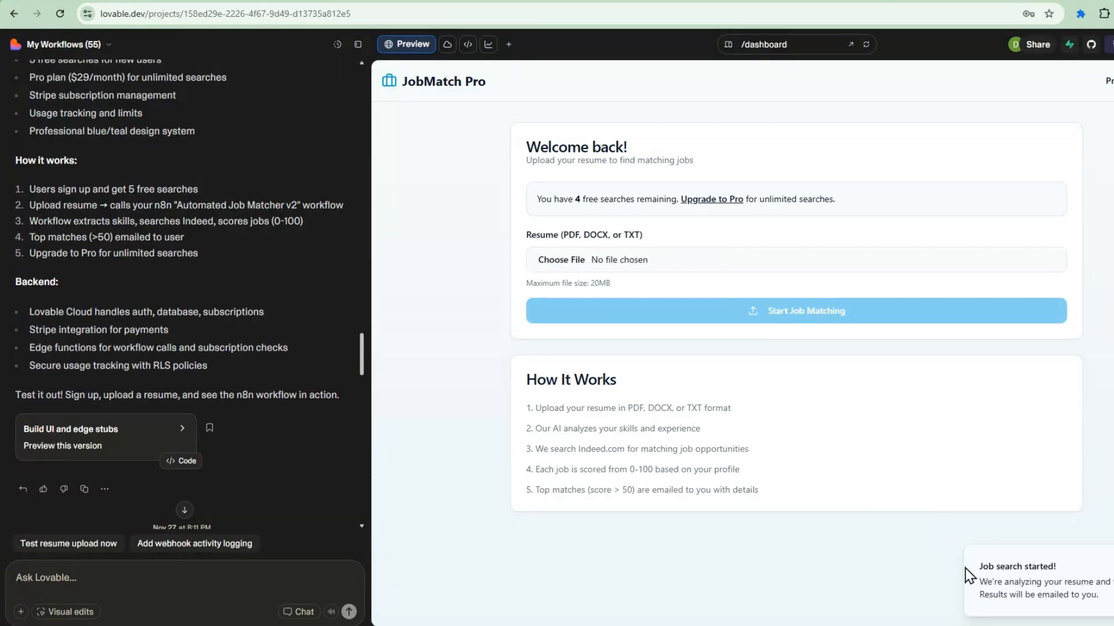
pyautogui.moveTo(1021, 581)
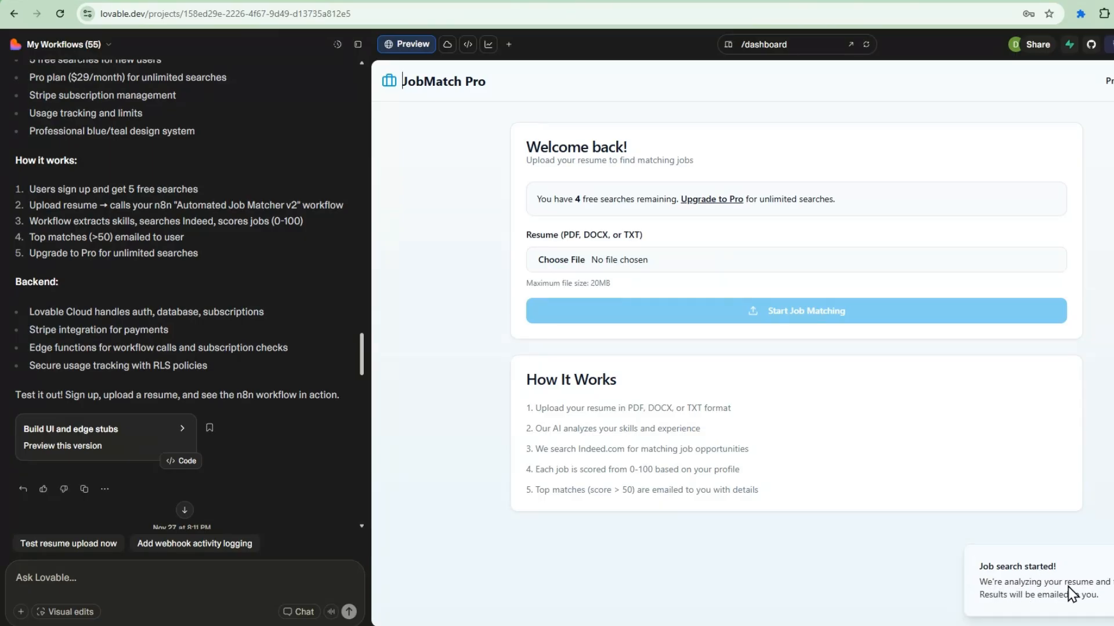
pyautogui.moveTo(1079, 604)
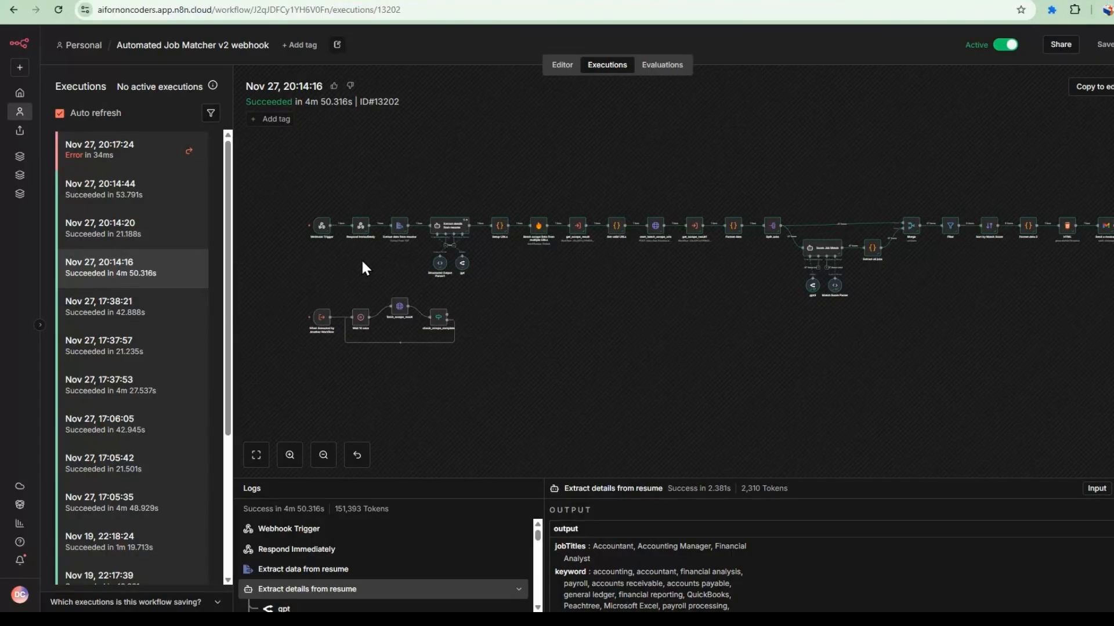
pyautogui.moveTo(774, 238)
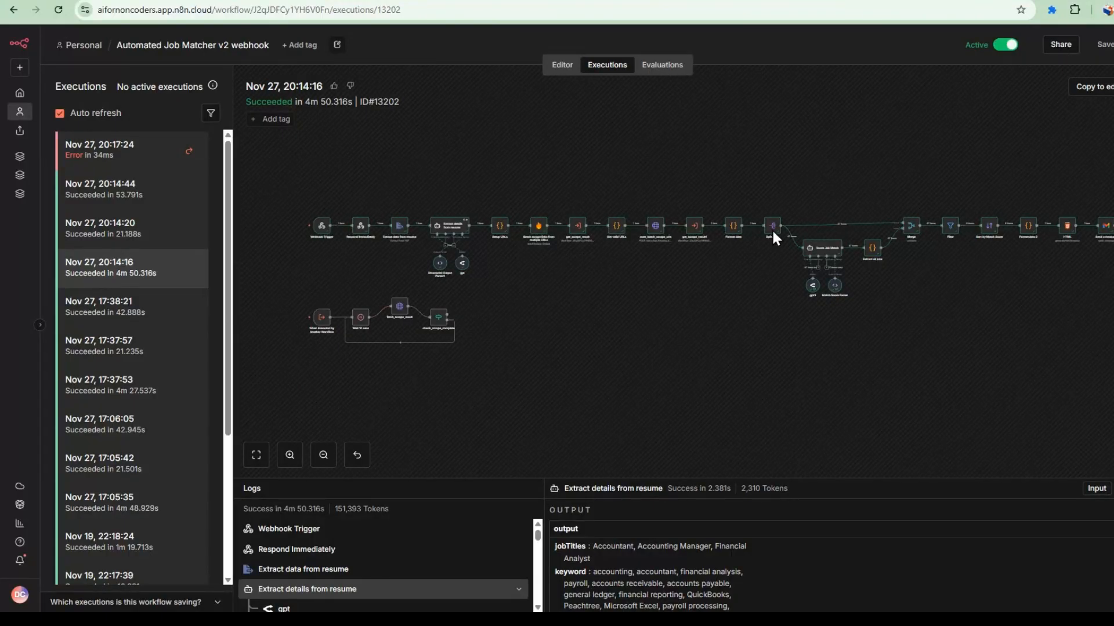
pyautogui.moveTo(1042, 232)
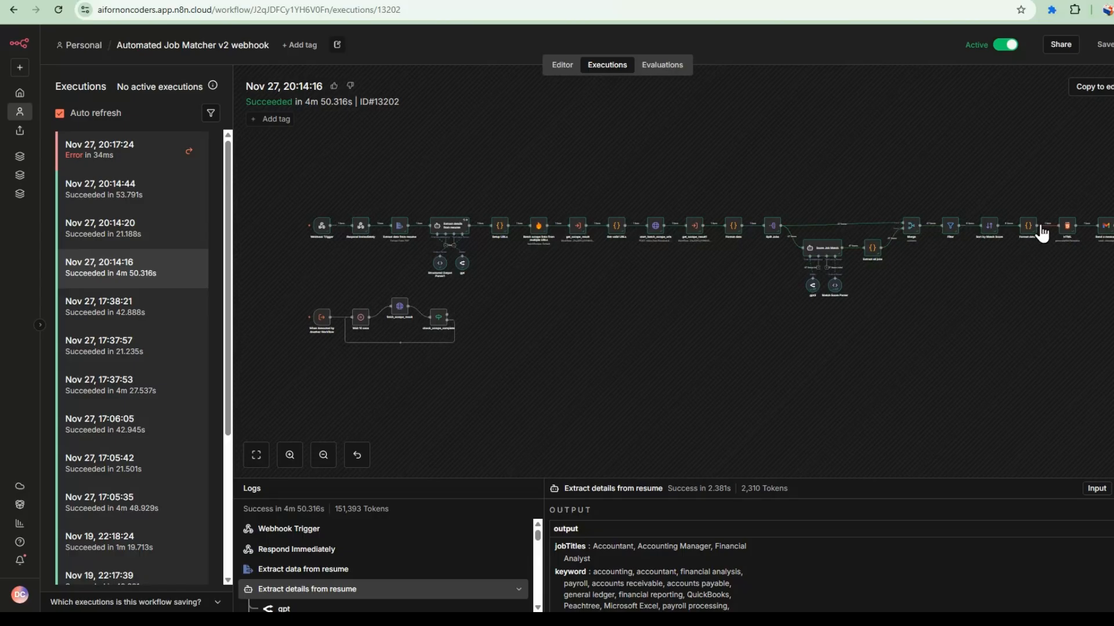
pyautogui.moveTo(661, 573)
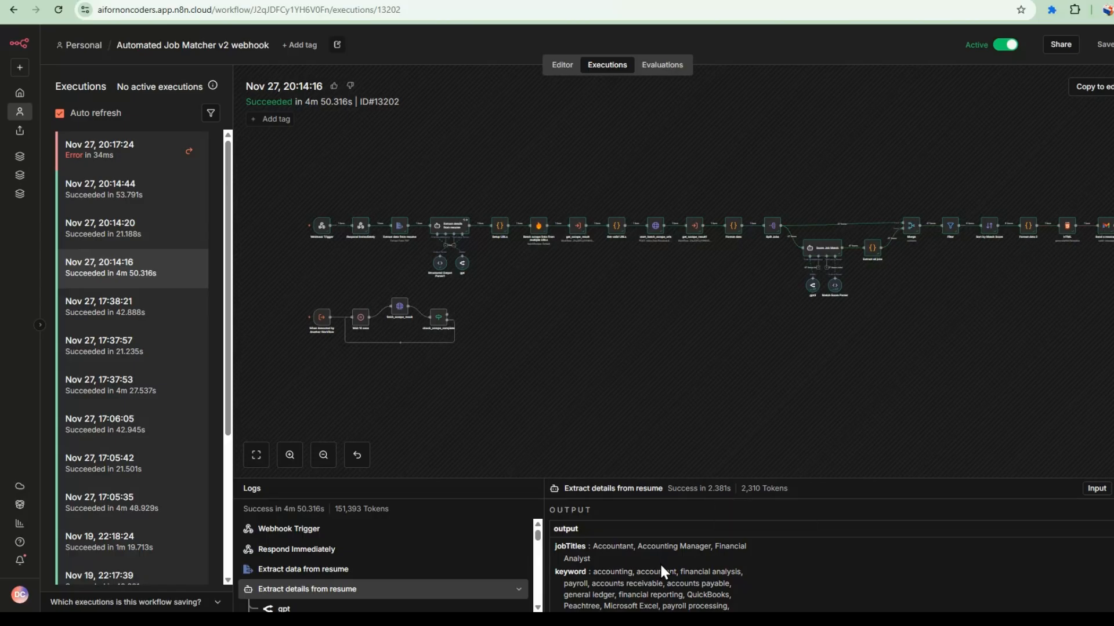
# Return from the succeeded execution's output to the workflow editor canvas
pyautogui.click(560, 65)
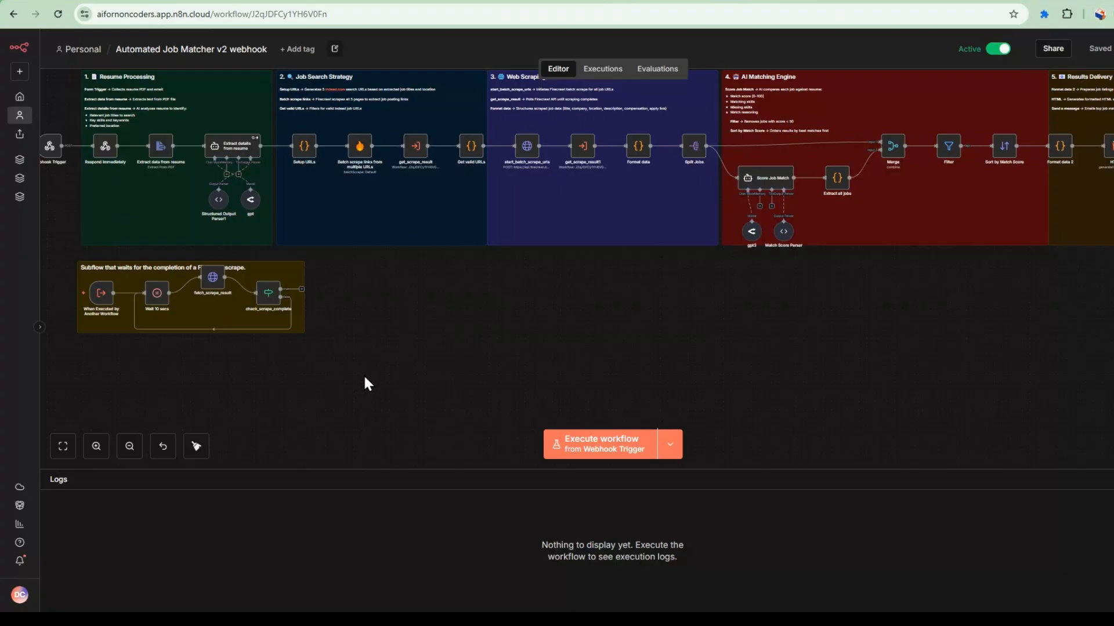
pyautogui.moveTo(561, 306)
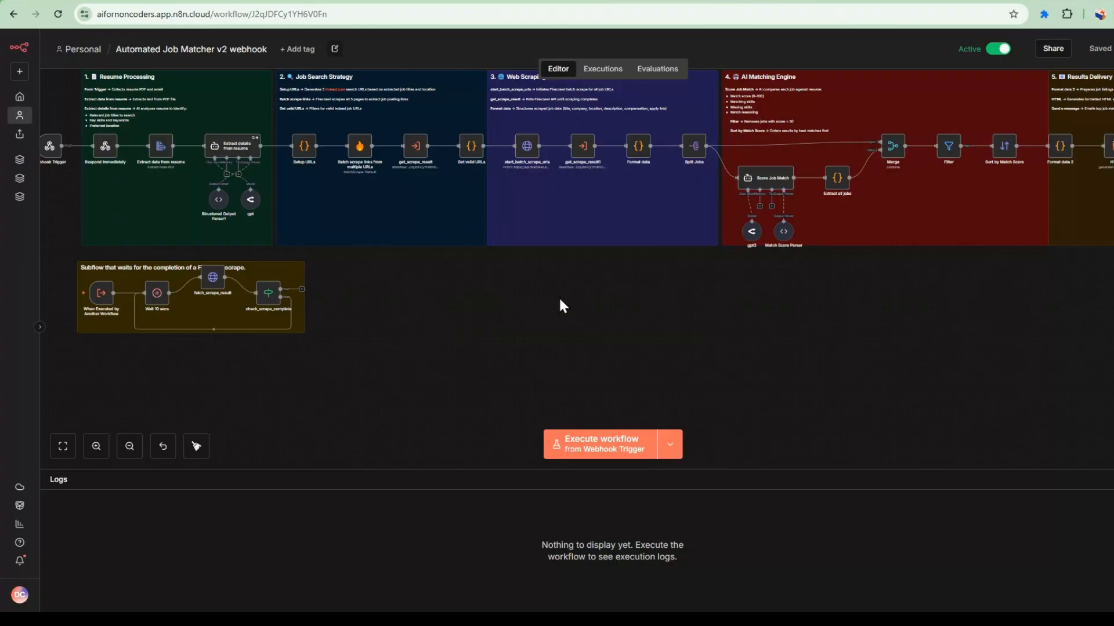
pyautogui.moveTo(164, 210)
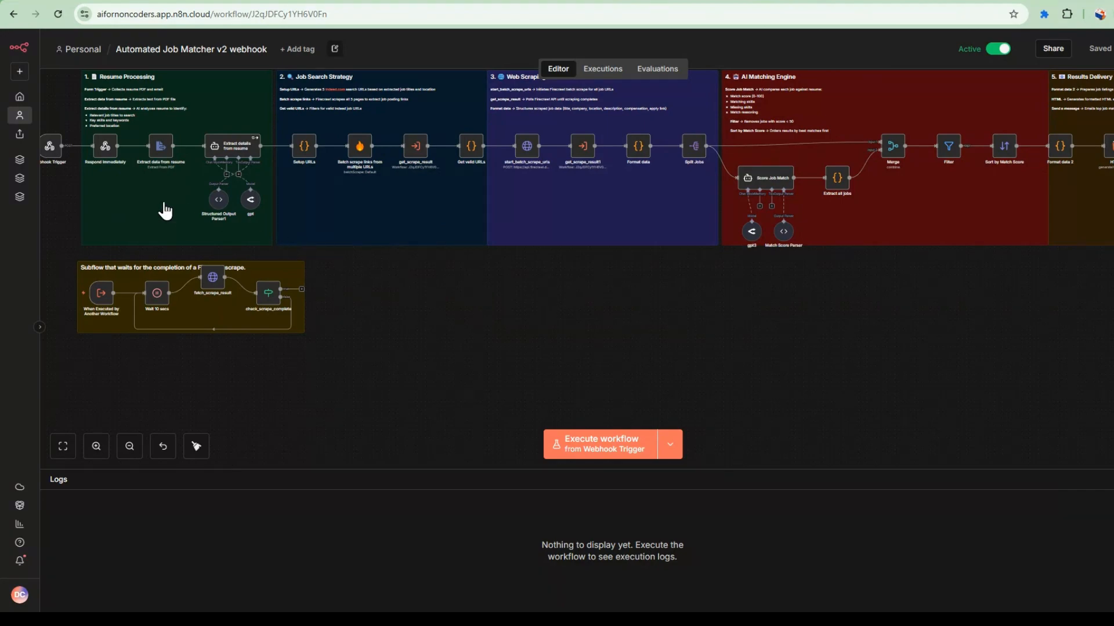
pyautogui.moveTo(462, 278)
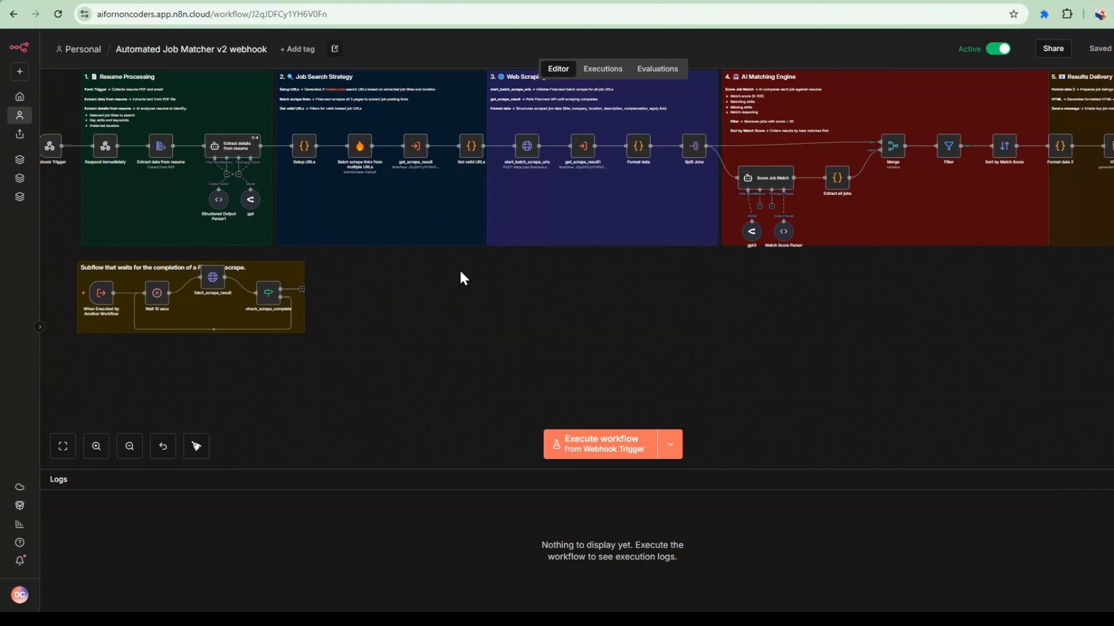
pyautogui.moveTo(362, 282)
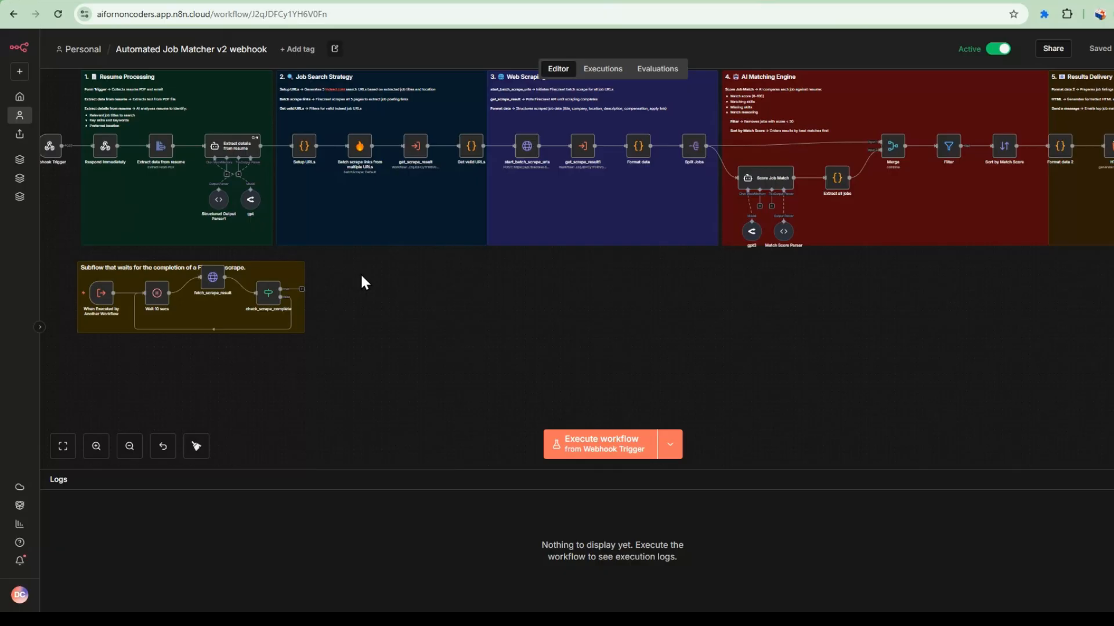
pyautogui.moveTo(220, 119)
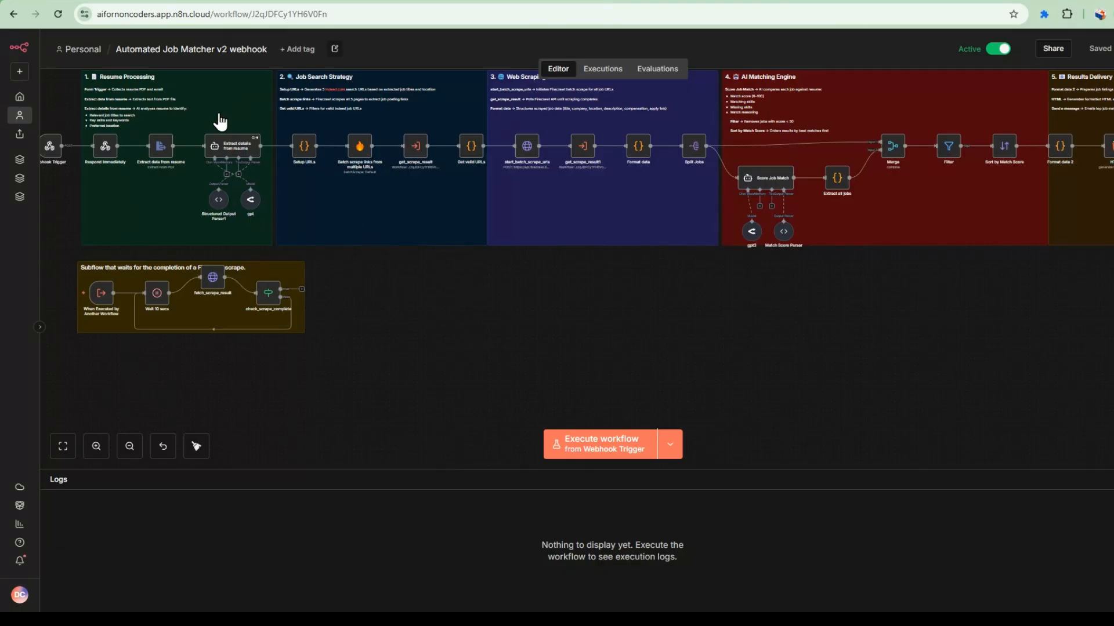
pyautogui.moveTo(126, 91)
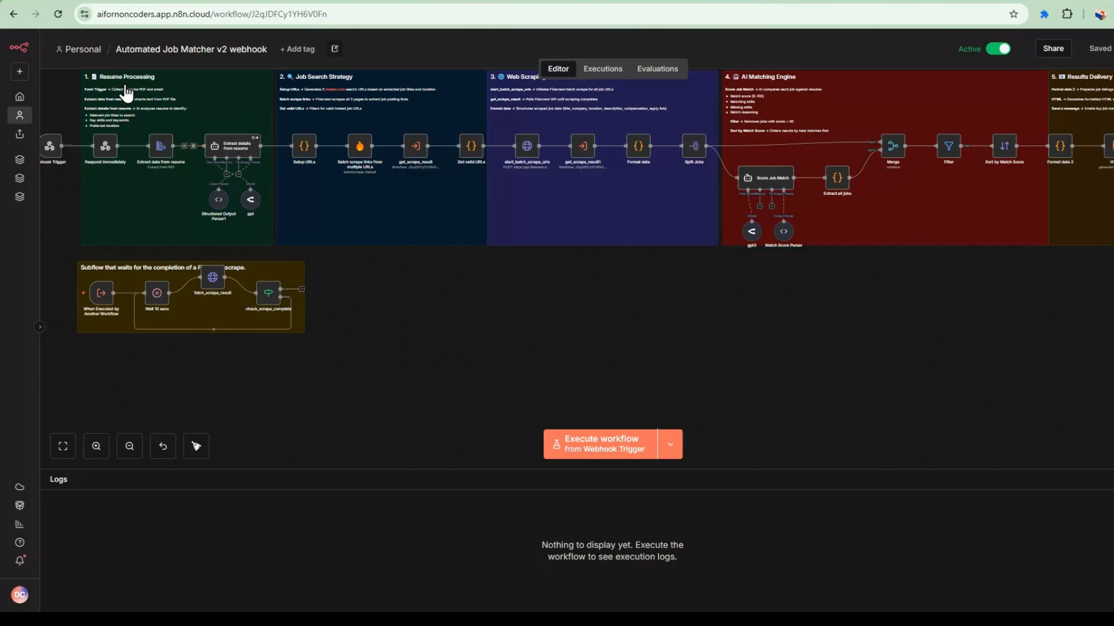
pyautogui.moveTo(82, 136)
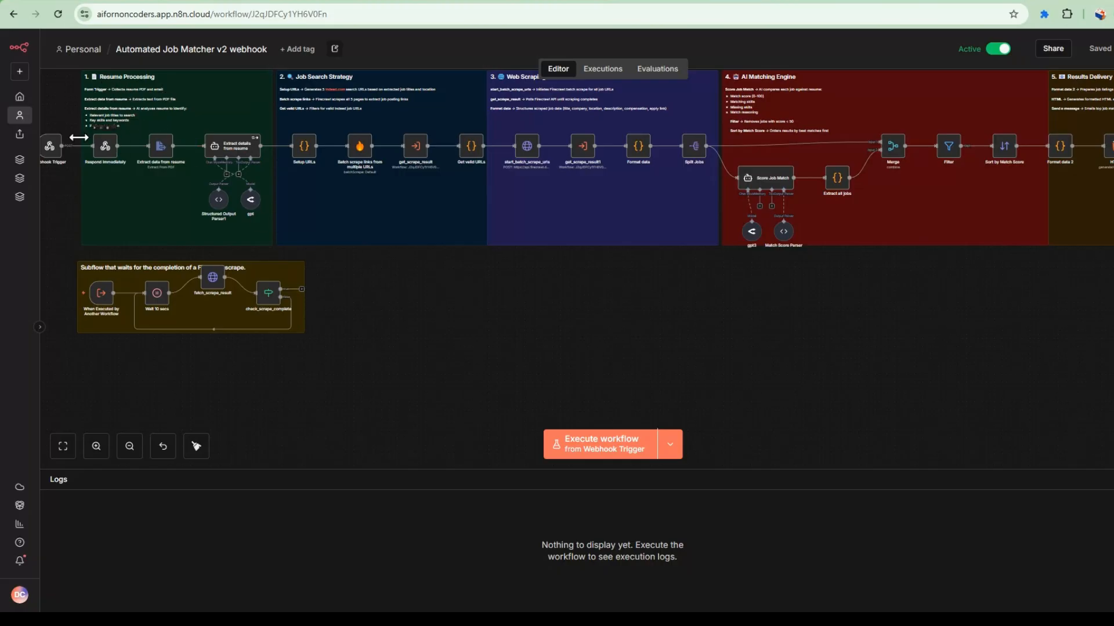
pyautogui.moveTo(105, 162)
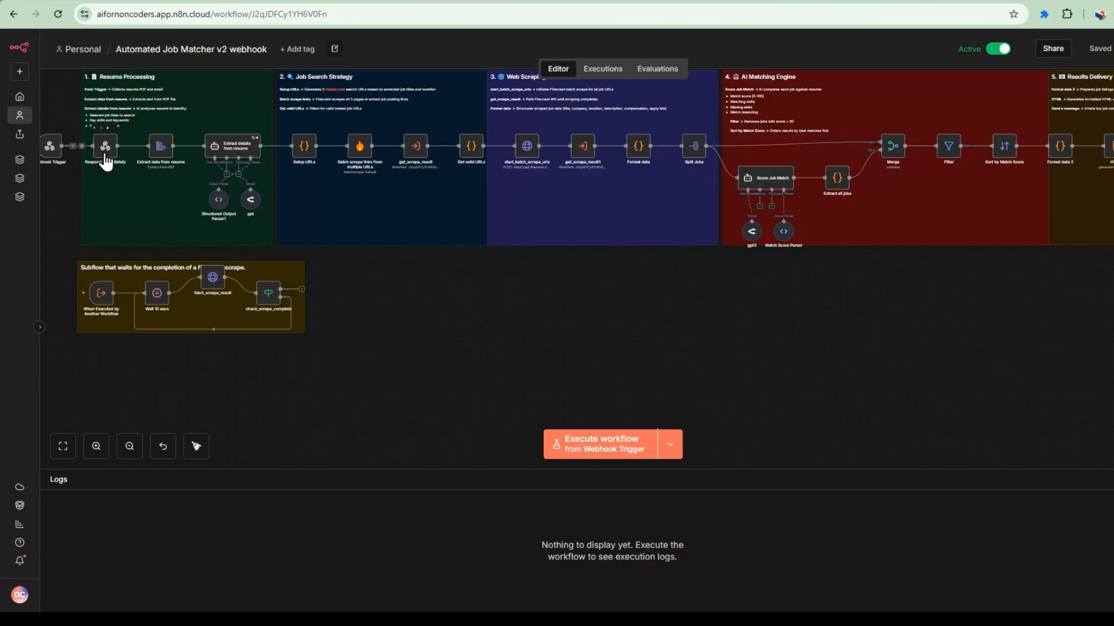
pyautogui.moveTo(67, 168)
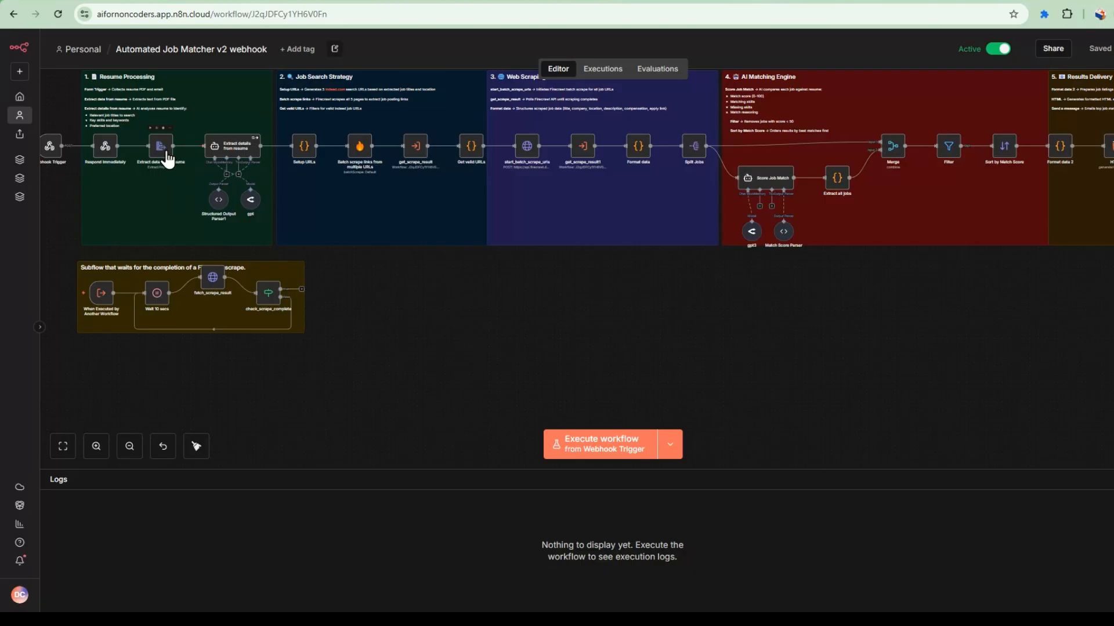
pyautogui.moveTo(231, 177)
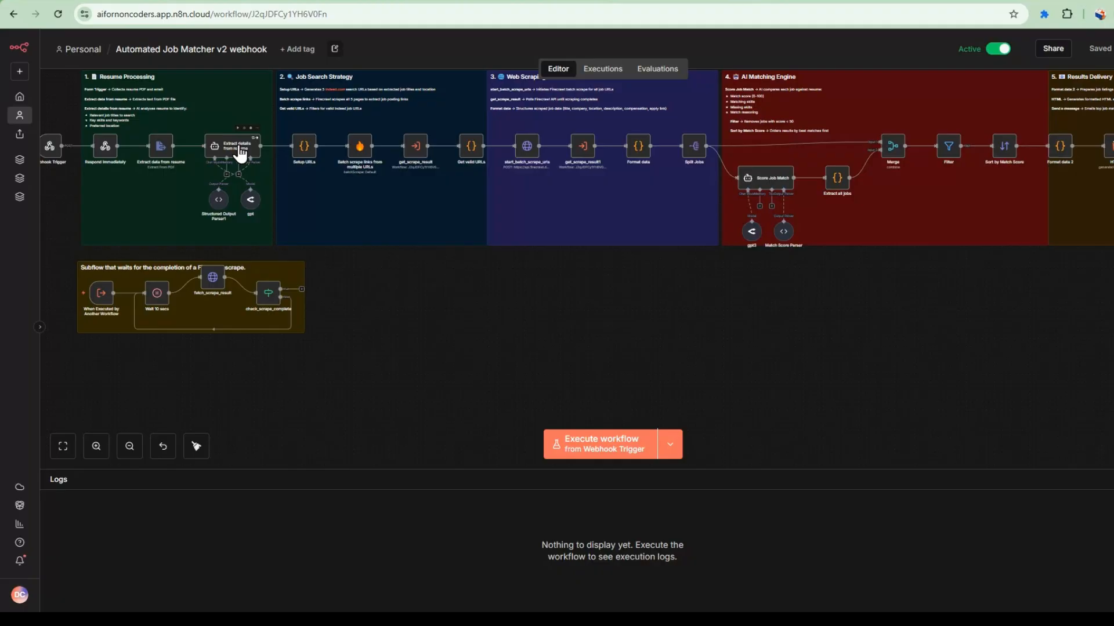
pyautogui.moveTo(359, 146)
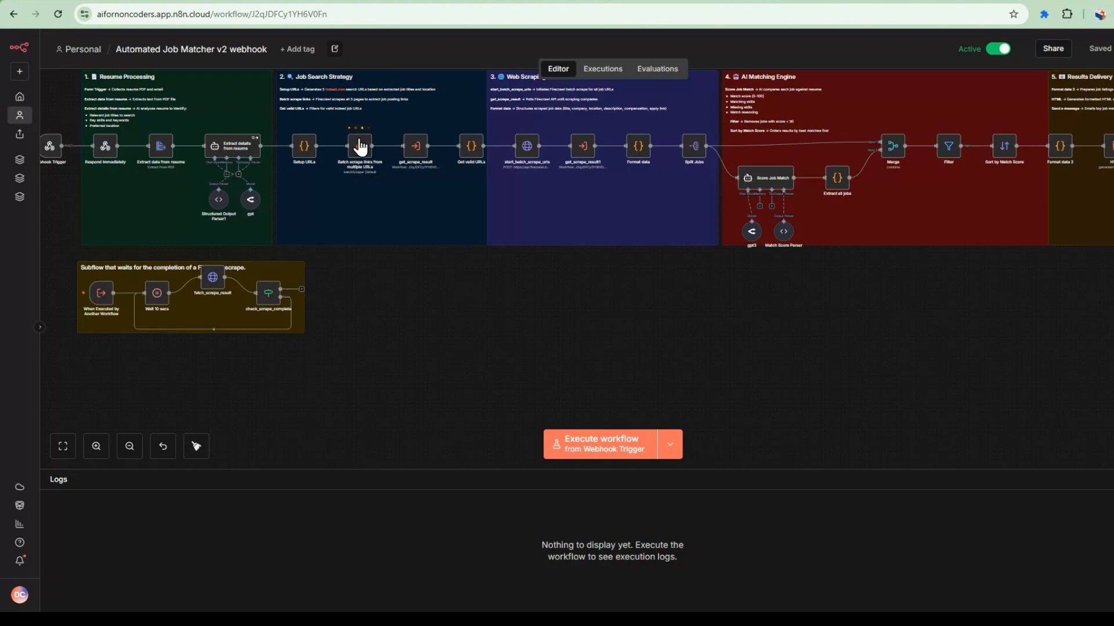
pyautogui.moveTo(222, 146)
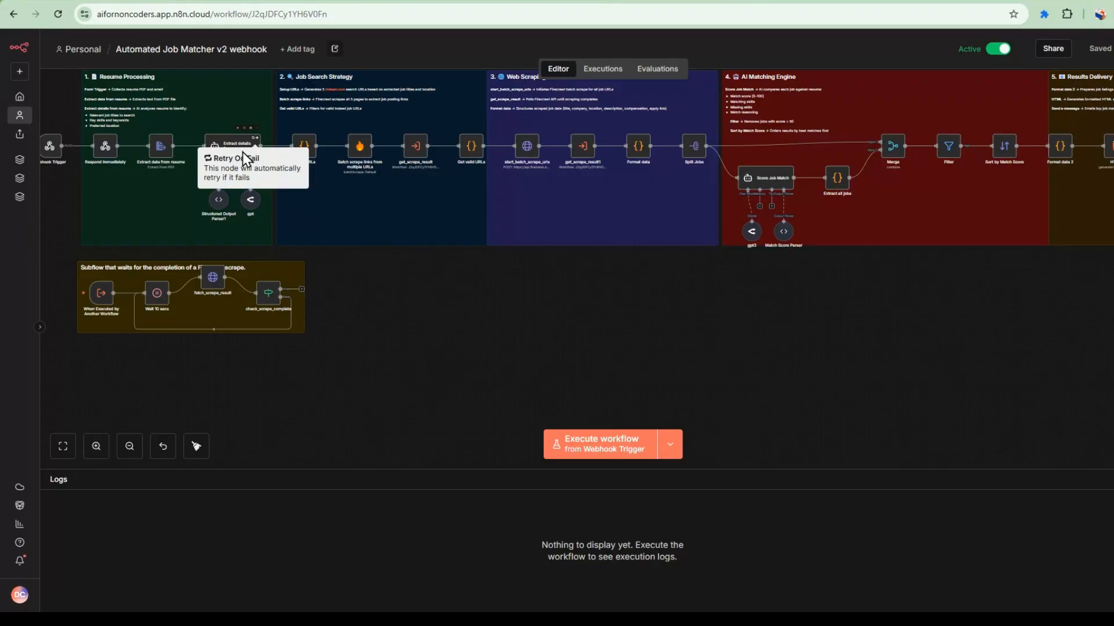
pyautogui.moveTo(245, 149)
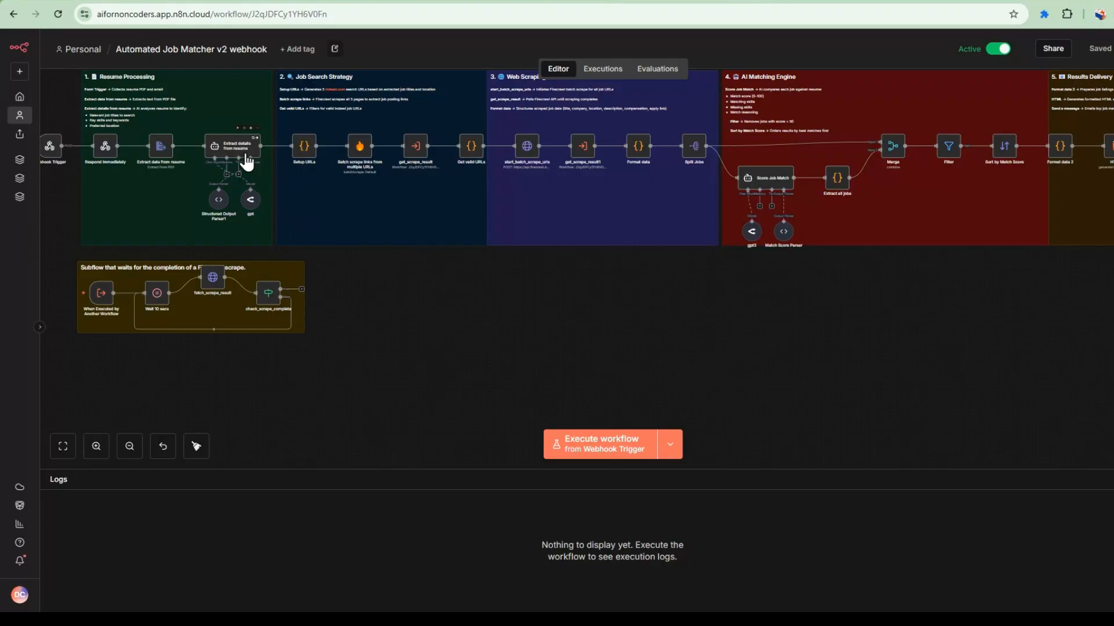
pyautogui.moveTo(366, 146)
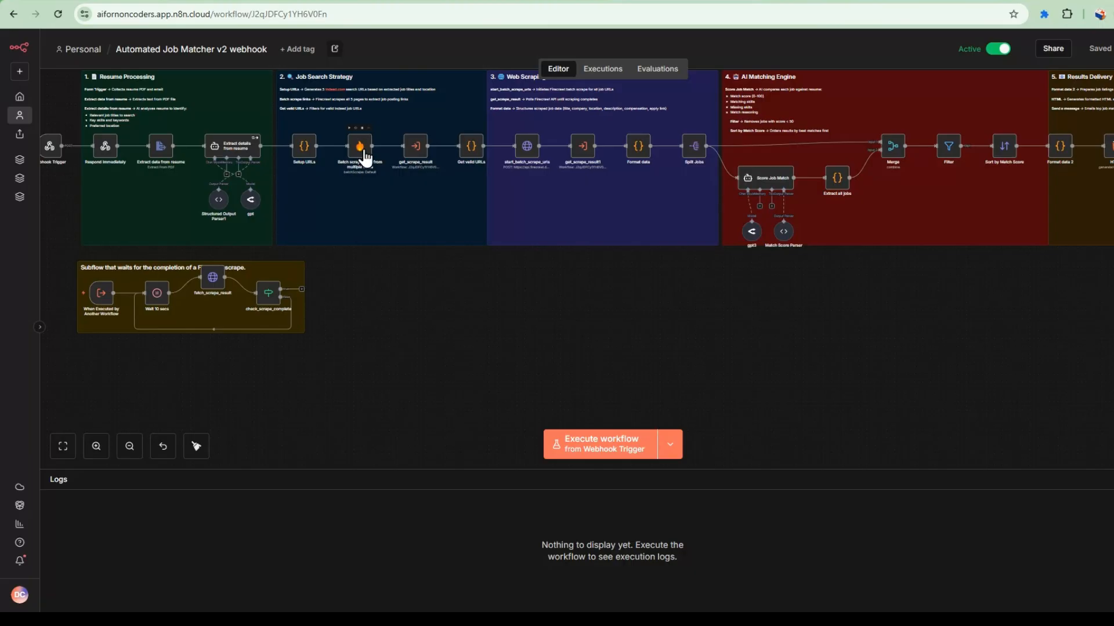
pyautogui.moveTo(377, 136)
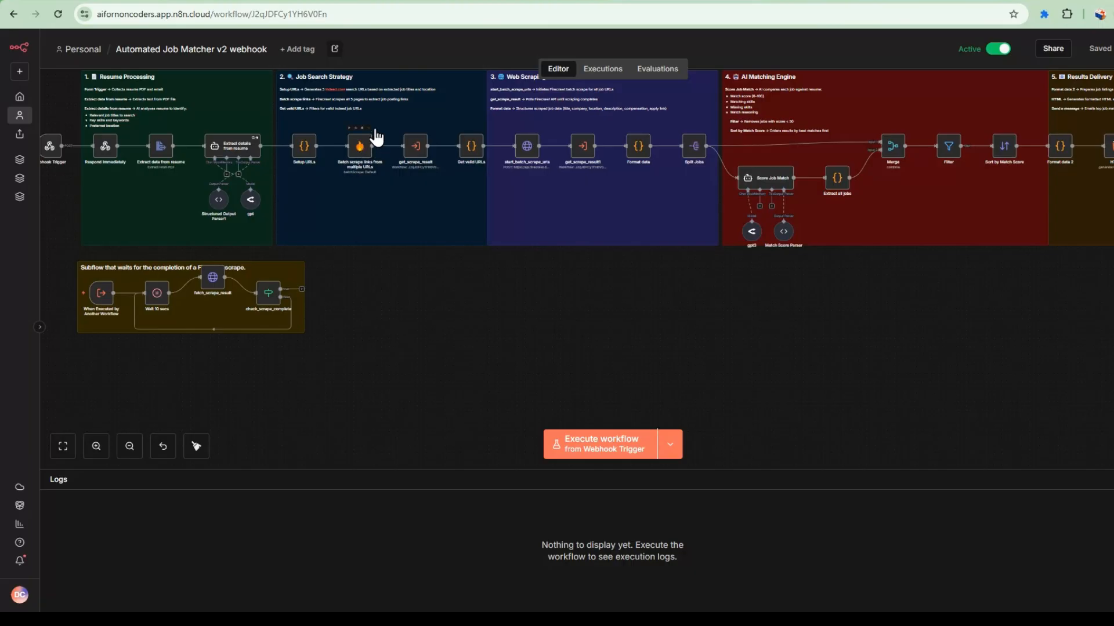
pyautogui.moveTo(423, 158)
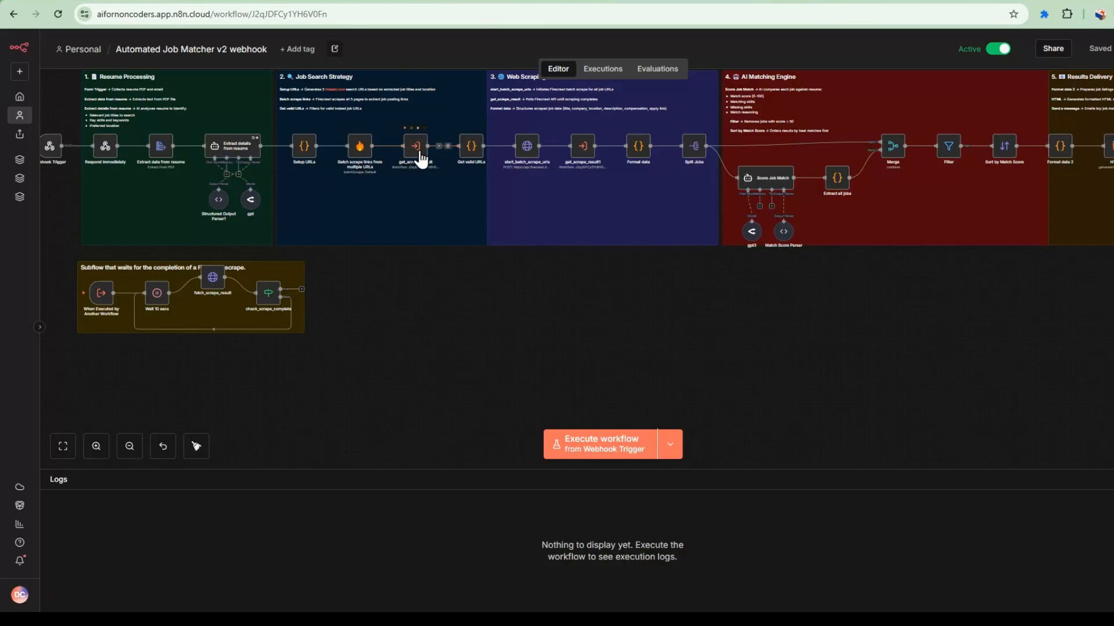
pyautogui.moveTo(503, 105)
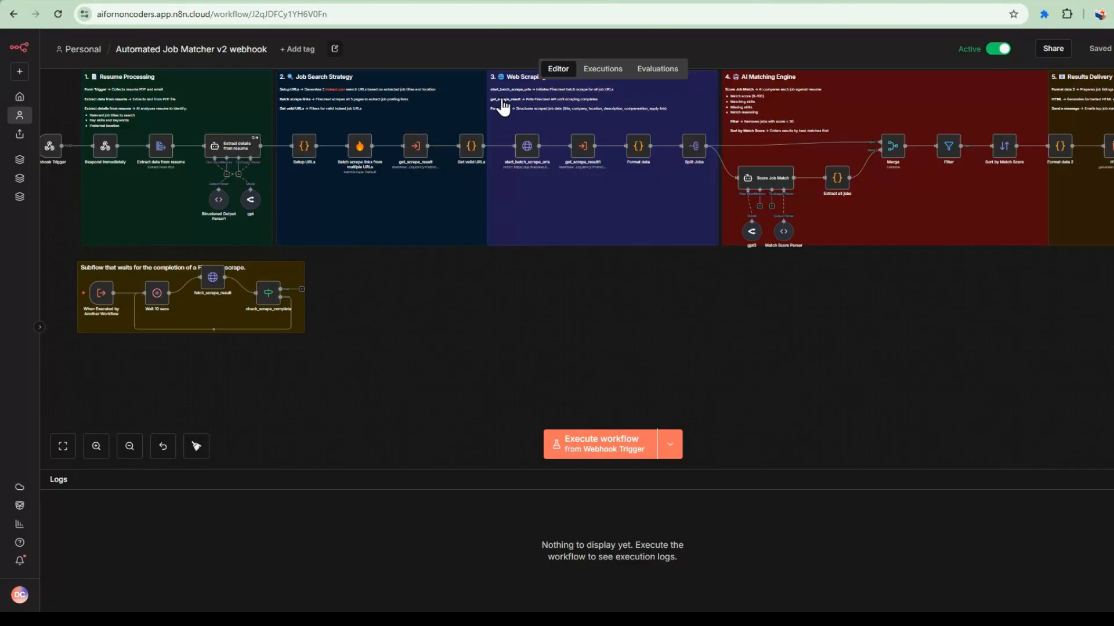
pyautogui.moveTo(547, 117)
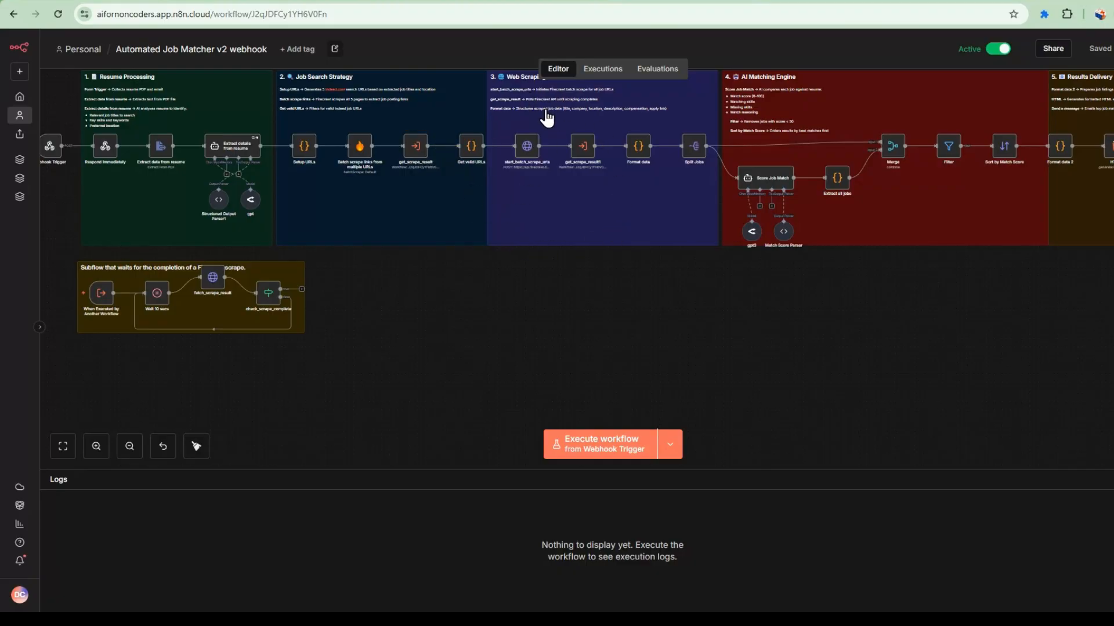
pyautogui.moveTo(583, 241)
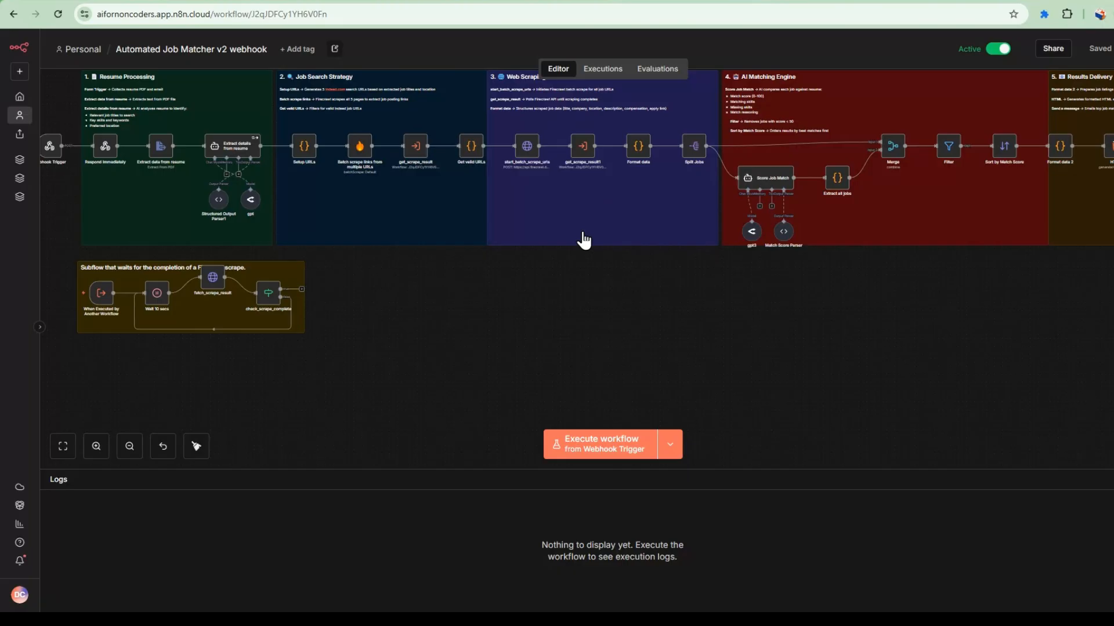
pyautogui.moveTo(589, 236)
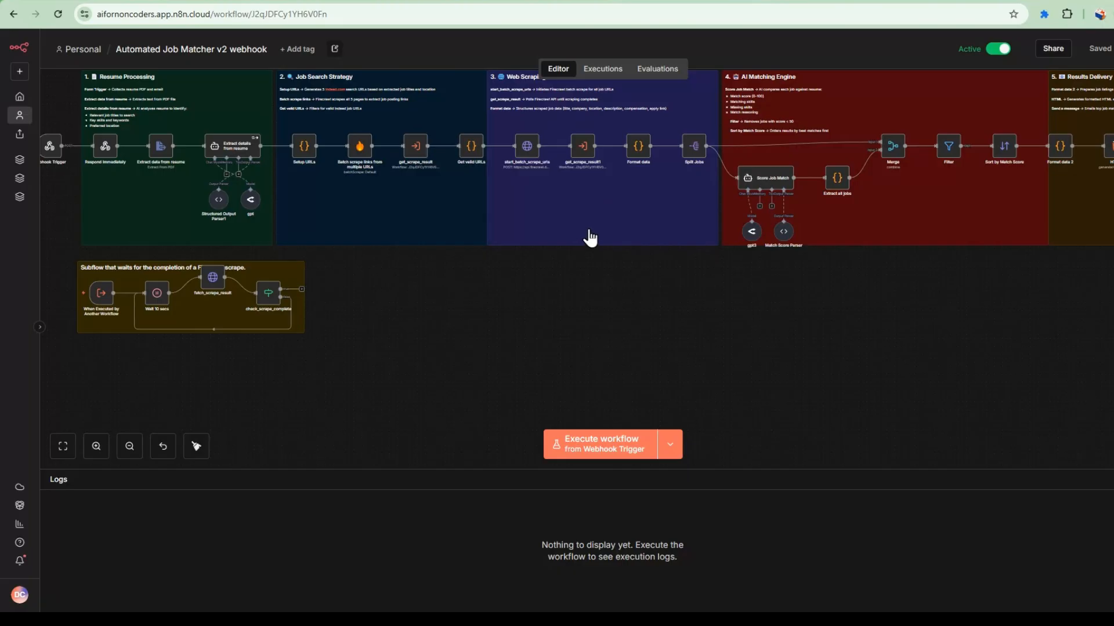
pyautogui.moveTo(380, 169)
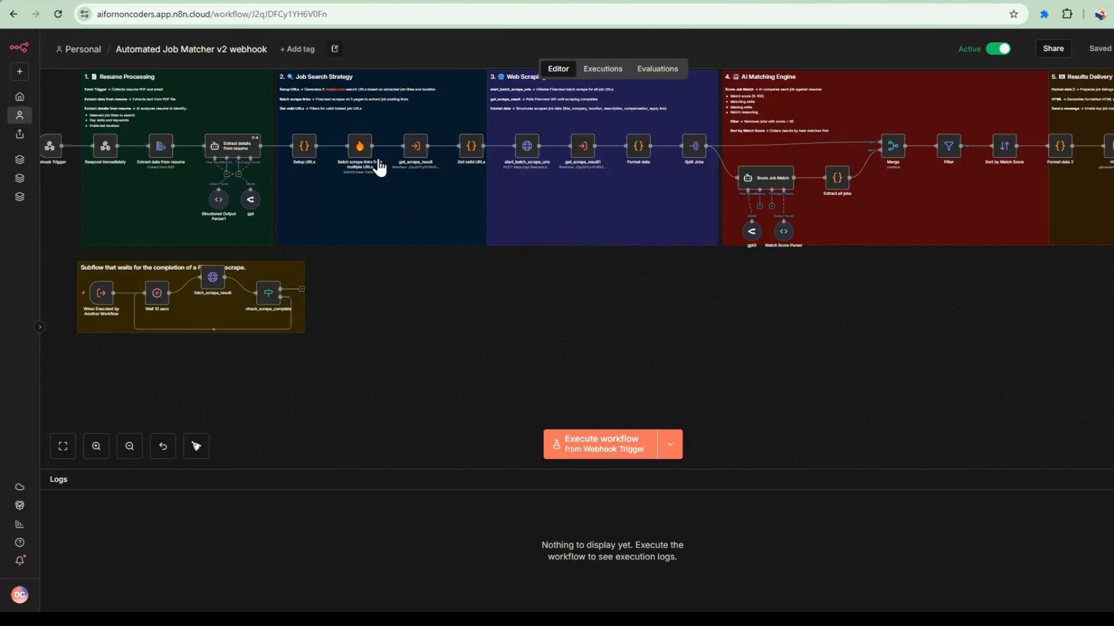
pyautogui.moveTo(598, 167)
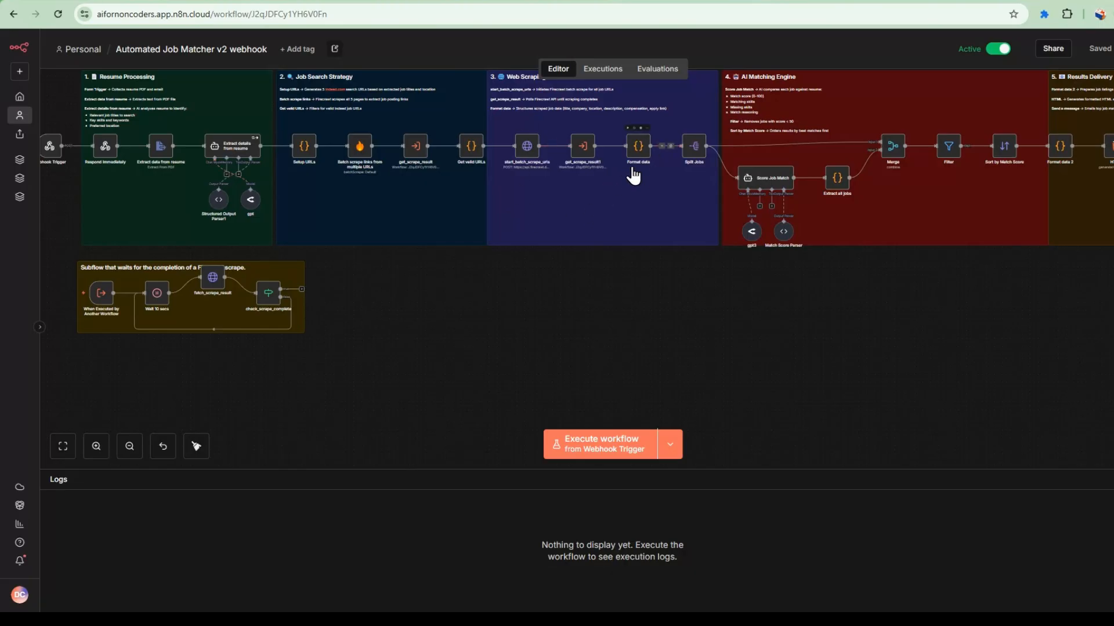
pyautogui.moveTo(693, 145)
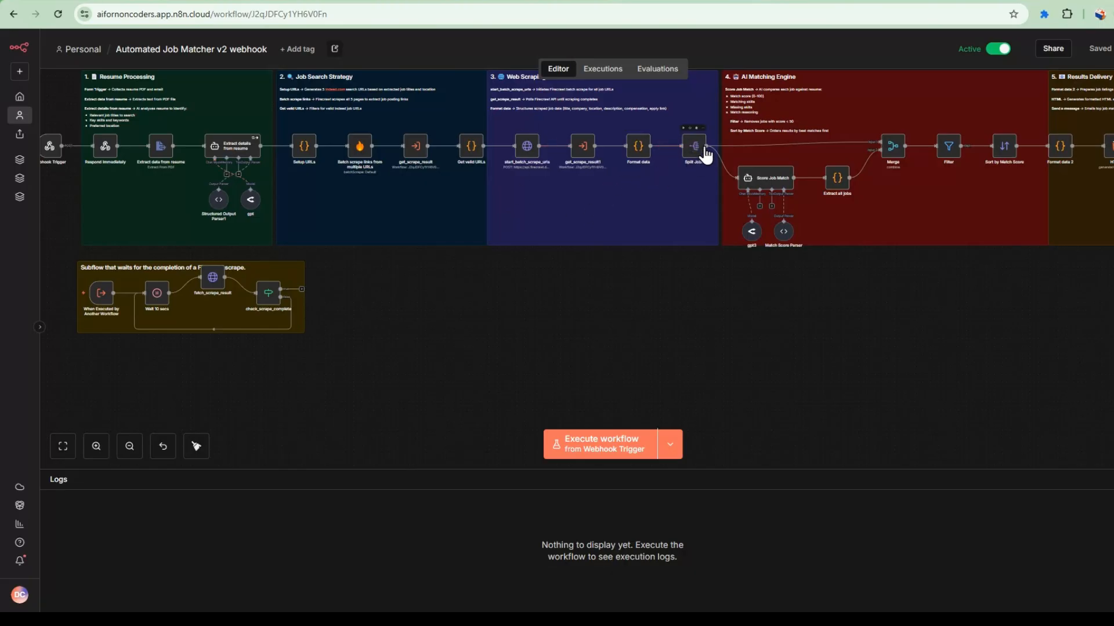
pyautogui.moveTo(690, 163)
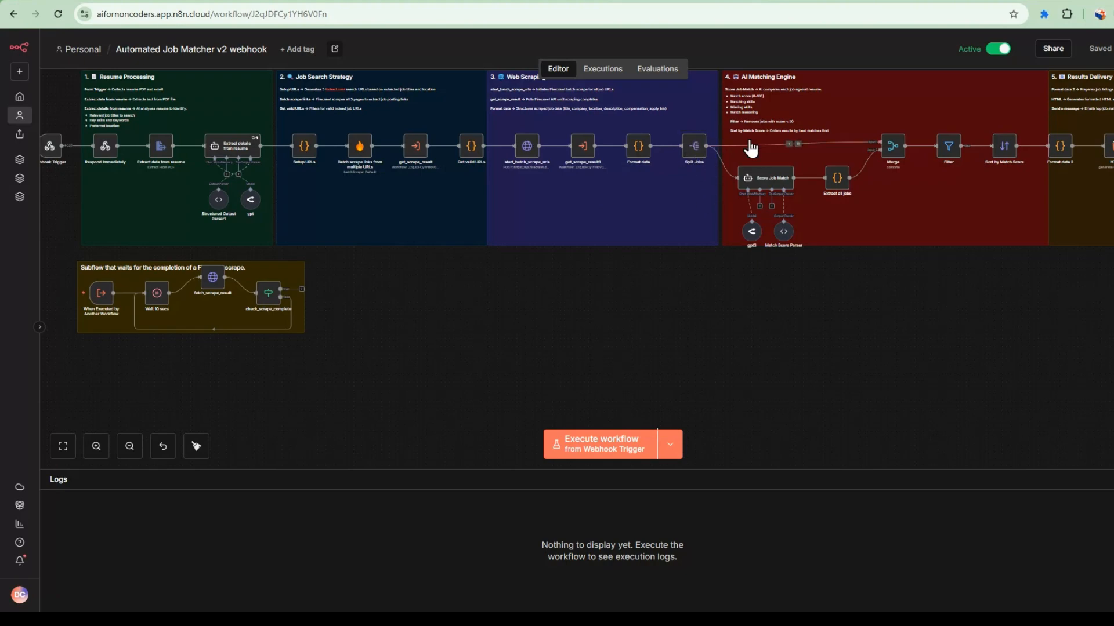
pyautogui.moveTo(747, 192)
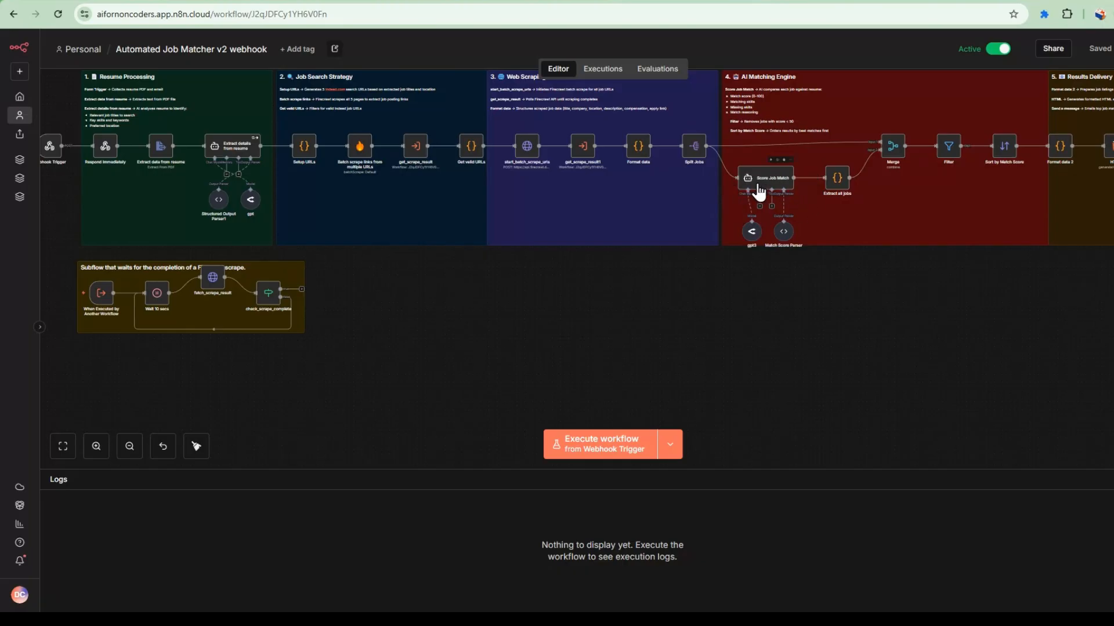
pyautogui.moveTo(775, 190)
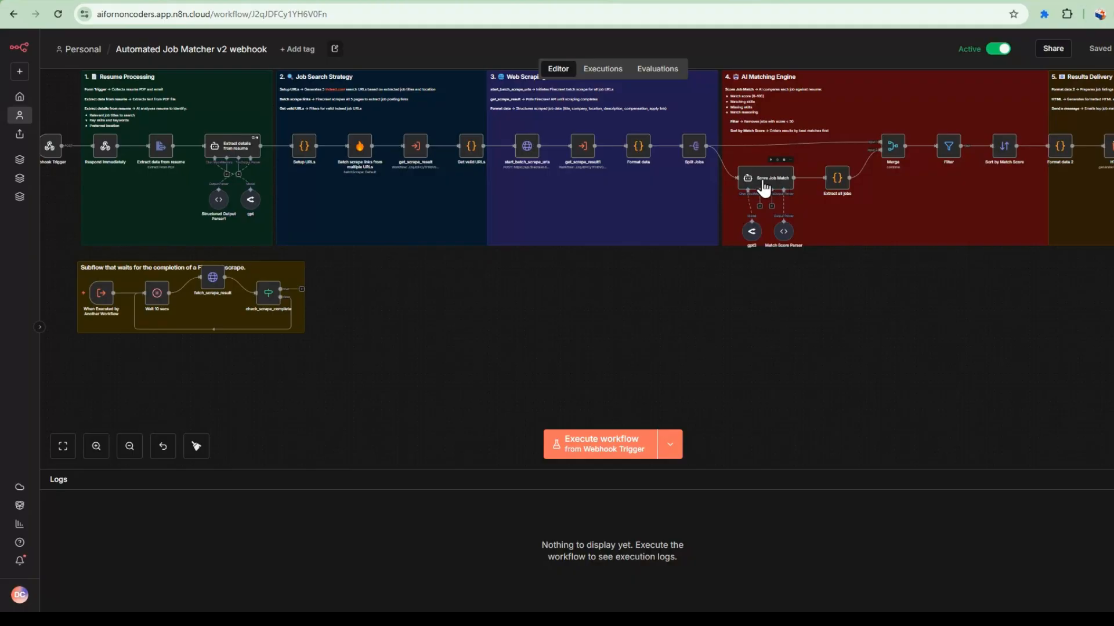
pyautogui.moveTo(911, 129)
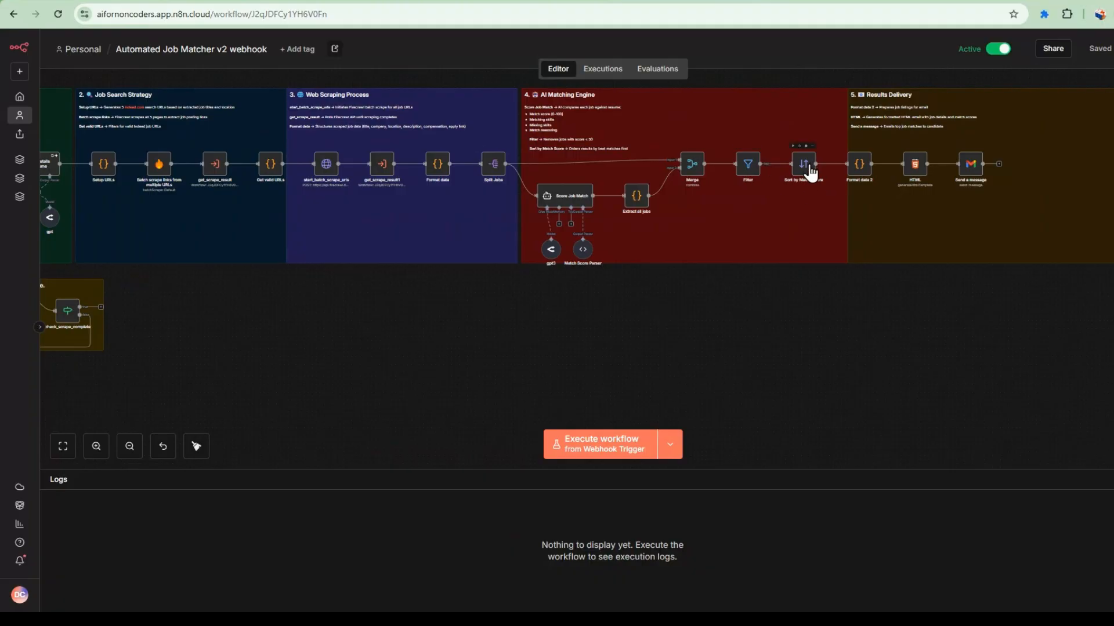
pyautogui.moveTo(804, 172)
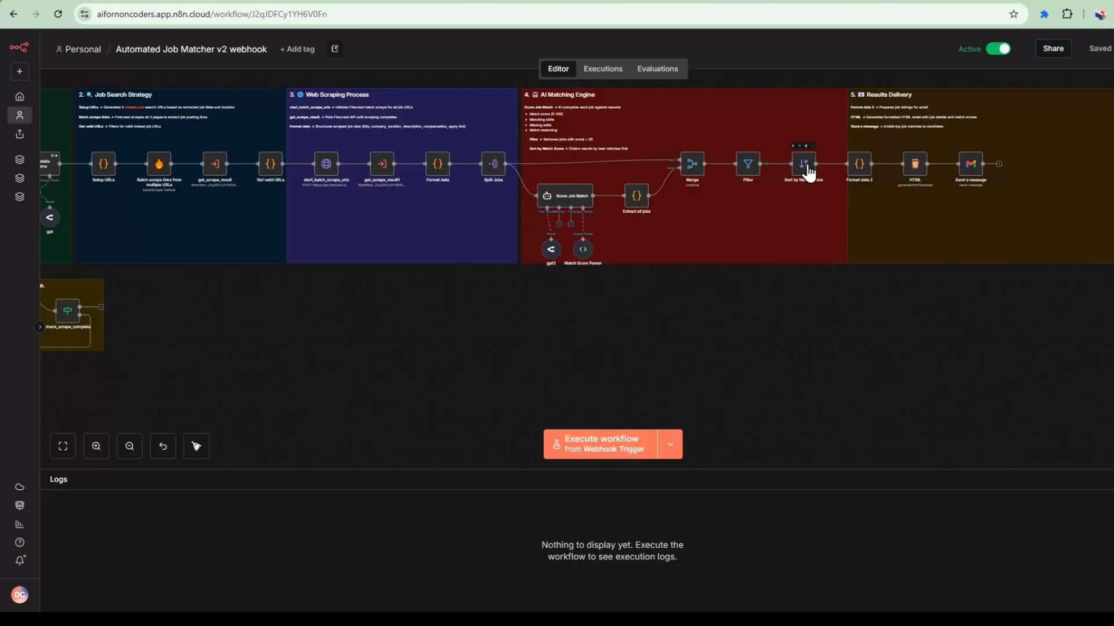
pyautogui.moveTo(845, 169)
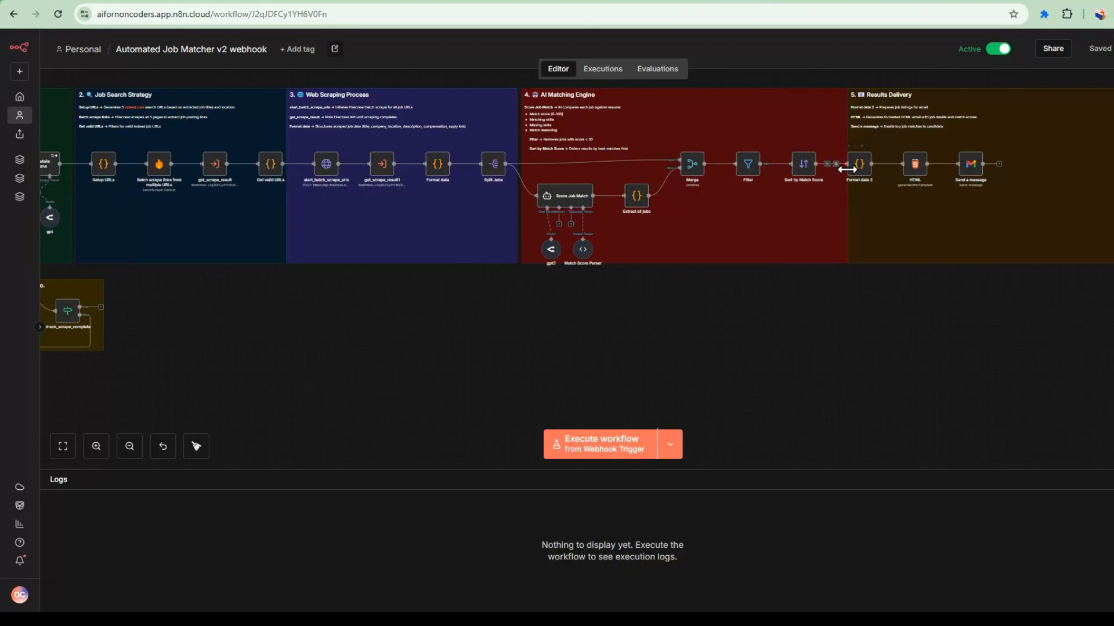
pyautogui.moveTo(962, 173)
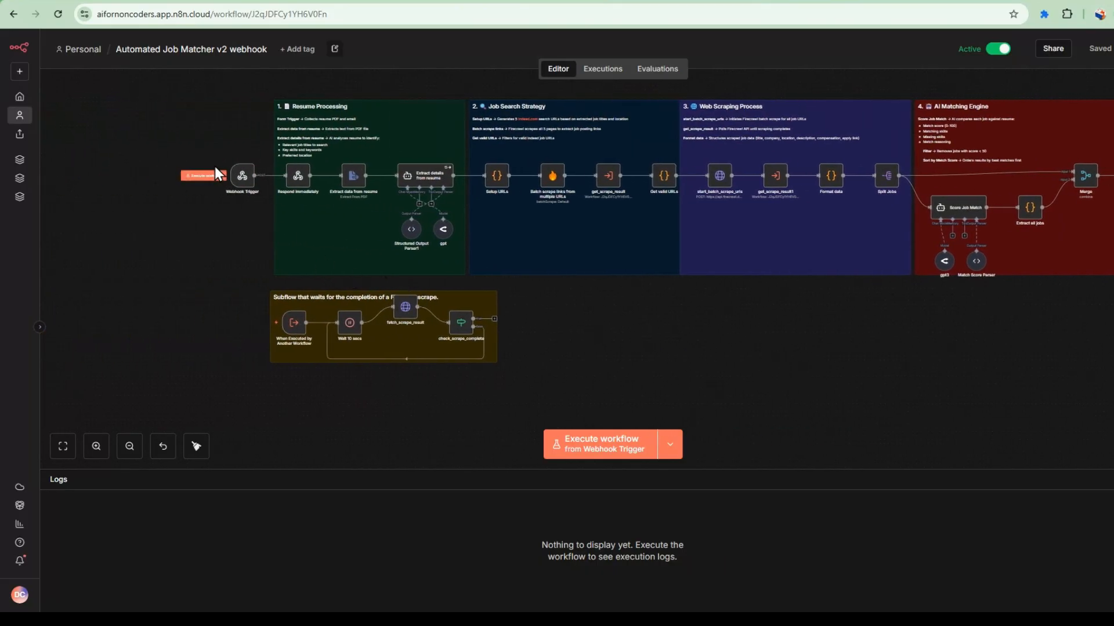
pyautogui.doubleClick(427, 175)
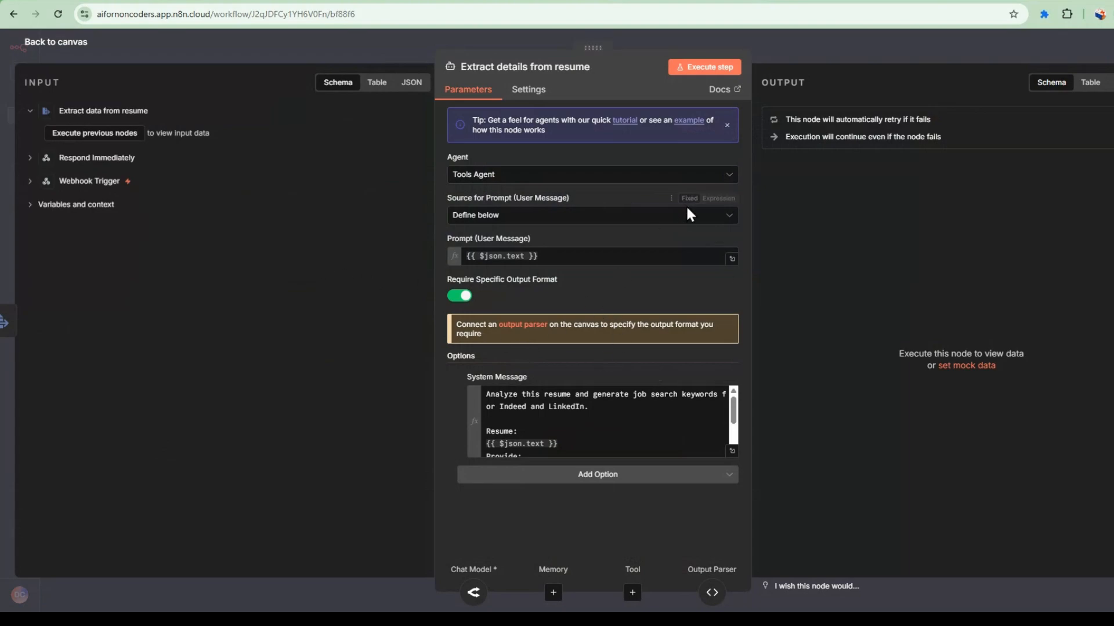
pyautogui.moveTo(735, 408)
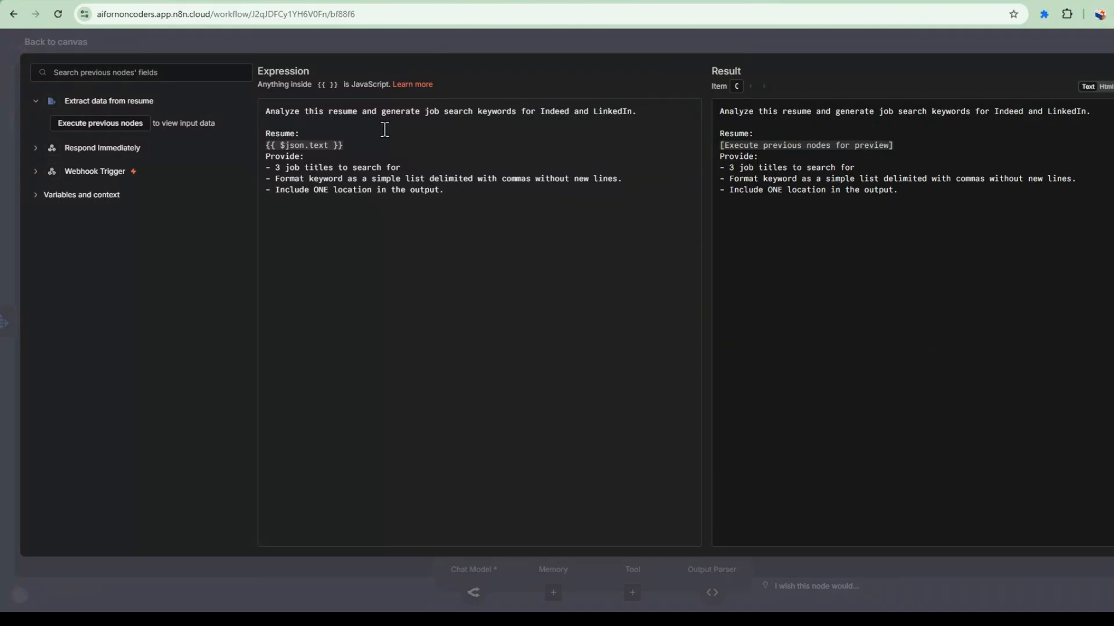
pyautogui.moveTo(490, 111)
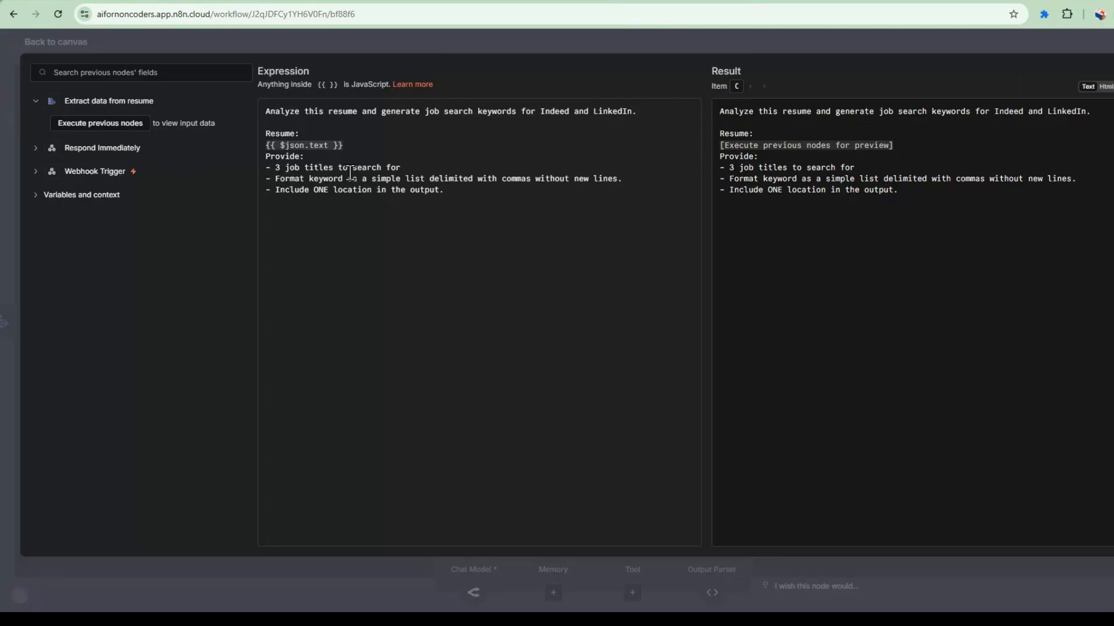
pyautogui.moveTo(419, 190)
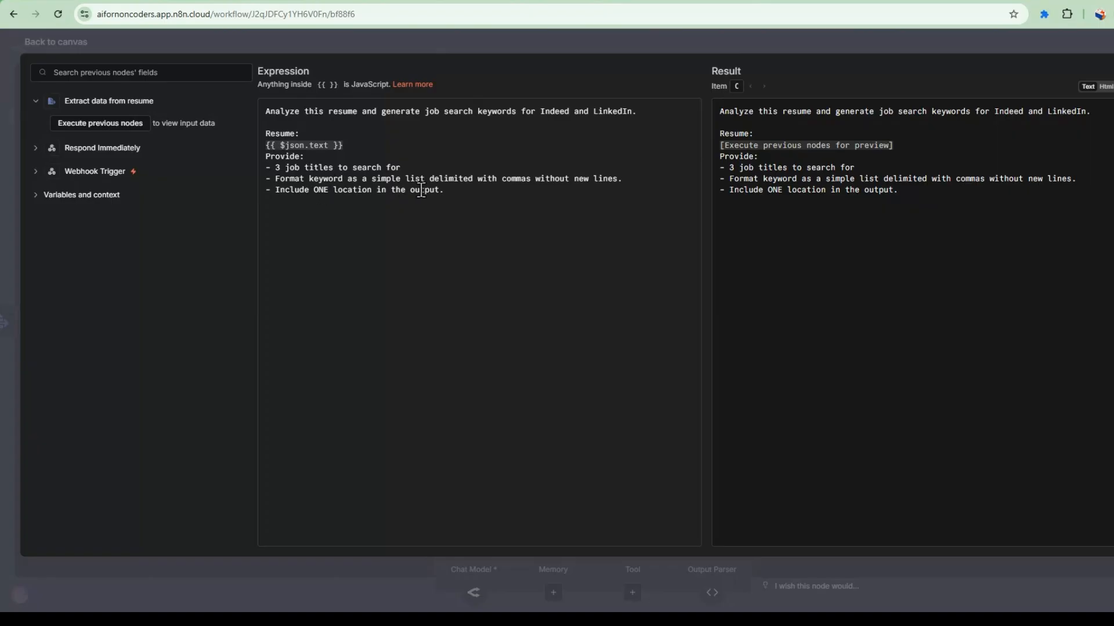
pyautogui.moveTo(543, 178)
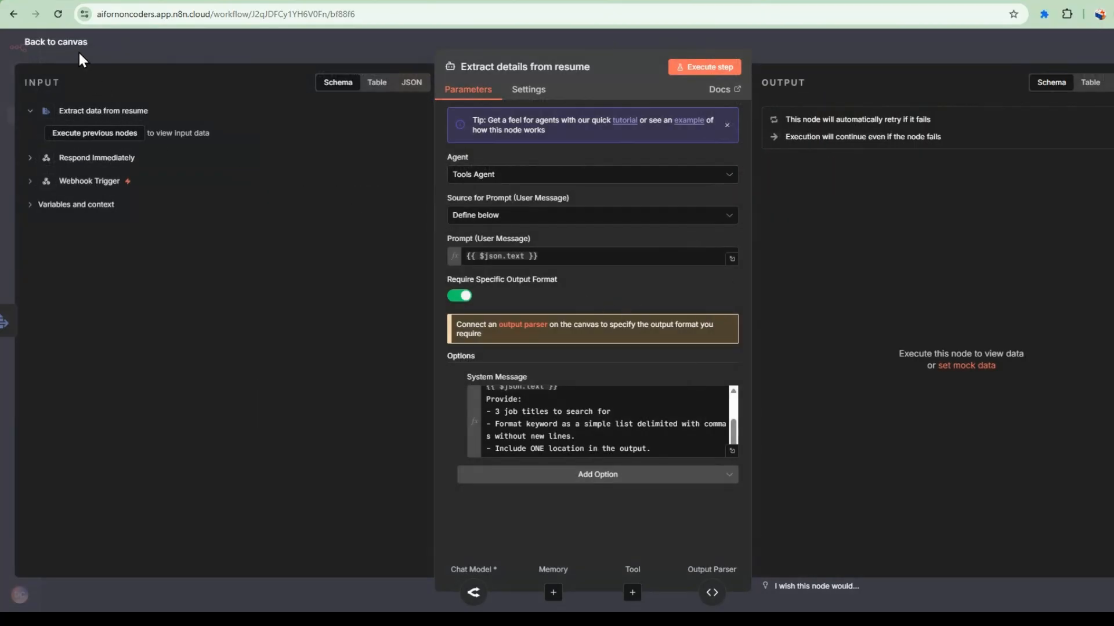
# Close the Extract details from resume node and return to the canvas
pyautogui.click(55, 42)
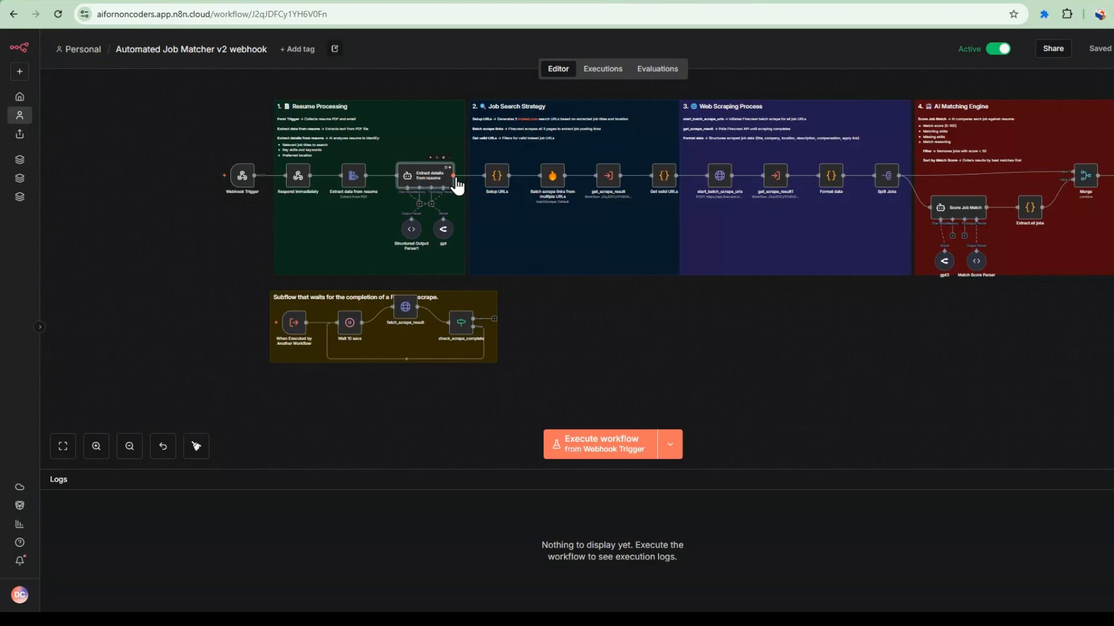
# Briefly review the Setup URLs and Batch scrape links nodes, returning to the canvas each time
pyautogui.doubleClick(495, 175)
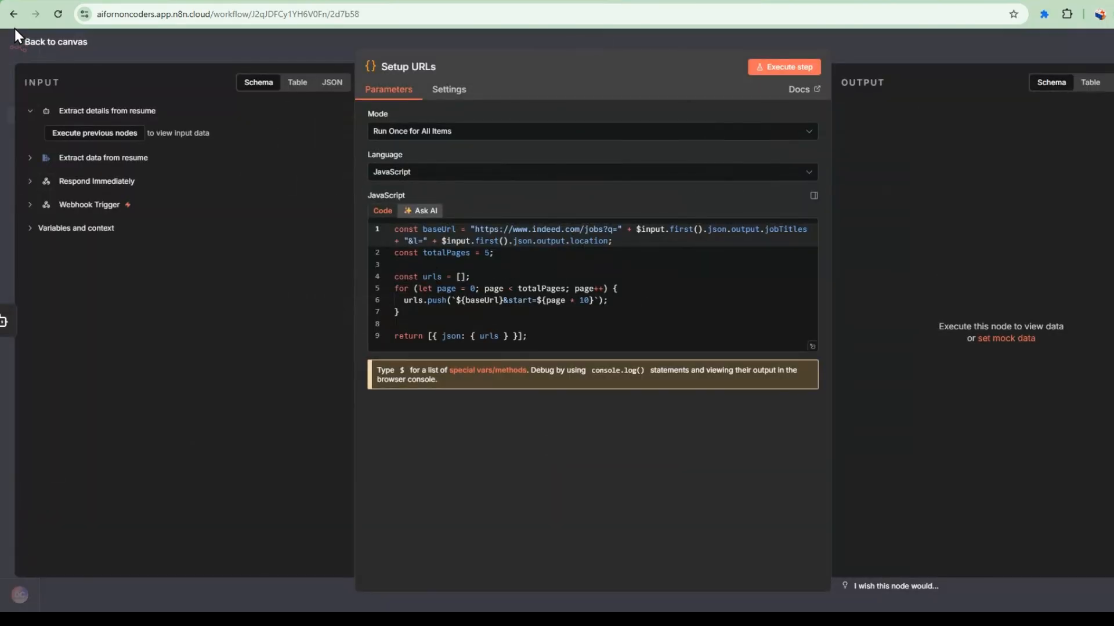
pyautogui.click(55, 41)
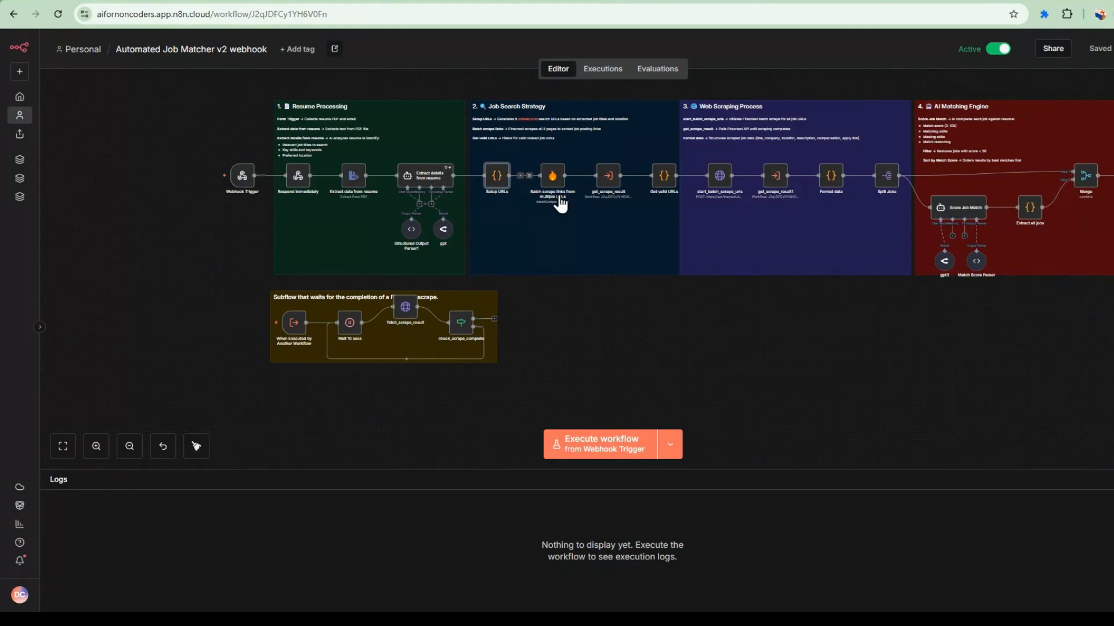
pyautogui.doubleClick(551, 175)
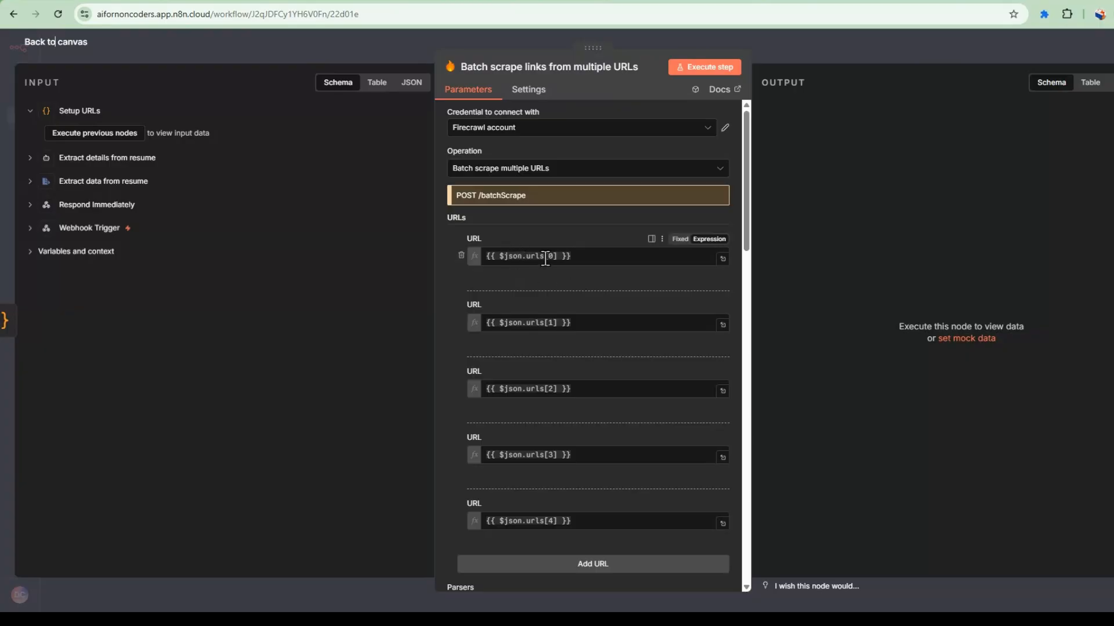
pyautogui.click(56, 41)
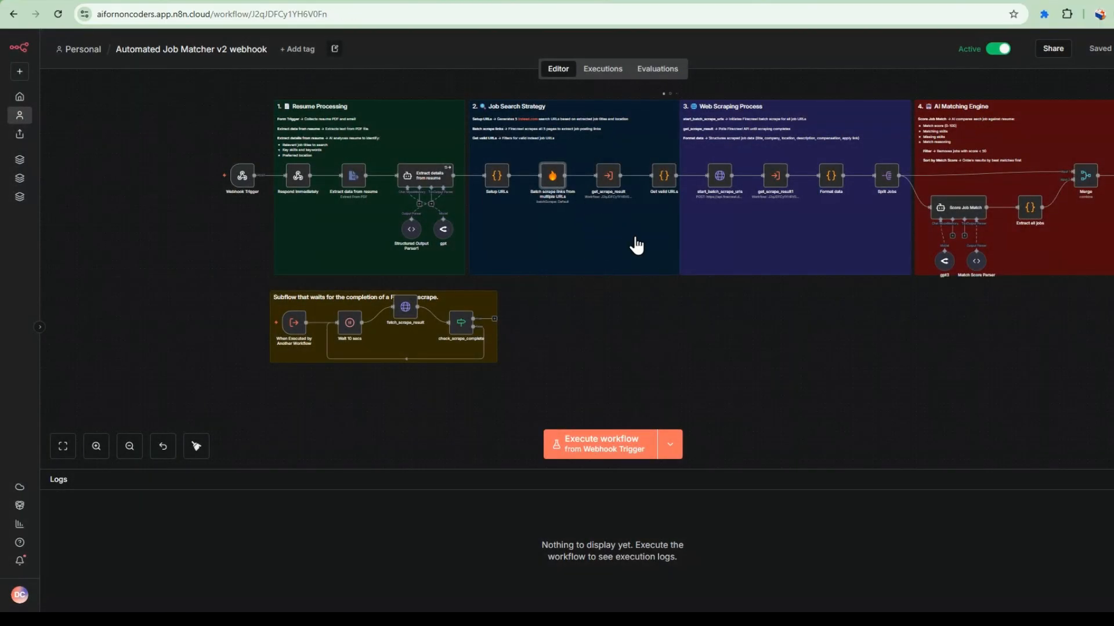
pyautogui.moveTo(633, 199)
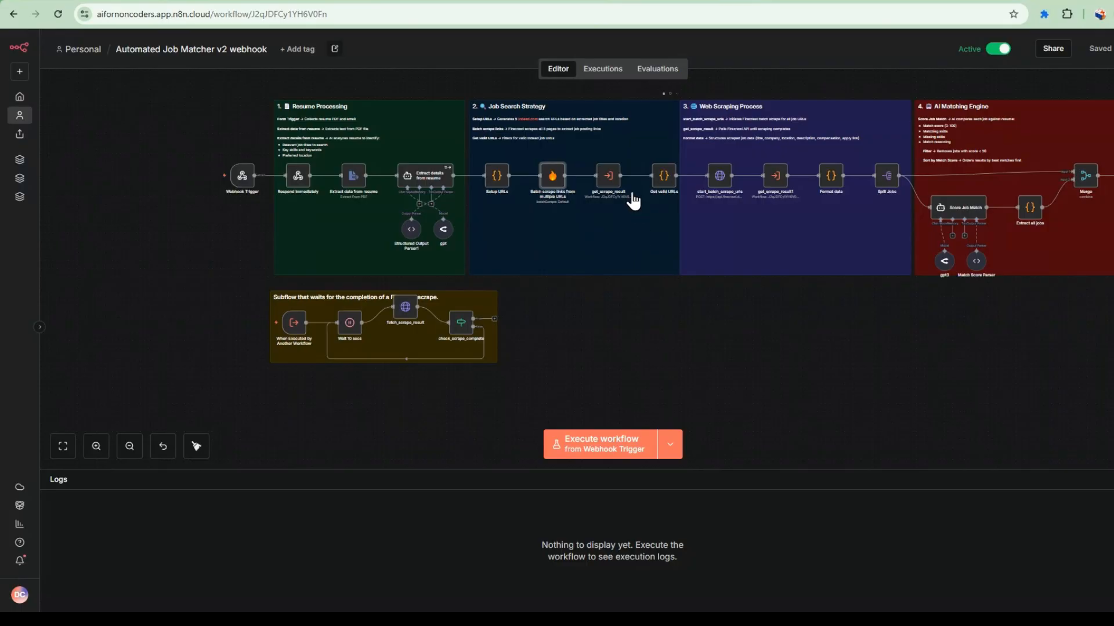
pyautogui.moveTo(593, 213)
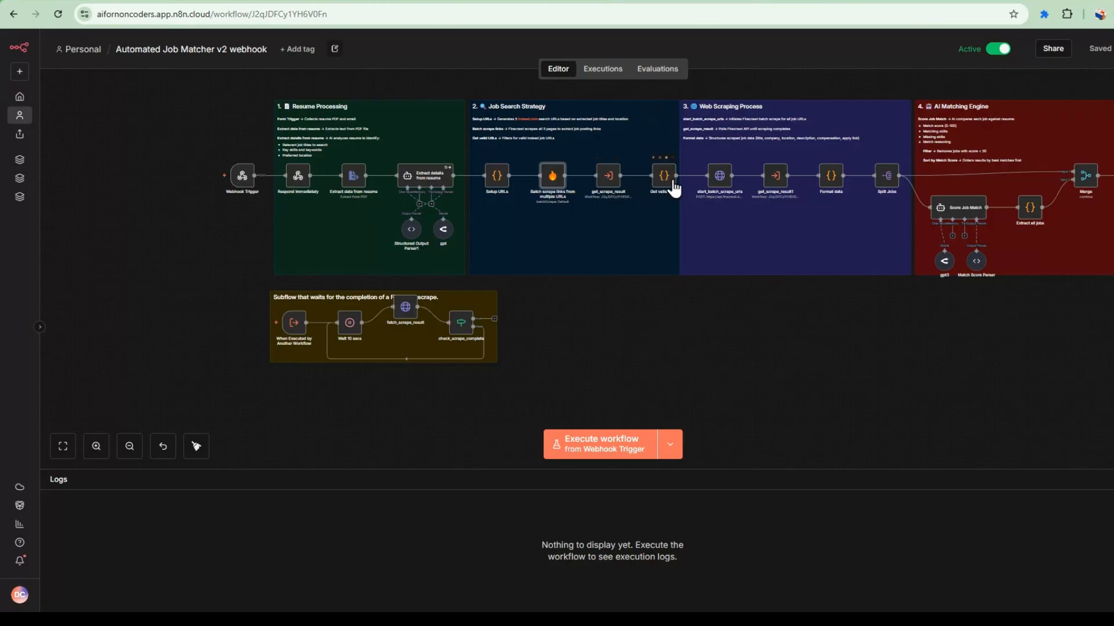
pyautogui.moveTo(718, 175)
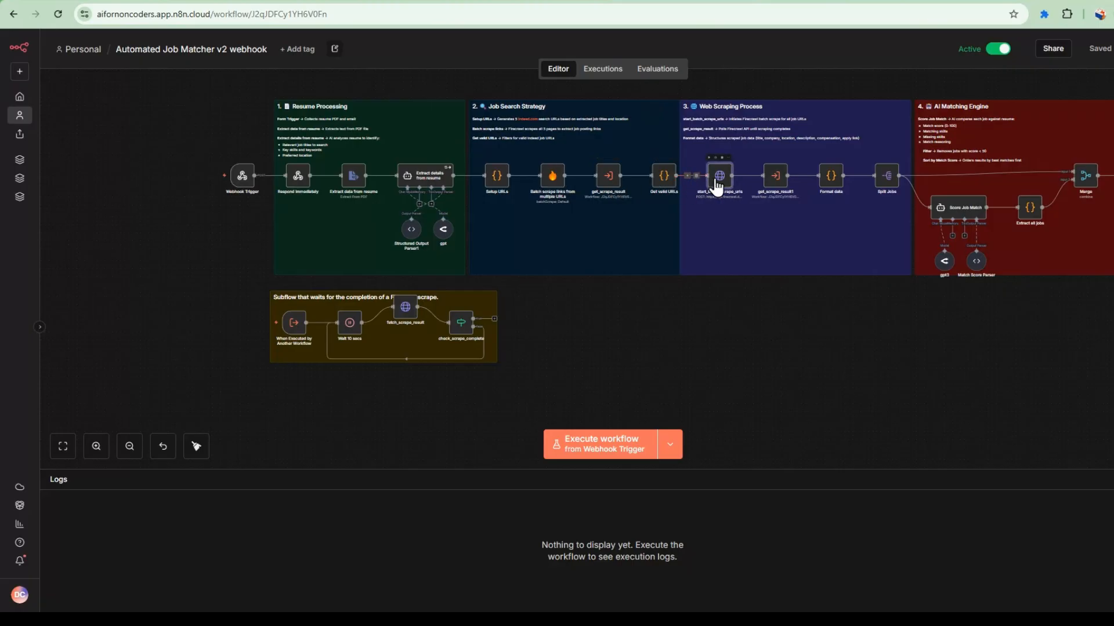
# Read the start_batch_scrape_urls node's JSON body with the job schema, then close it
pyautogui.doubleClick(719, 175)
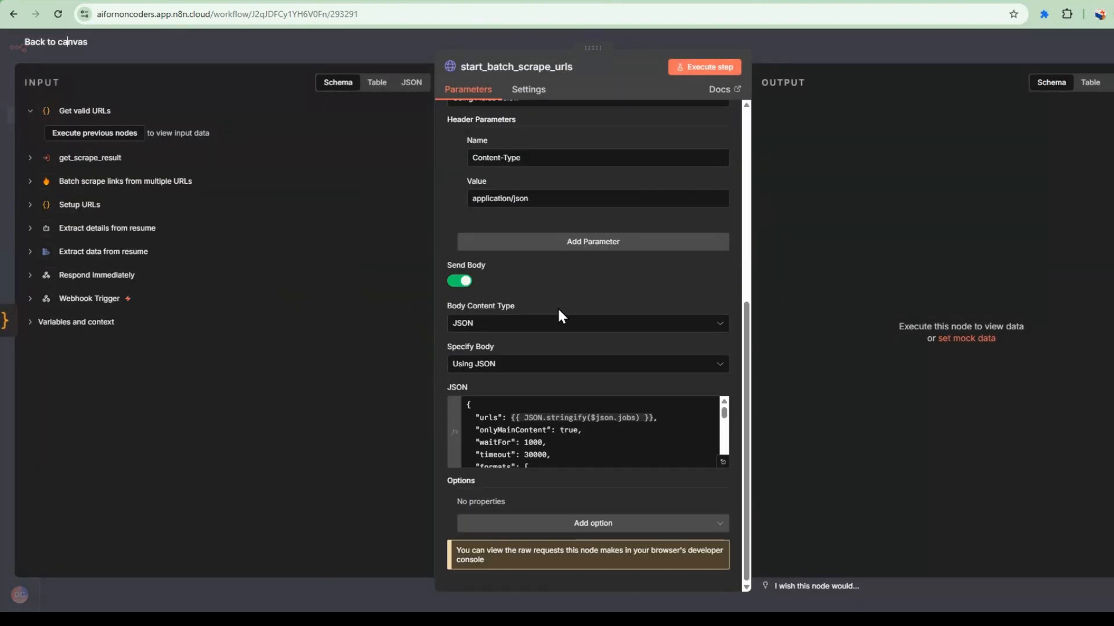
pyautogui.scroll(-3)
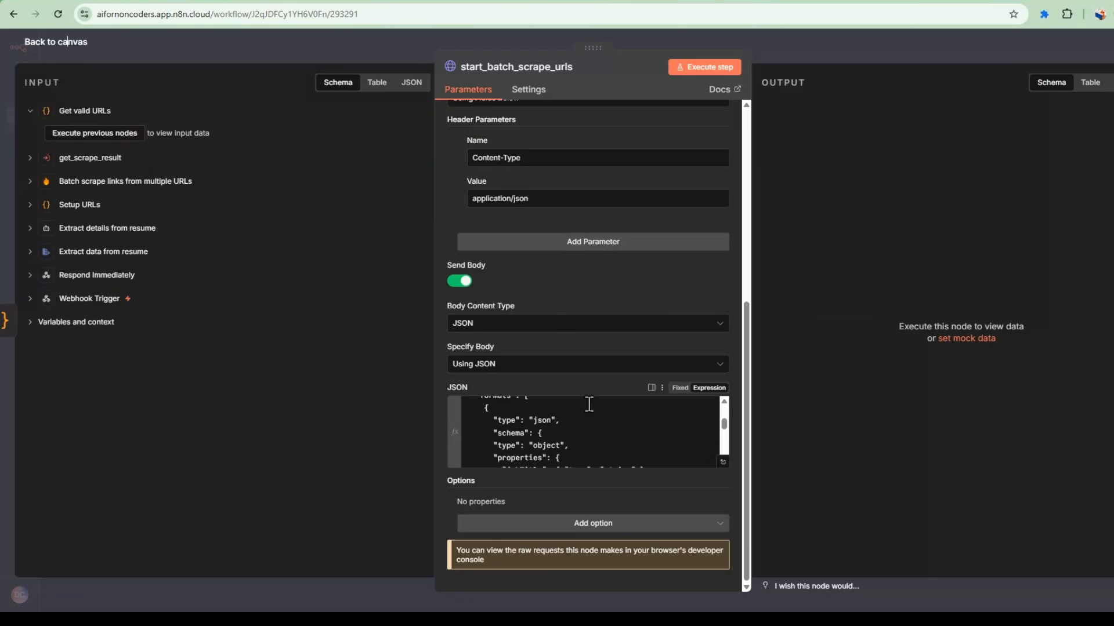
pyautogui.scroll(3)
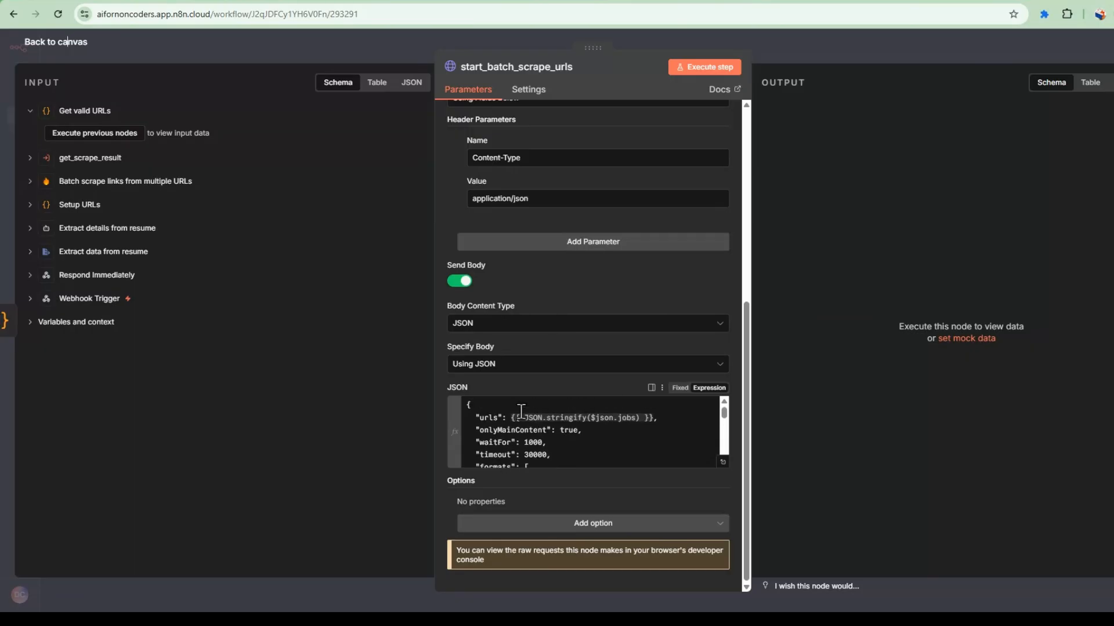
pyautogui.scroll(-3)
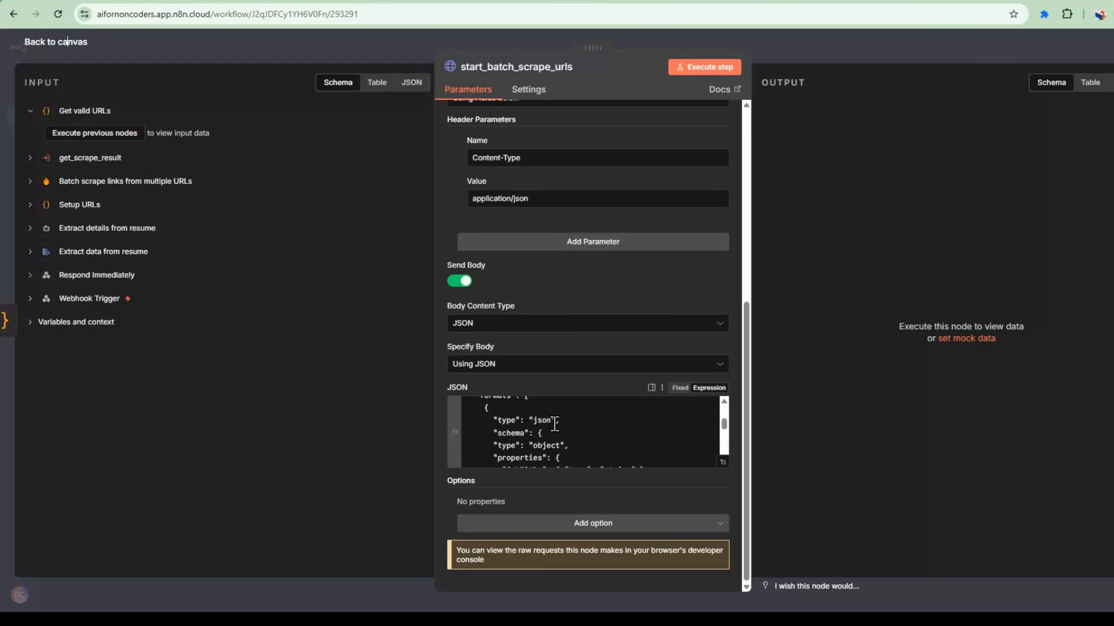
pyautogui.scroll(-3)
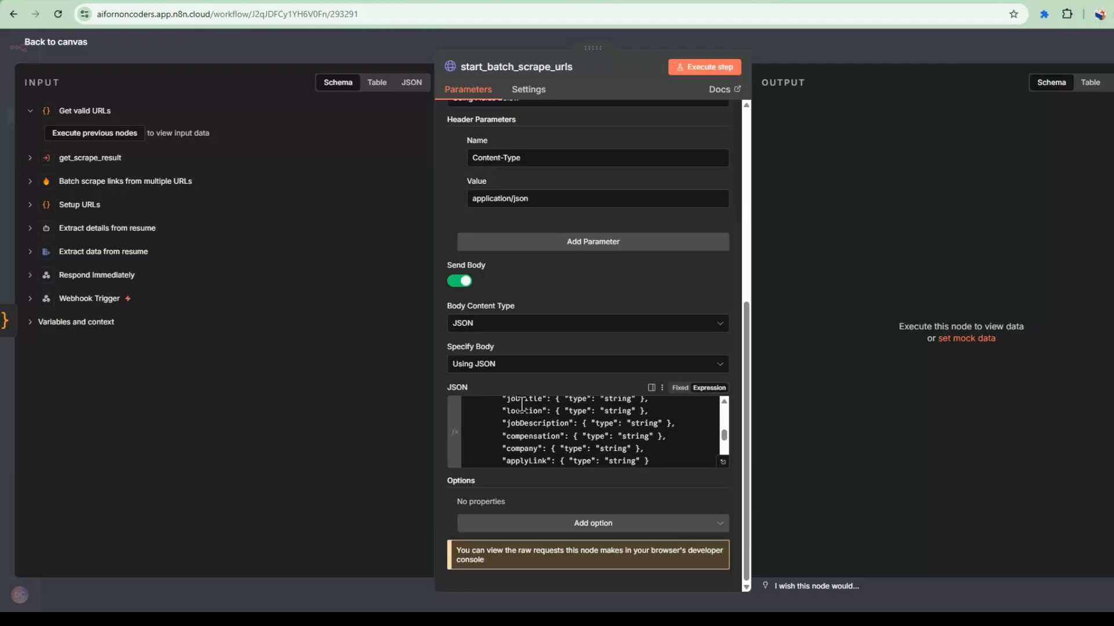
pyautogui.scroll(-3)
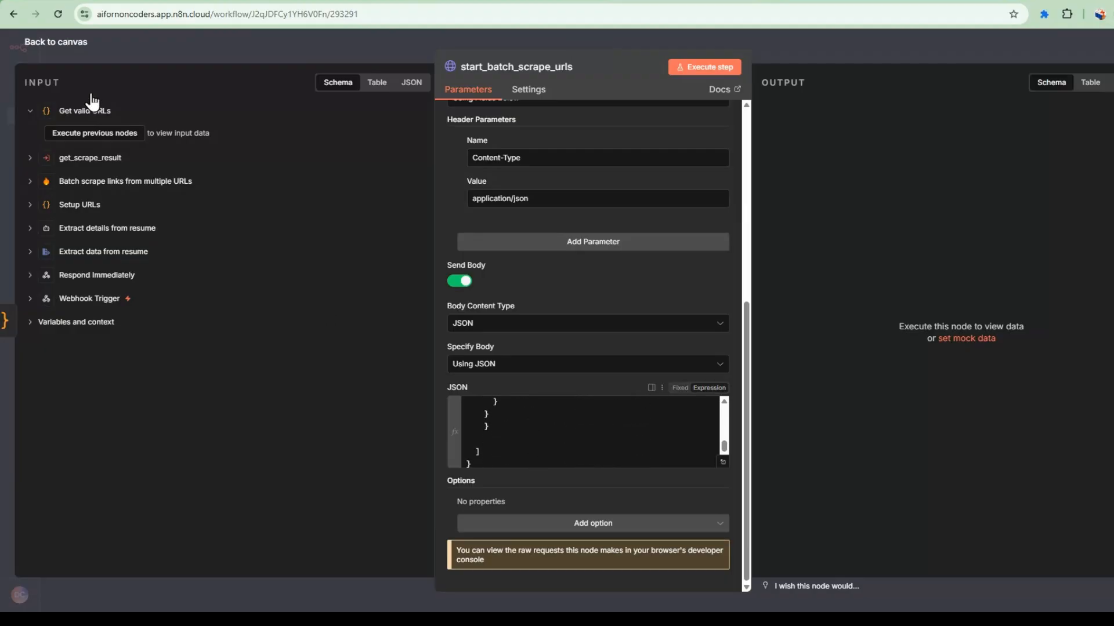
pyautogui.click(55, 41)
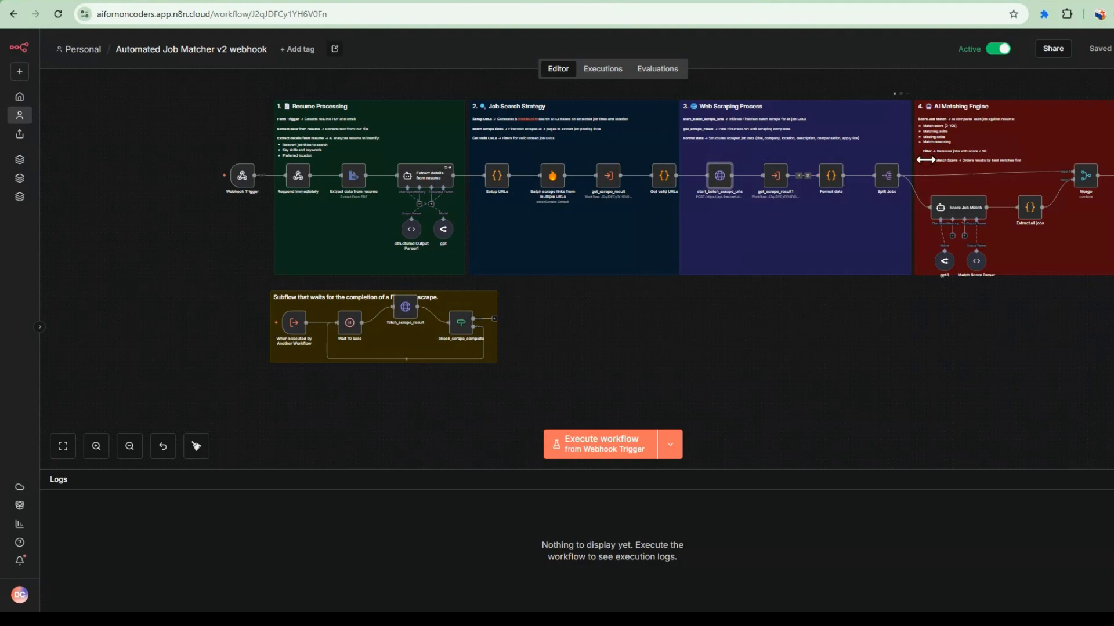
pyautogui.moveTo(999, 383)
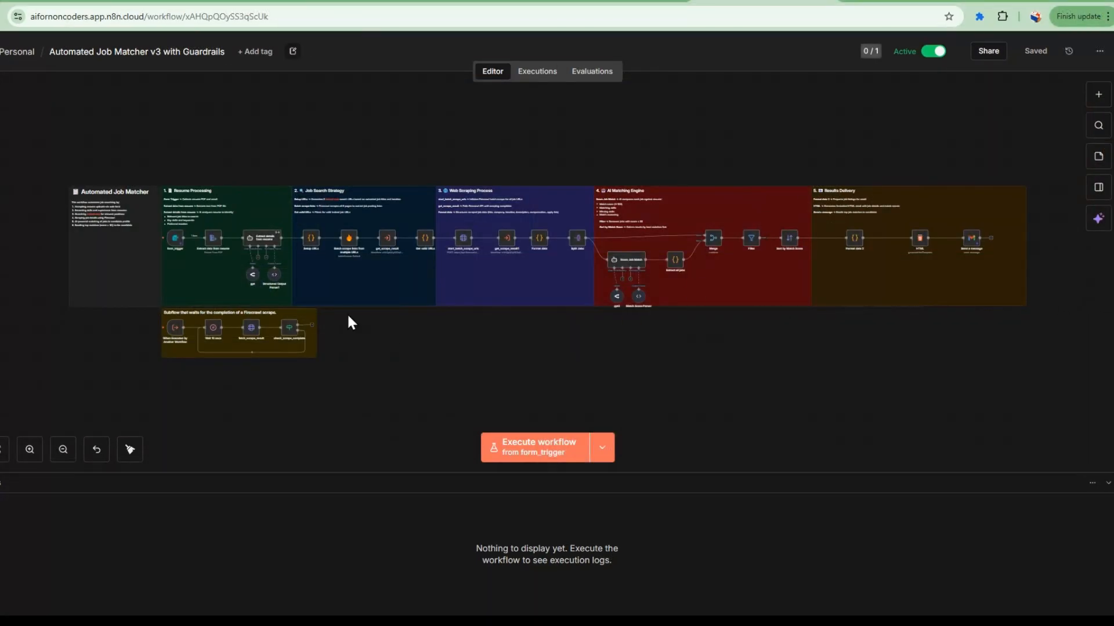
pyautogui.moveTo(911, 318)
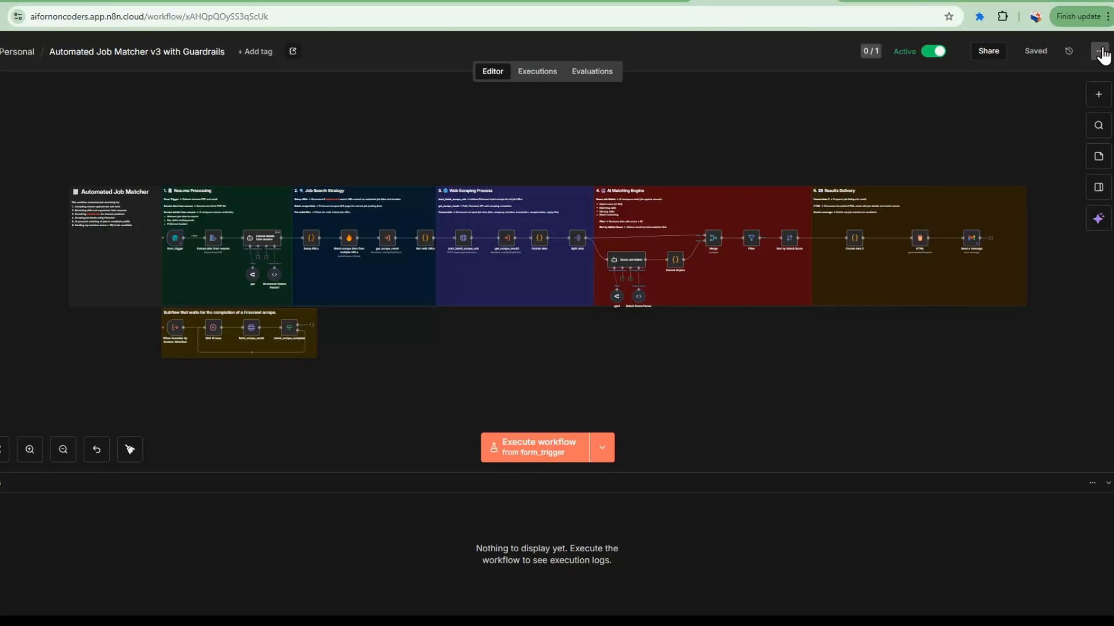
pyautogui.moveTo(1099, 75)
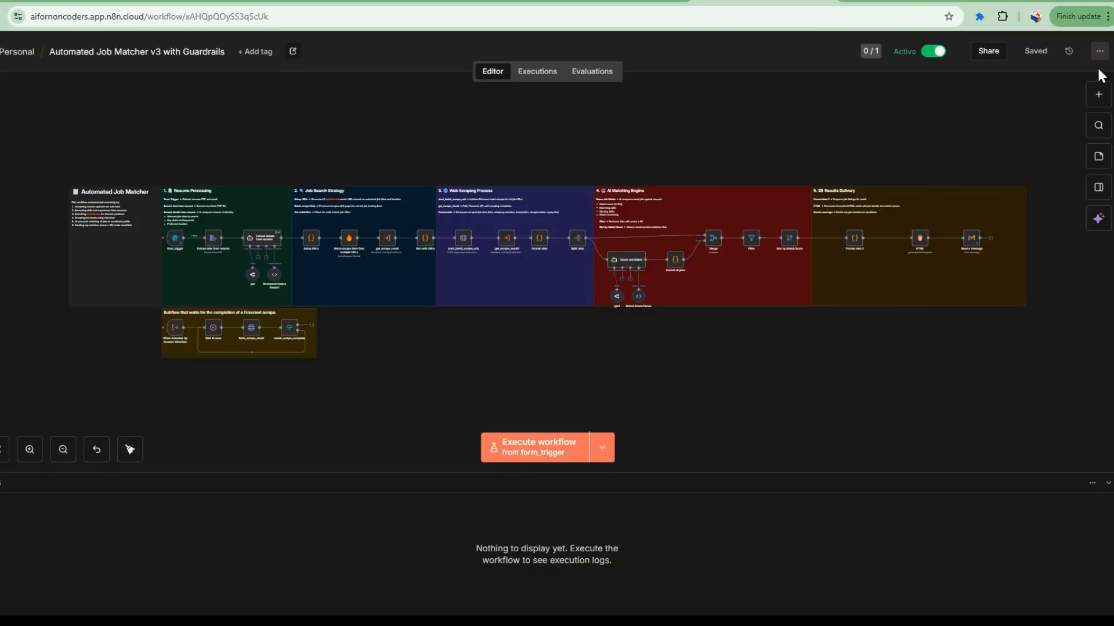
# Switch on Available in MCP in the workflow settings and save
pyautogui.click(1098, 52)
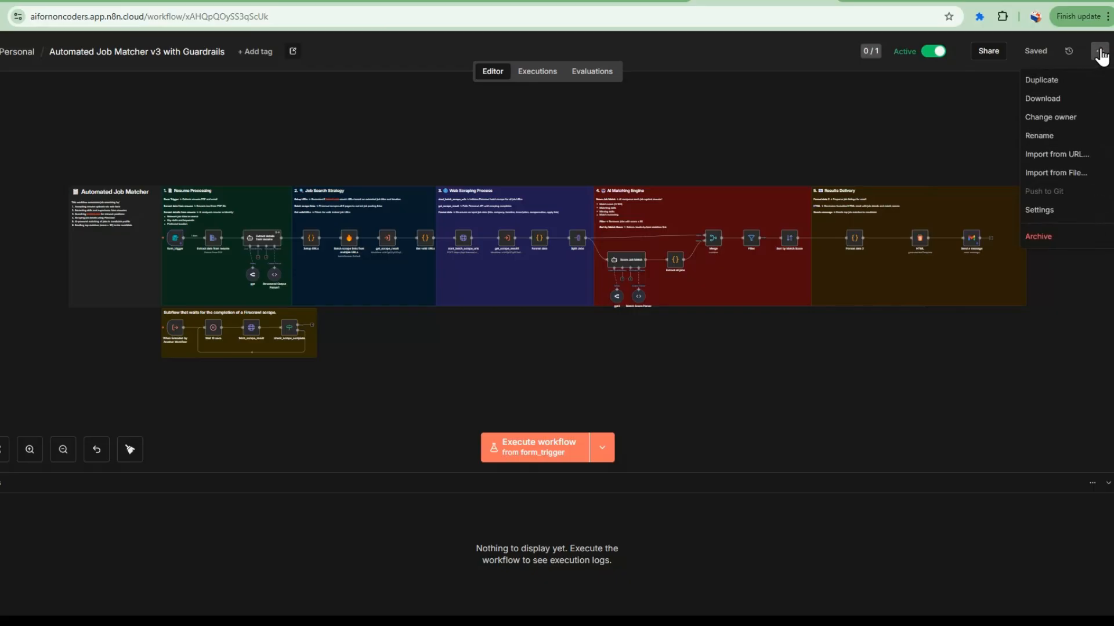
pyautogui.moveTo(1094, 56)
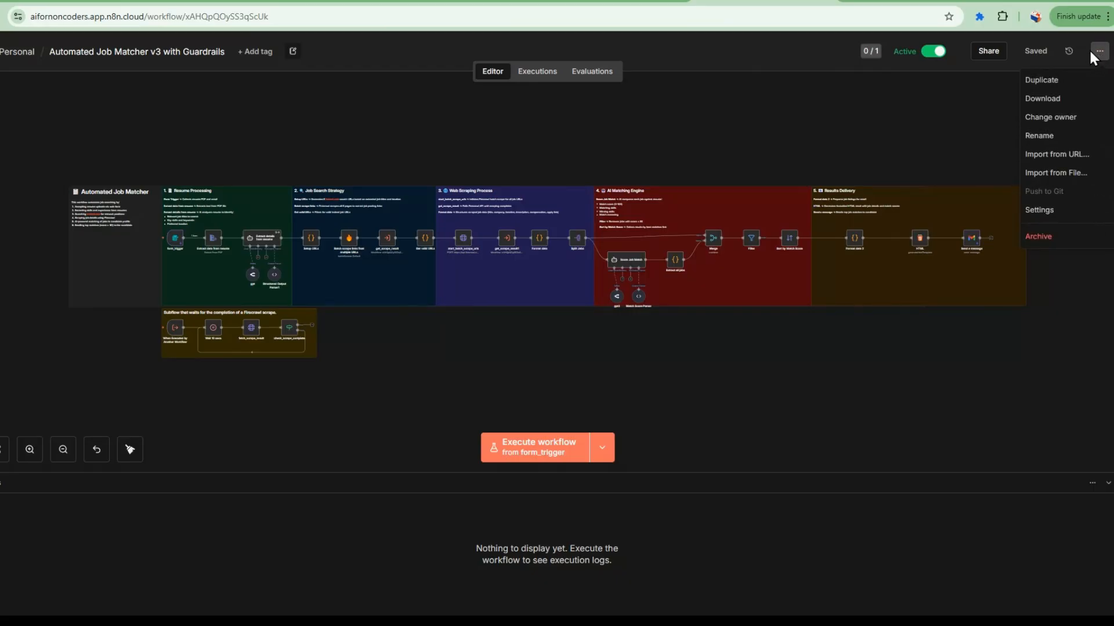
pyautogui.moveTo(1038, 209)
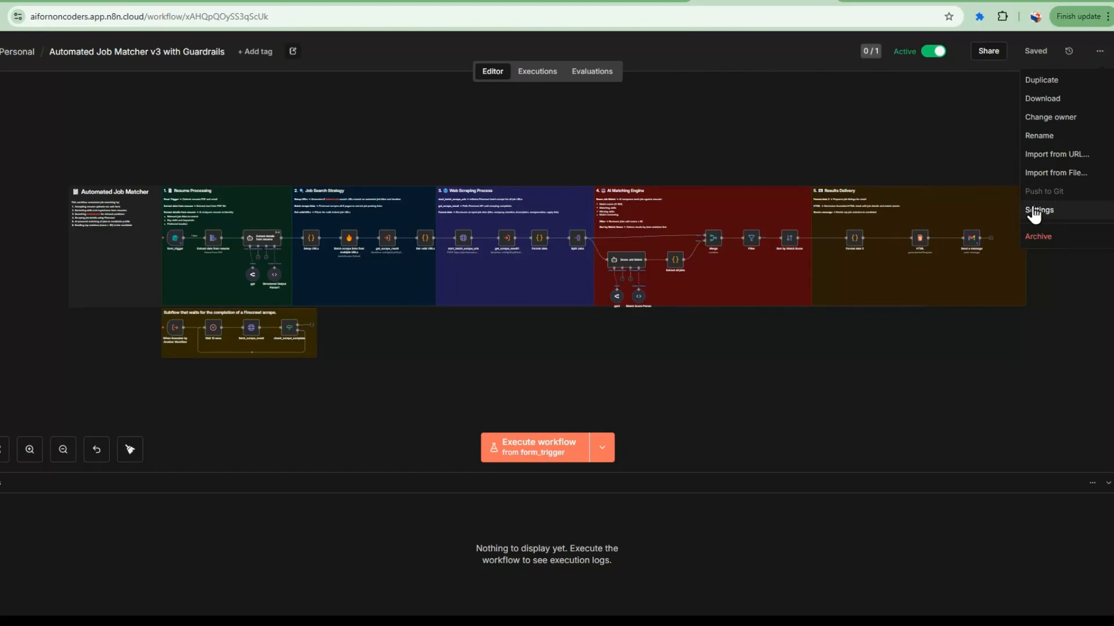
pyautogui.click(1039, 210)
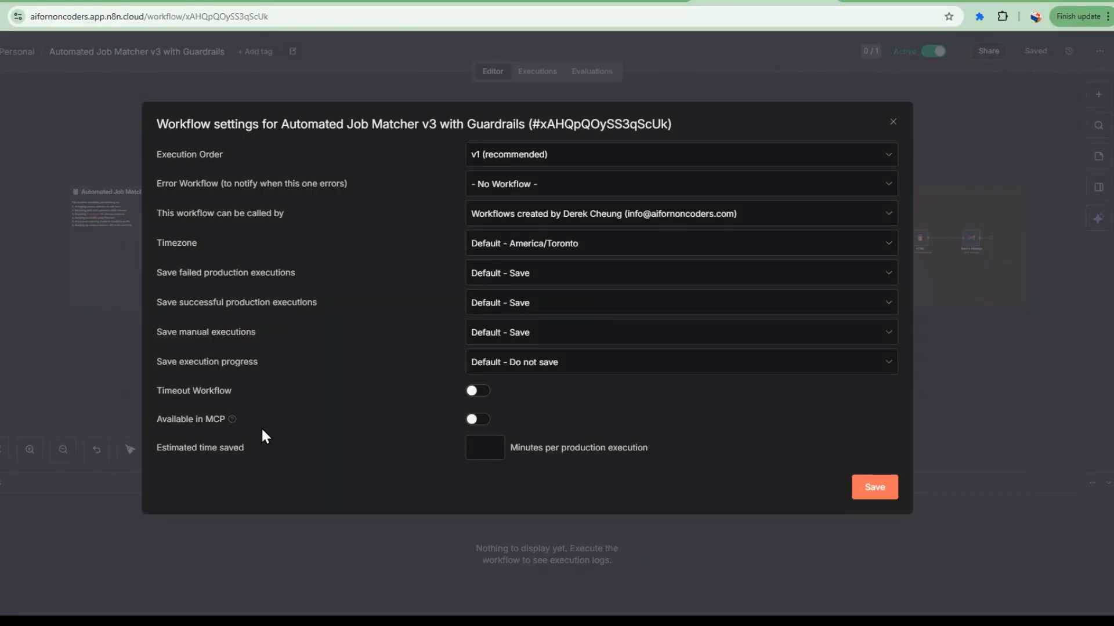
pyautogui.moveTo(232, 419)
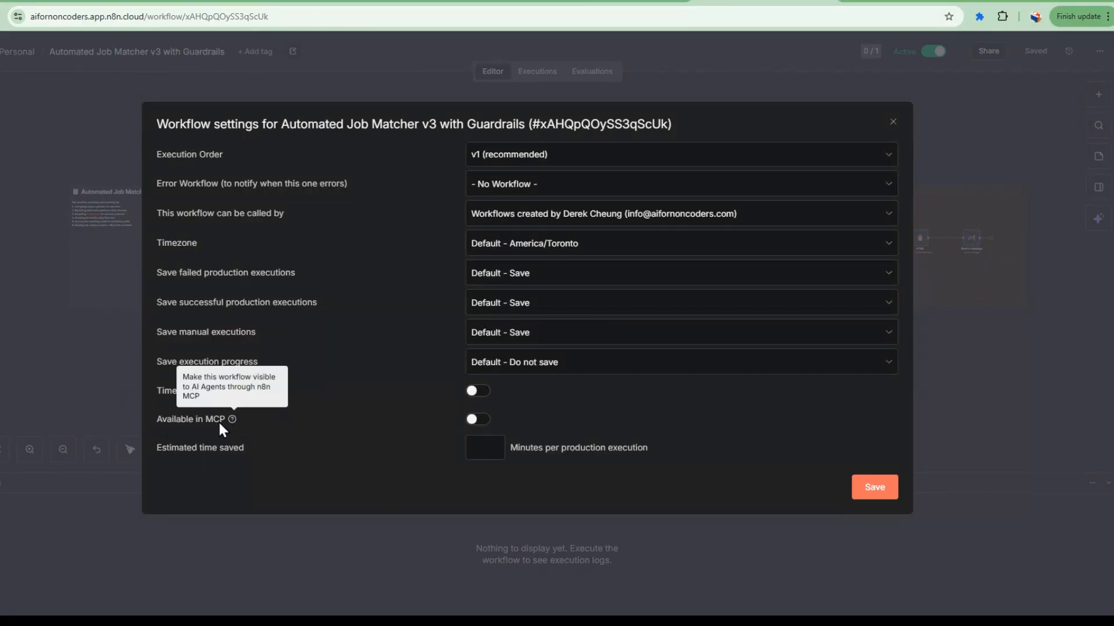
pyautogui.click(477, 419)
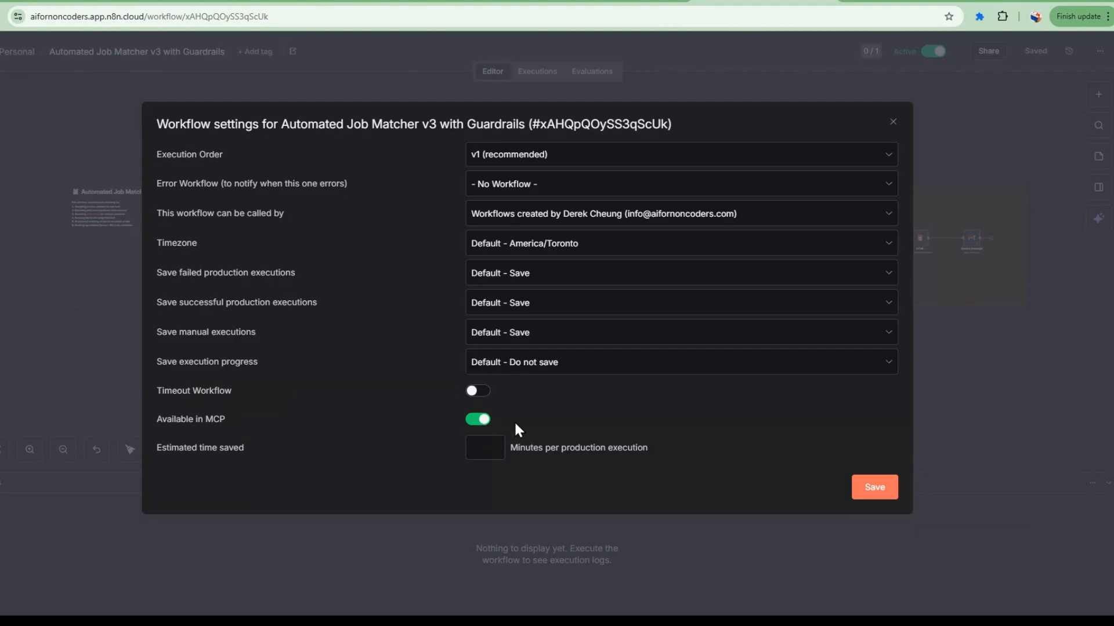
pyautogui.click(873, 487)
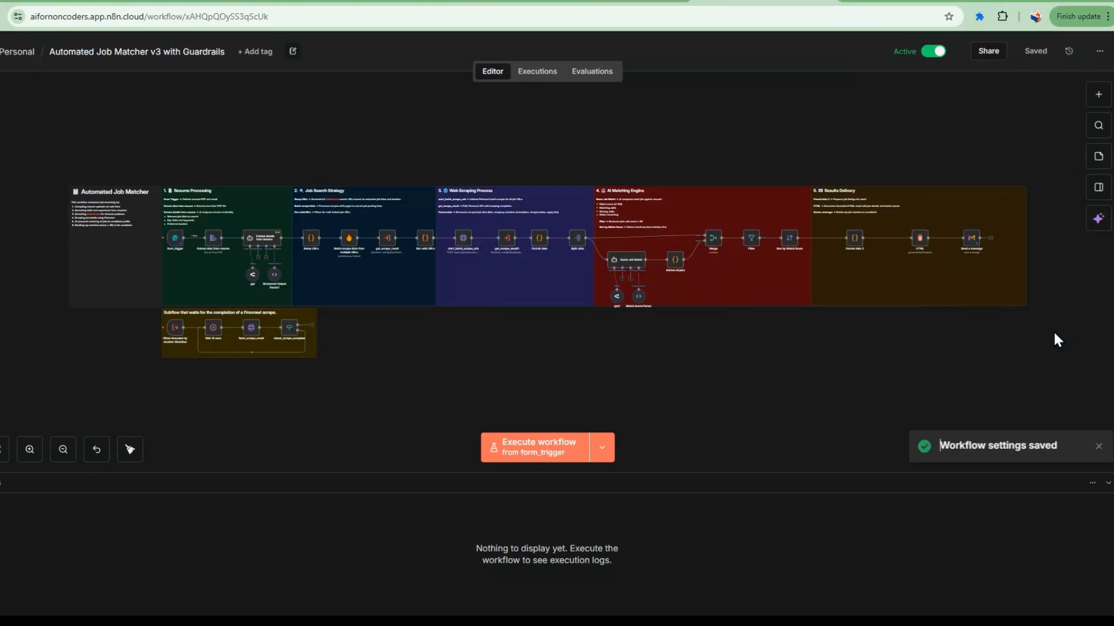
pyautogui.moveTo(478, 237)
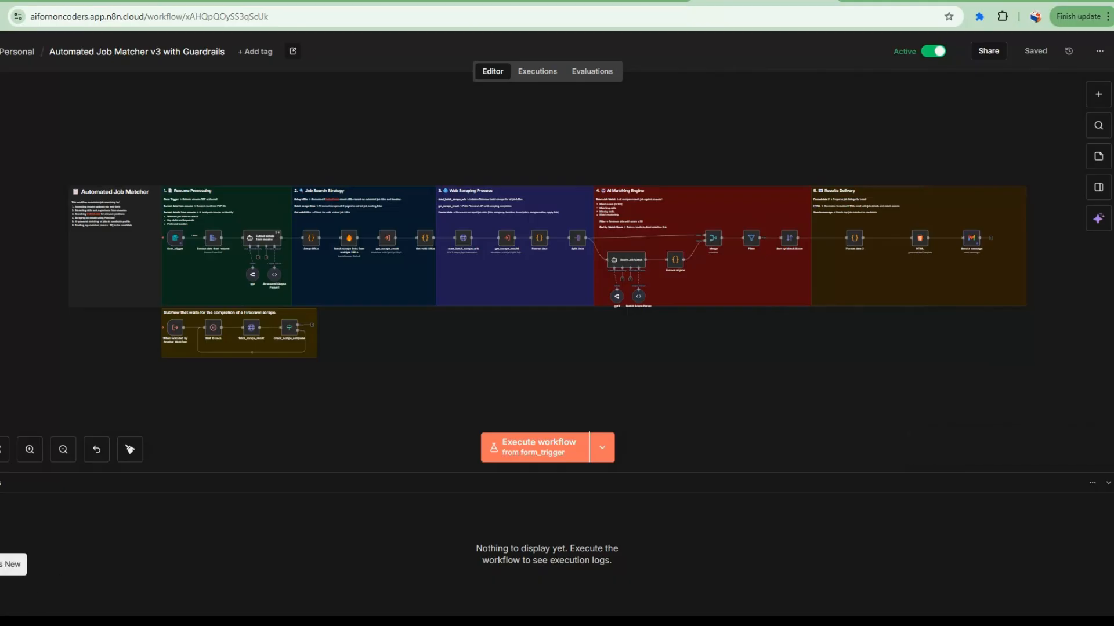
# In Settings > MCP Access, toggle Enable MCP off and on, then view Available Workflows
pyautogui.click(12, 563)
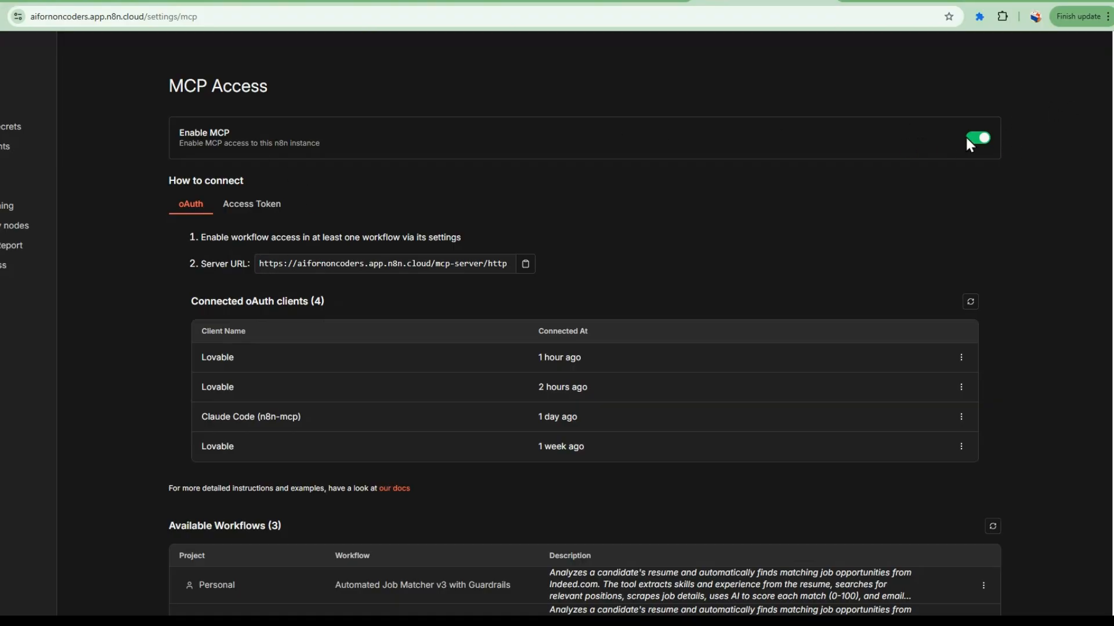
pyautogui.click(978, 137)
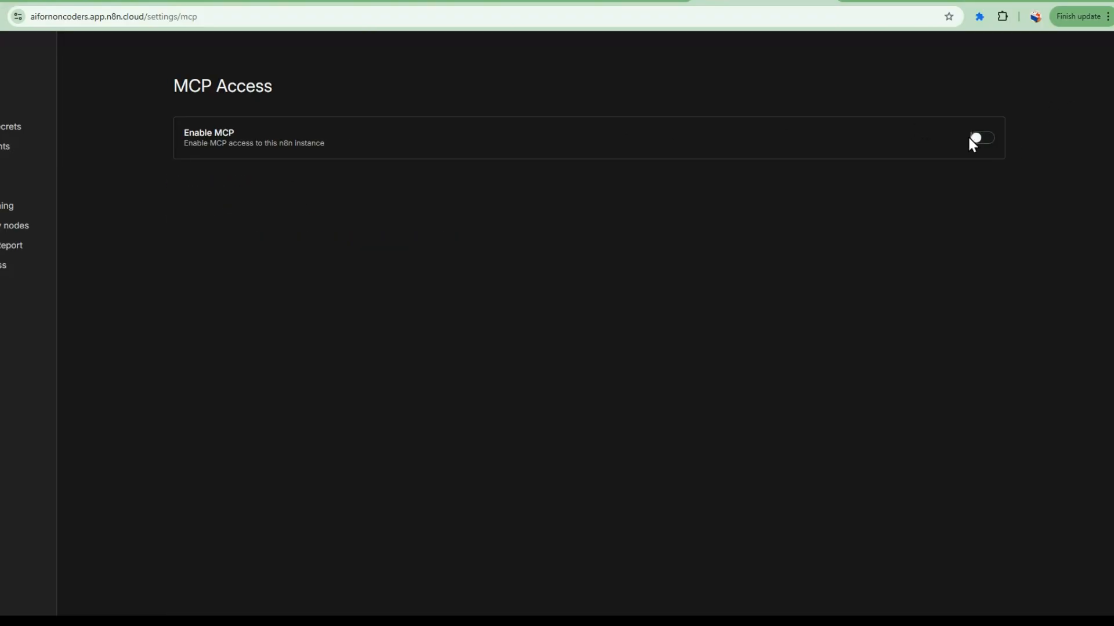
pyautogui.click(977, 137)
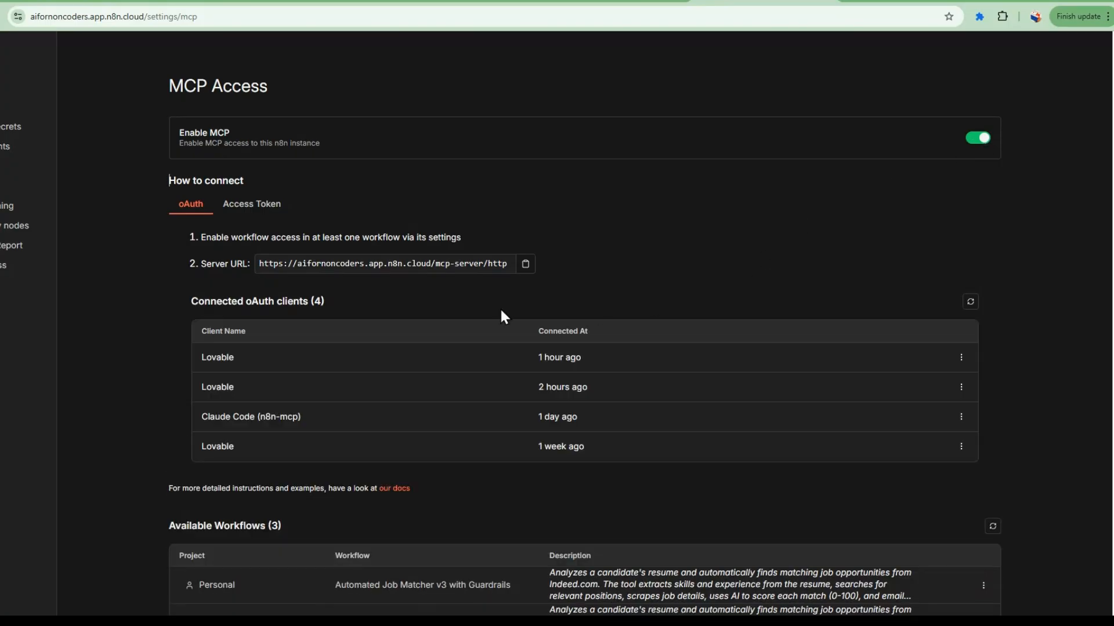
pyautogui.moveTo(333, 204)
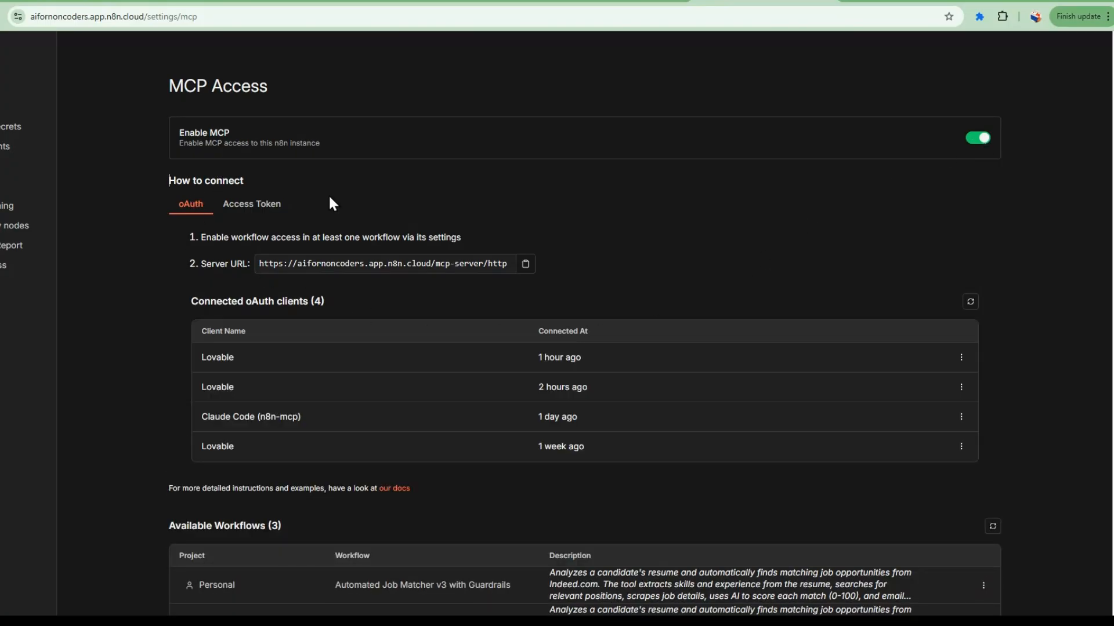
pyautogui.moveTo(525, 264)
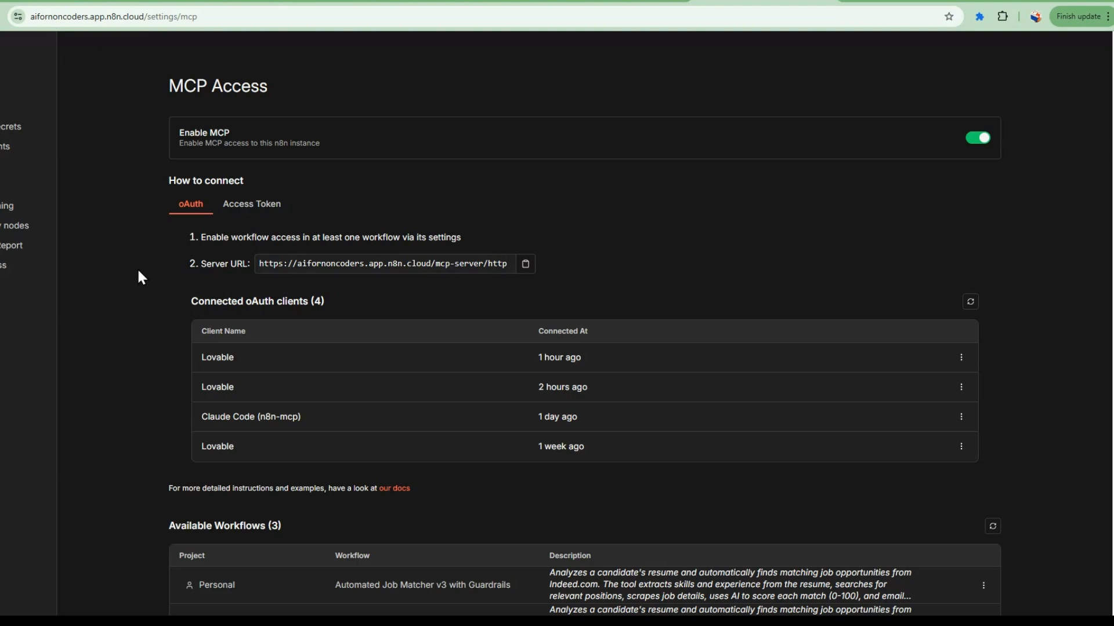
pyautogui.moveTo(609, 277)
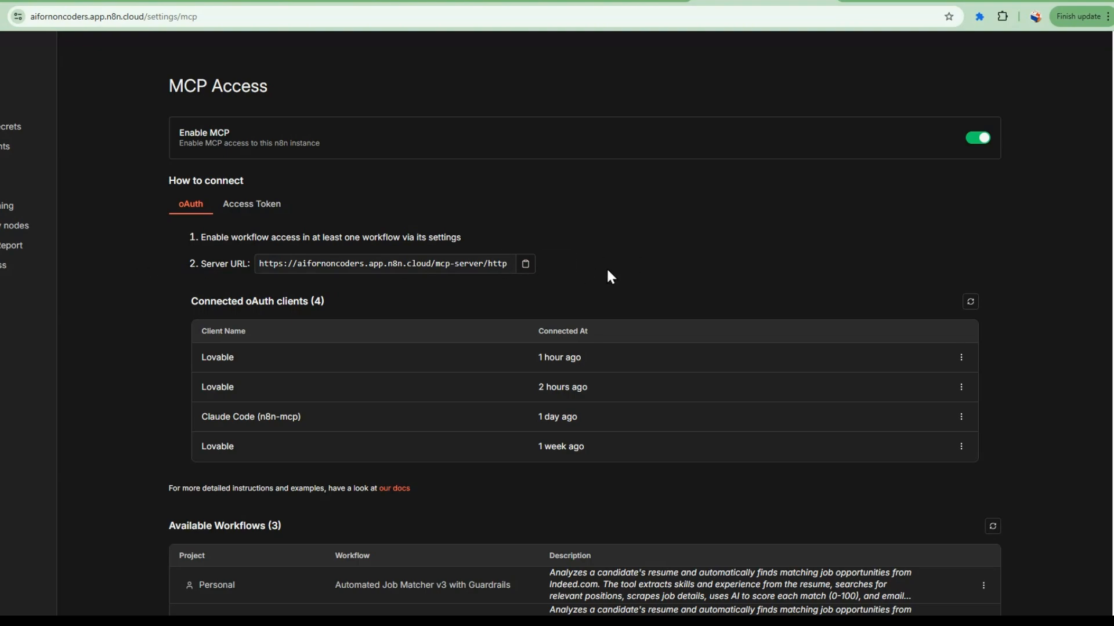
pyautogui.scroll(-3)
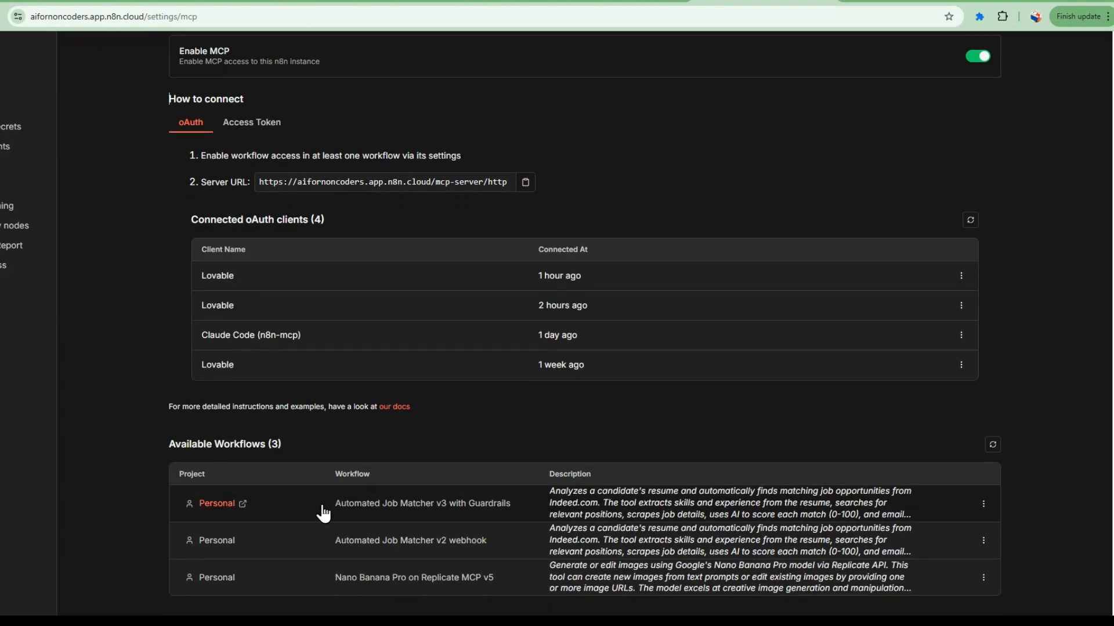
pyautogui.moveTo(874, 493)
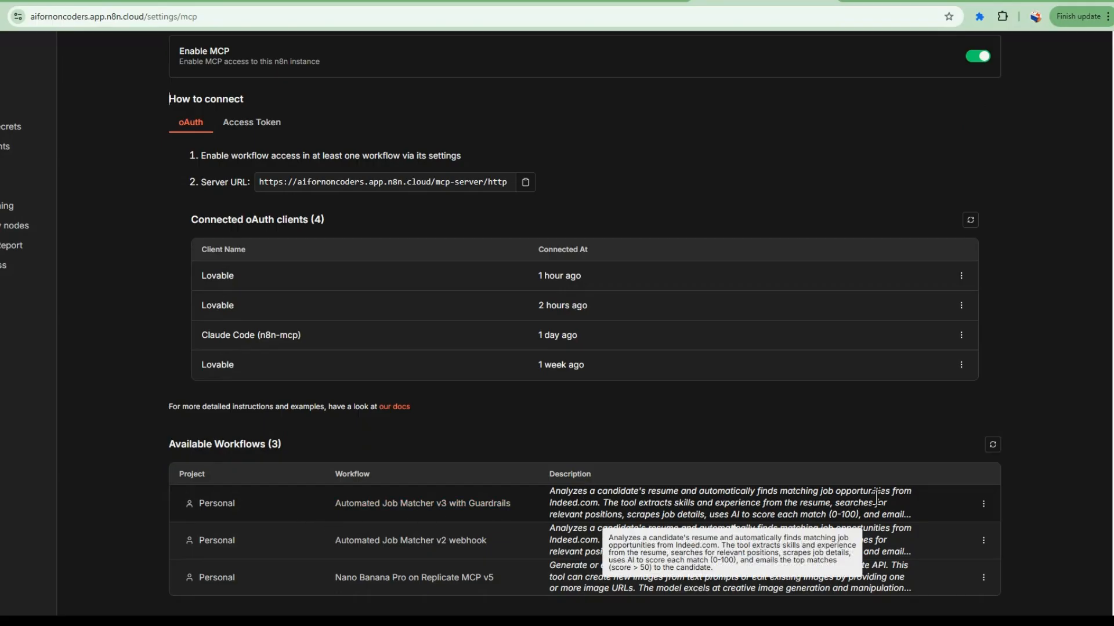
pyautogui.moveTo(968, 509)
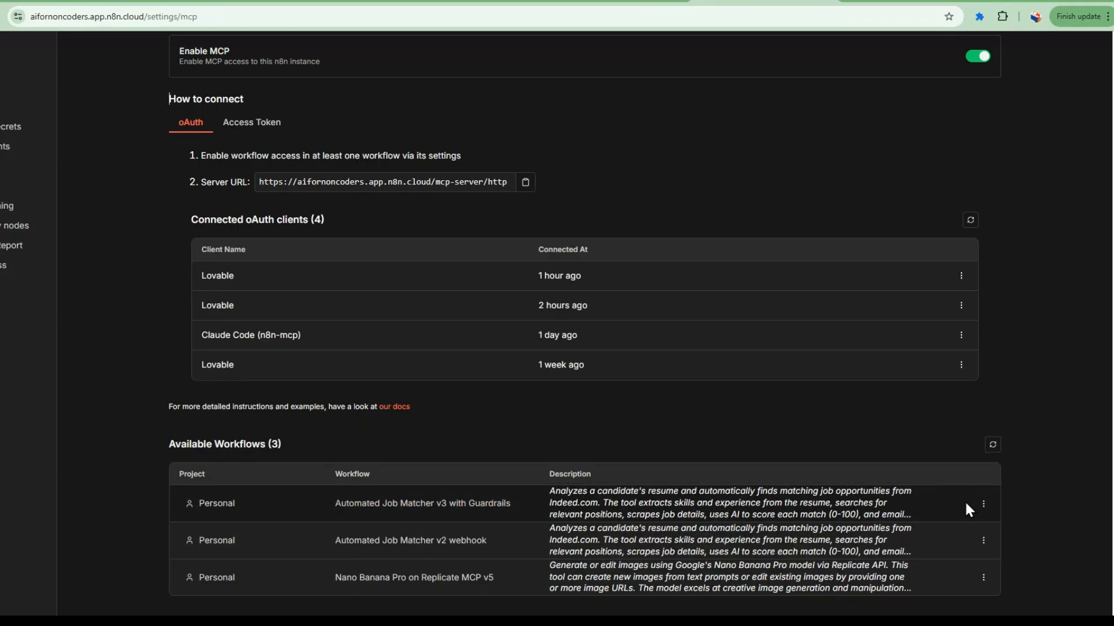
pyautogui.moveTo(317, 521)
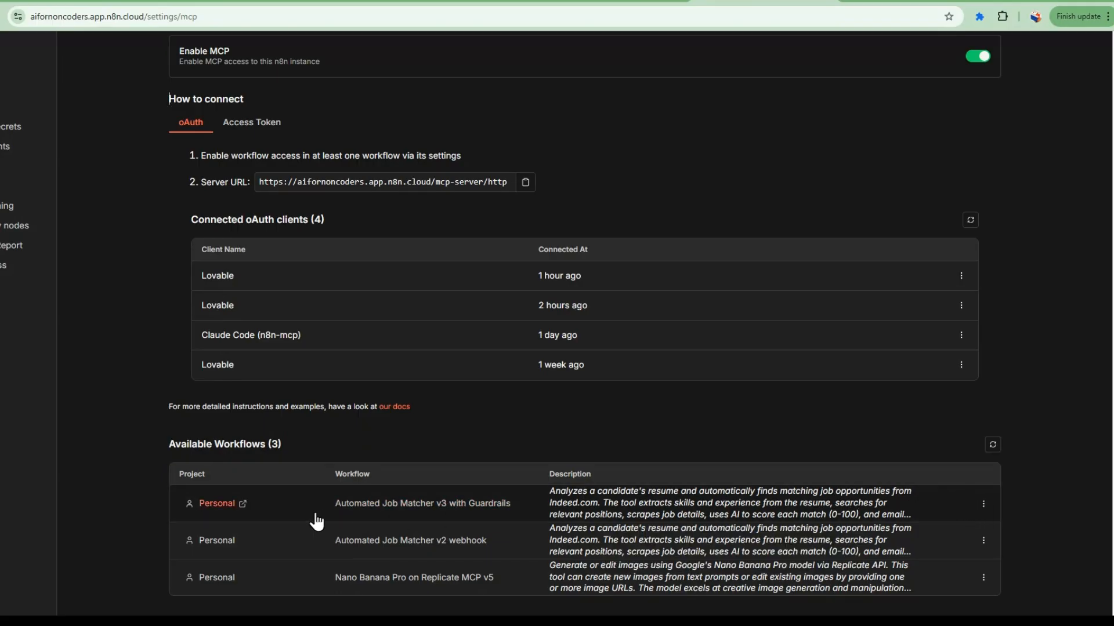
pyautogui.moveTo(348, 576)
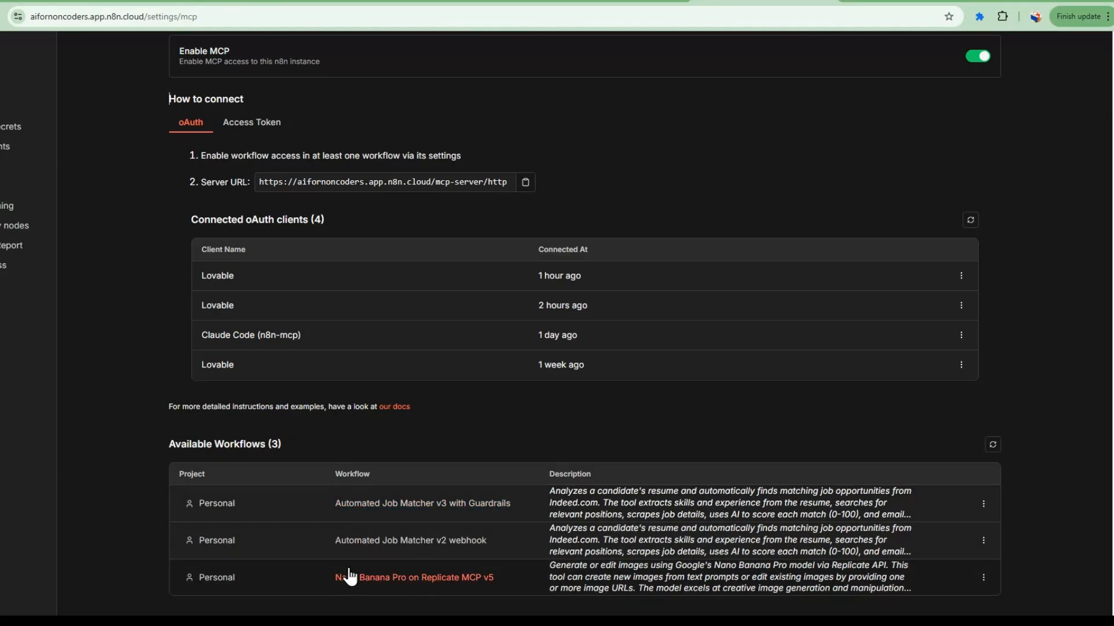